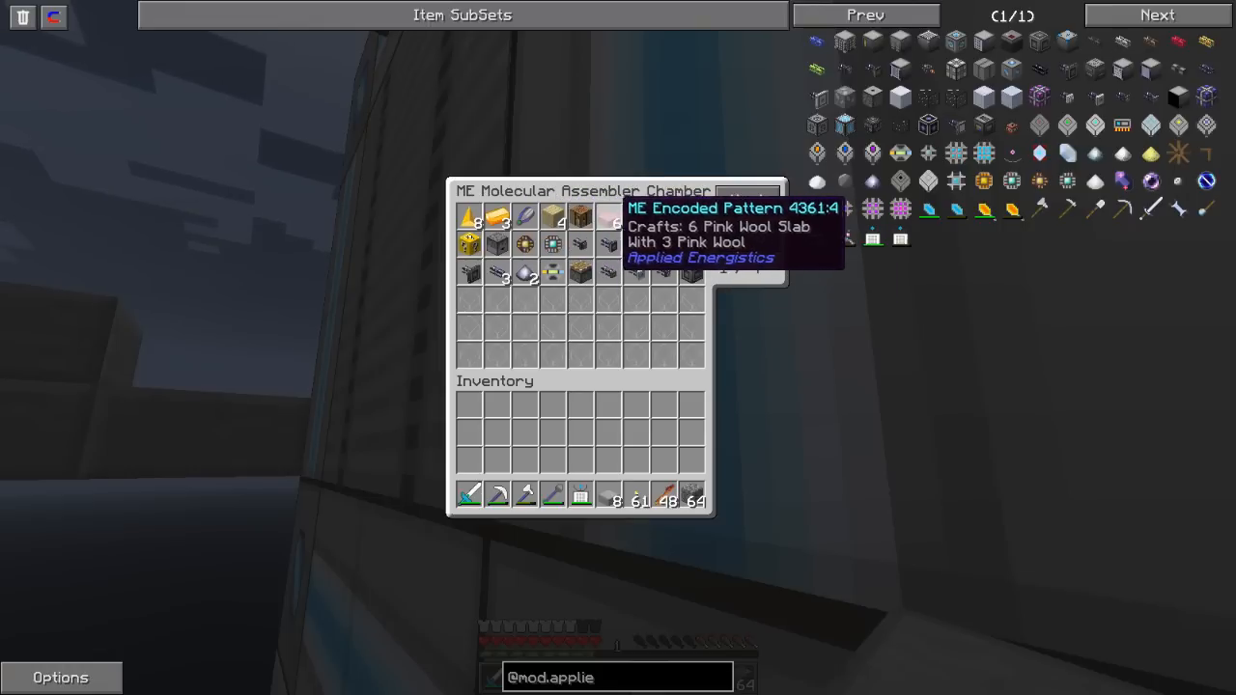
# Close the Molecular Assembler Chamber and the Basic Export Bus windows after reviewing them.
pyautogui.press('Escape')
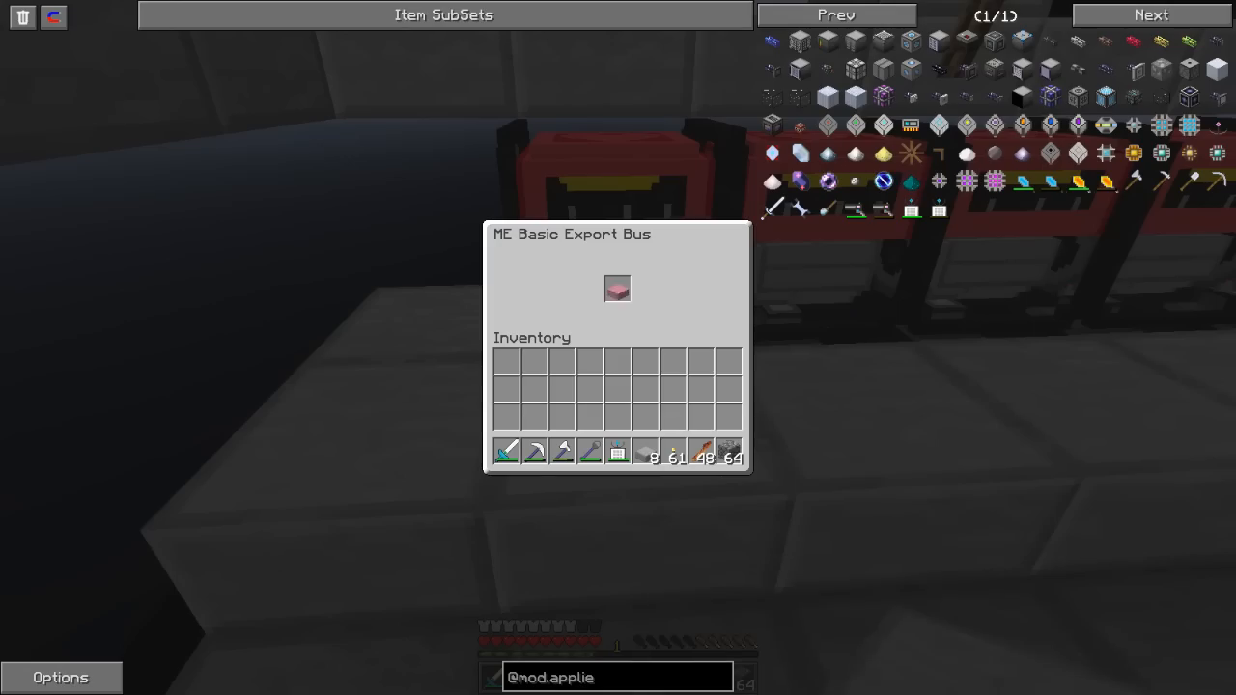
pyautogui.press('Escape')
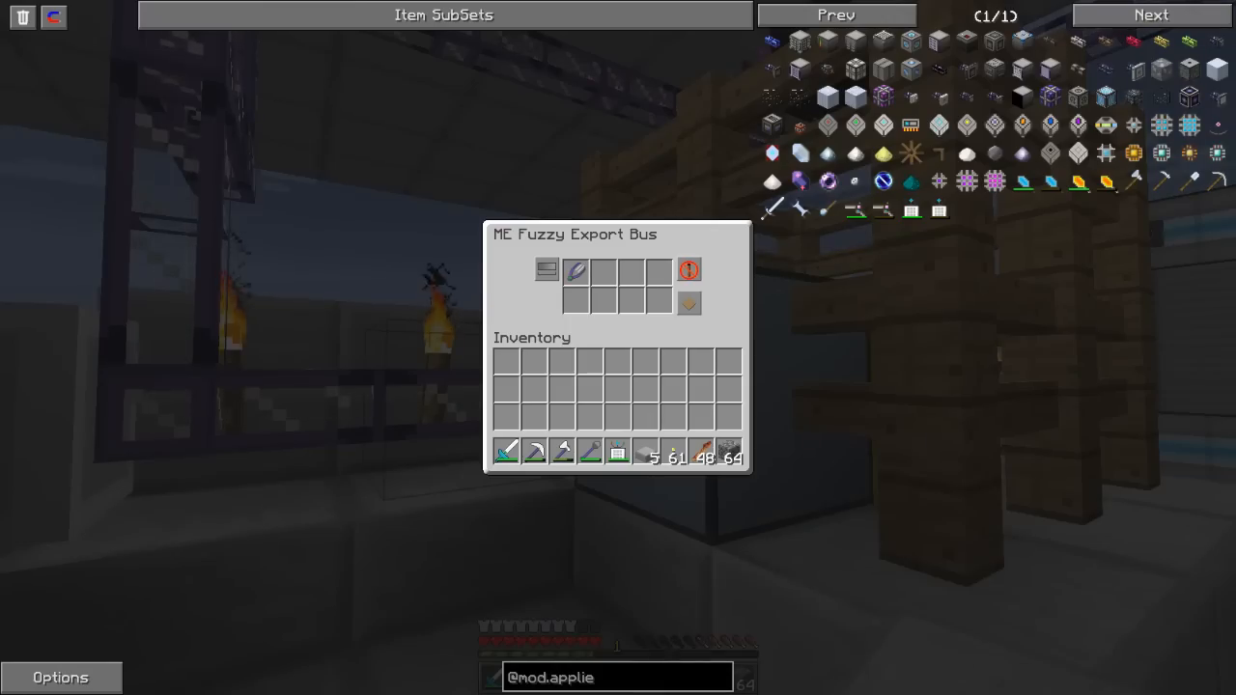
# Close the ME Fuzzy Export Bus settings and head back across the base floor.
pyautogui.press('Escape')
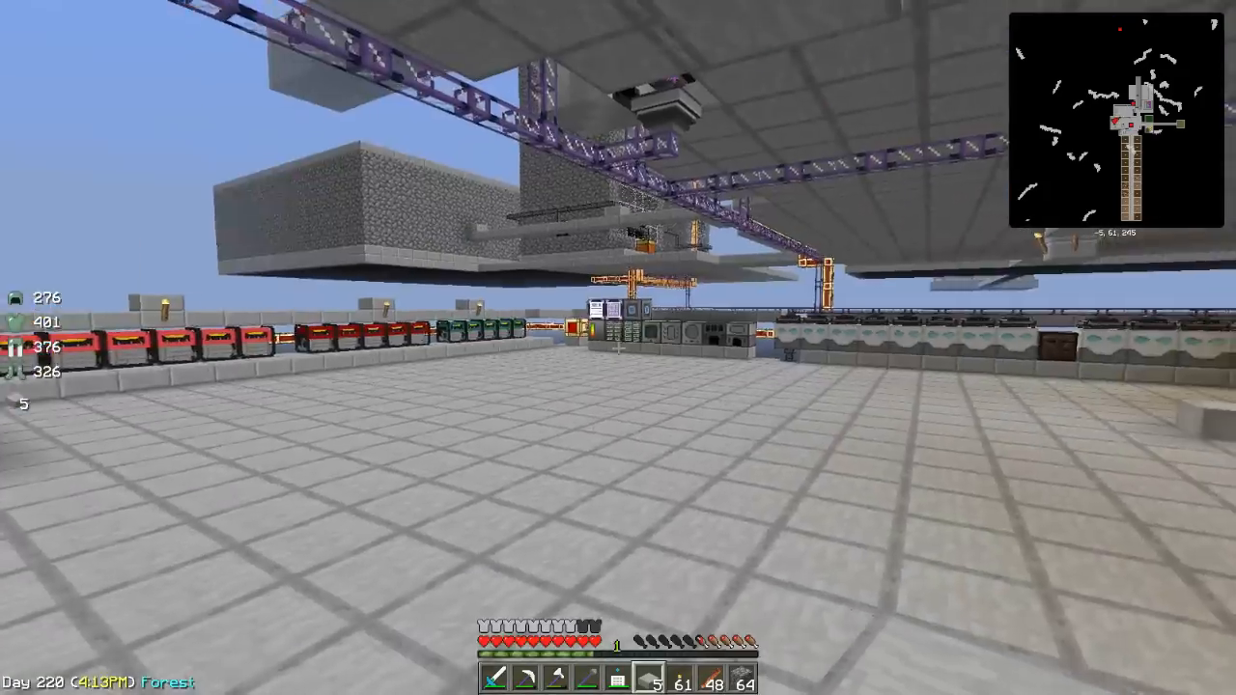
pyautogui.moveTo(618, 347)
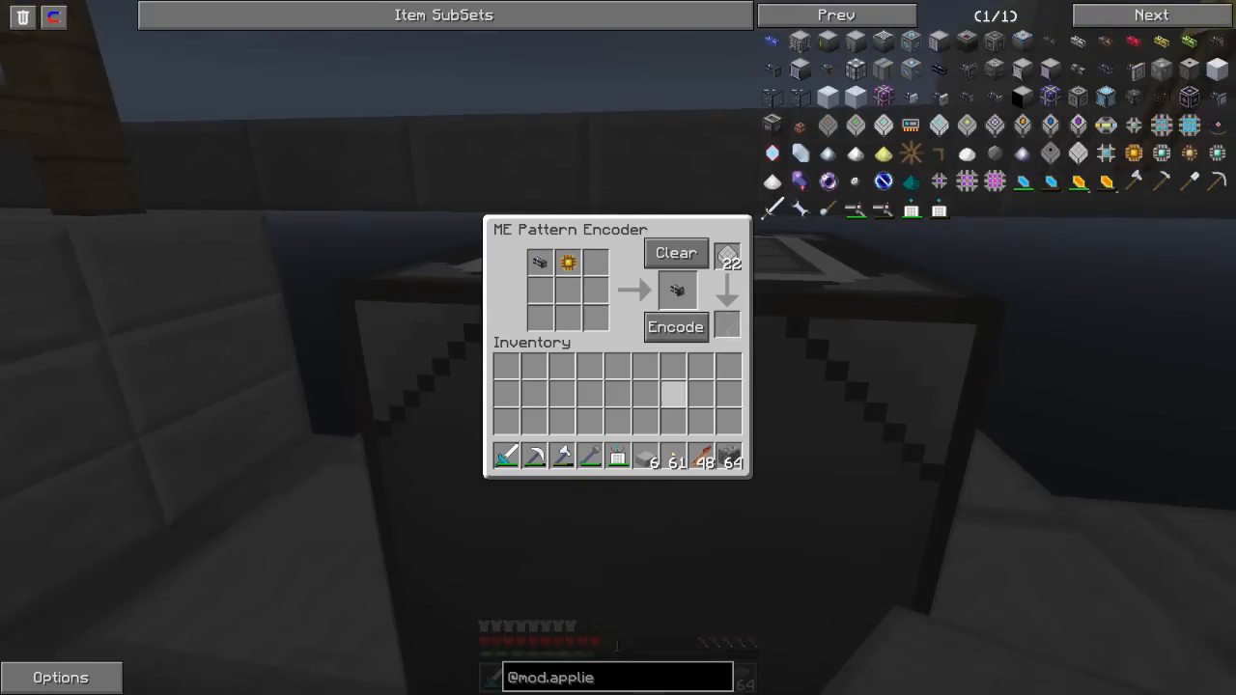
# Lay out the storage component recipe in the encoder grid and encode it into a pattern.
pyautogui.click(676, 253)
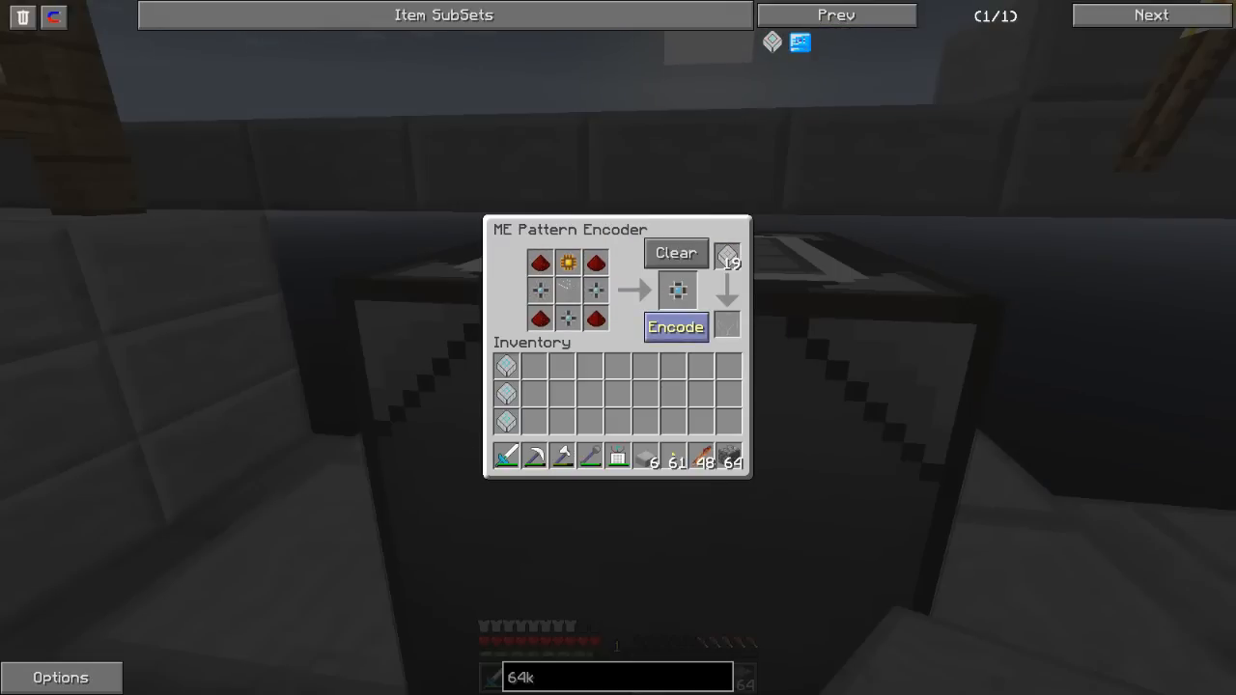
pyautogui.click(676, 327)
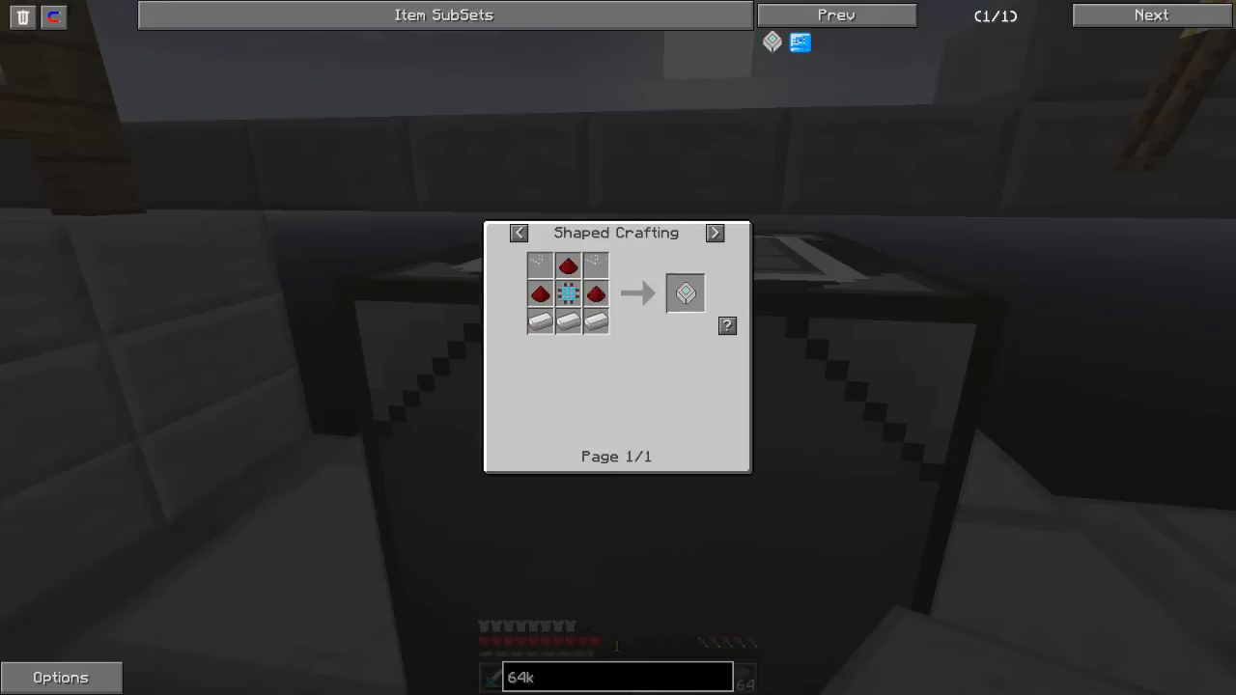
pyautogui.moveTo(595, 293)
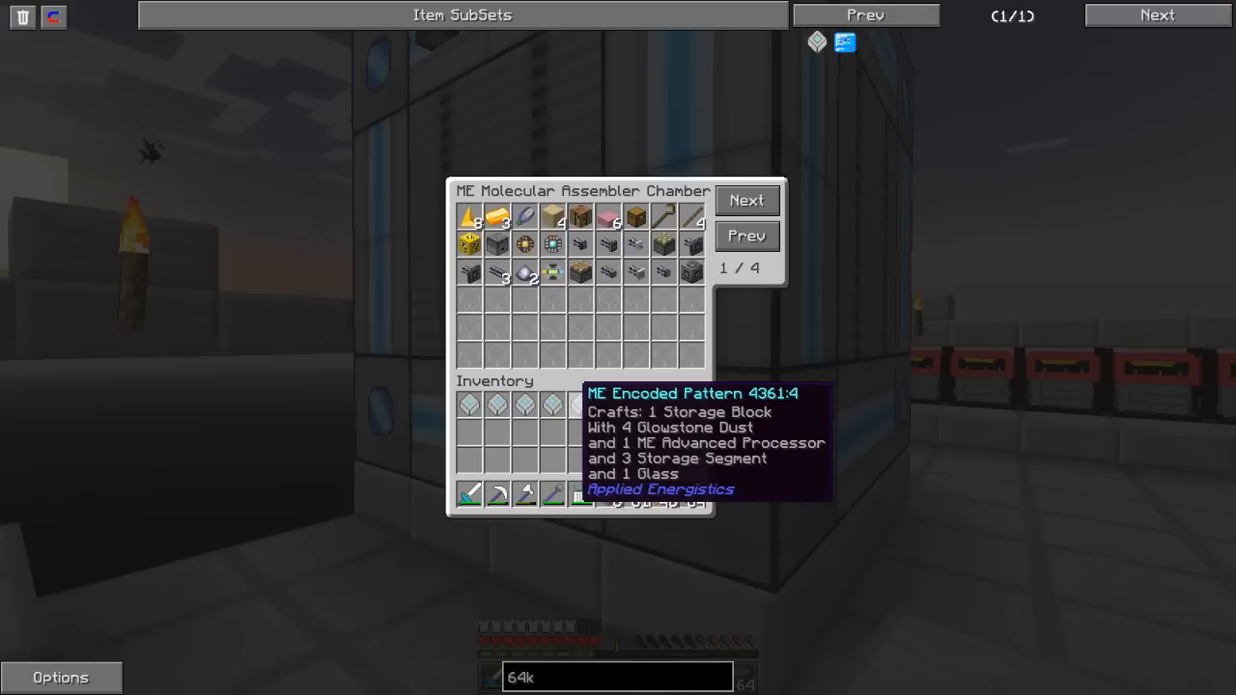
pyautogui.moveTo(472, 404)
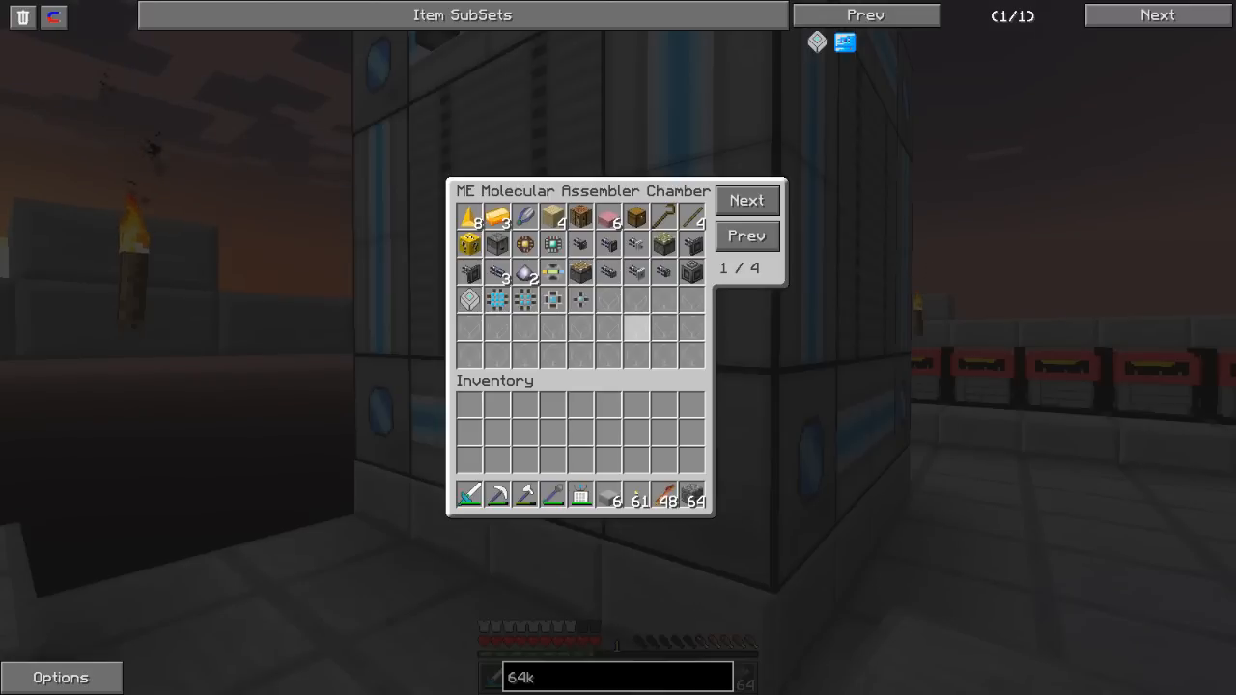
# Search the ME C-Terminal for 'in' and 'proce' to pull processors into the inventory, then leave the terminal.
pyautogui.press('Escape')
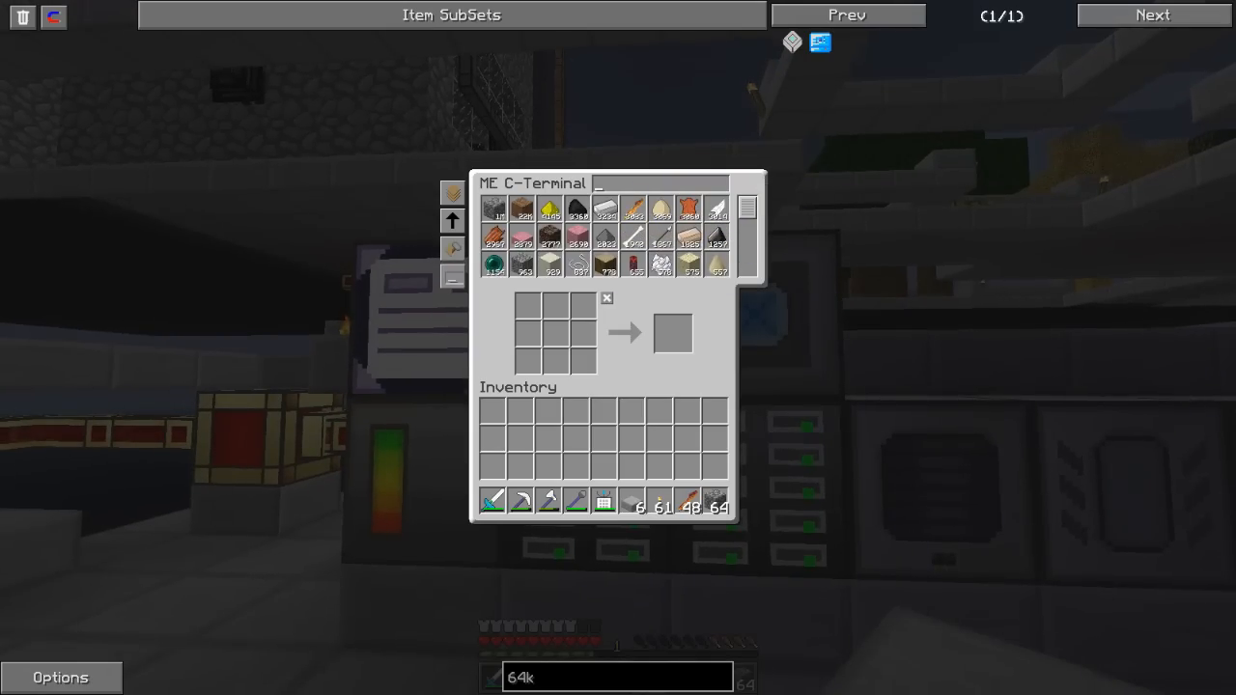
pyautogui.moveTo(796, 44)
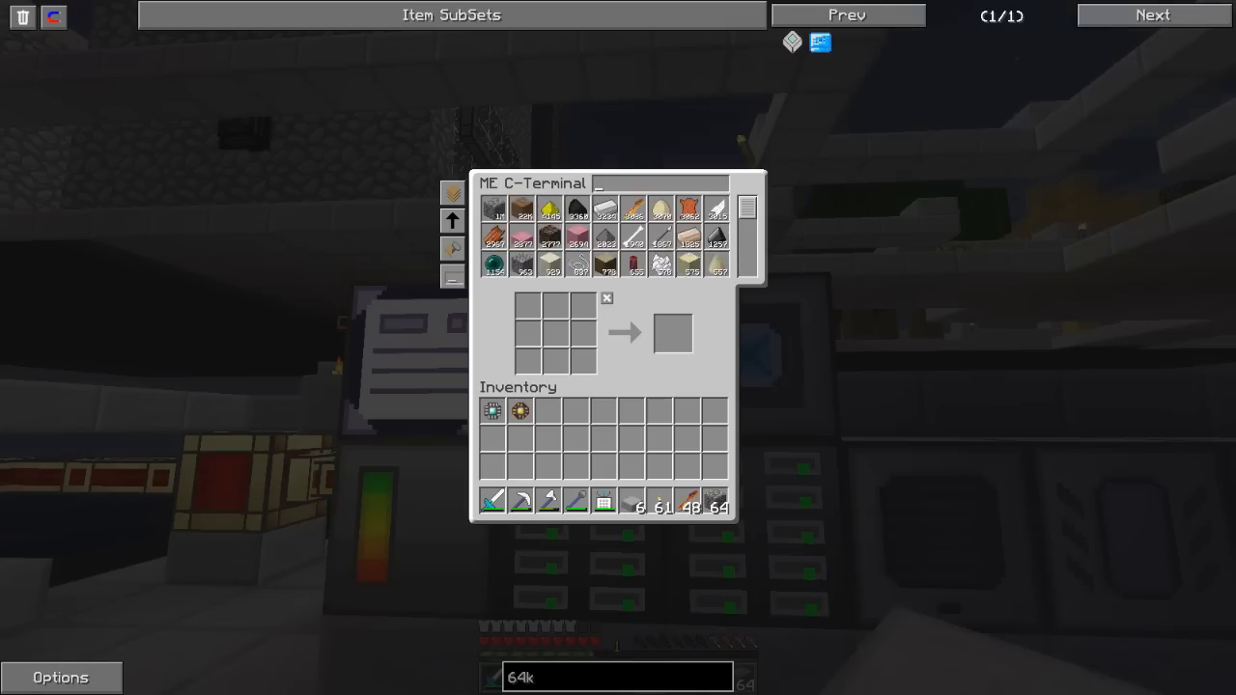
pyautogui.moveTo(661, 211)
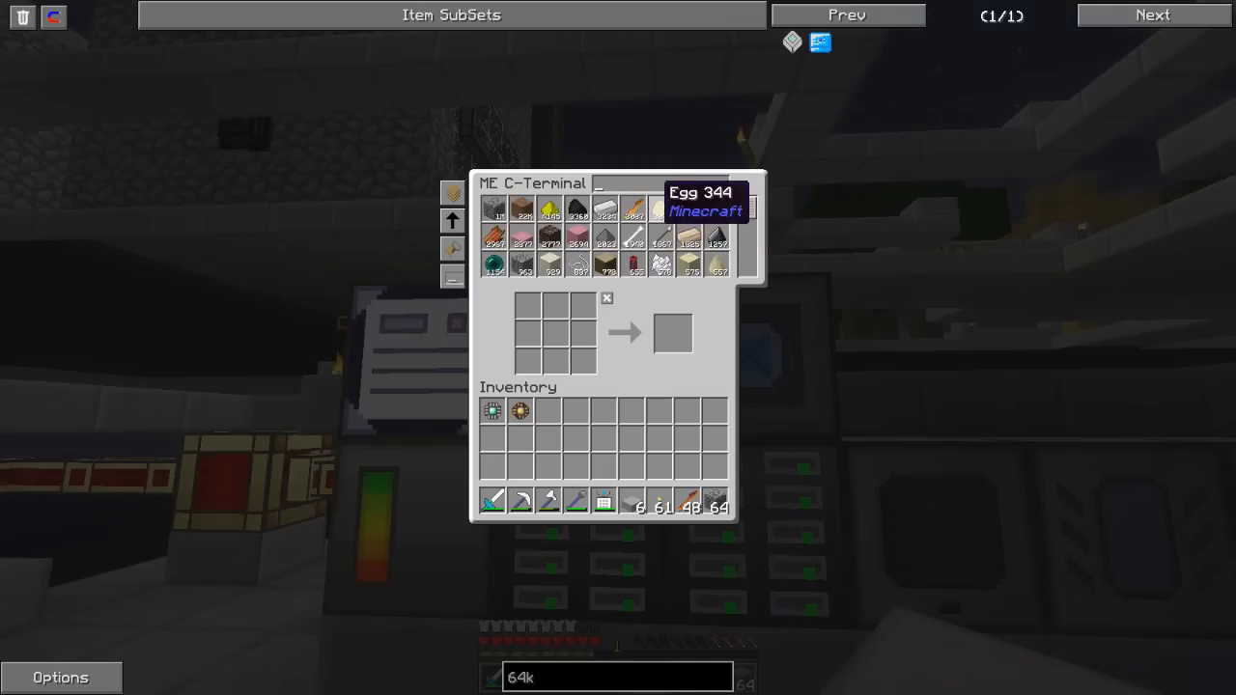
pyautogui.write('in')
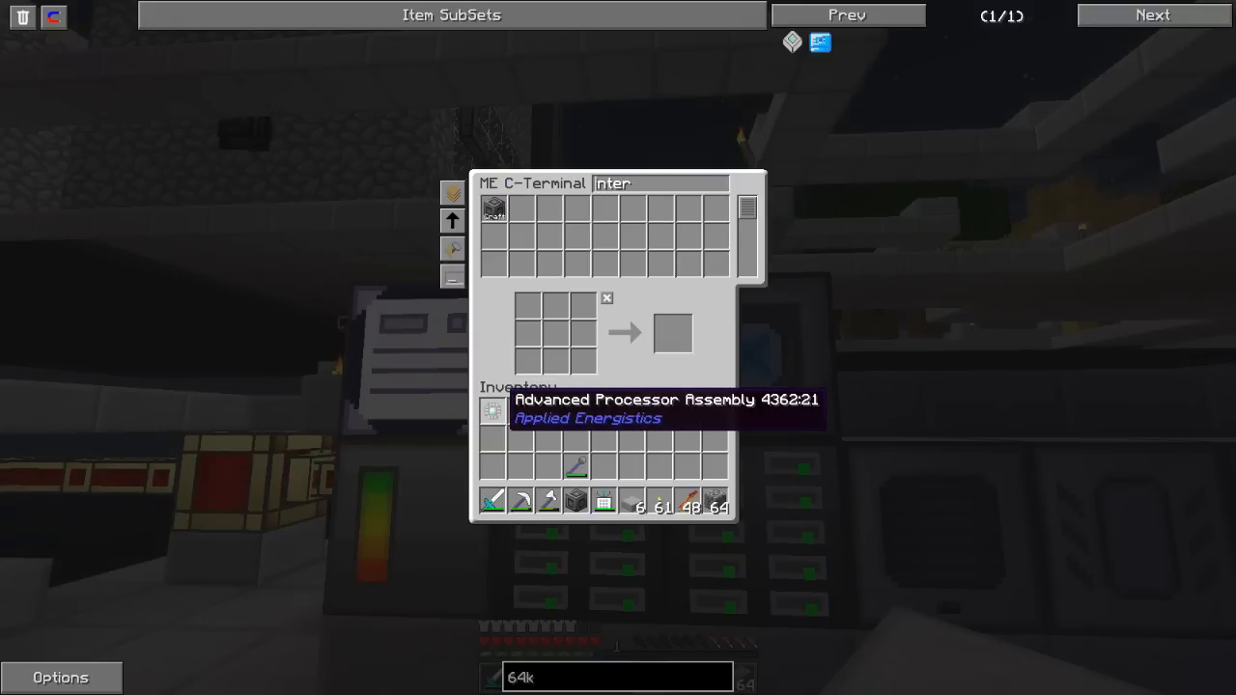
pyautogui.press('Escape')
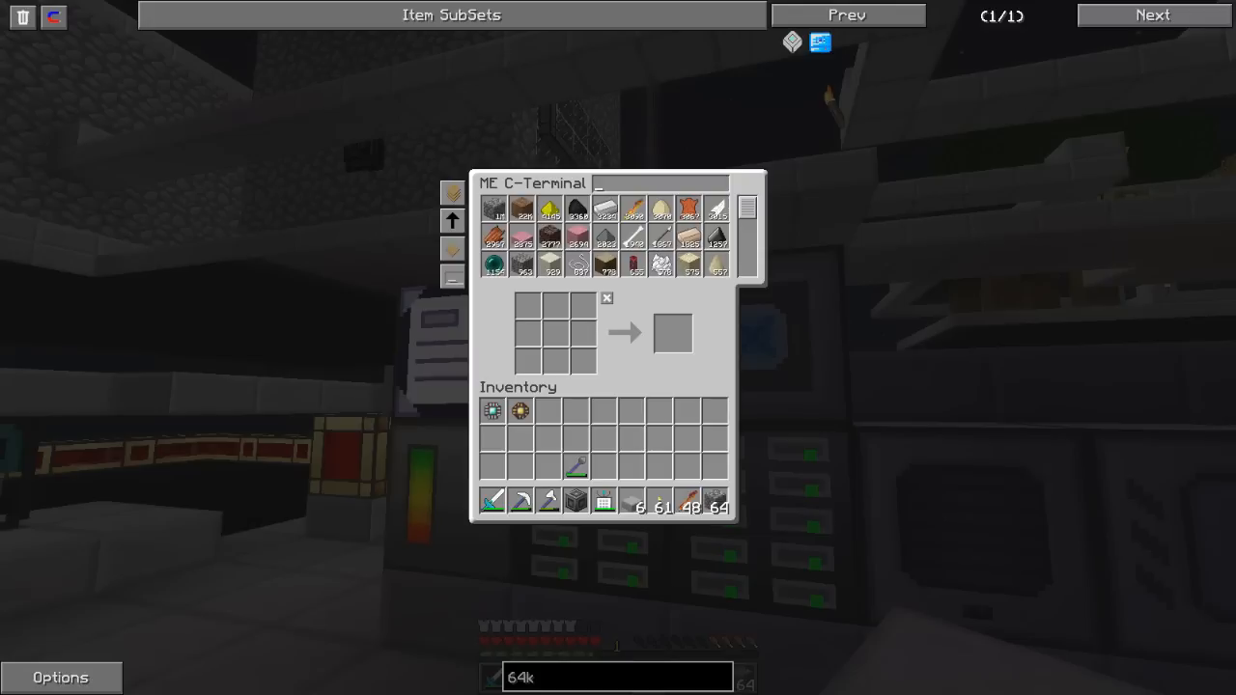
pyautogui.write('proce')
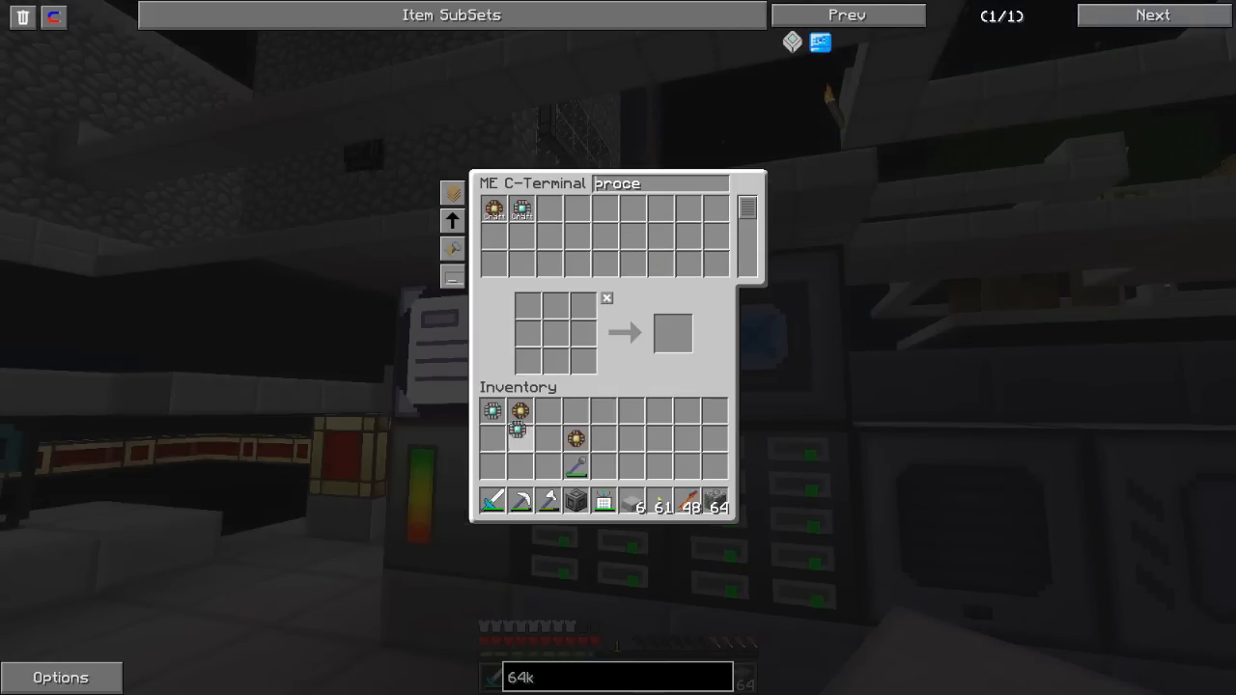
pyautogui.press('Escape')
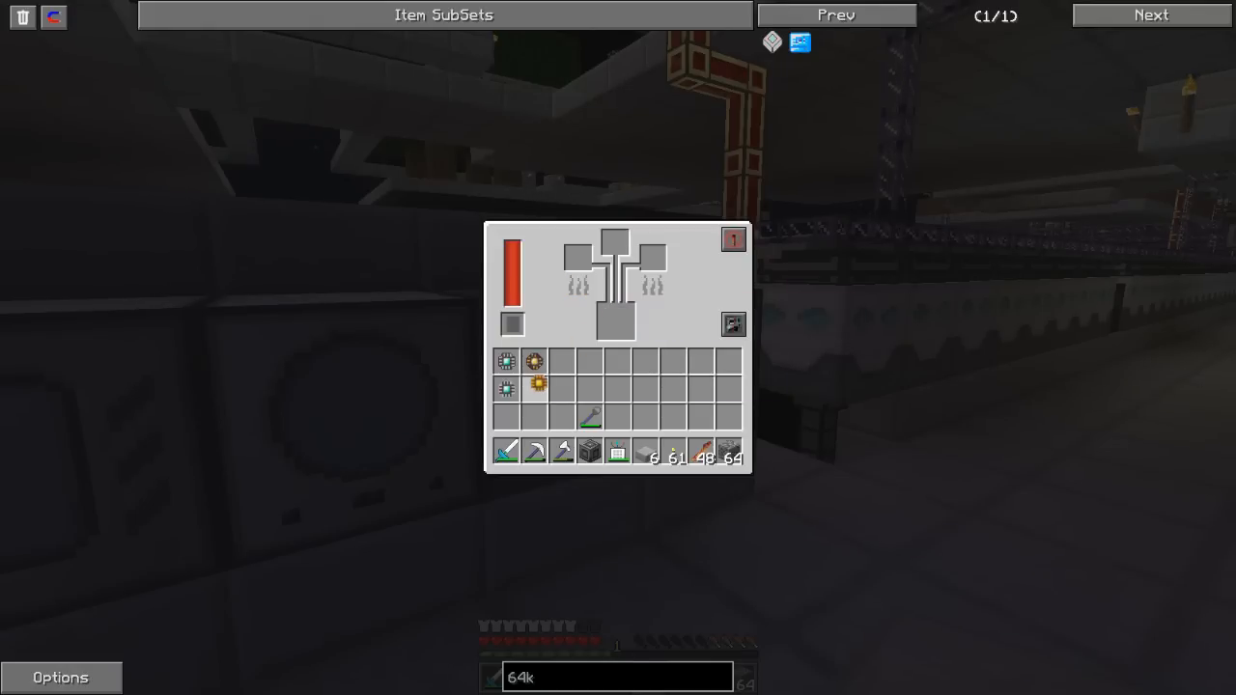
# Clear the encoder grid for the single advanced-processor recipe and leave the encoder.
pyautogui.press('Escape')
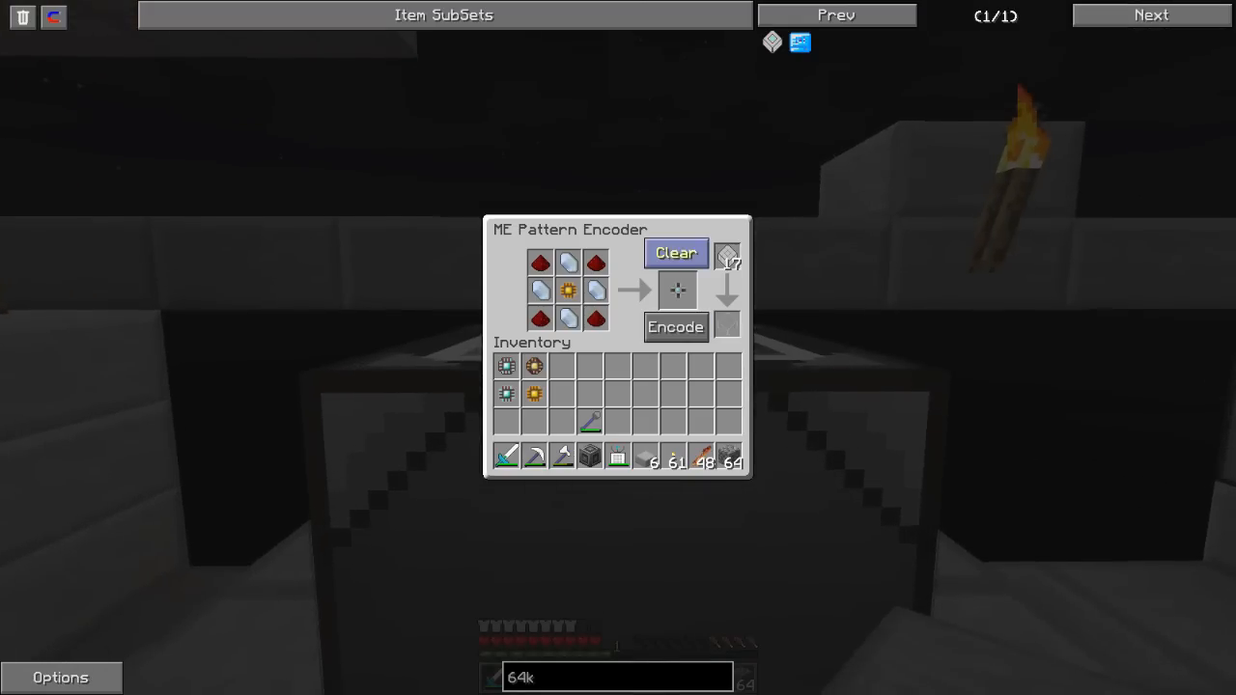
pyautogui.click(676, 253)
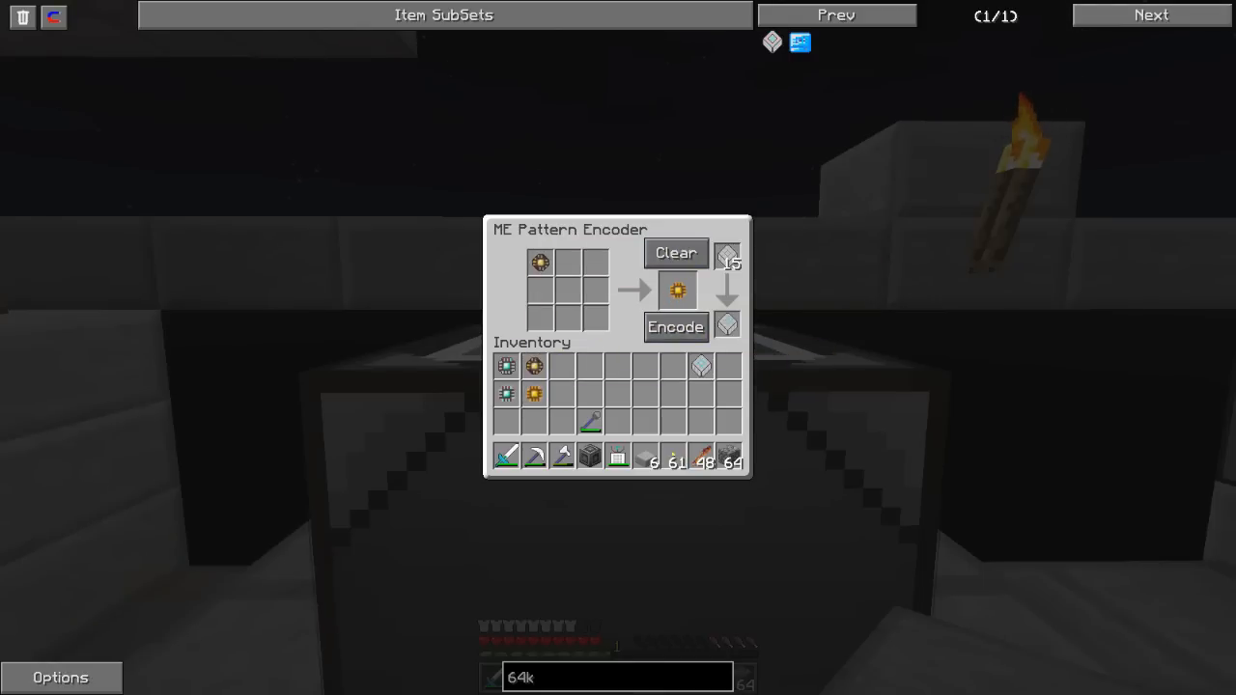
pyautogui.press('Escape')
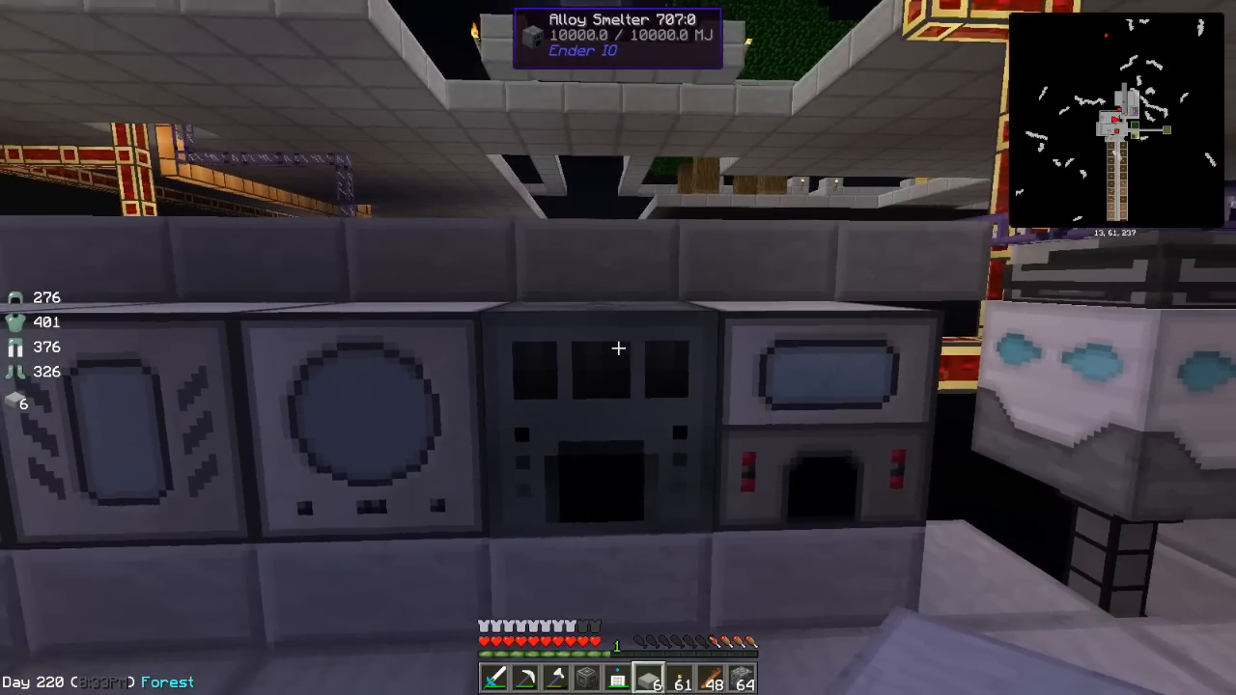
pyautogui.moveTo(618, 348)
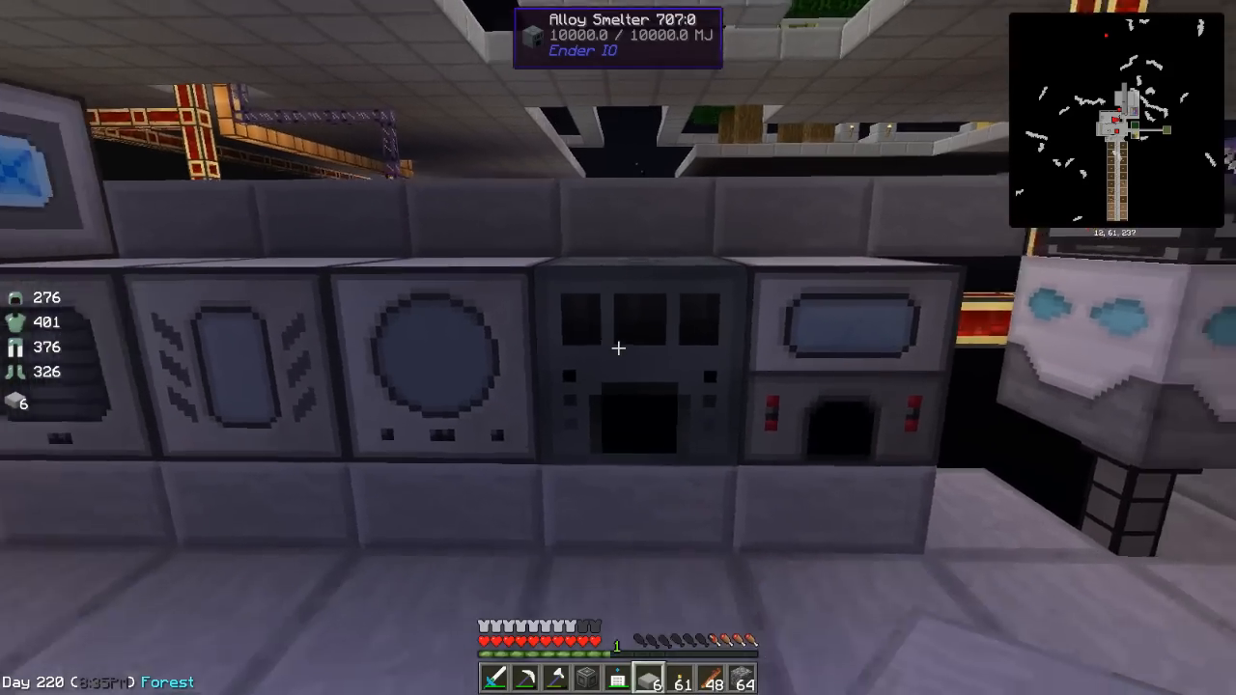
pyautogui.moveTo(618, 348)
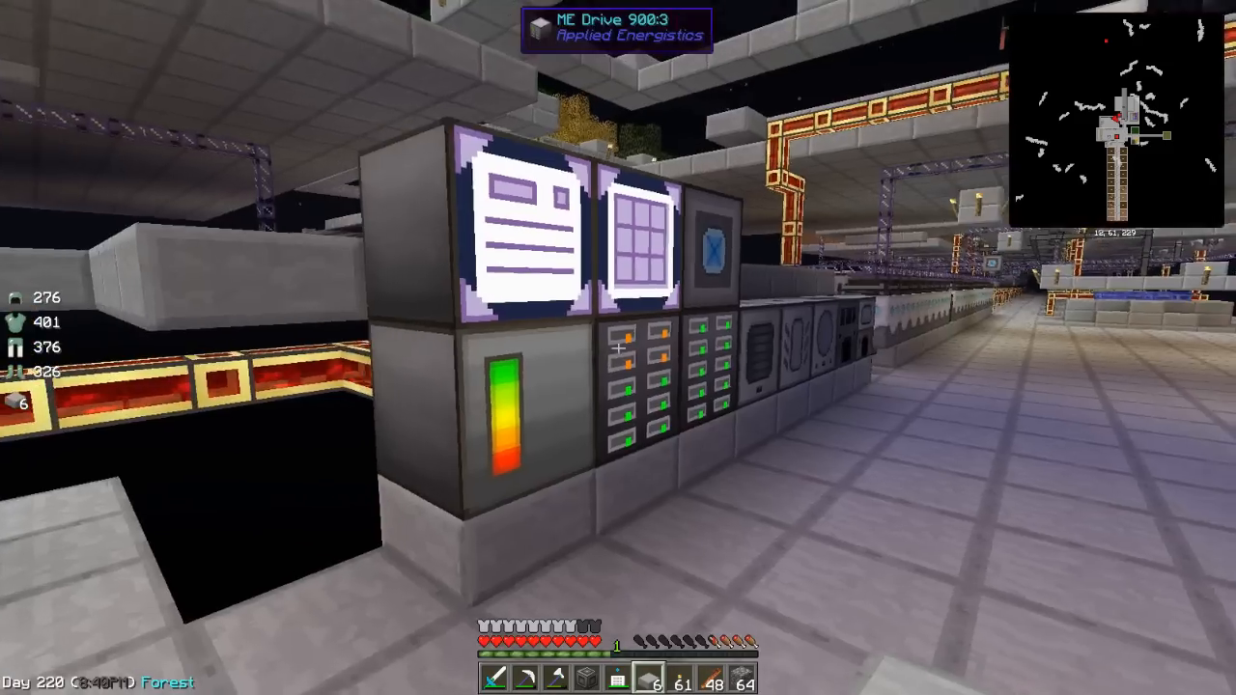
pyautogui.moveTo(618, 348)
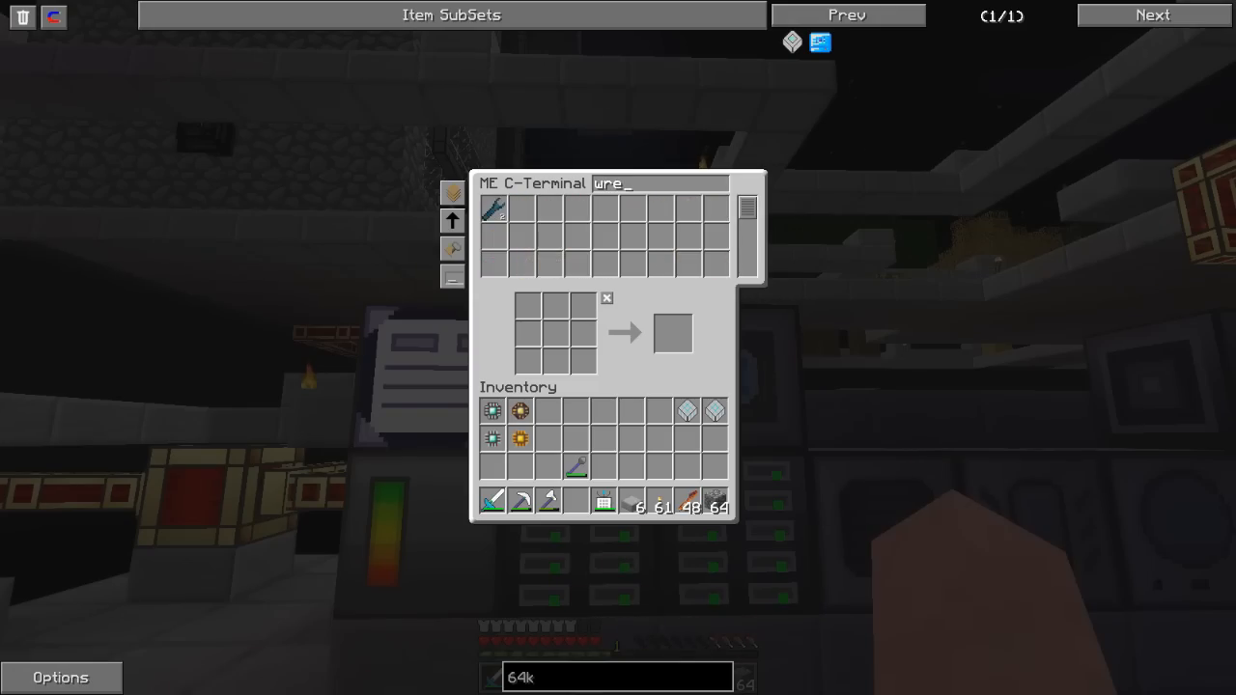
# Clear the terminal search, leave the terminal and bring up the ME Interface with its two patterns.
pyautogui.press('Escape')
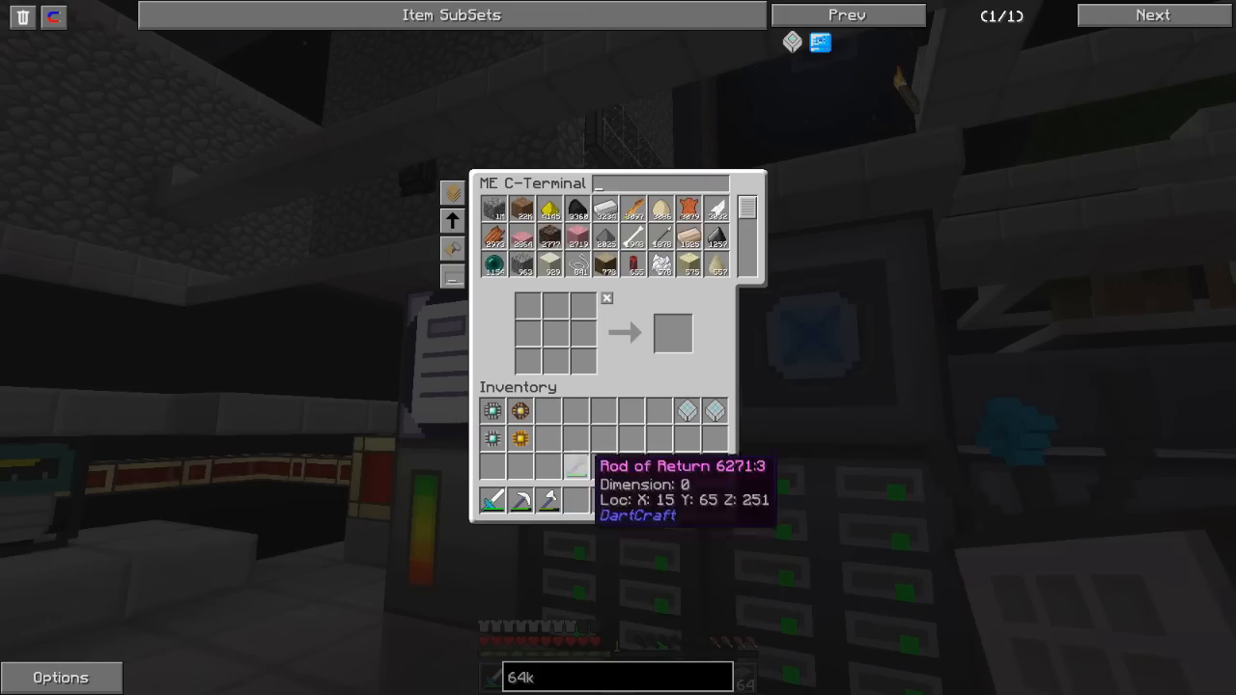
pyautogui.press('Escape')
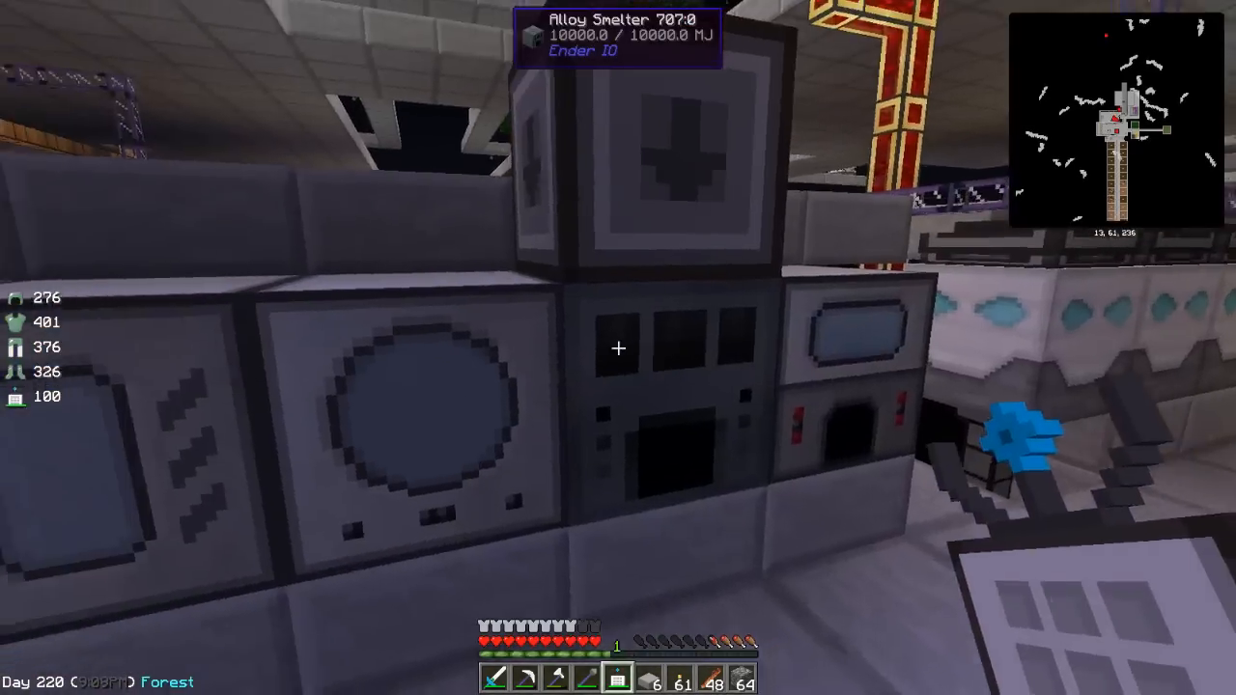
pyautogui.rightClick(618, 348)
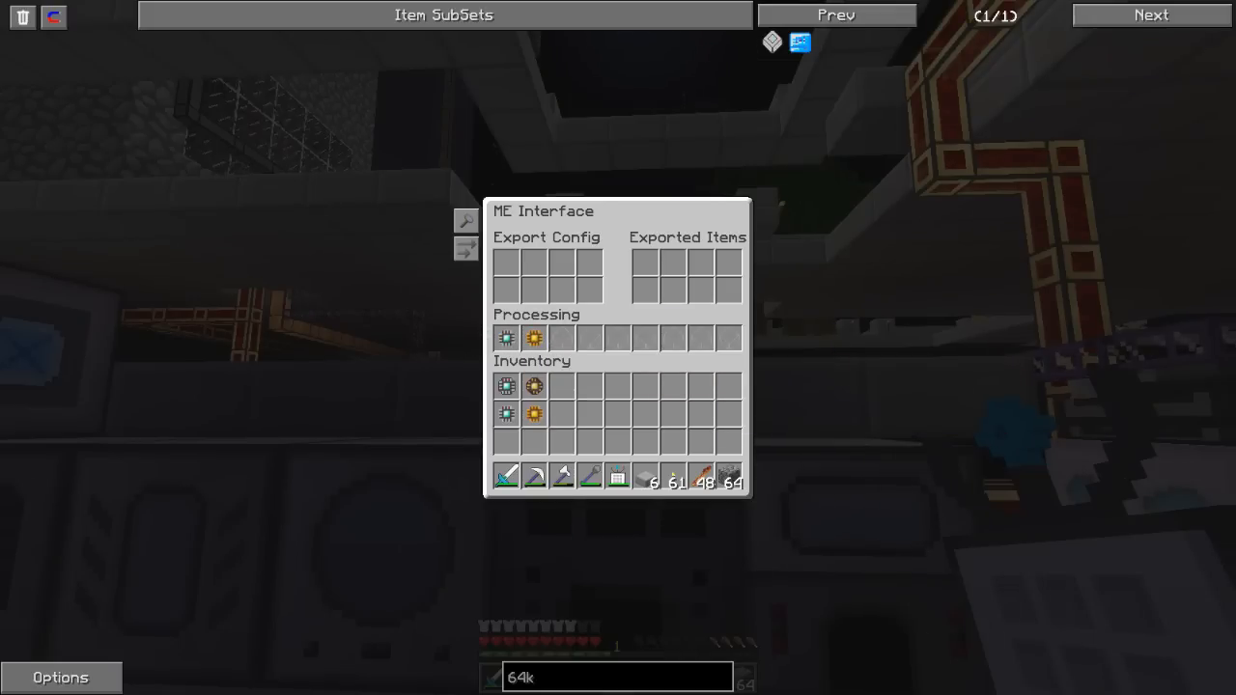
pyautogui.moveTo(506, 386)
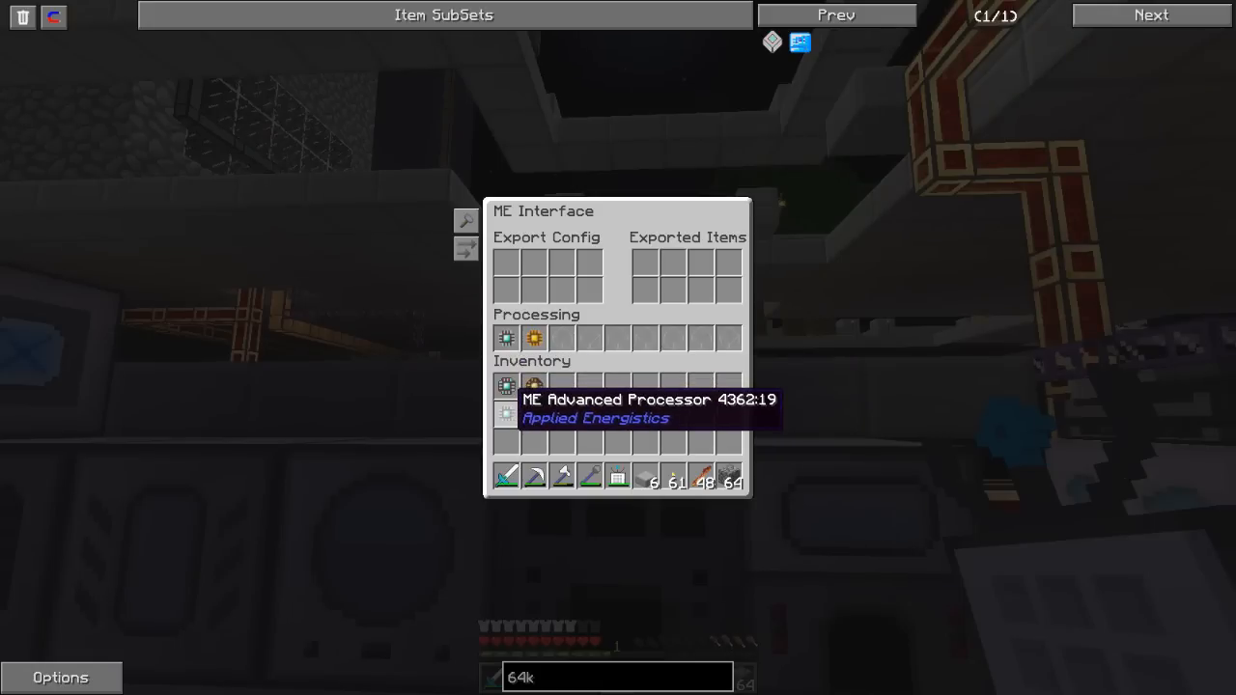
# Search the ME C-Terminal for import buses and cables ('impor', 'cab', 'import') and take them.
pyautogui.press('Escape')
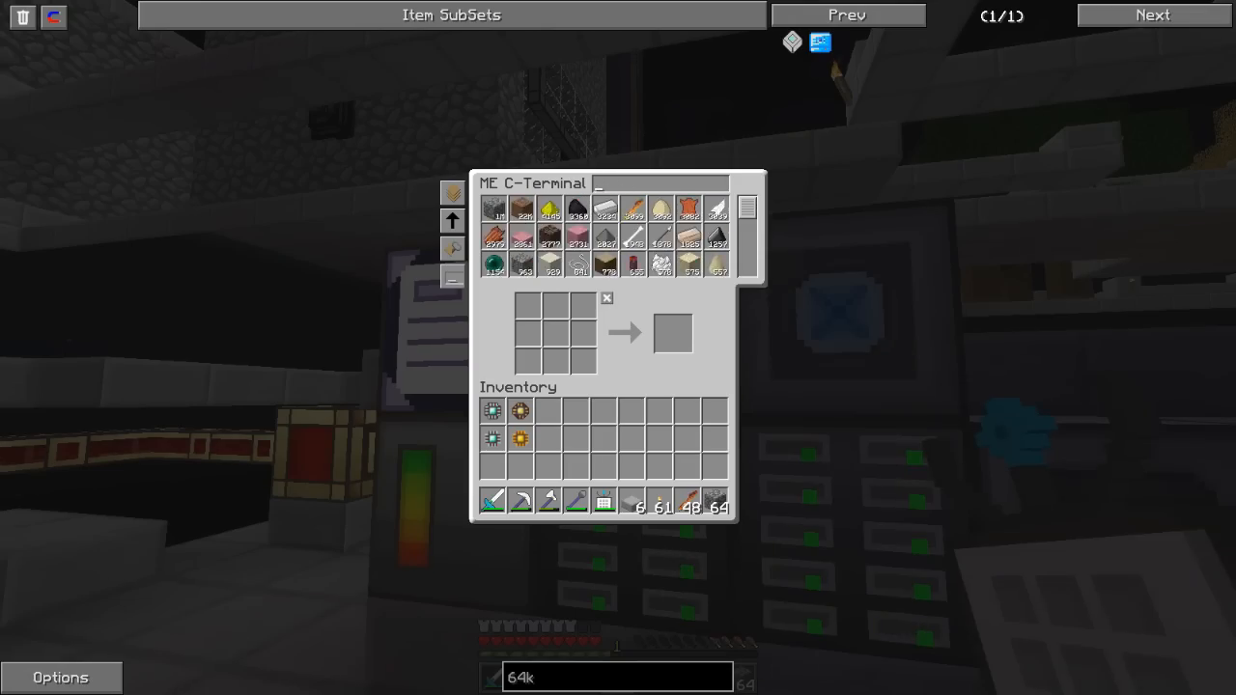
pyautogui.write('impor')
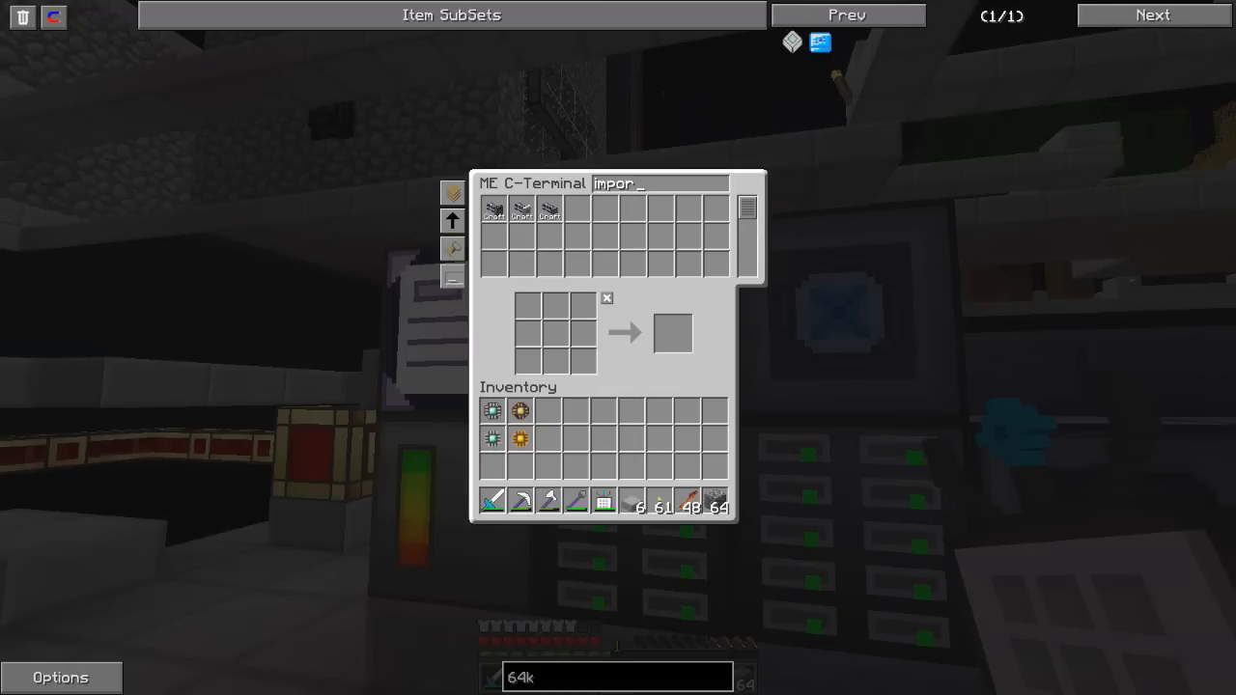
pyautogui.write('cab')
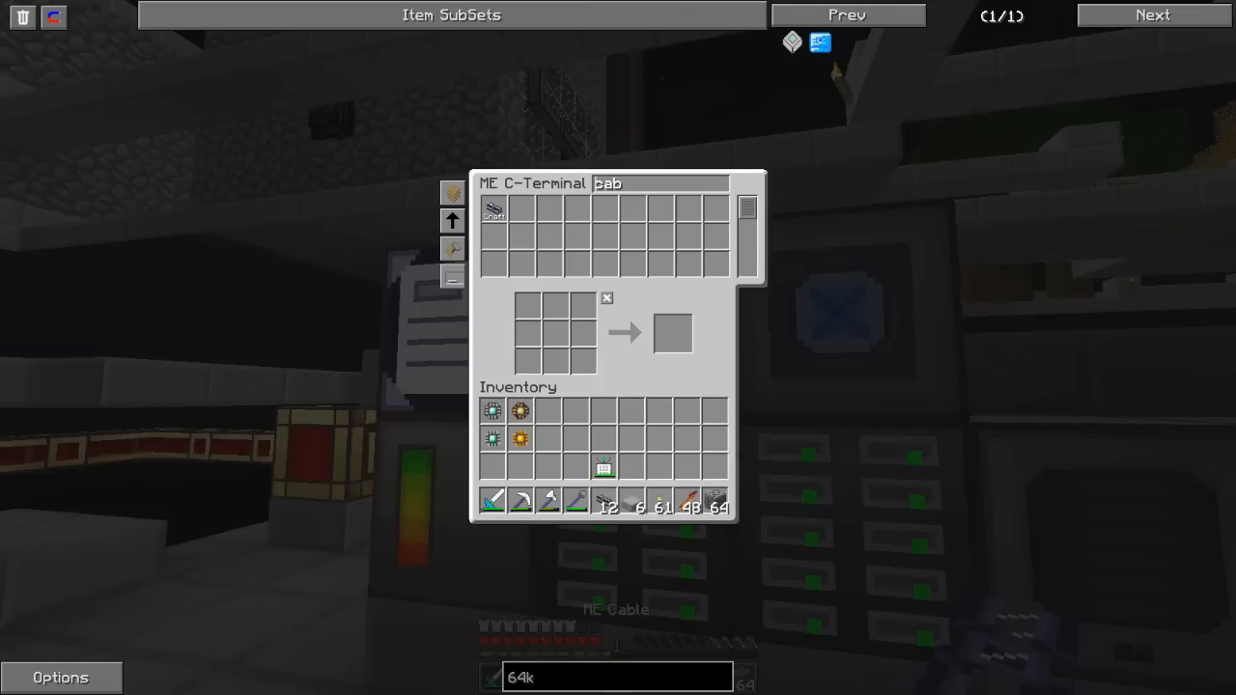
pyautogui.write('inport')
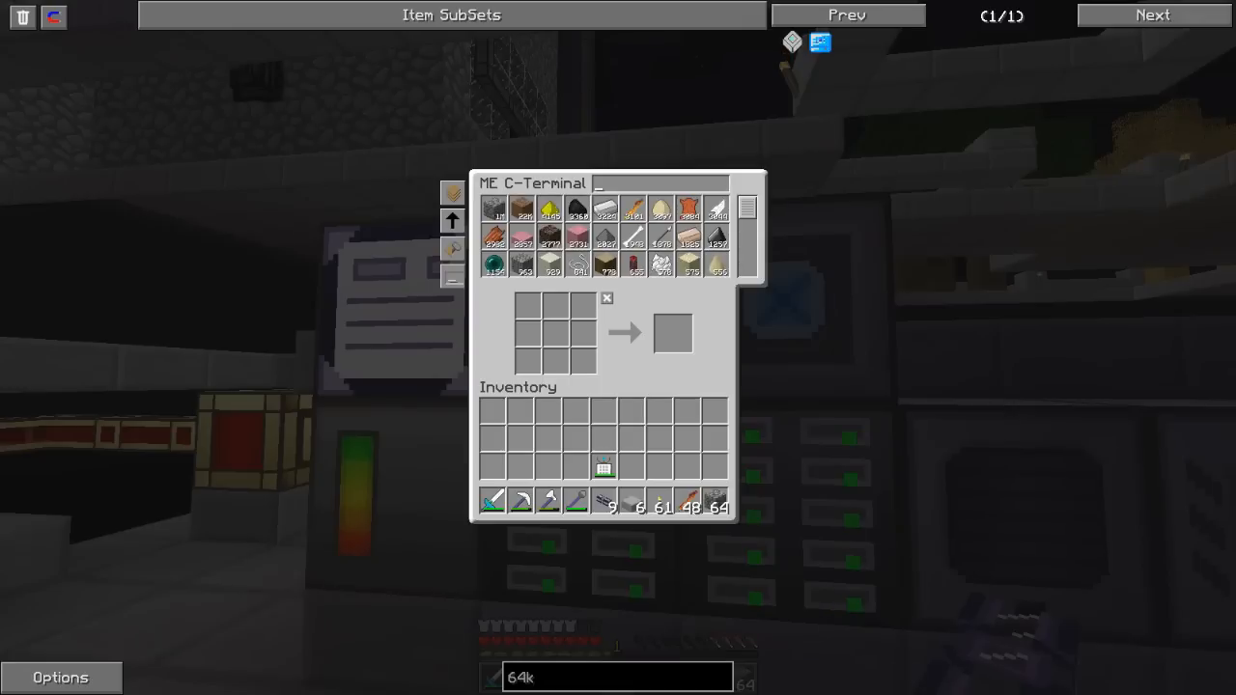
pyautogui.write('import')
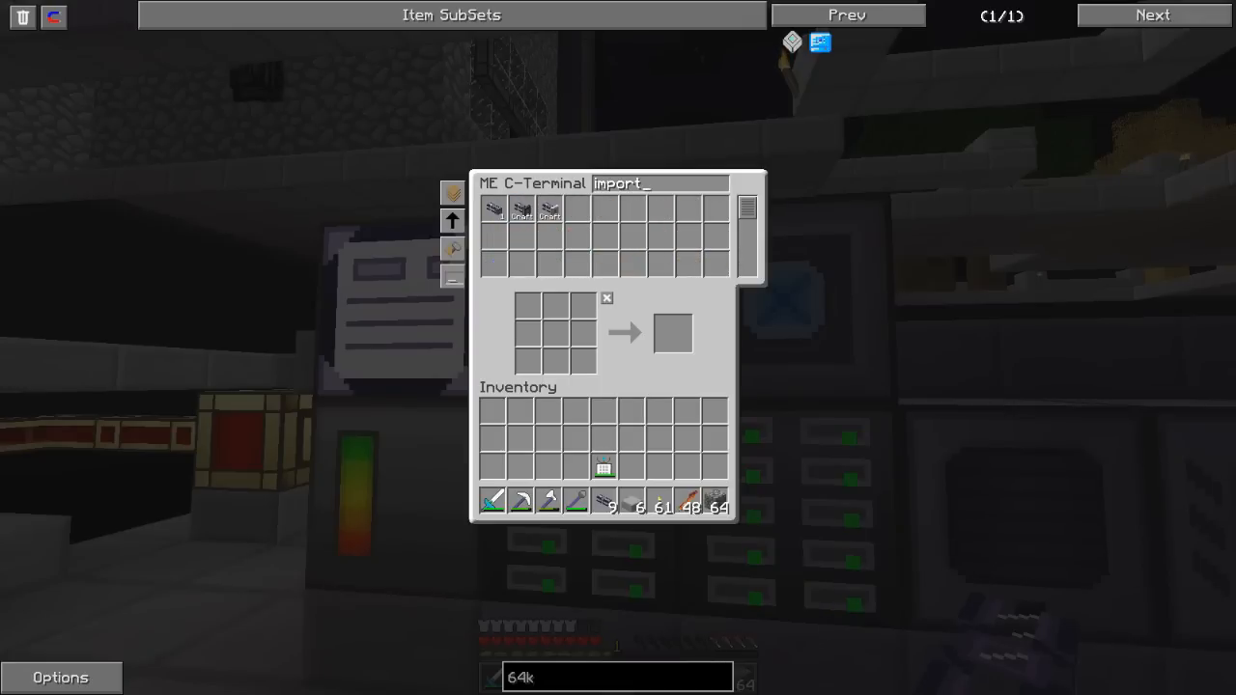
pyautogui.press('Escape')
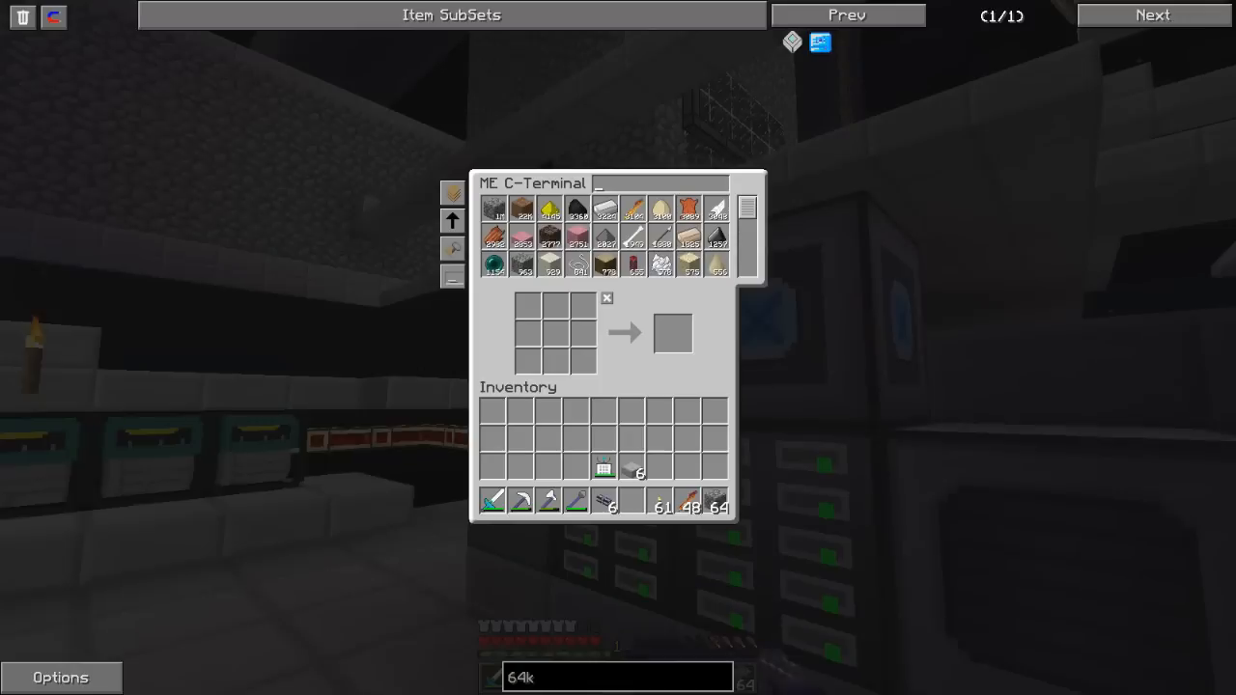
# Search 'P' for processors, take them and leave the storage terminal.
pyautogui.write('P')
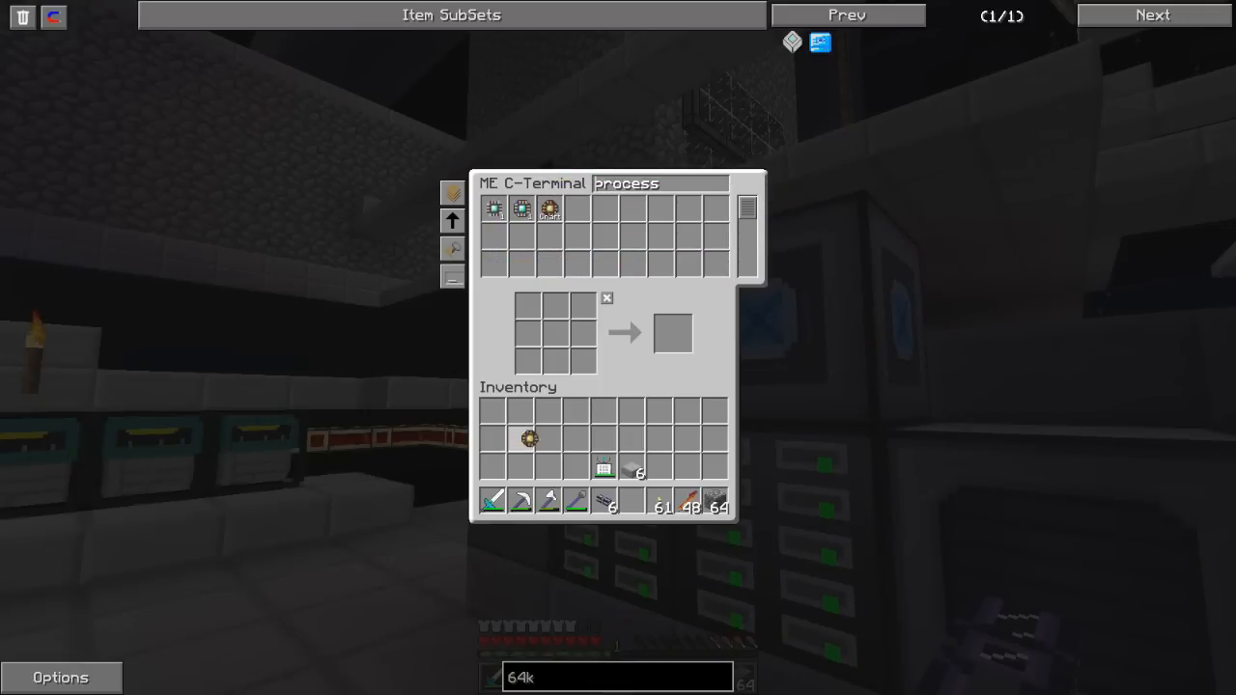
pyautogui.press('Escape')
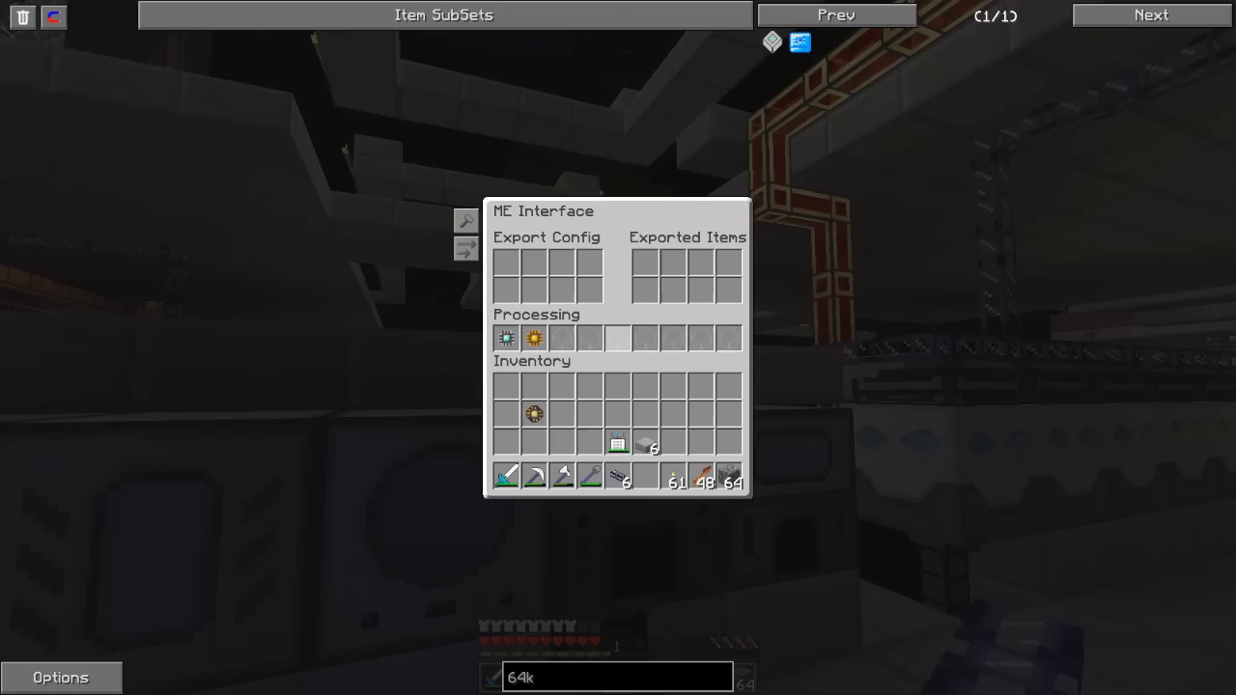
# Leave the ME Interface and walk the cable line back toward the ME C-Terminal.
pyautogui.press('Escape')
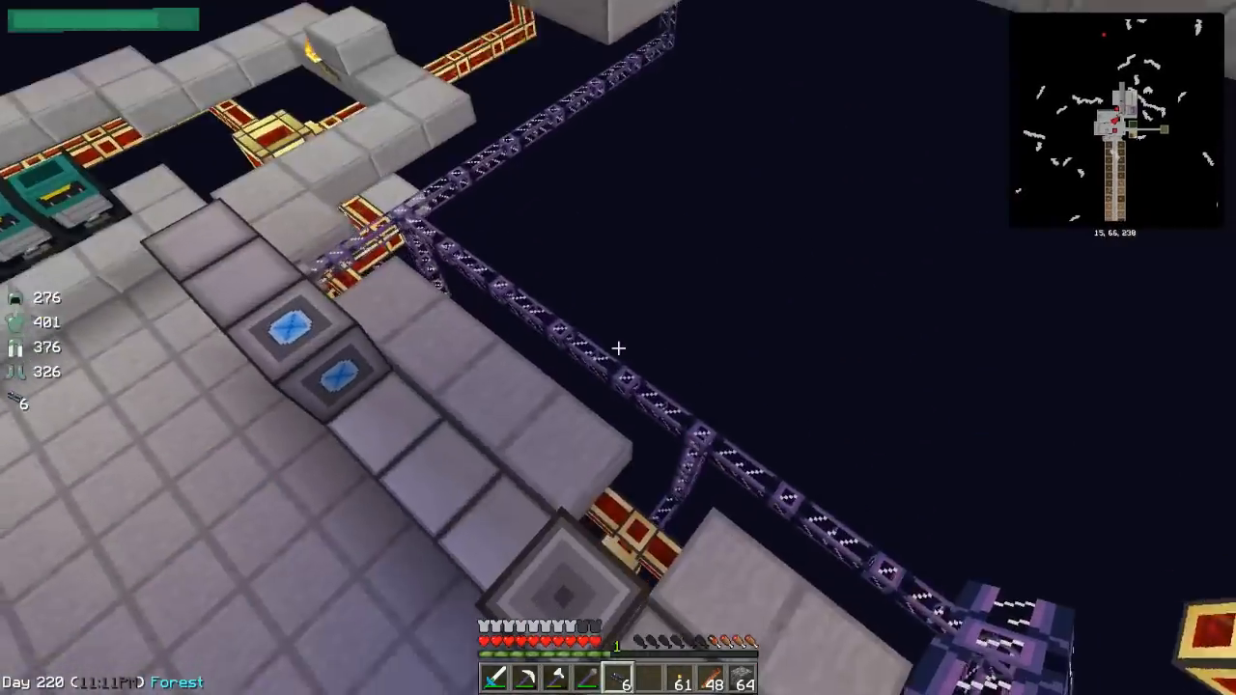
pyautogui.moveTo(618, 348)
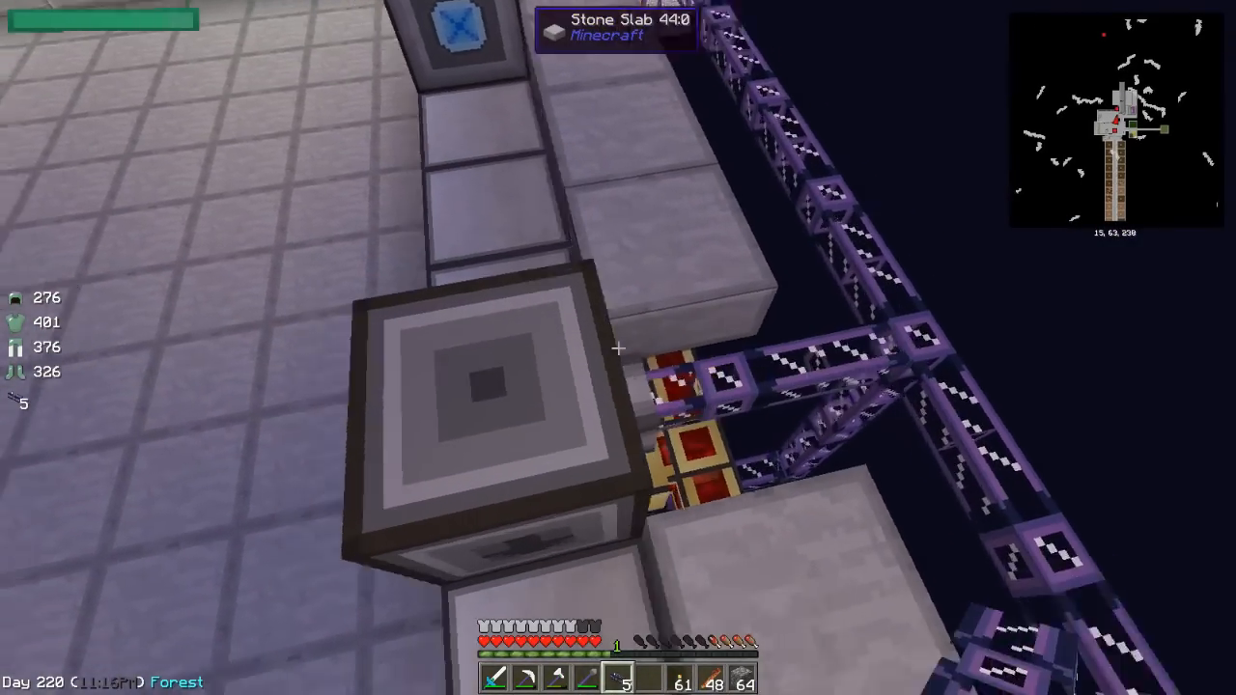
pyautogui.moveTo(618, 348)
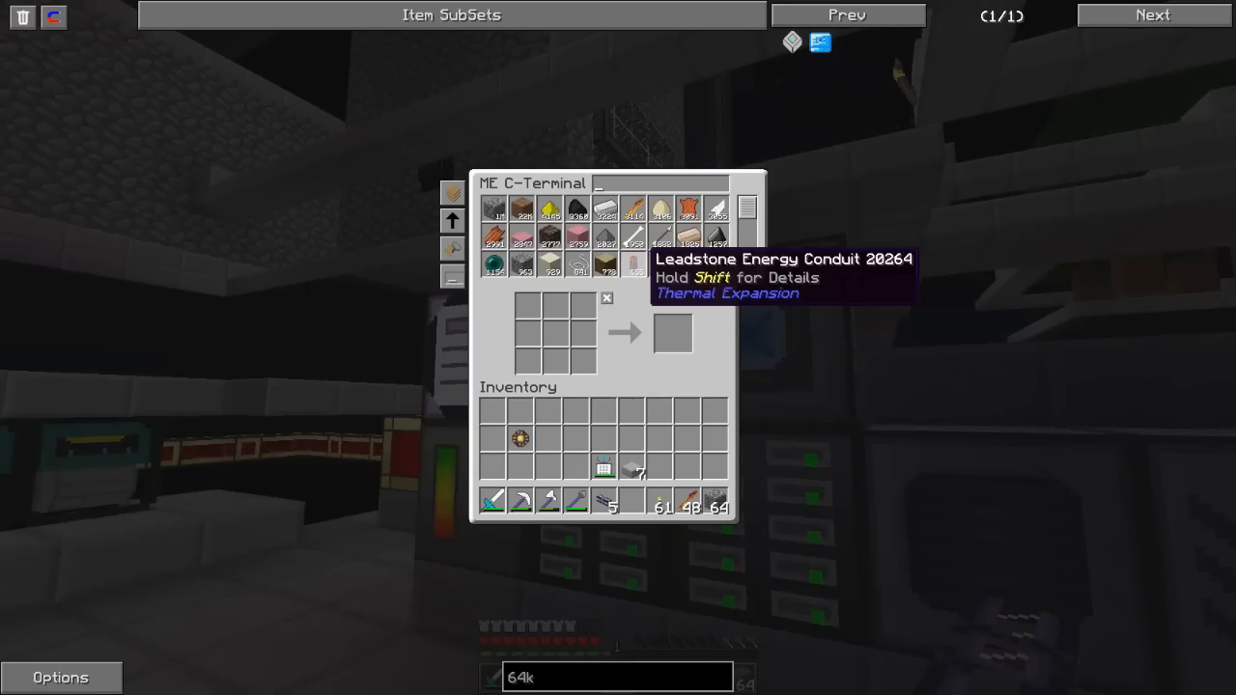
# Search 'process' in the terminal, store the spare processor in the network and clear the search.
pyautogui.write('process')
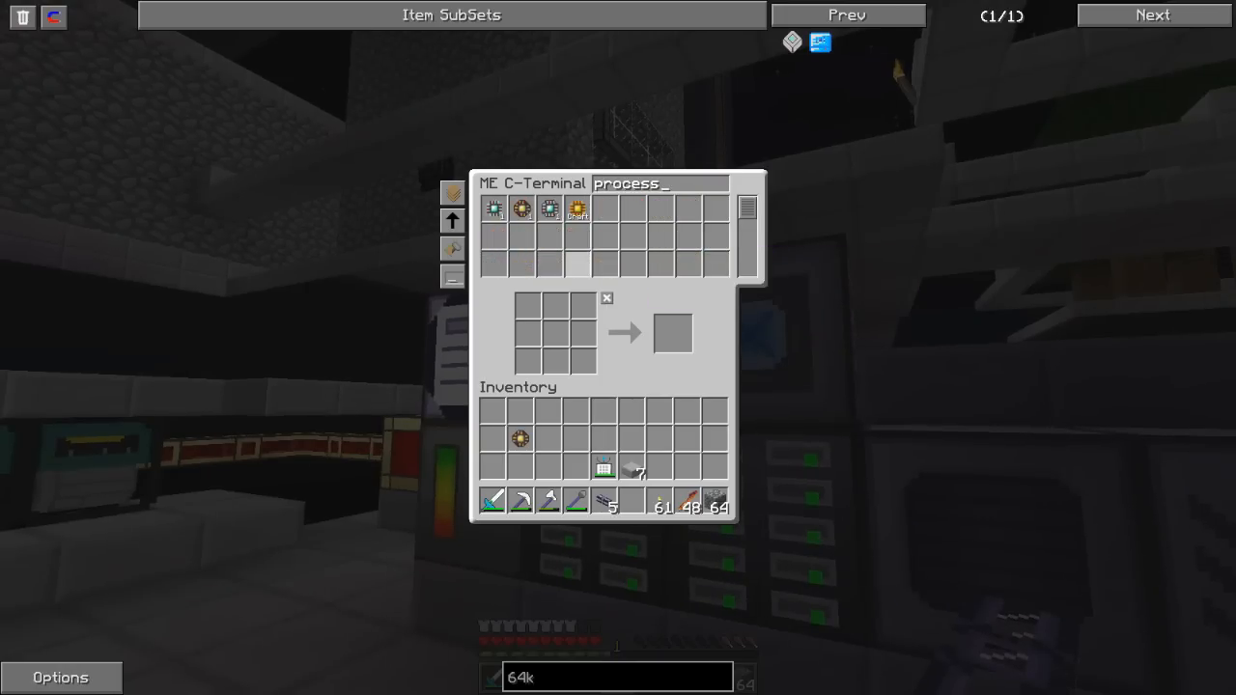
pyautogui.moveTo(491, 208)
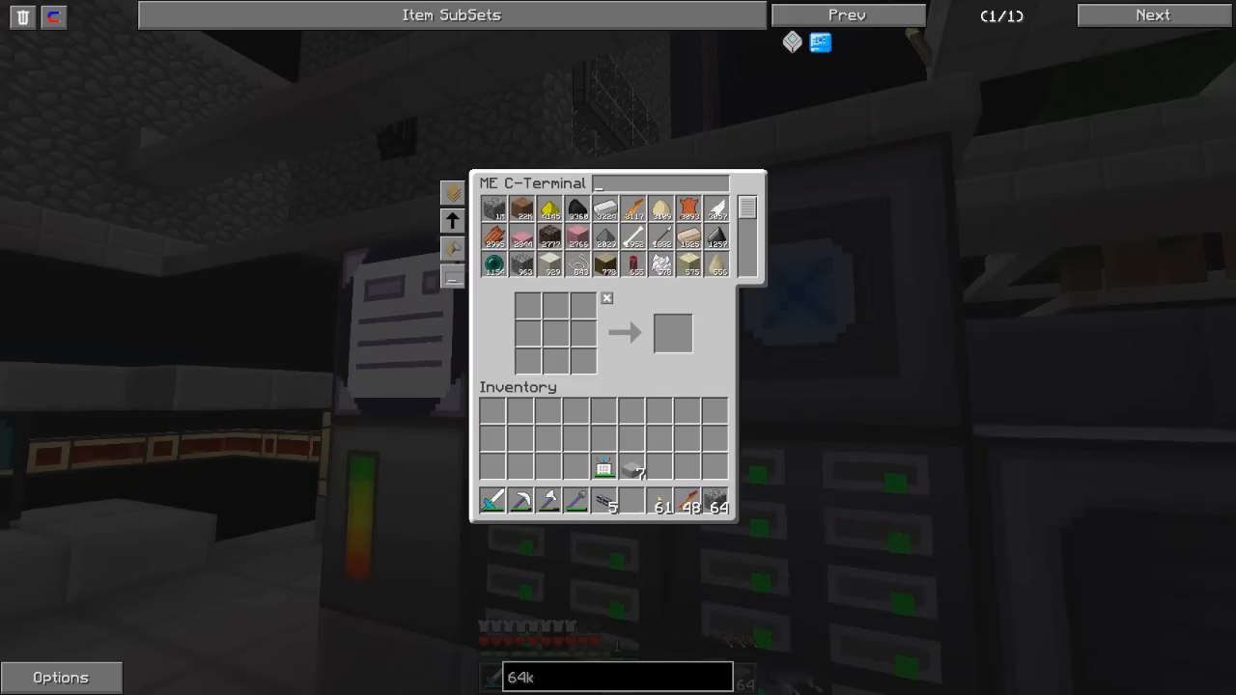
pyautogui.write('process')
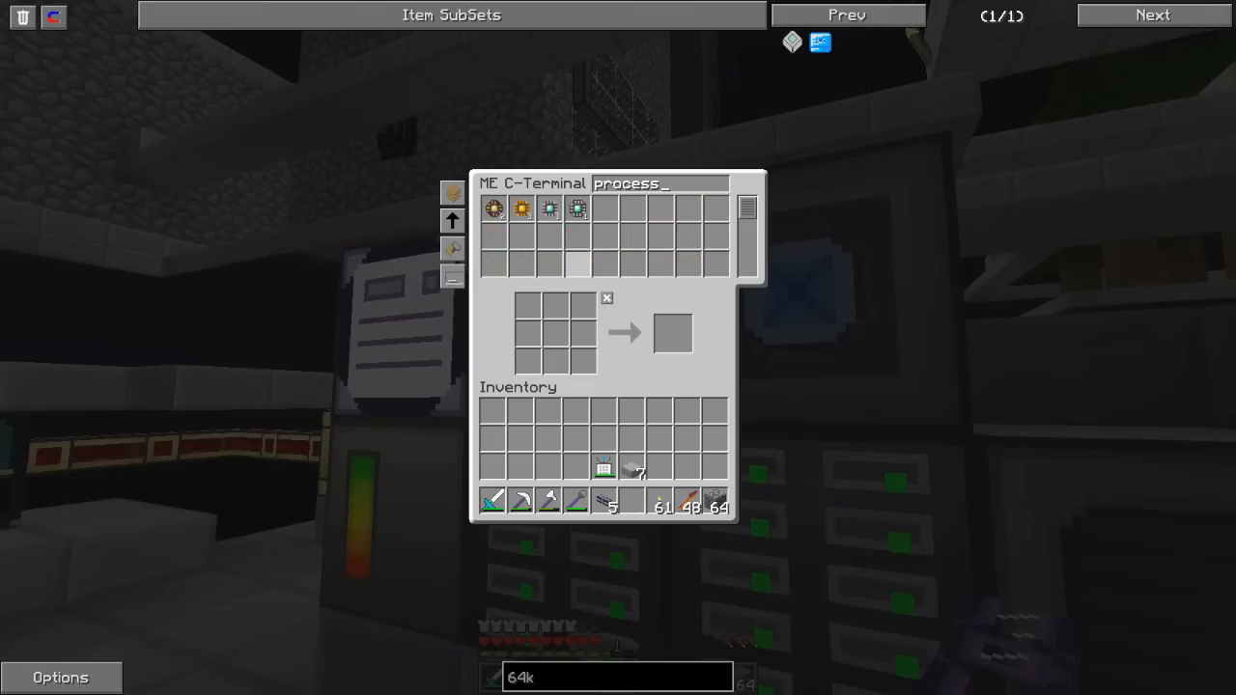
pyautogui.press('Escape')
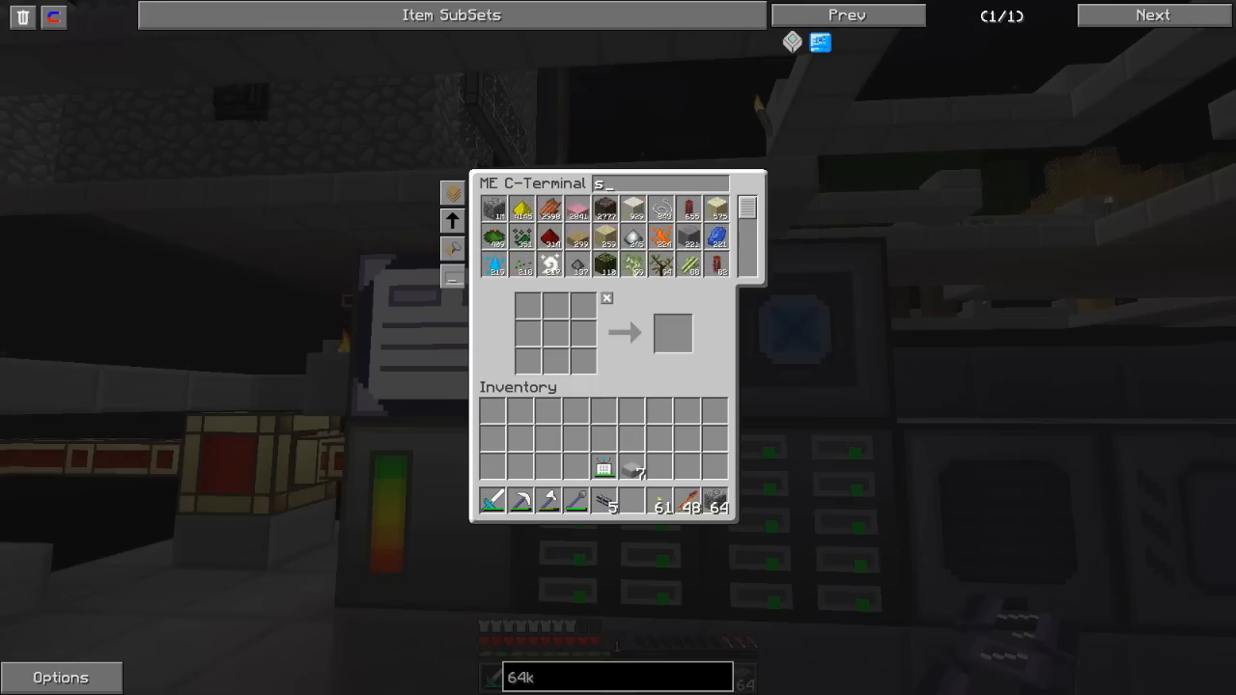
pyautogui.write('ili')
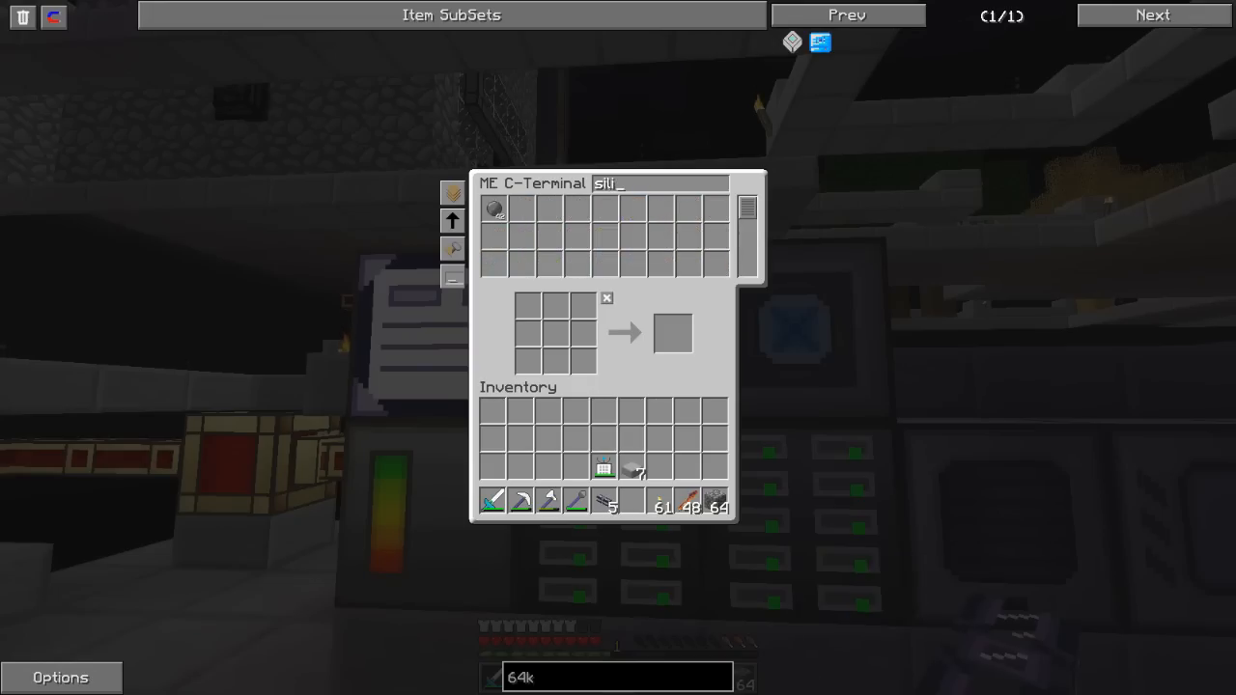
pyautogui.press('Backspace')
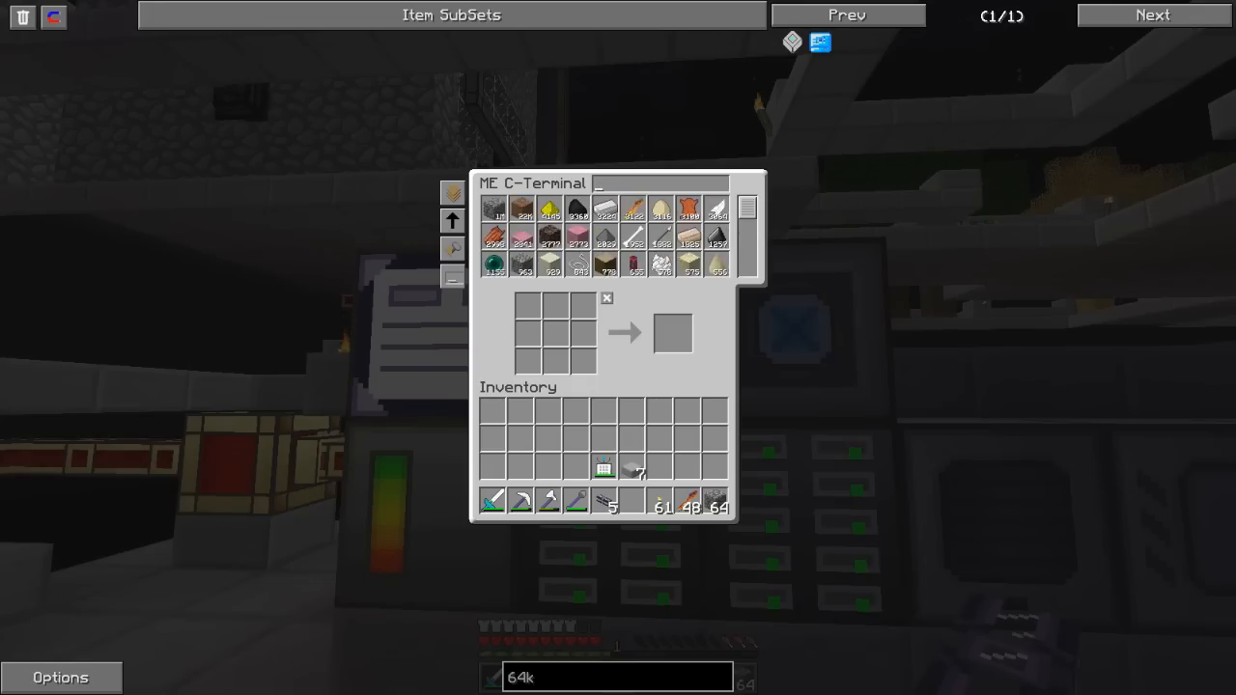
pyautogui.write('dust')
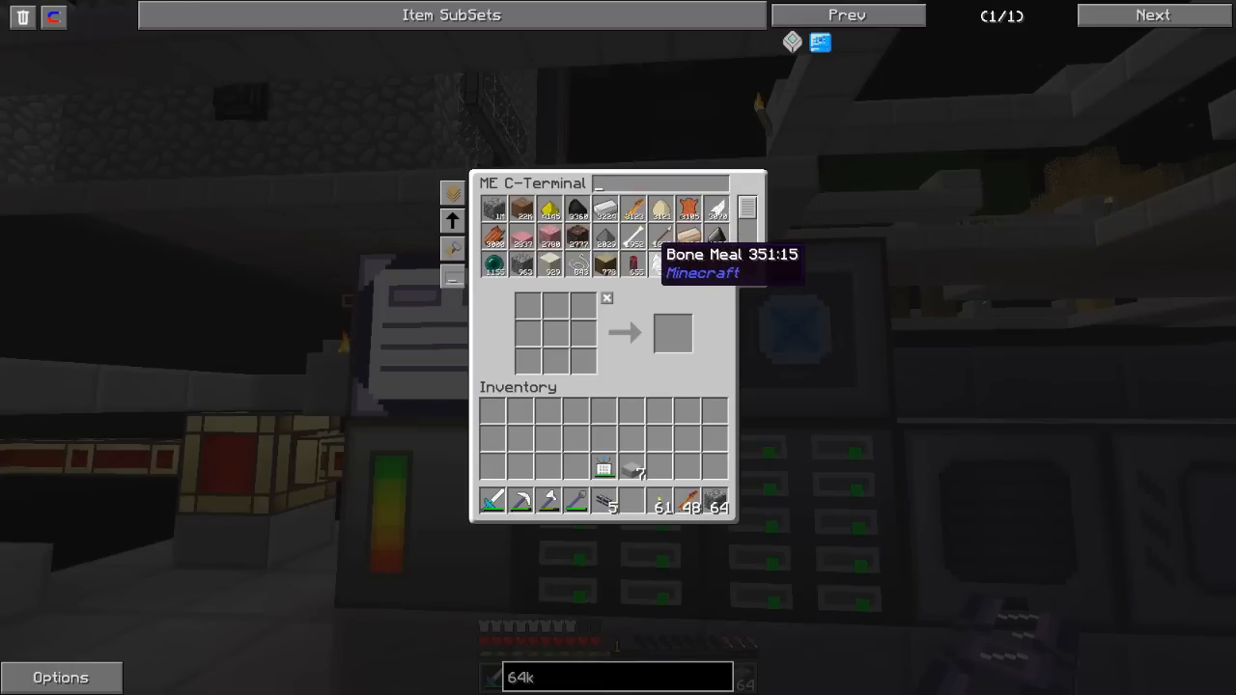
pyautogui.press('Escape')
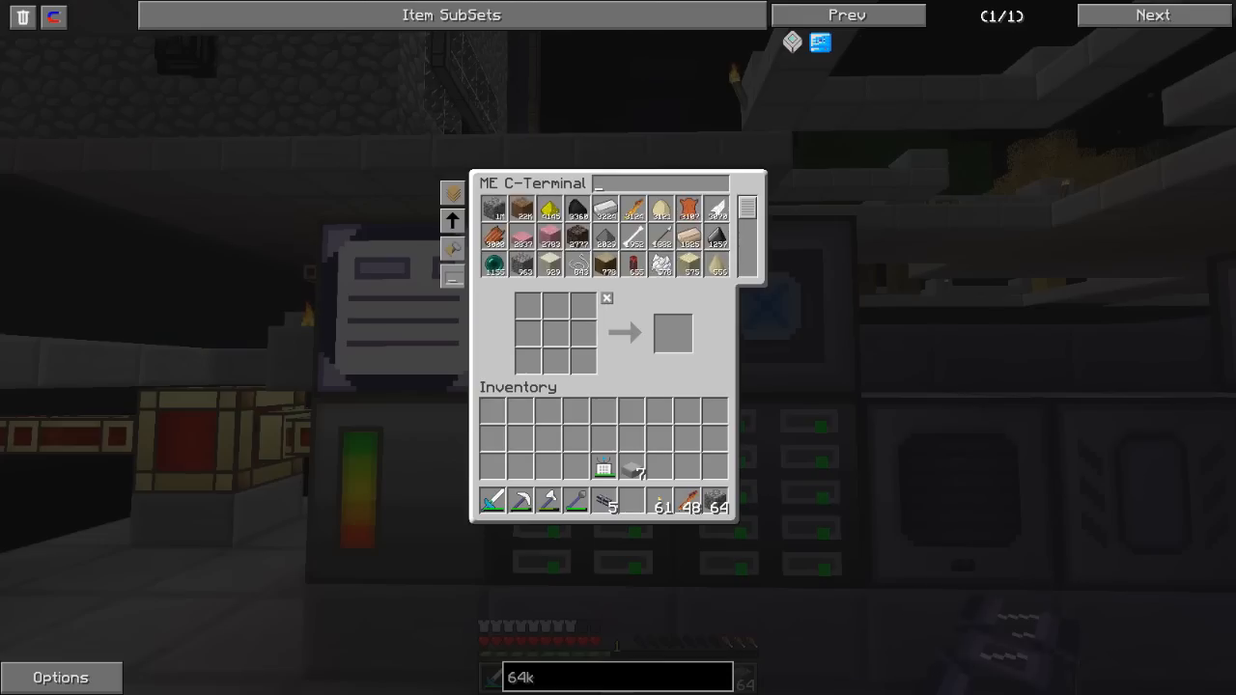
pyautogui.write('ess')
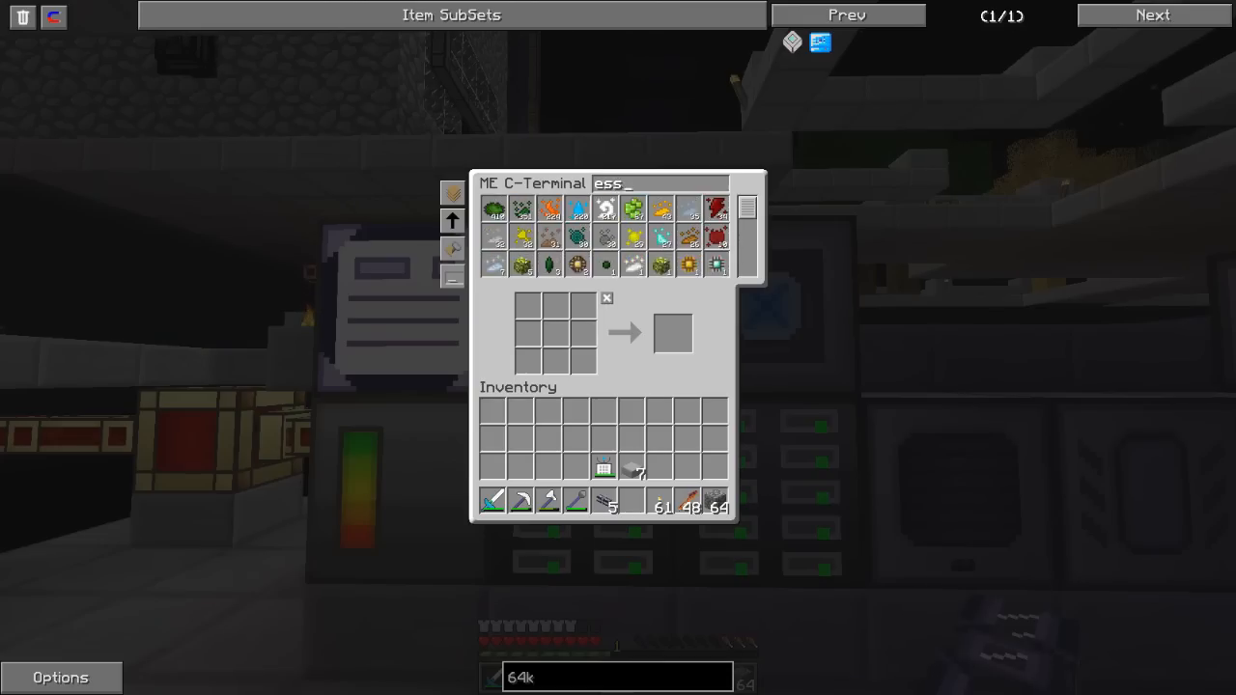
pyautogui.write('e')
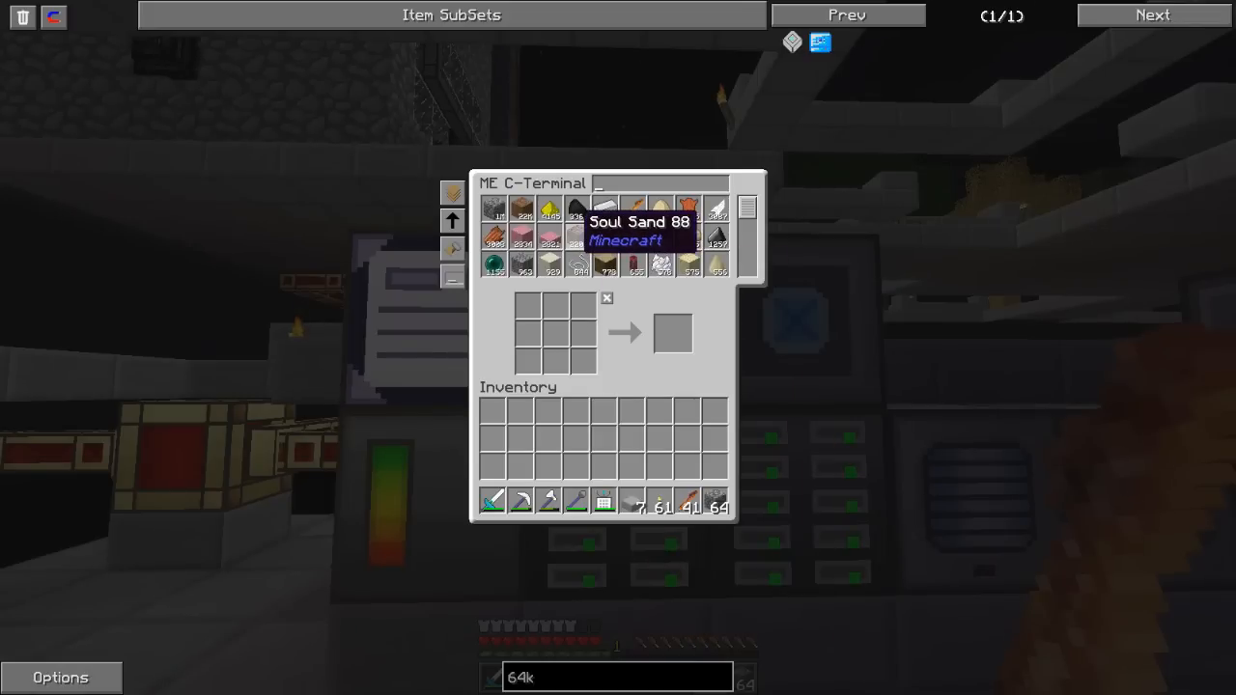
# Search 'impo' to take an ME Basic Import Bus and a block, then search for a wrench and leave the terminal.
pyautogui.press('Escape')
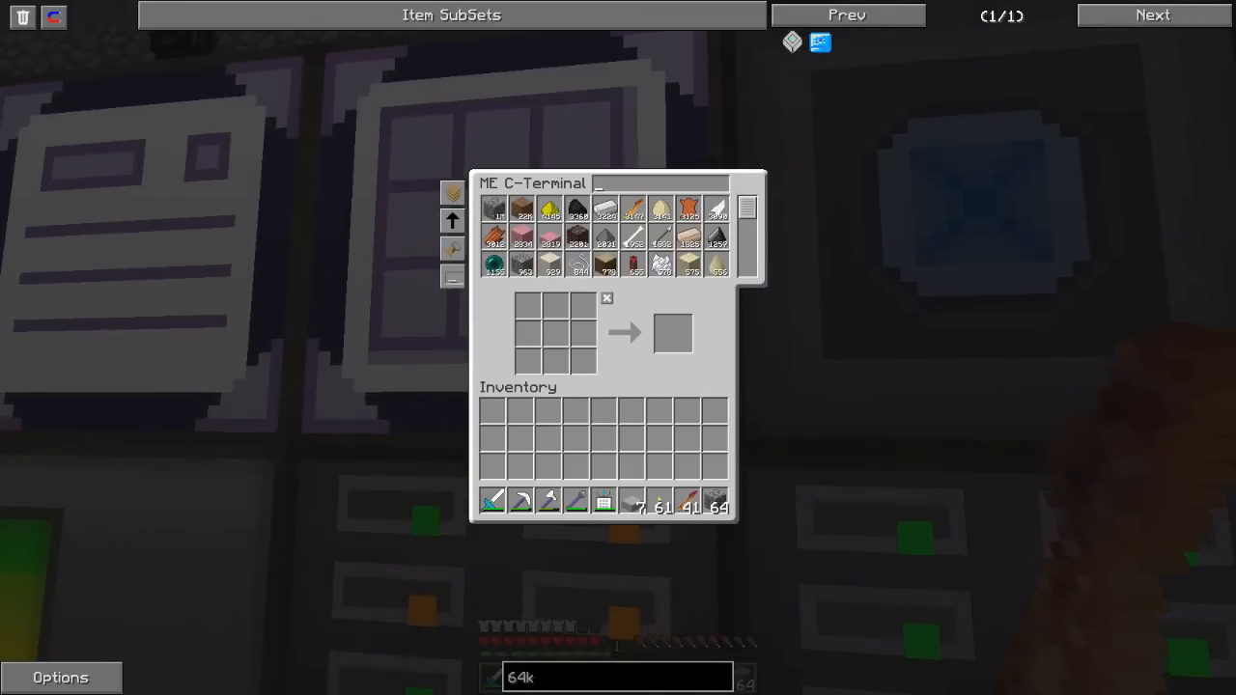
pyautogui.write('i')
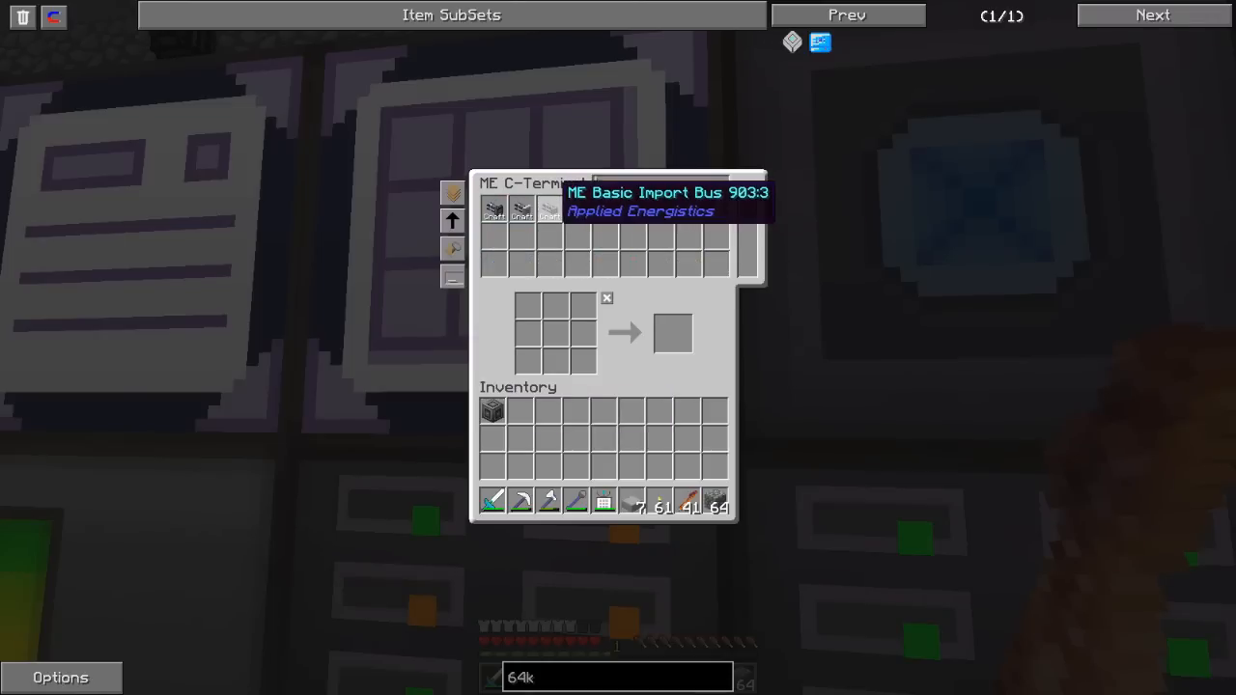
pyautogui.write('impo')
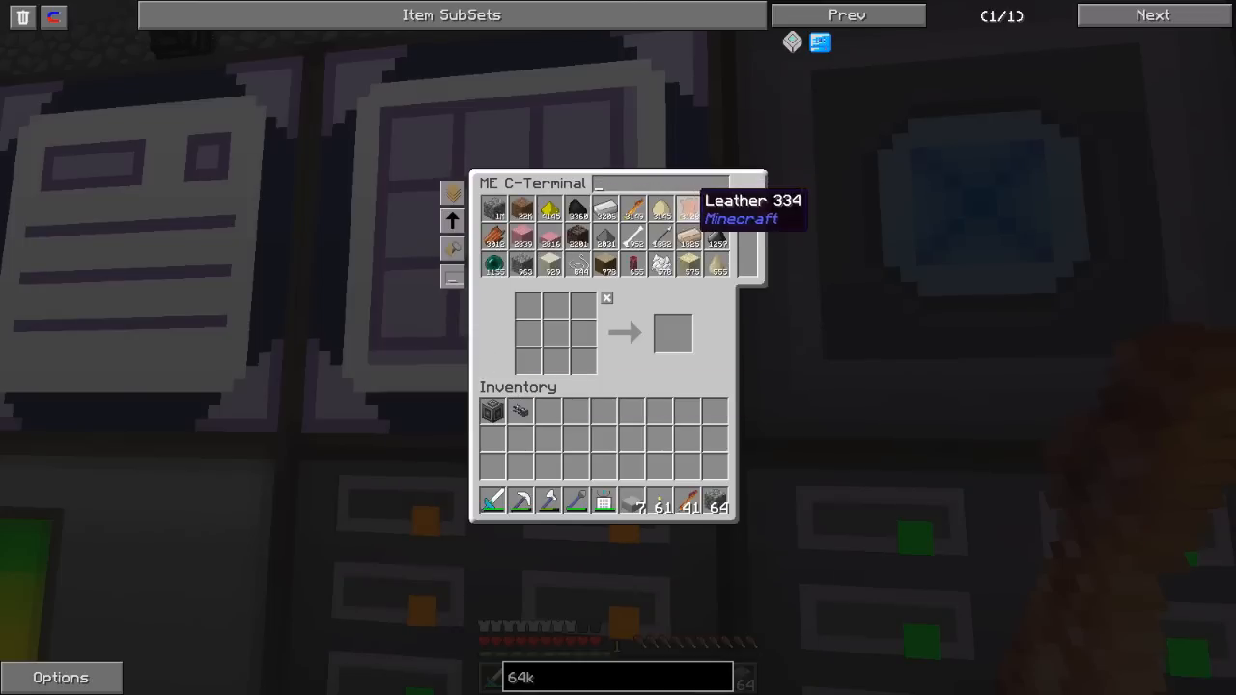
pyautogui.write('w')
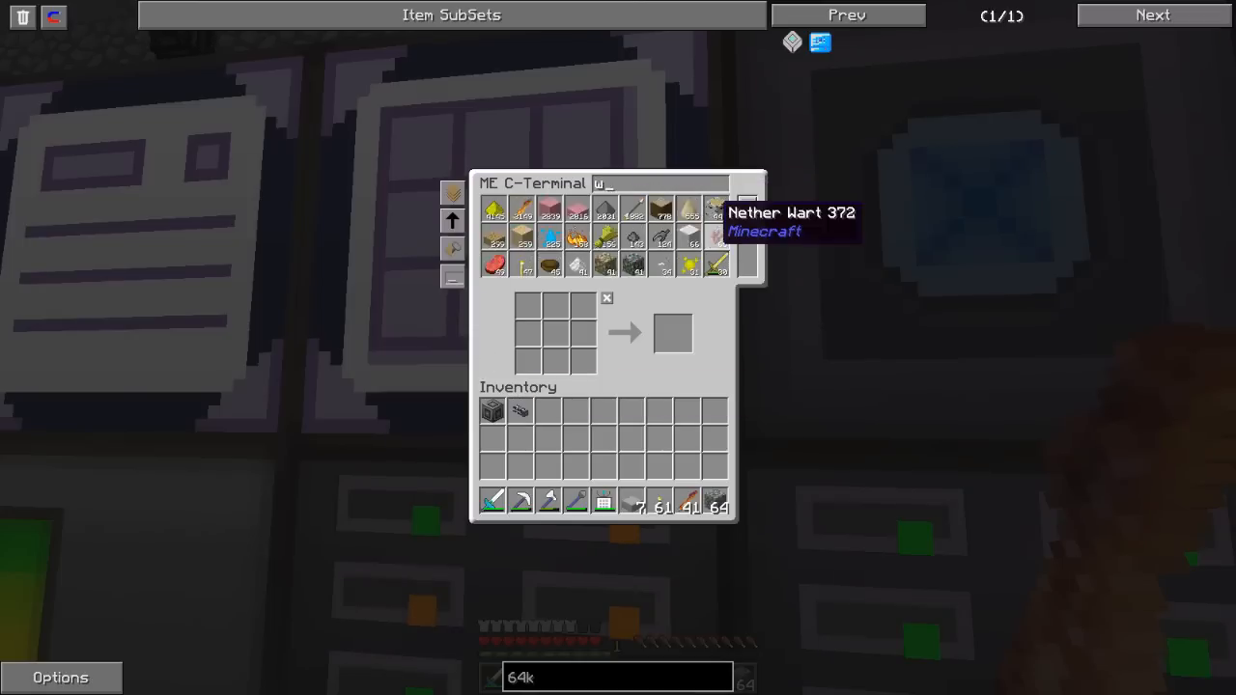
pyautogui.write('uren')
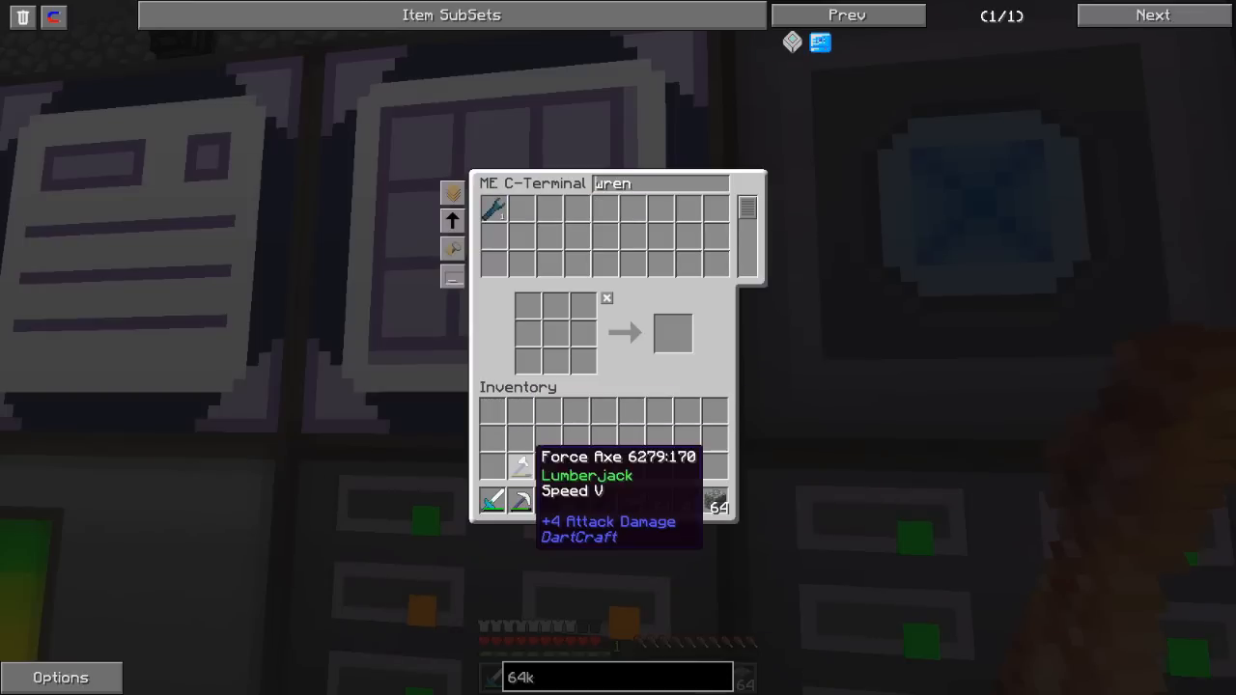
pyautogui.press('Escape')
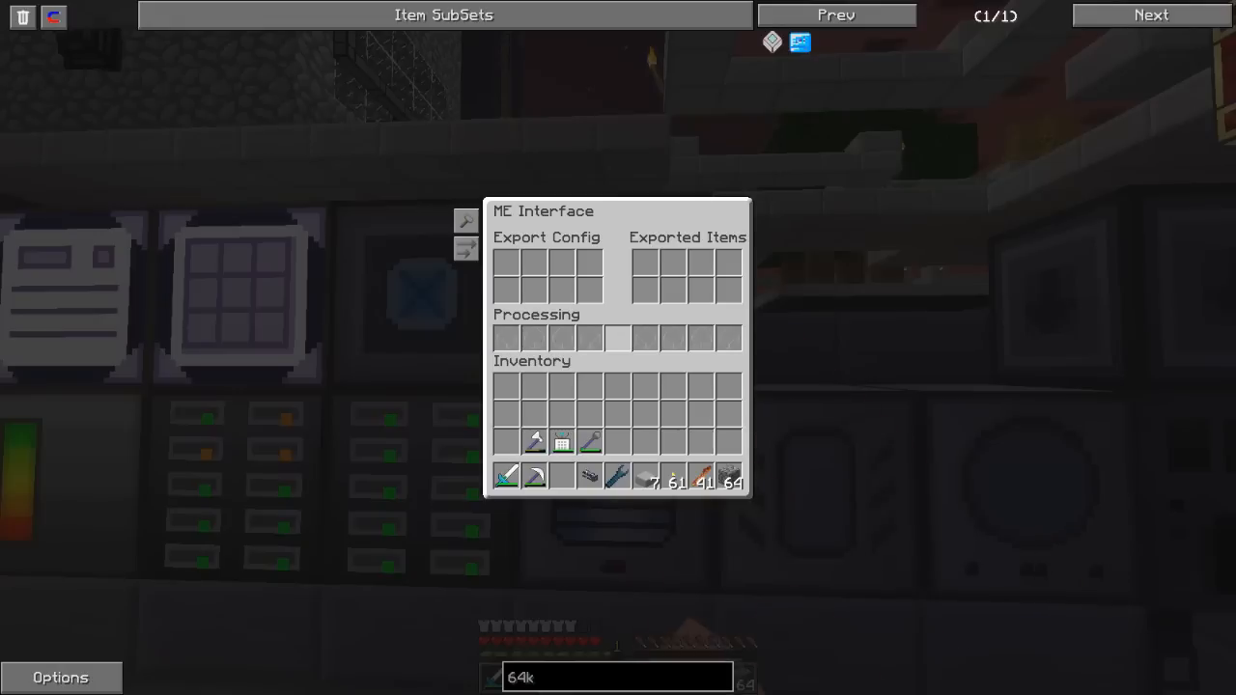
# Leave the ME Interface and the crafting terminal after an ME cable search, ready for the Pattern Encoder.
pyautogui.press('Escape')
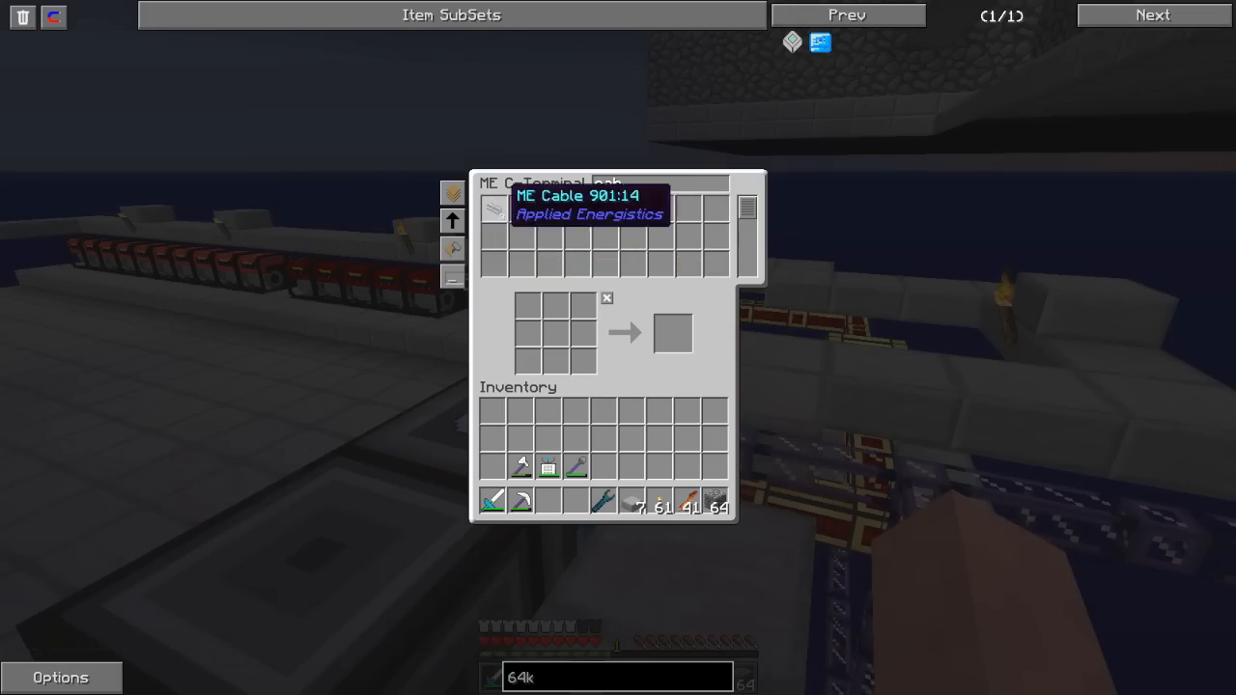
pyautogui.press('Escape')
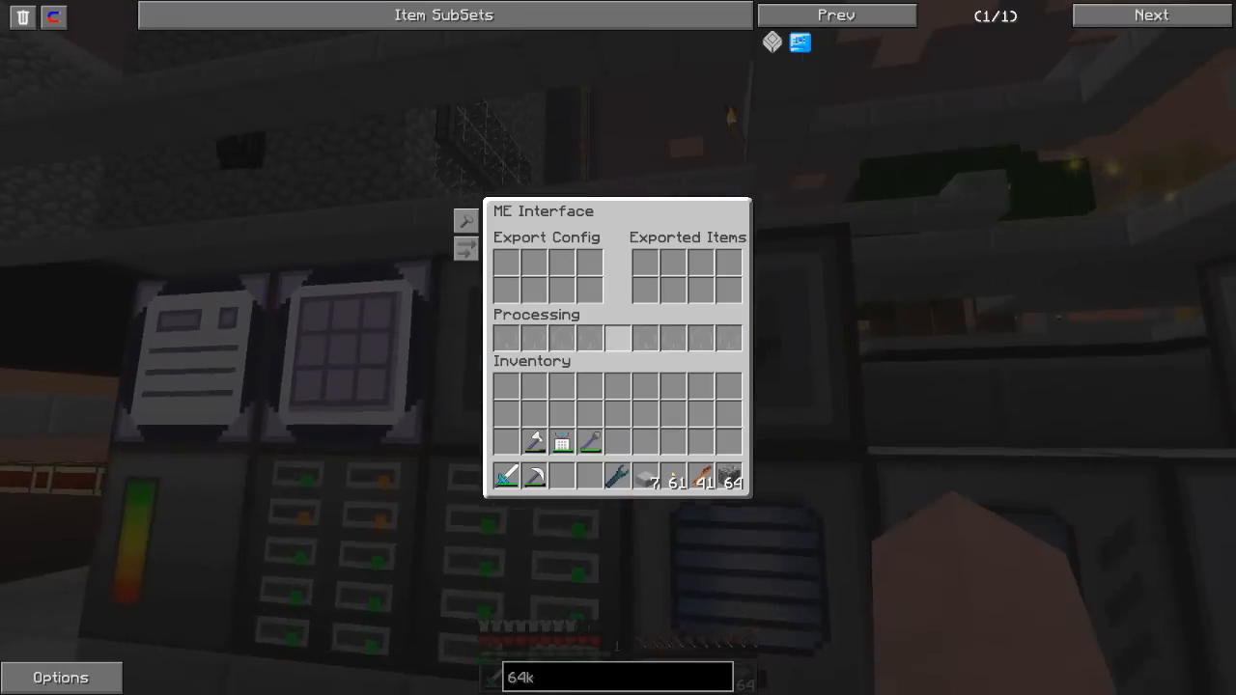
pyautogui.press('Escape')
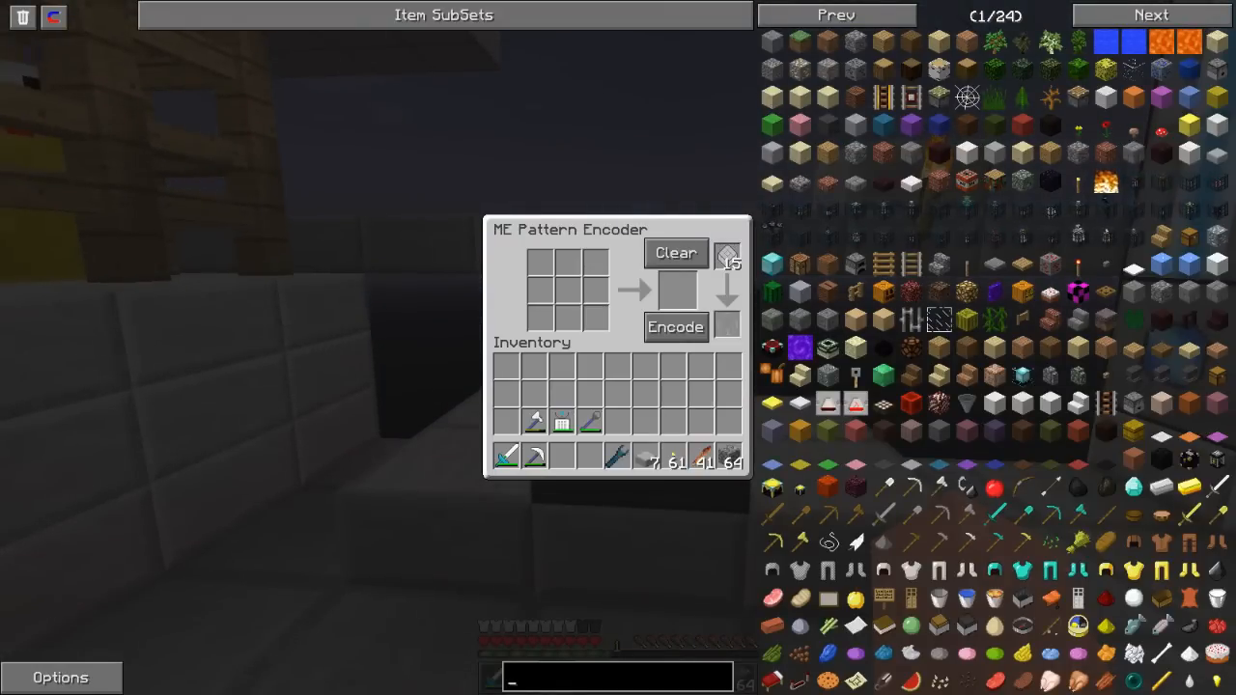
# Search 'dust' in the ME terminal, pull the quartz items into the inventory and return to the world.
pyautogui.write('dust')
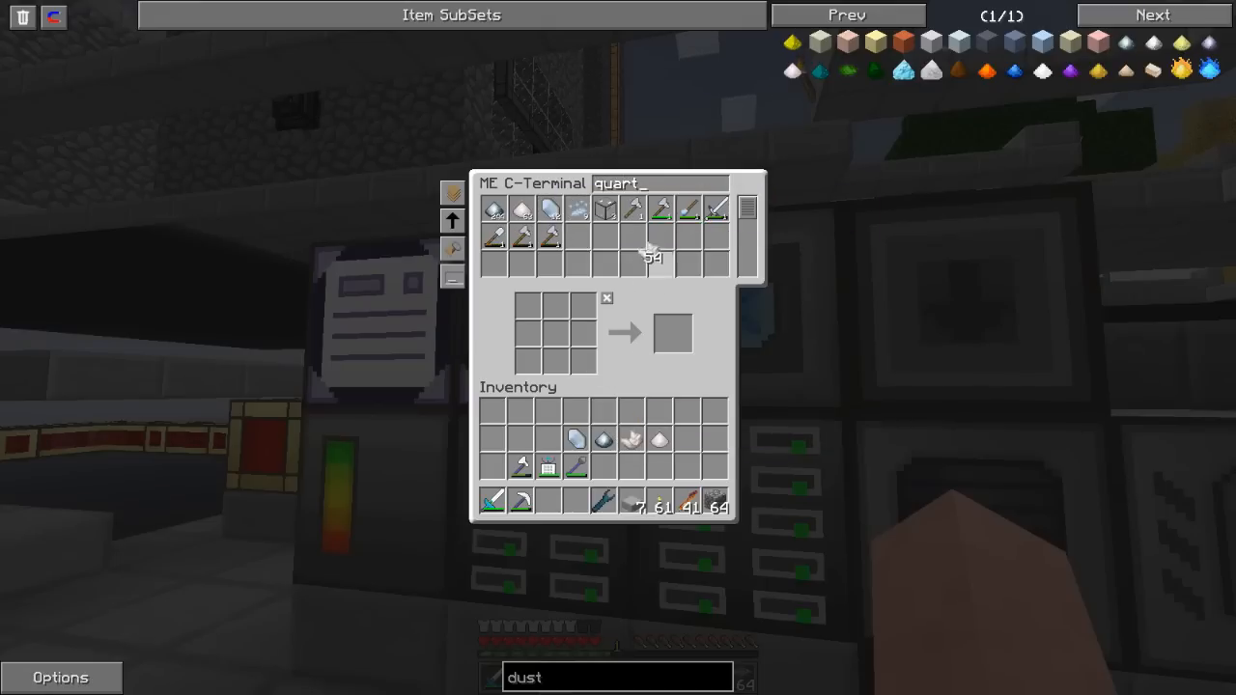
pyautogui.press('Escape')
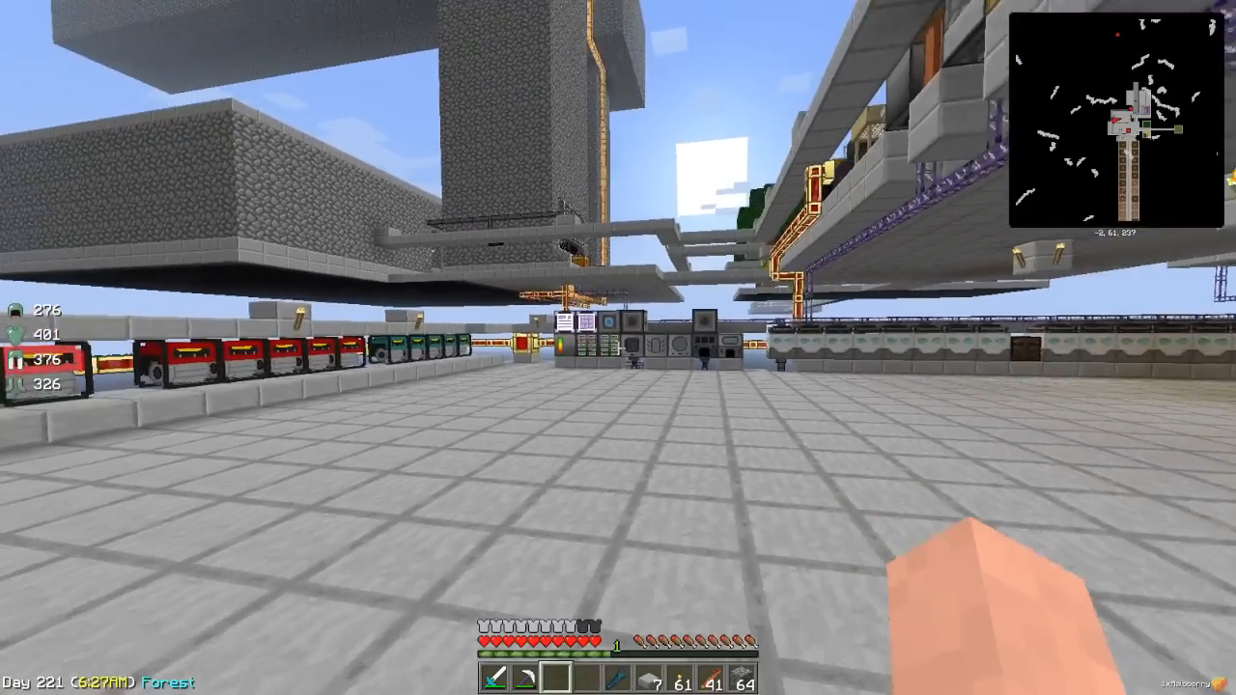
# Check the crafting terminal, then review the stored patterns in the Molecular Assembler Chamber.
pyautogui.rightClick(703, 351)
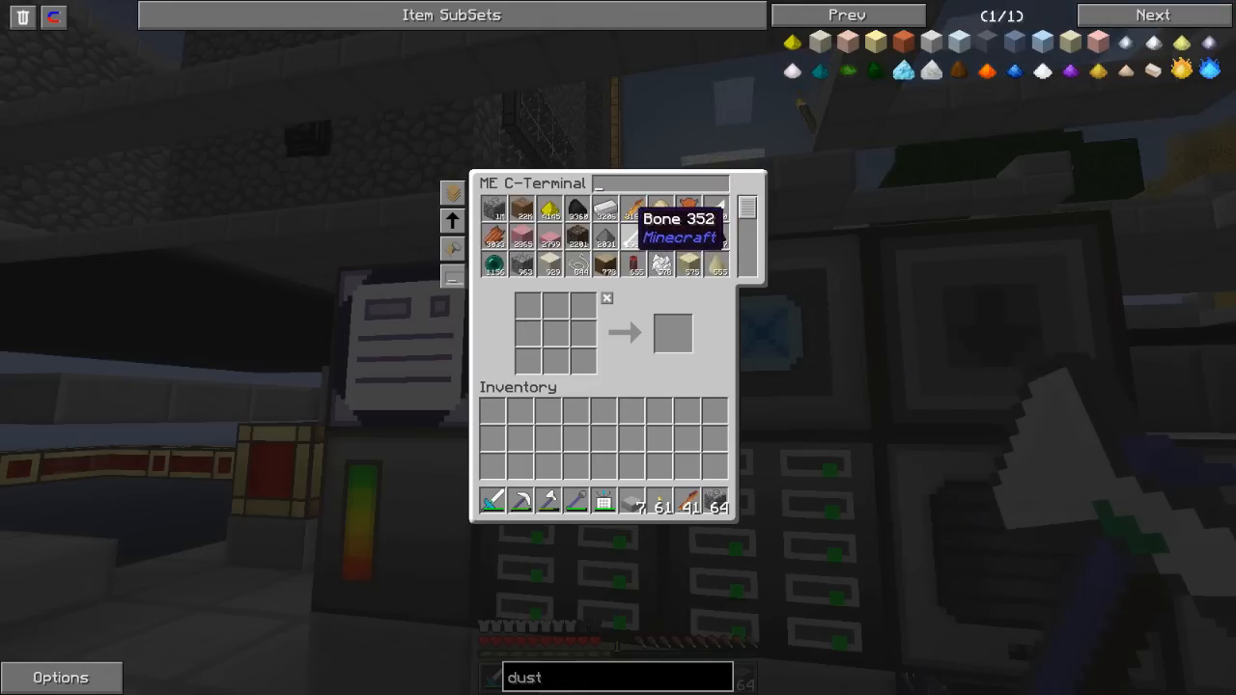
pyautogui.press('Escape')
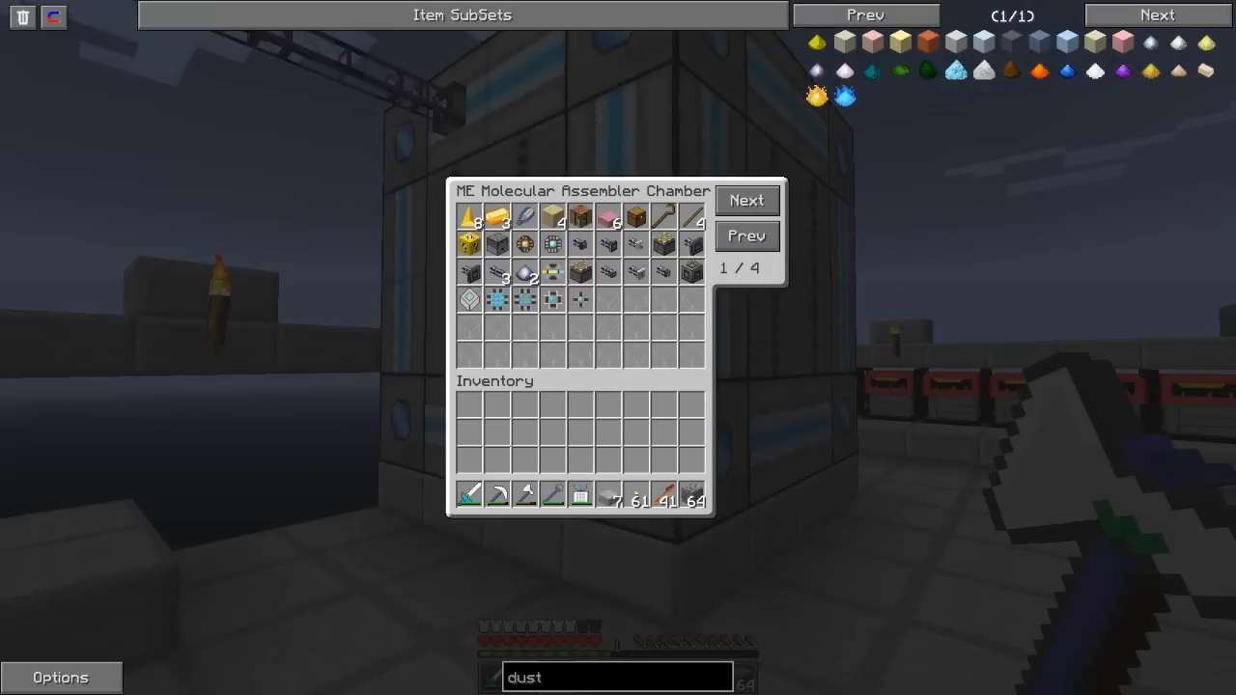
pyautogui.press('Escape')
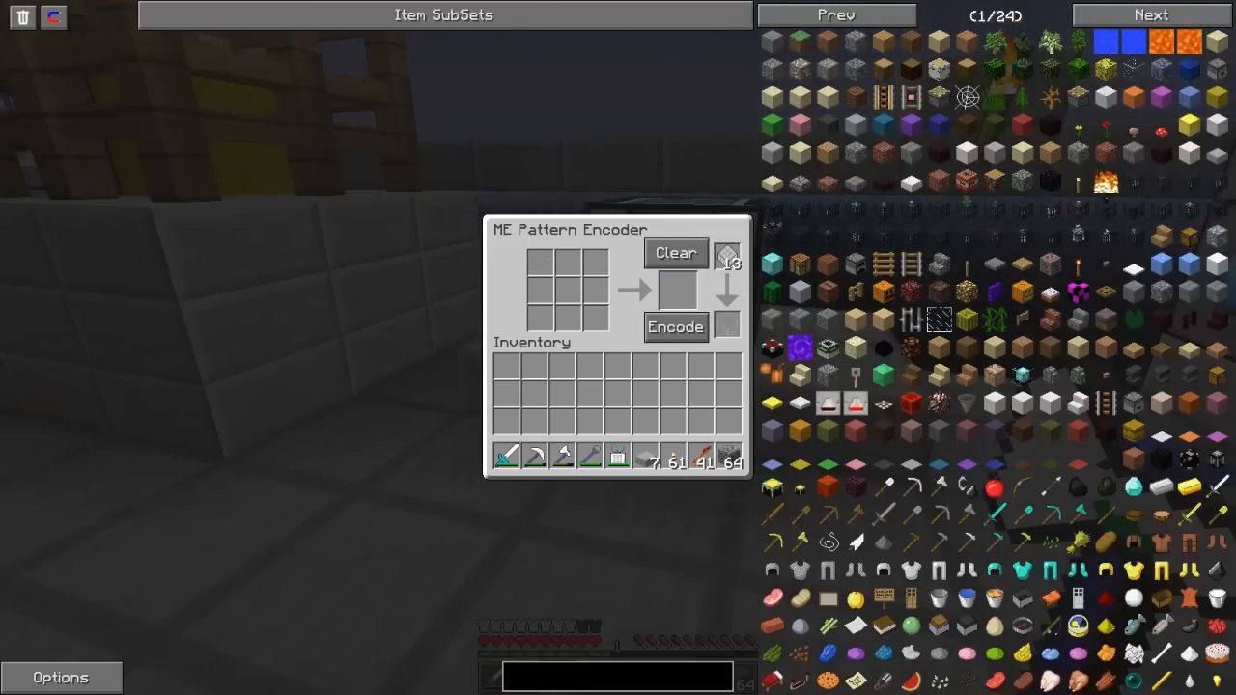
# Search NEI for 'cobbleston' and encode the compressed cobblestone crafting patterns.
pyautogui.write('cobblestone')
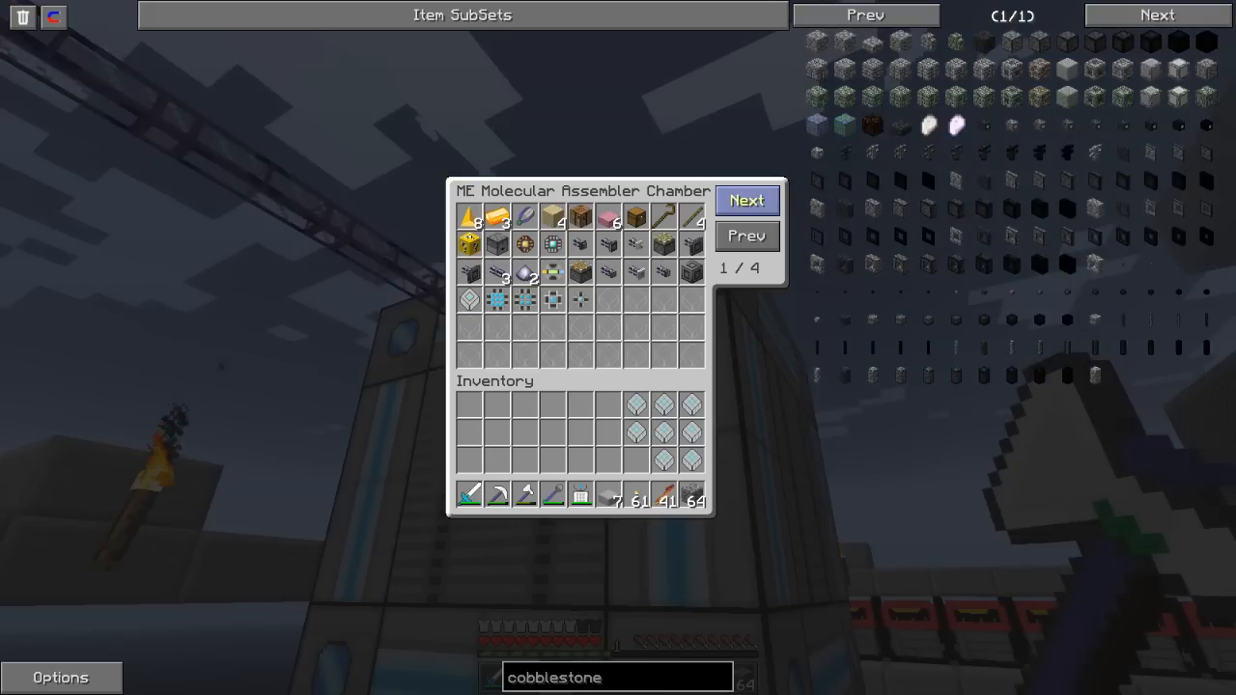
# Move the encoded cobblestone patterns into the Molecular Assembler Chamber and leave it.
pyautogui.click(745, 199)
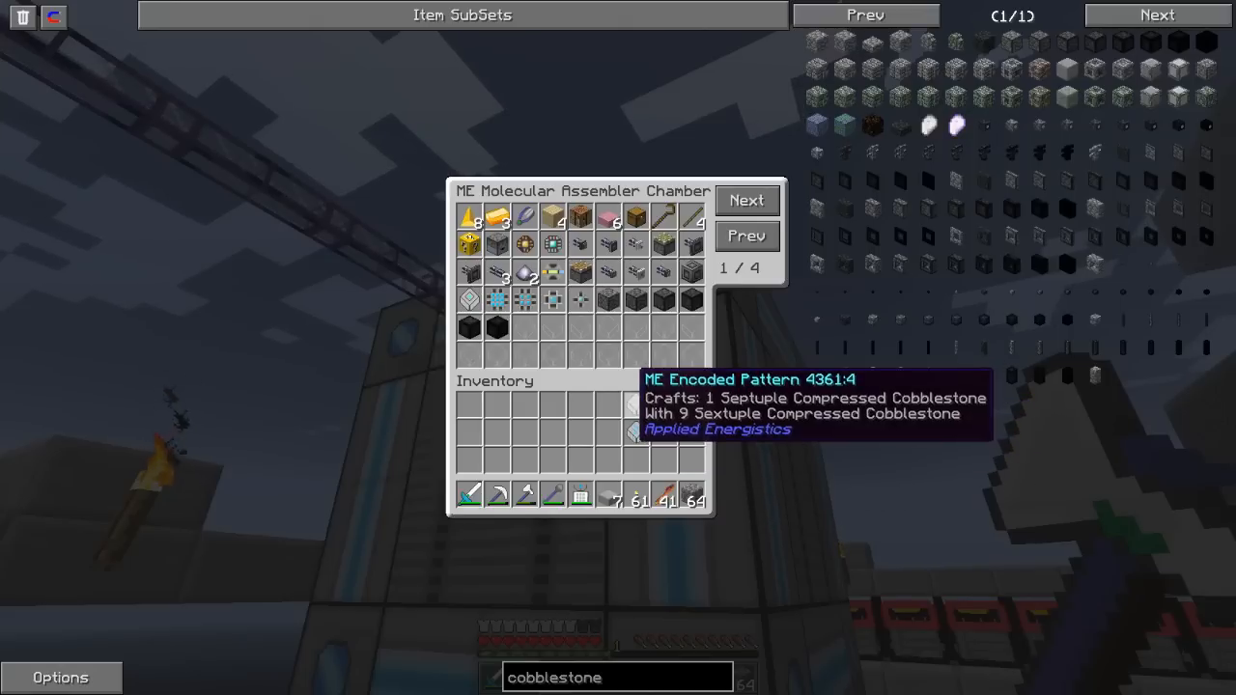
pyautogui.press('Escape')
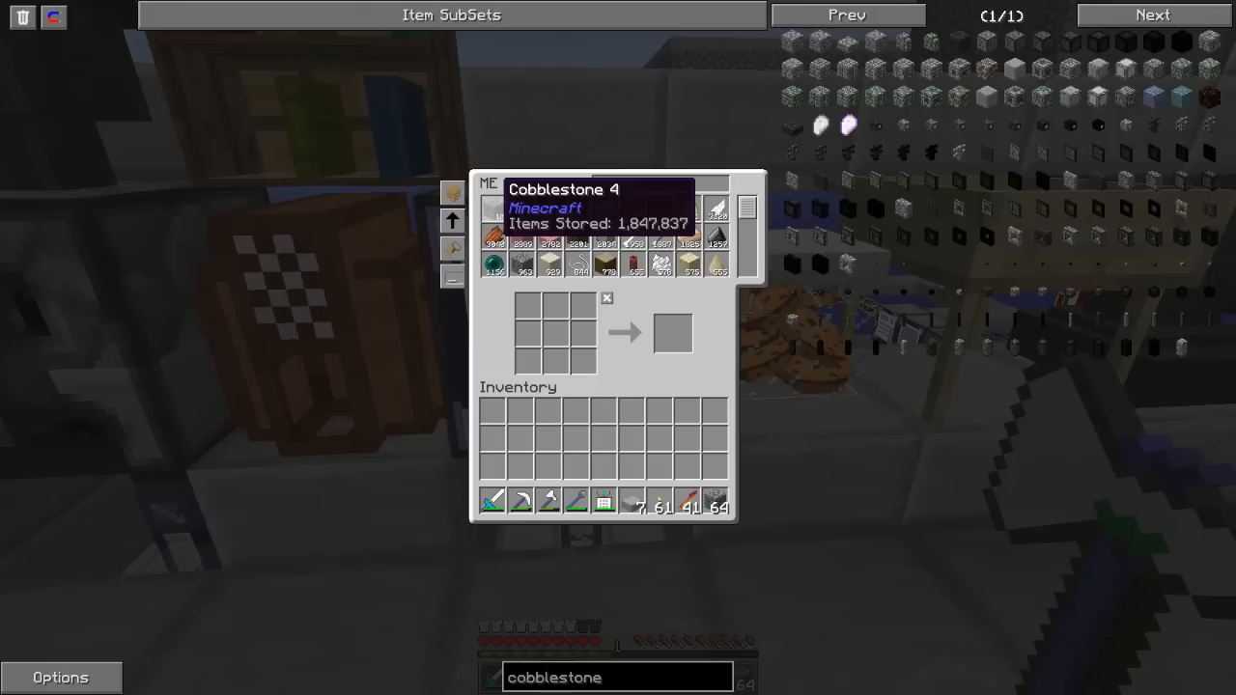
# Search 'pip' and 'tra' in the ME terminal, take the transfer pipes into the hotbar and return to the world.
pyautogui.press('Escape')
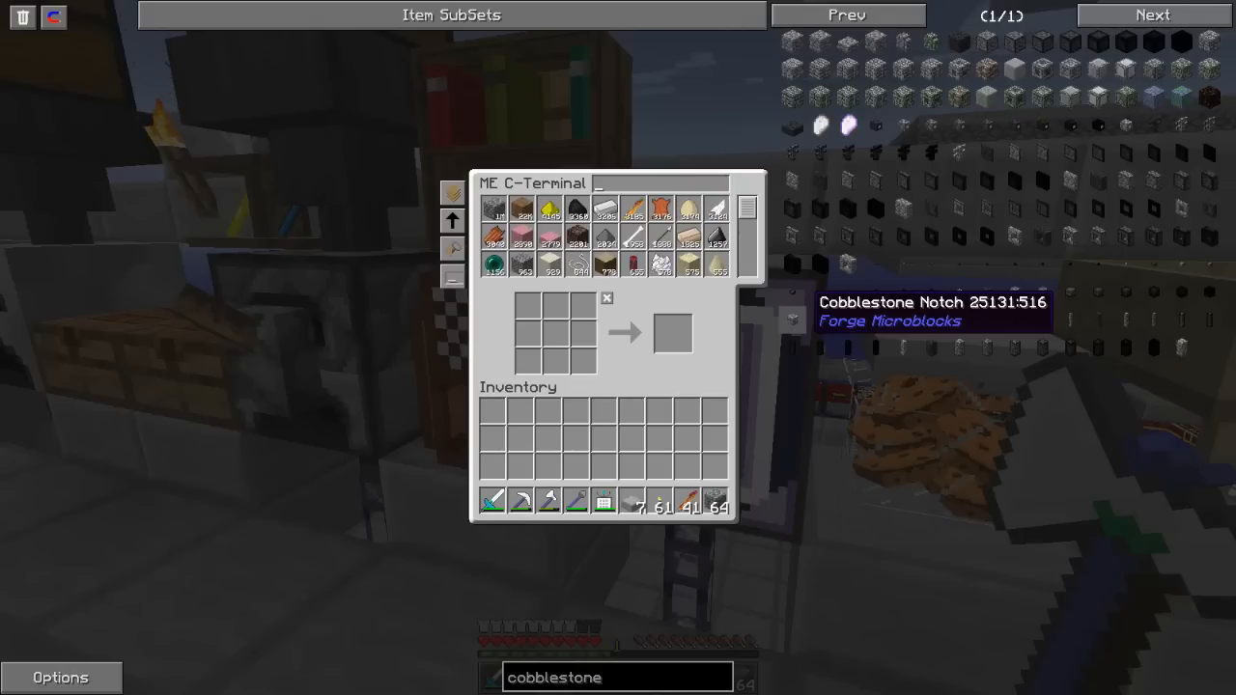
pyautogui.write('pip')
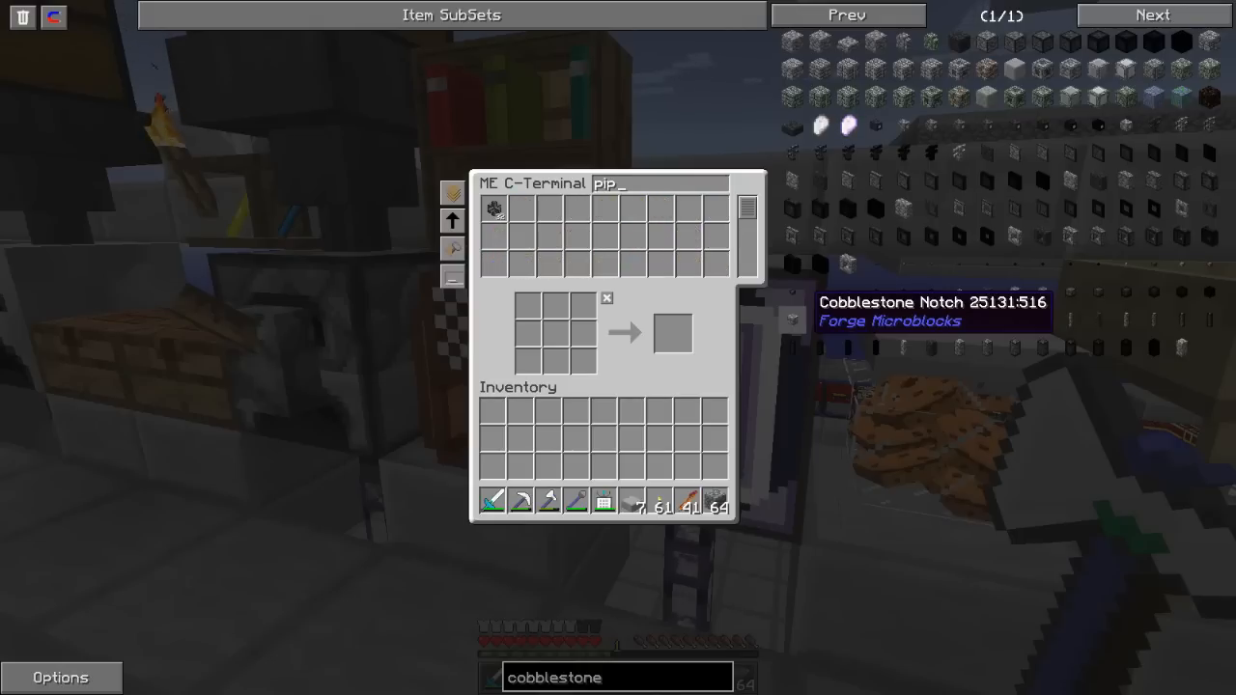
pyautogui.write('transfu')
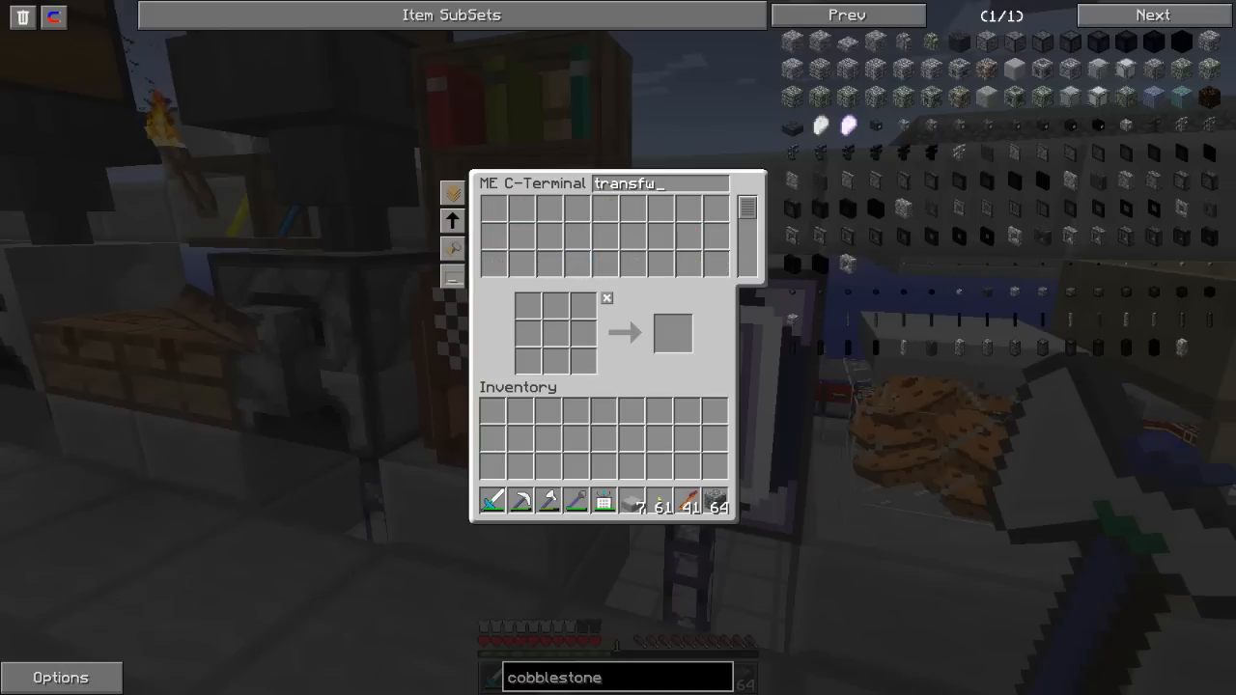
pyautogui.moveTo(497, 211)
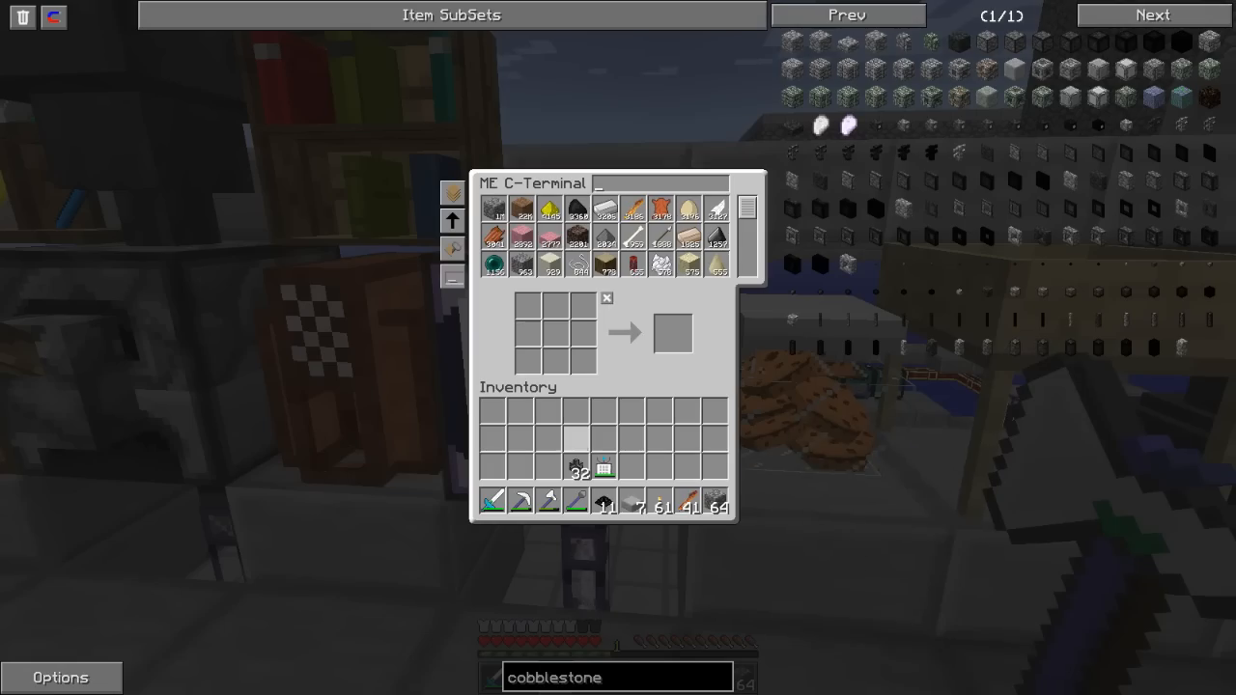
pyautogui.press('Escape')
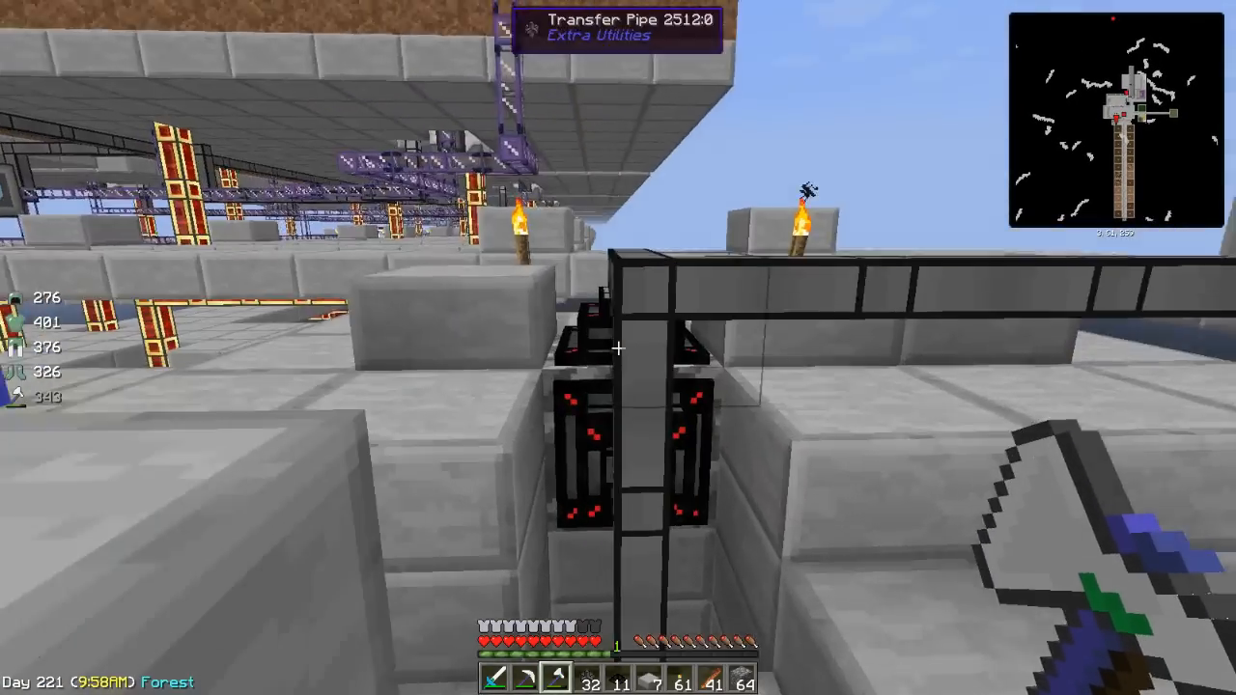
# Inspect each transfer node's upgrade slots, including the upgraded one and the Cobblestone-filtered one.
pyautogui.rightClick(618, 347)
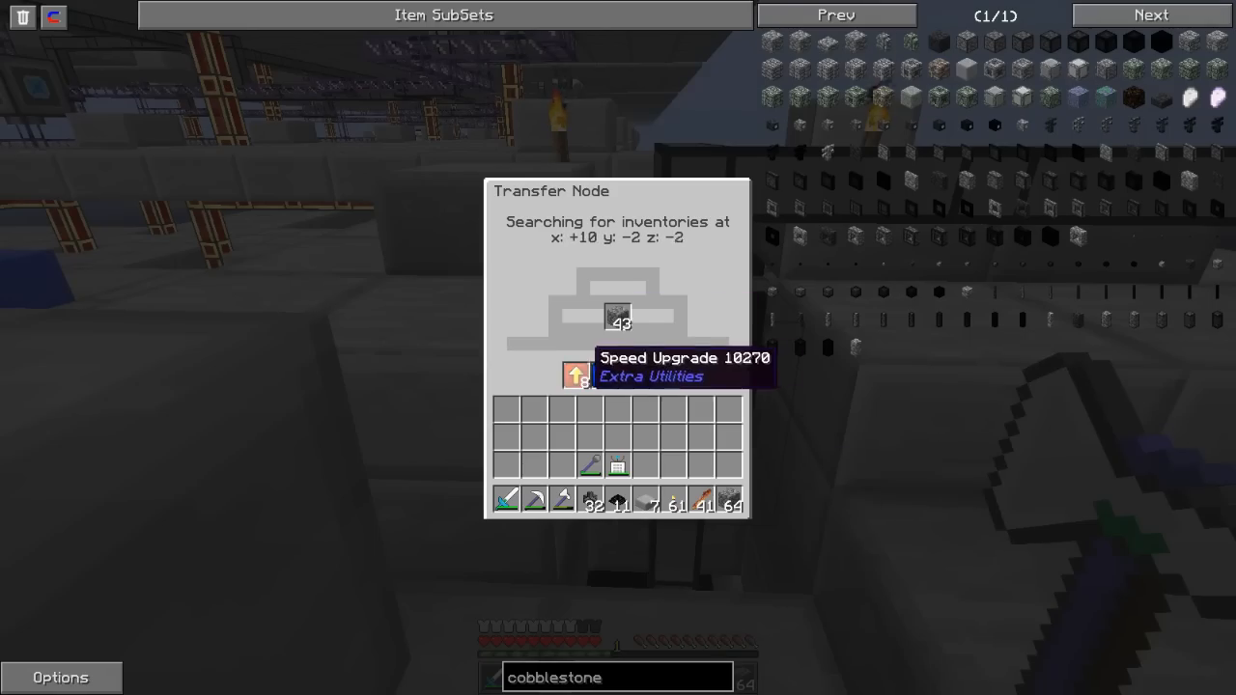
pyautogui.press('Escape')
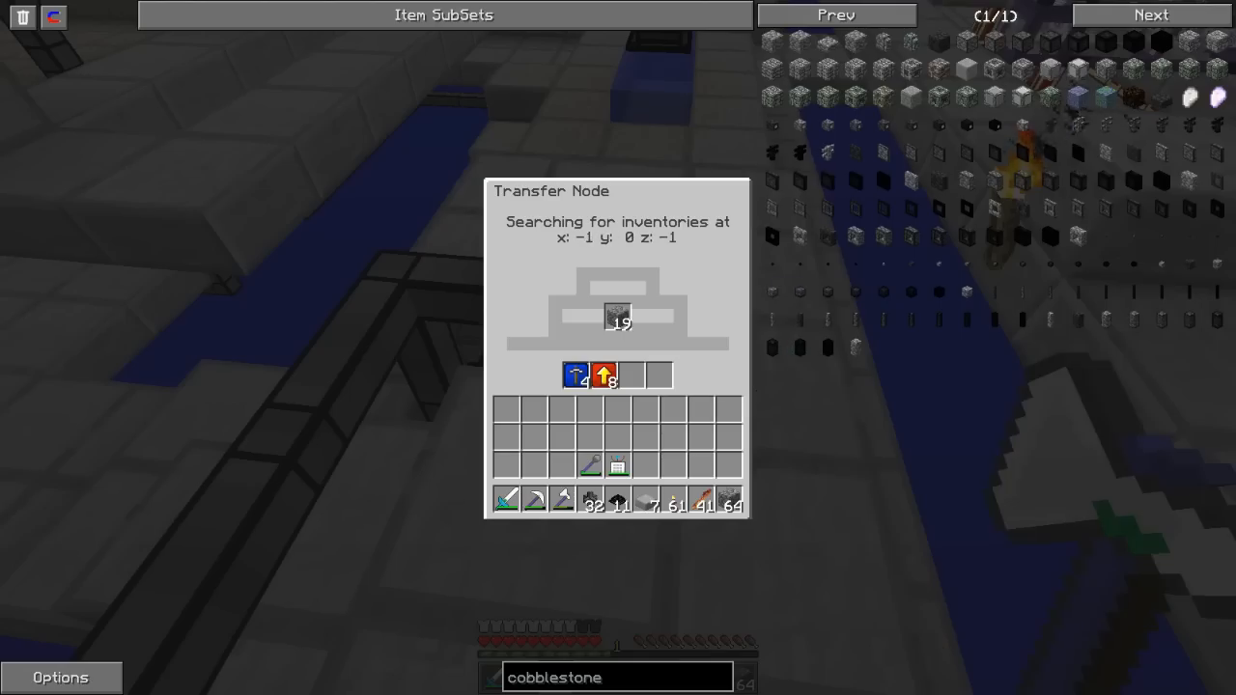
pyautogui.press('Escape')
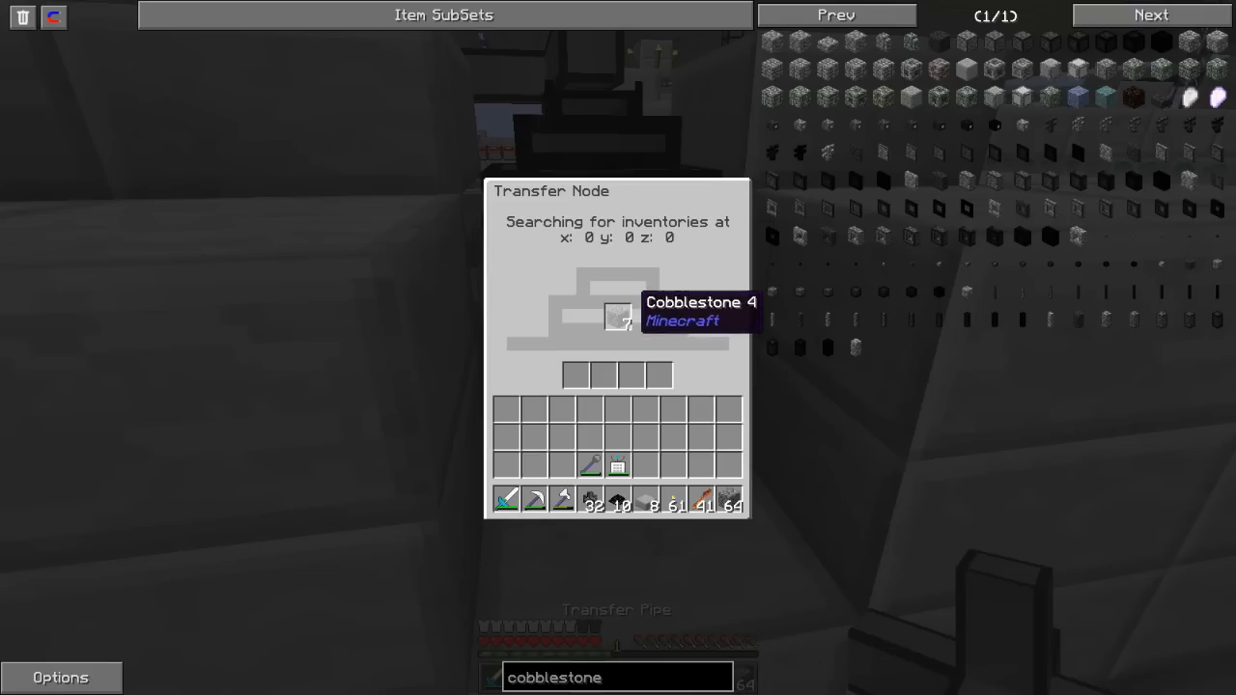
pyautogui.press('Escape')
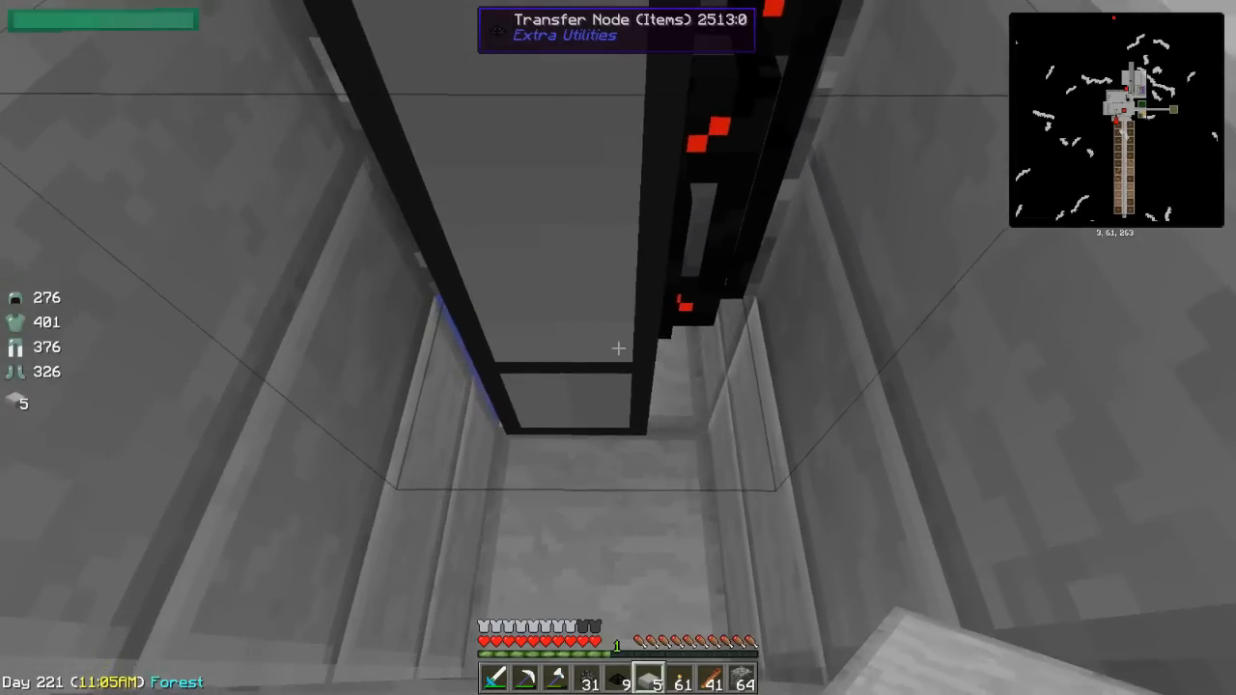
pyautogui.moveTo(618, 347)
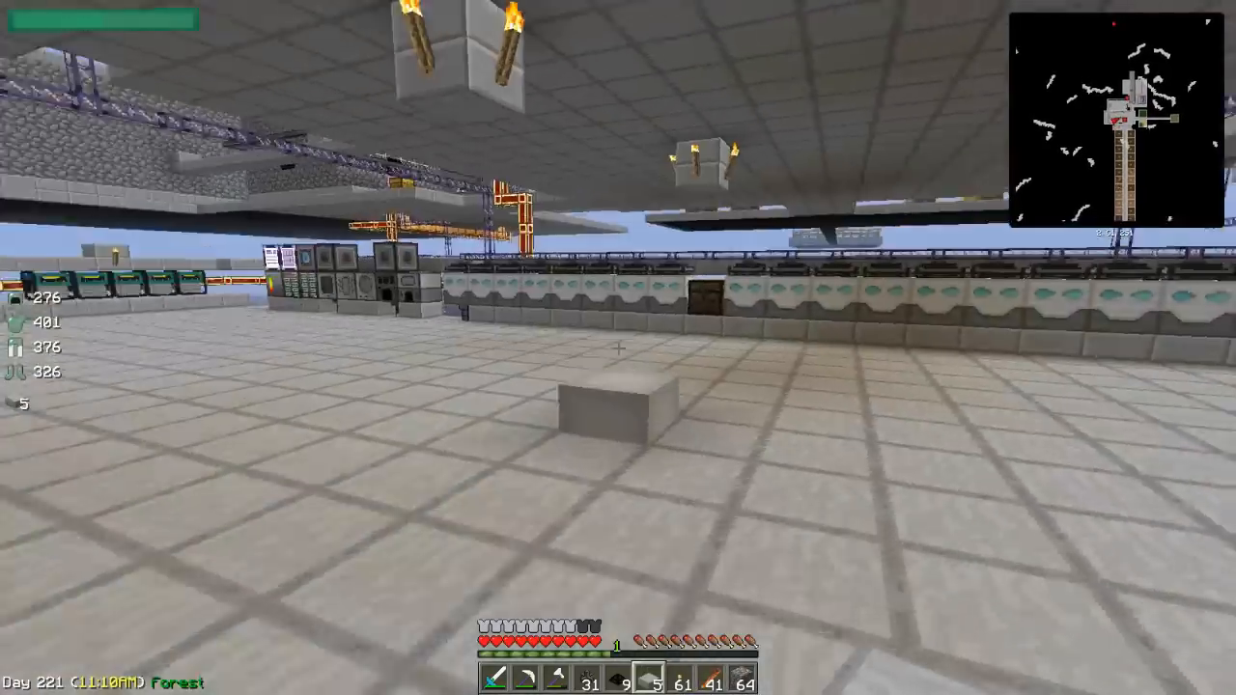
pyautogui.moveTo(618, 348)
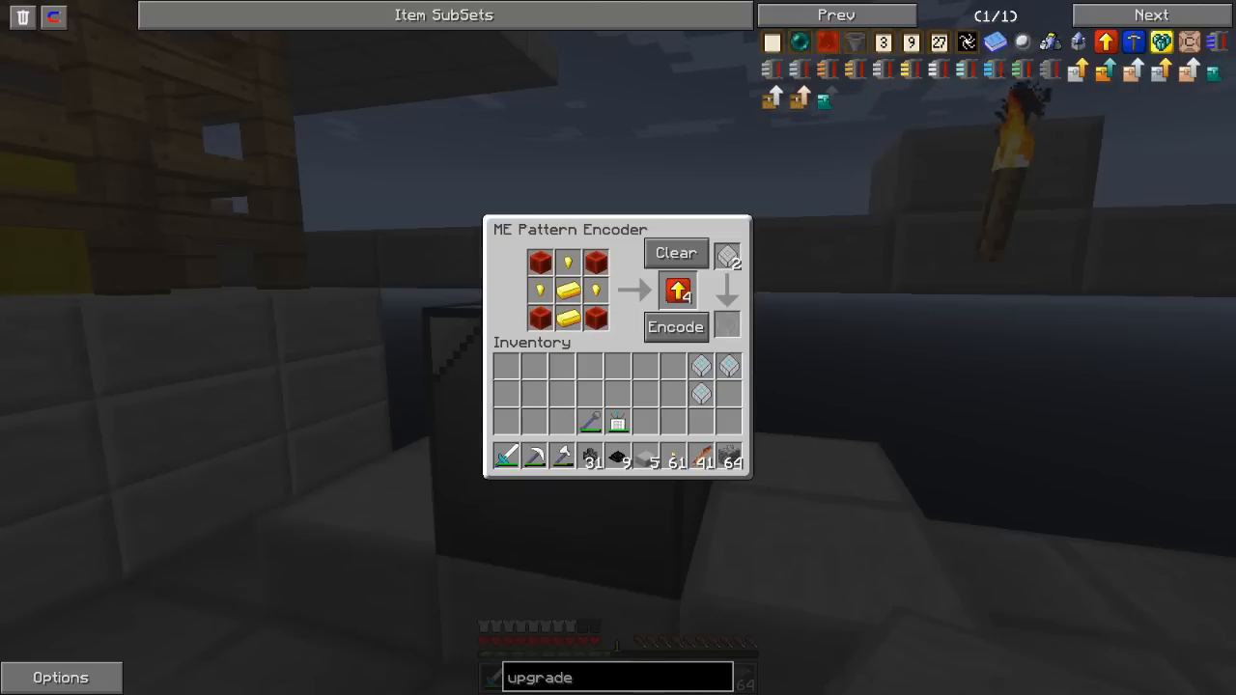
# Fetch iron ingots via an 'iron' search, then encode the Mining Upgrade pattern in the Pattern Encoder.
pyautogui.press('Escape')
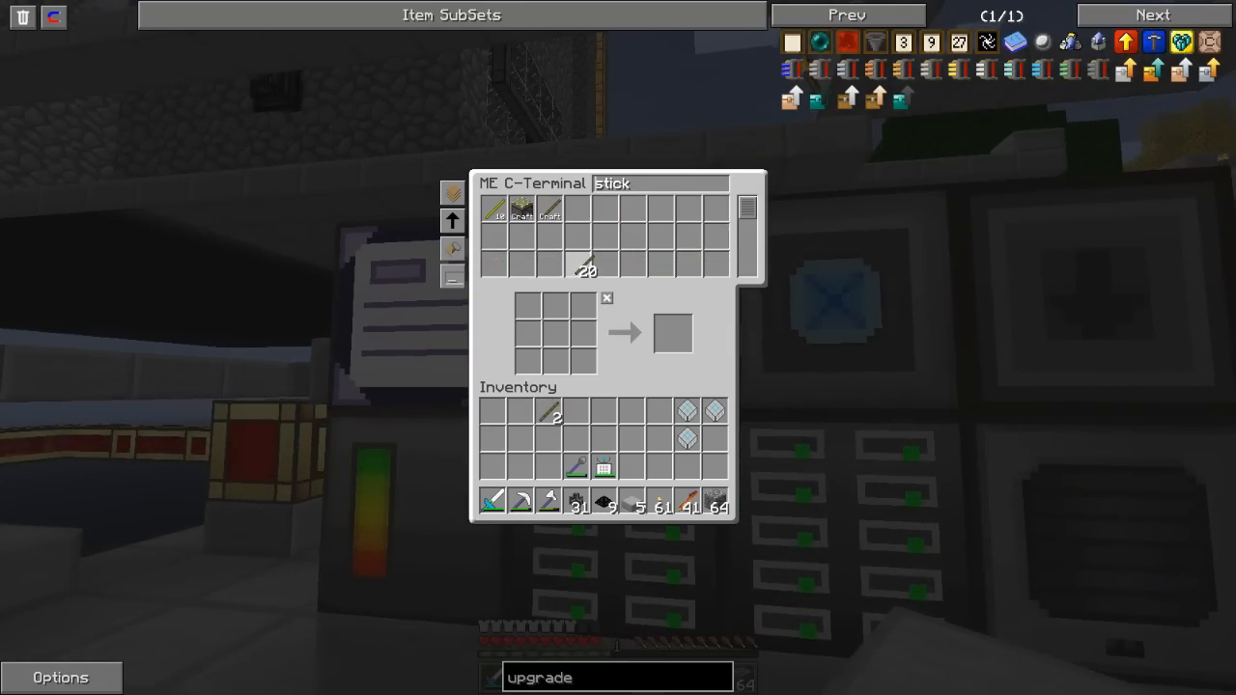
pyautogui.write('iron')
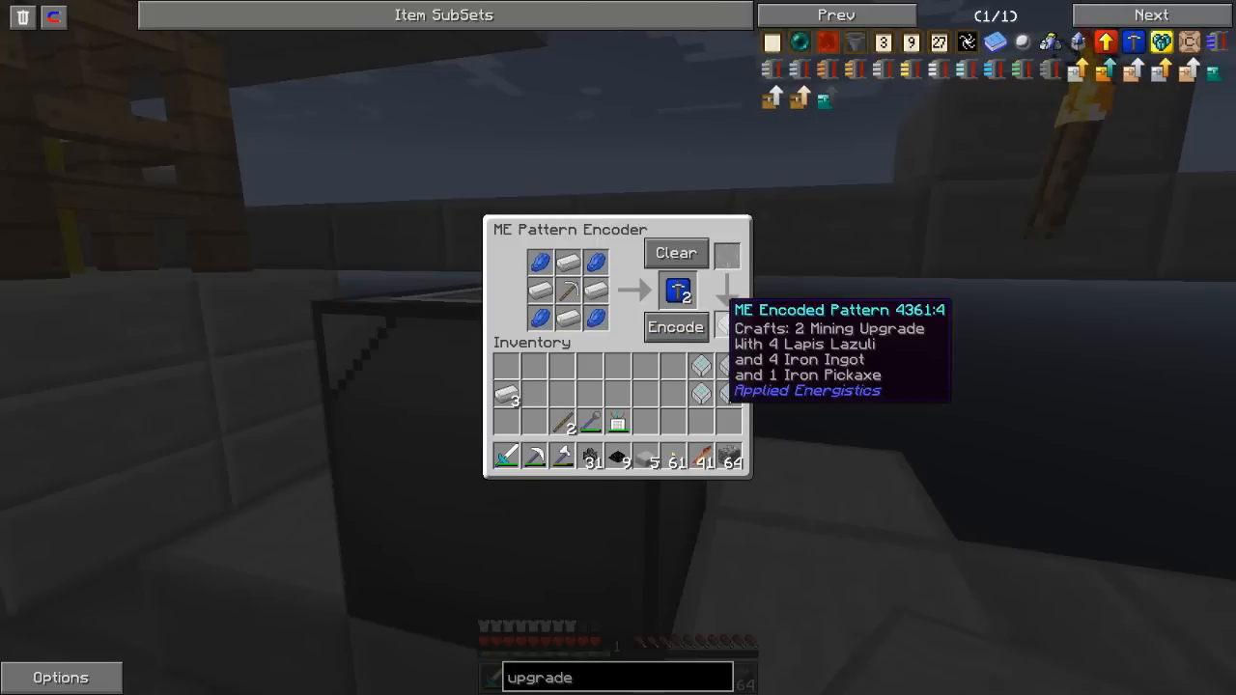
pyautogui.press('Escape')
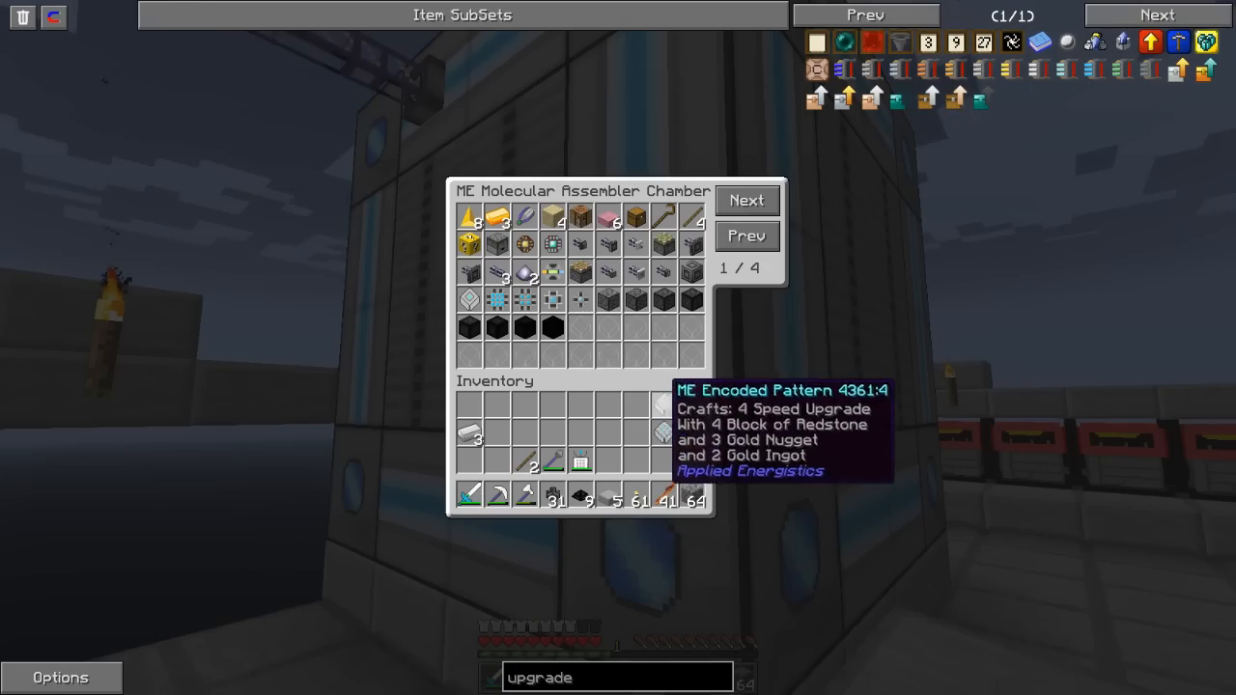
# Leave the assembler chamber and try terminal searches 'ha', 'gold', 'golswor' and 'loot' for the spoils bags.
pyautogui.press('Escape')
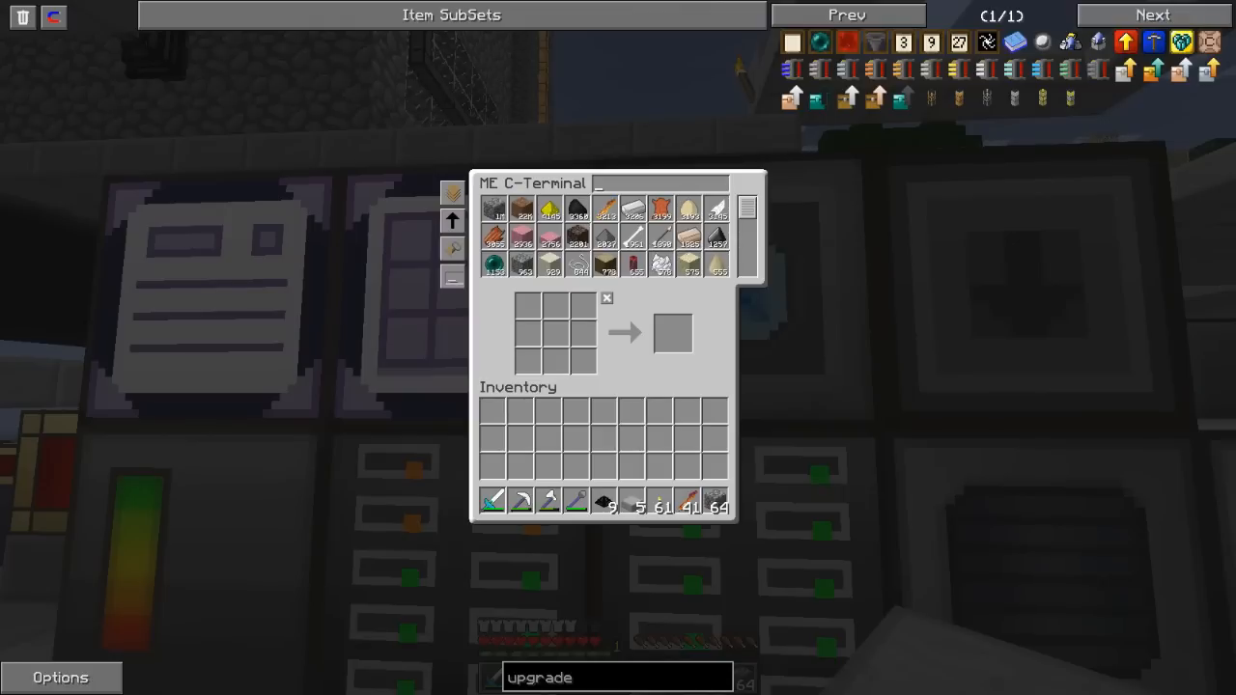
pyautogui.write('ha')
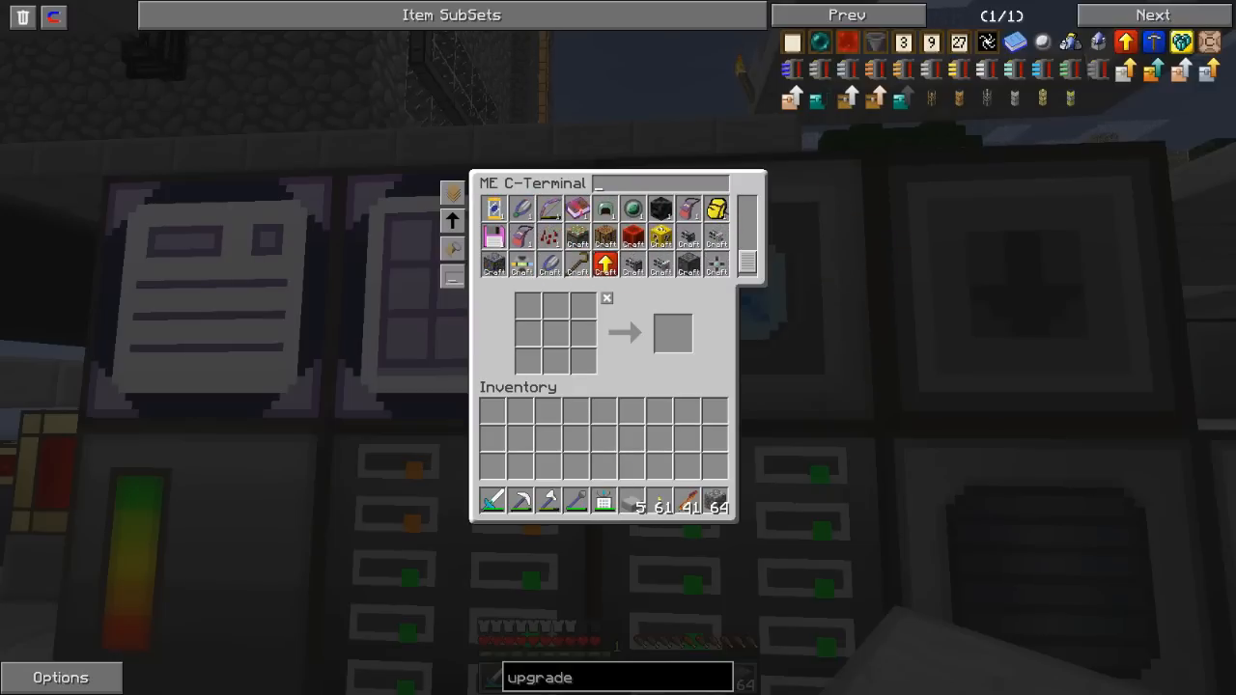
pyautogui.write('gold')
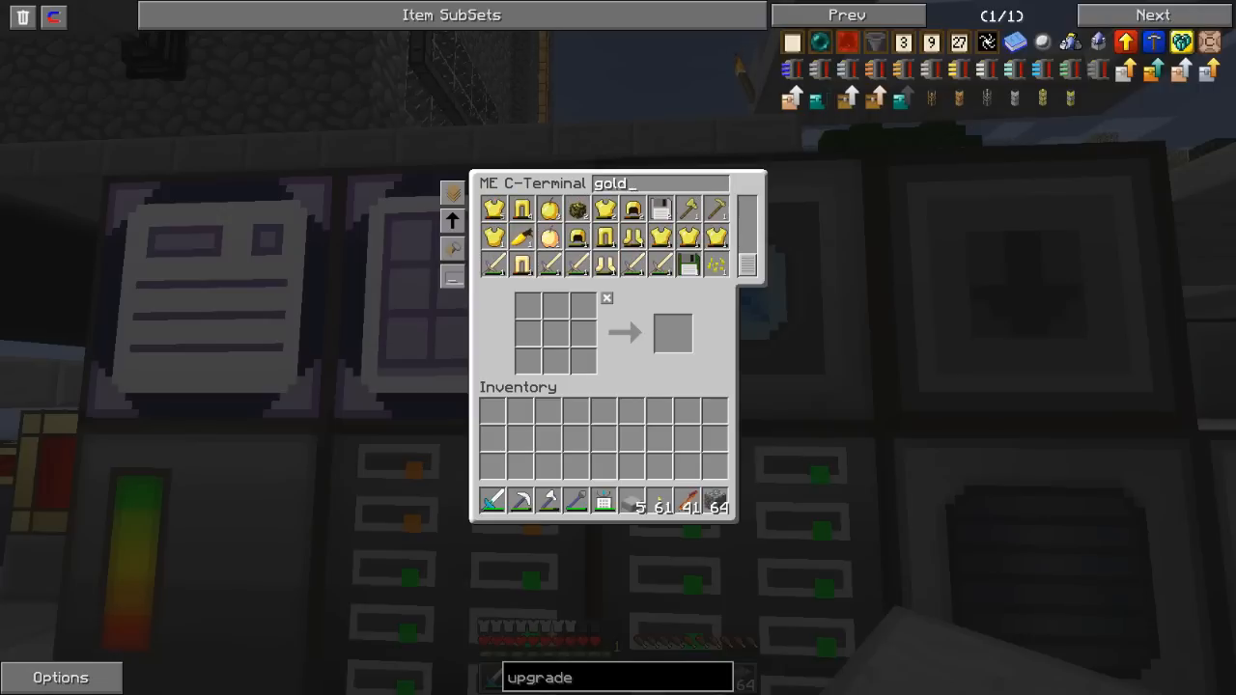
pyautogui.write('golswor')
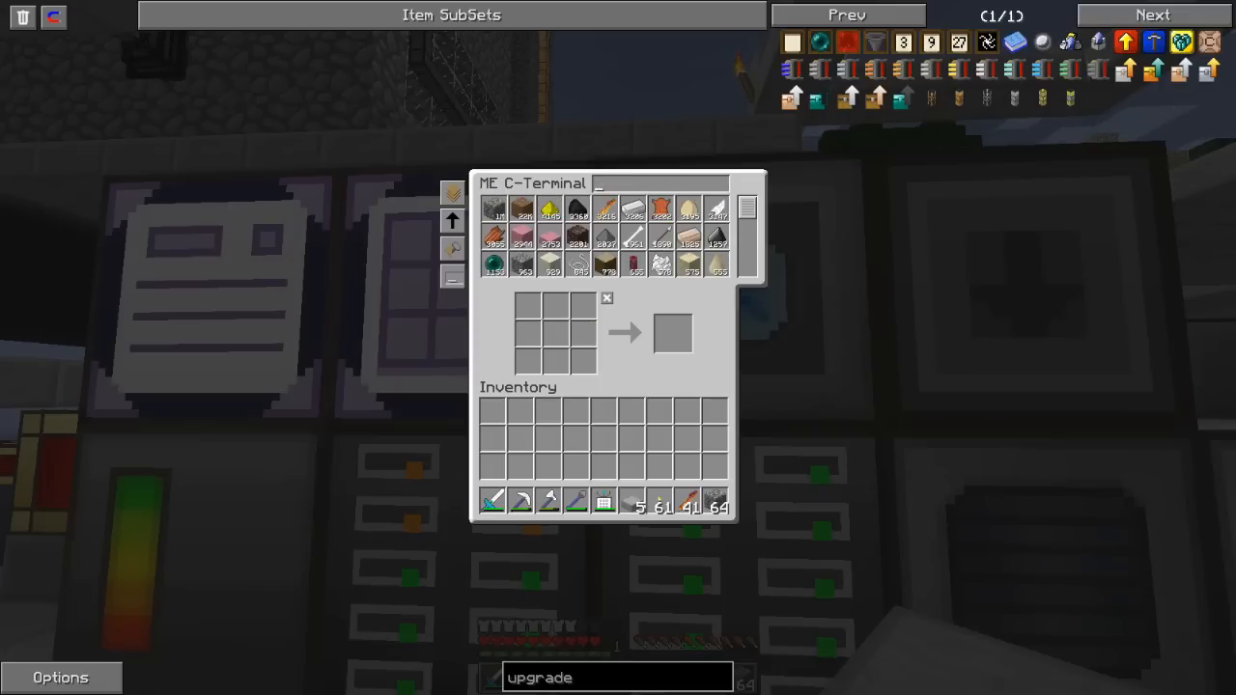
pyautogui.write('loot')
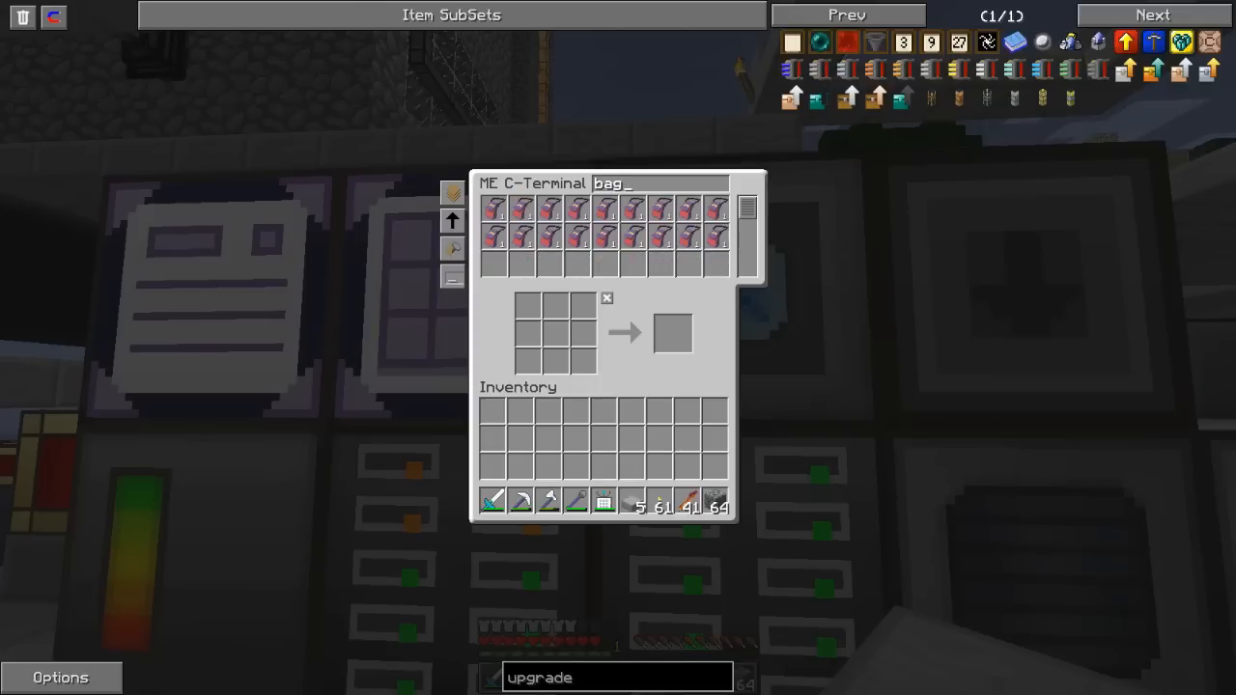
pyautogui.moveTo(712, 232)
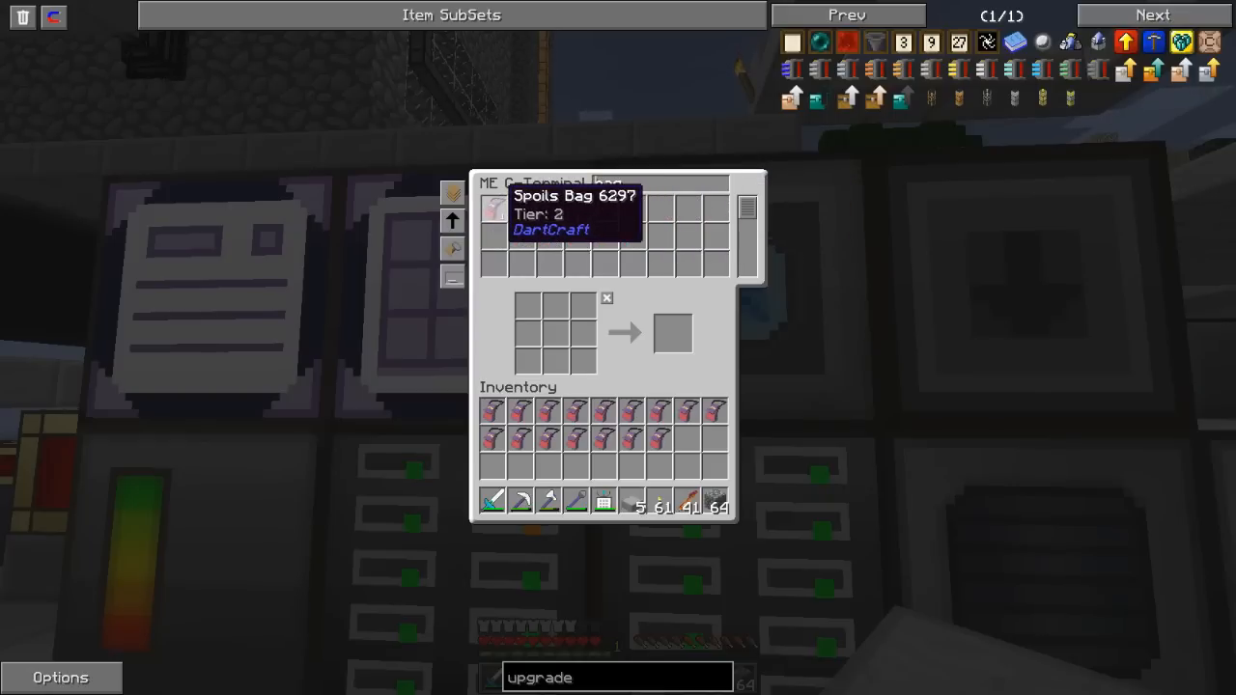
# Take the Spoils Bag stacks into the inventory and close the ME terminal.
pyautogui.press('Escape')
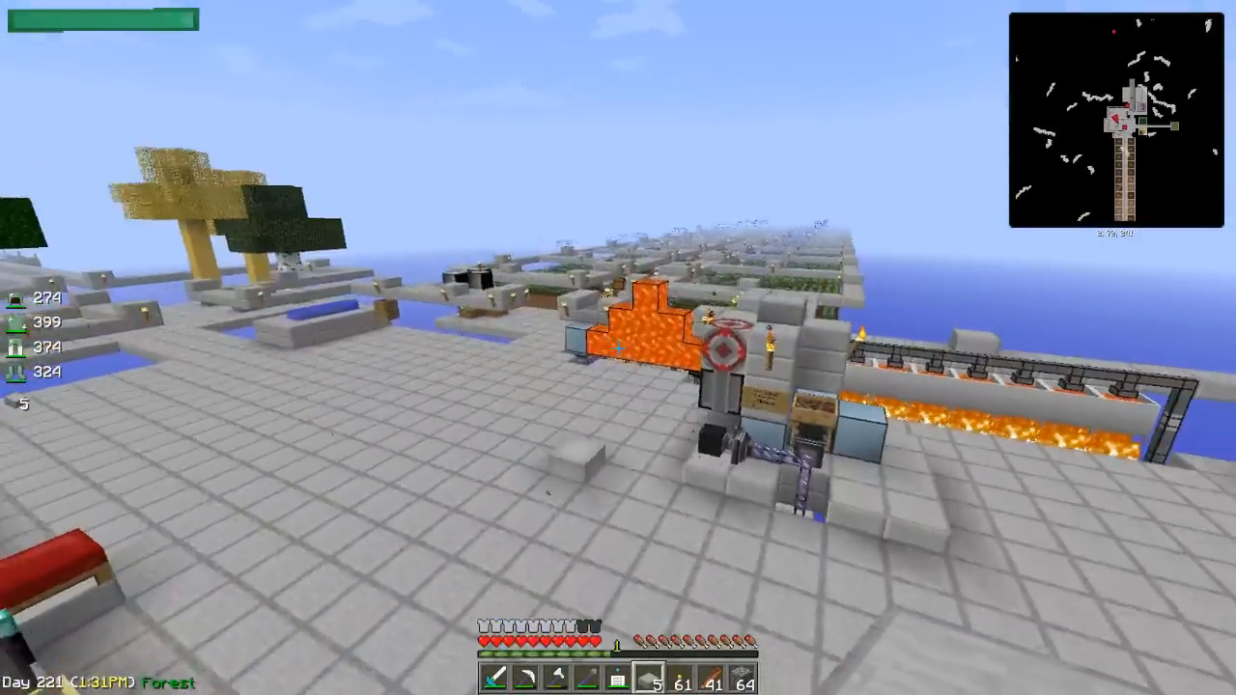
pyautogui.moveTo(618, 347)
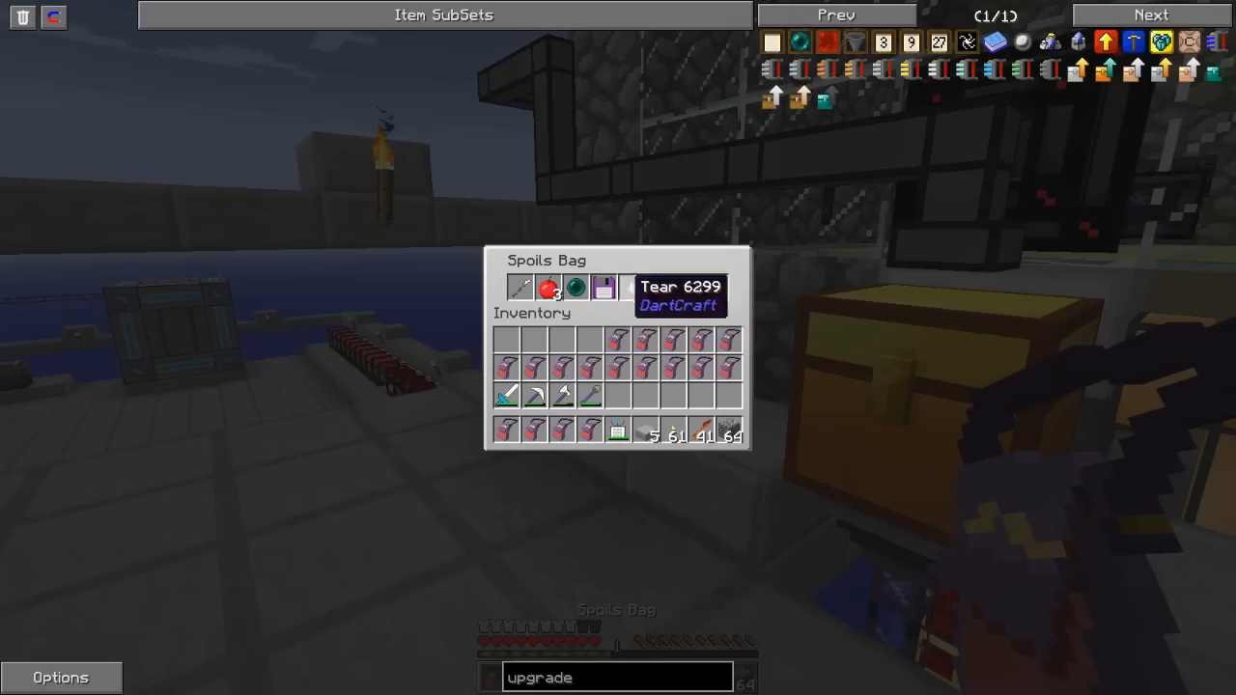
# Open the spoils bags one by one, take their loot and close each one.
pyautogui.press('Escape')
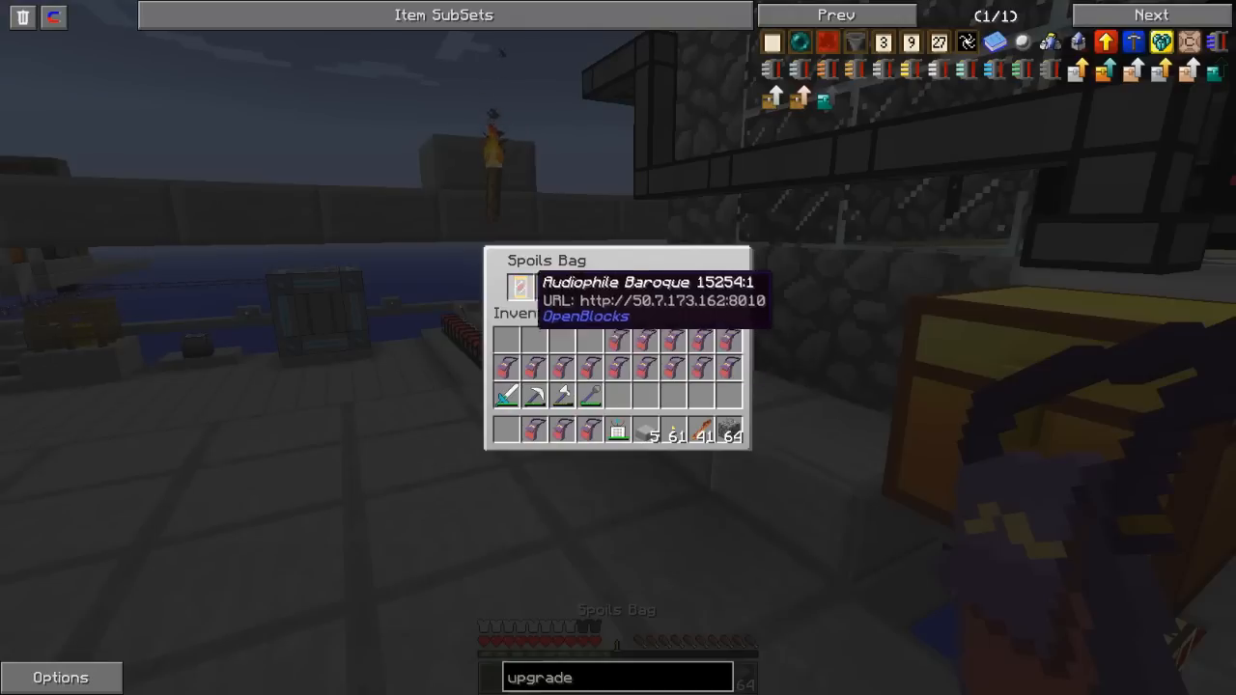
pyautogui.press('Escape')
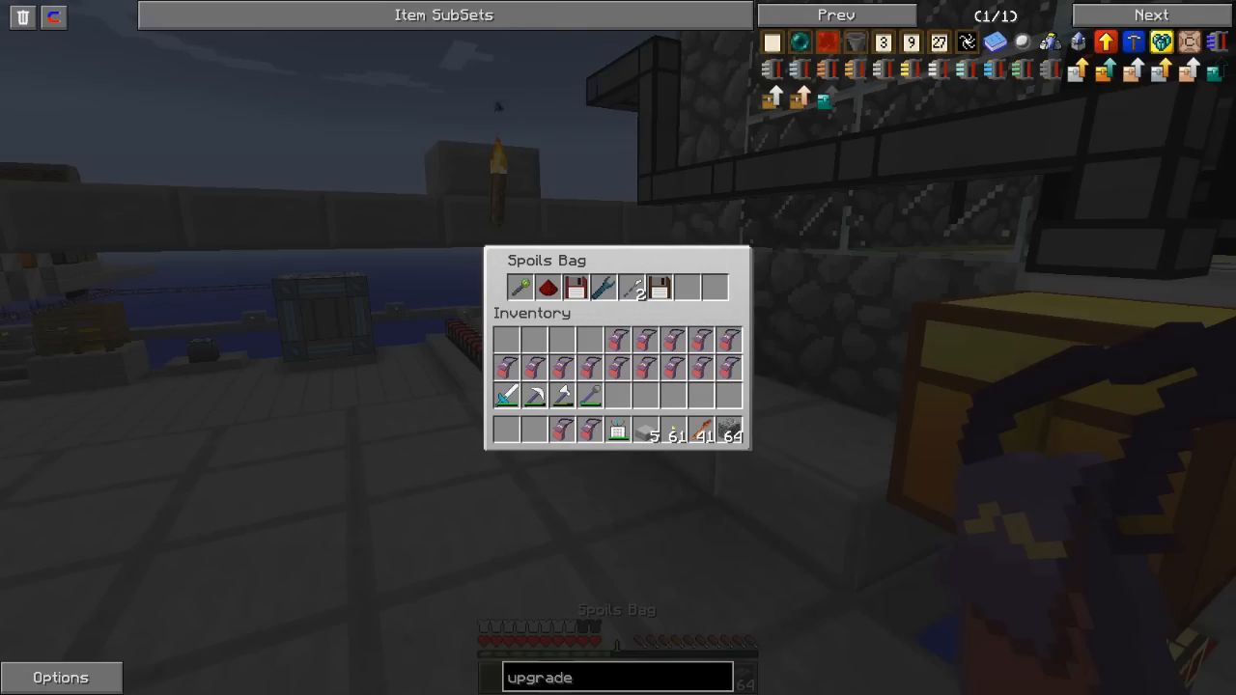
pyautogui.press('Escape')
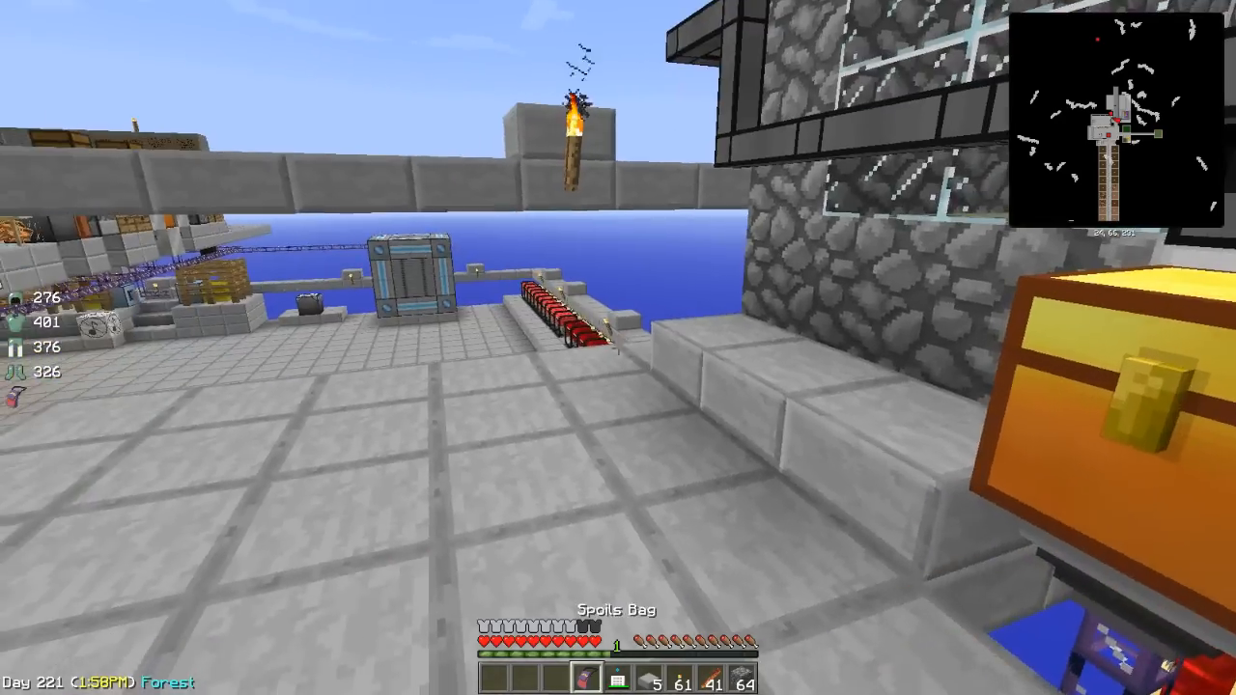
pyautogui.press('e')
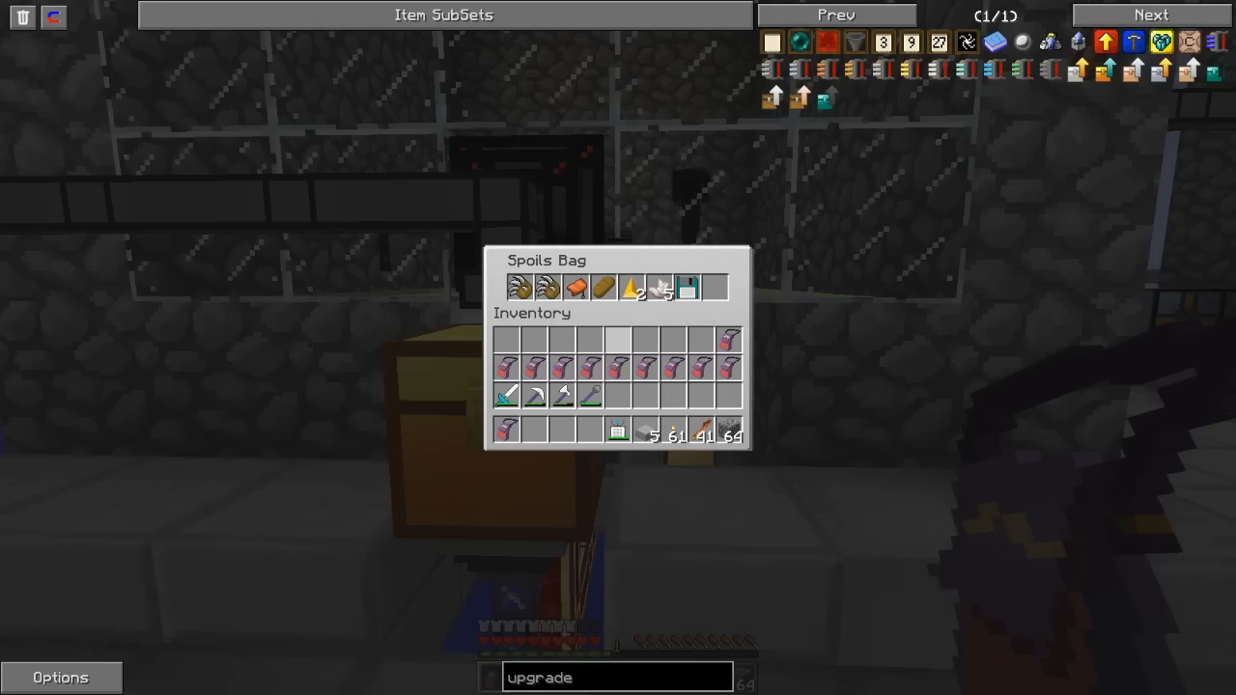
pyautogui.press('Escape')
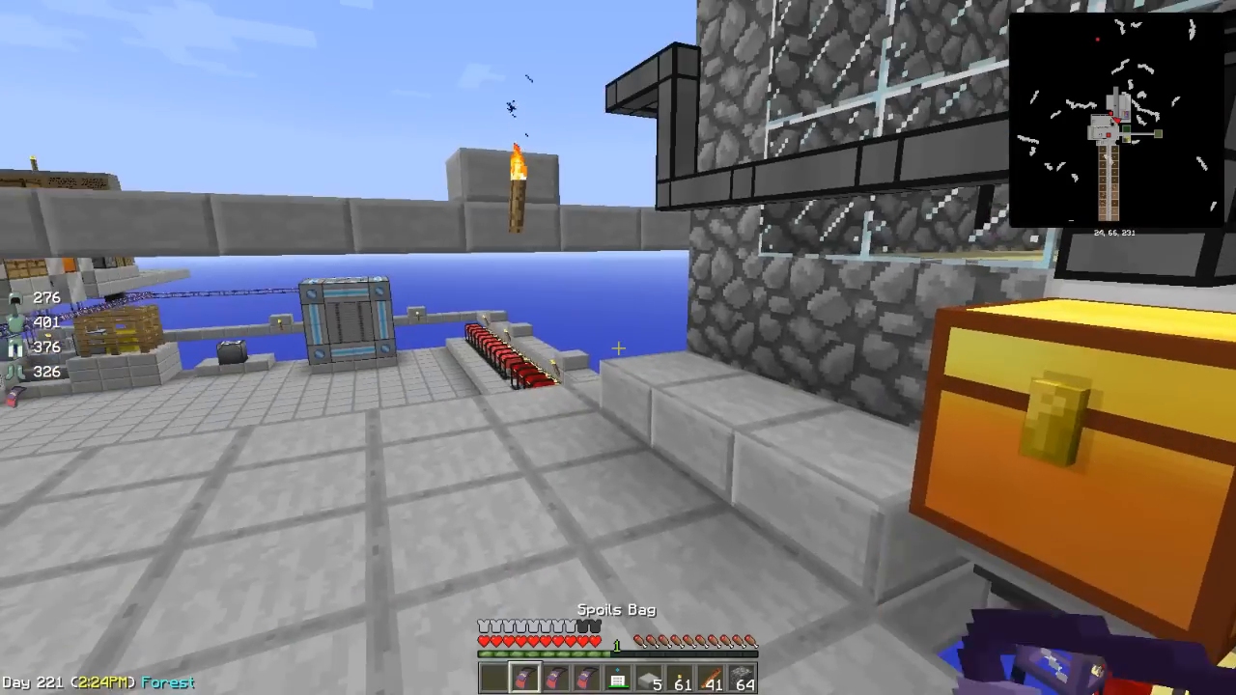
pyautogui.moveTo(618, 347)
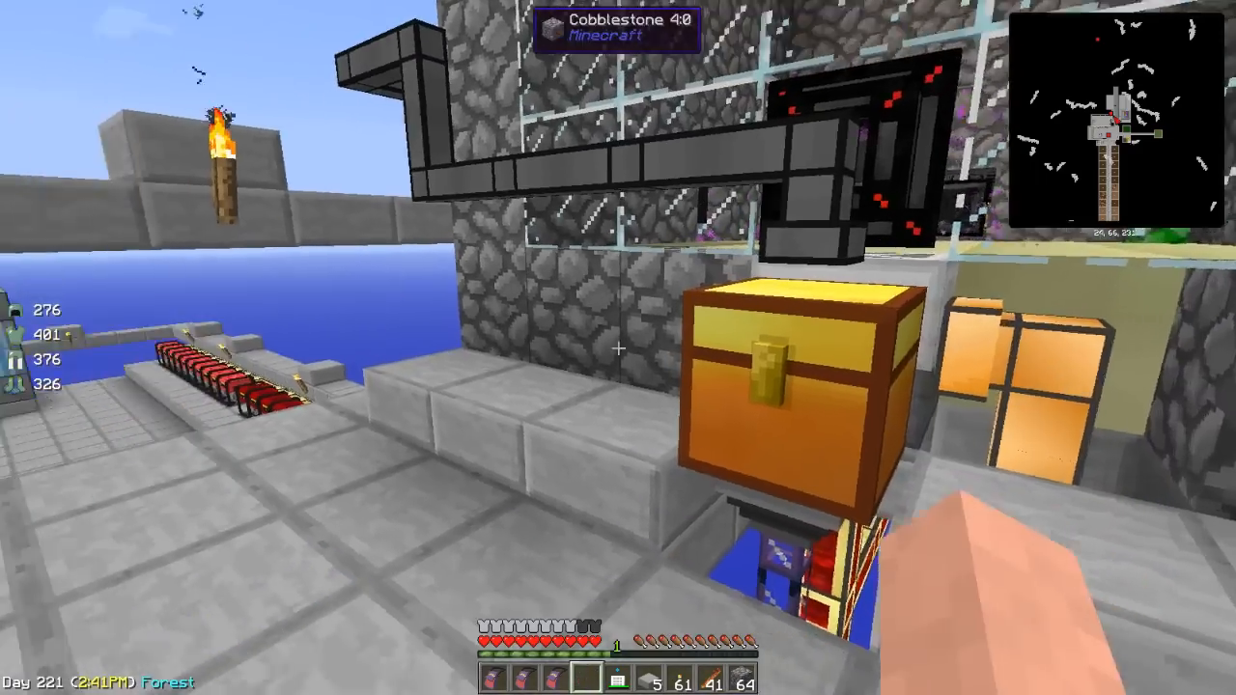
pyautogui.press('e')
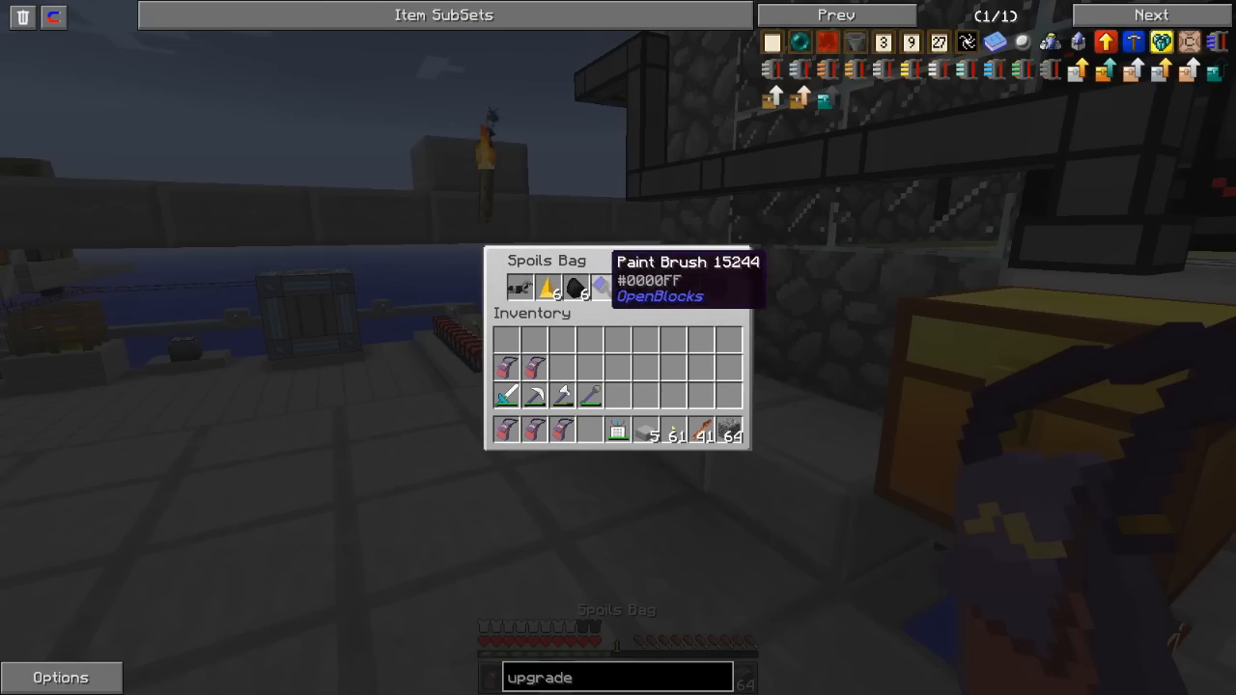
pyautogui.press('Escape')
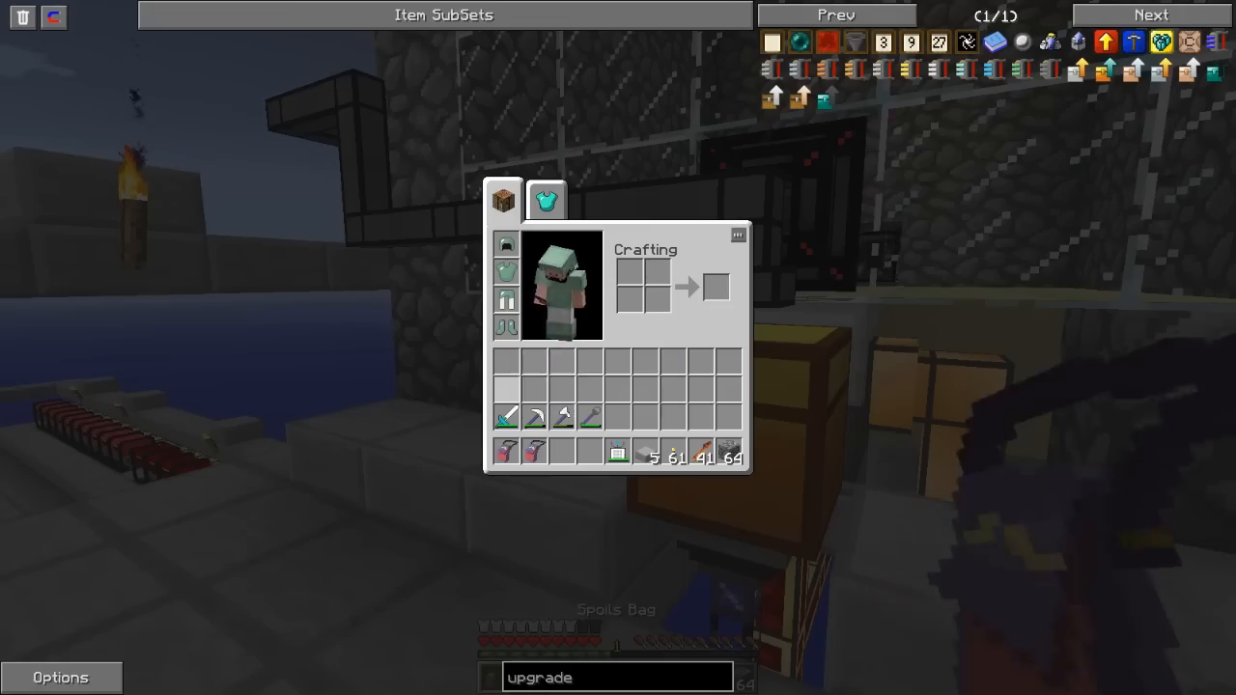
# Check the inventory briefly, then search 'spoi' in the ME terminal and leave it.
pyautogui.press('Escape')
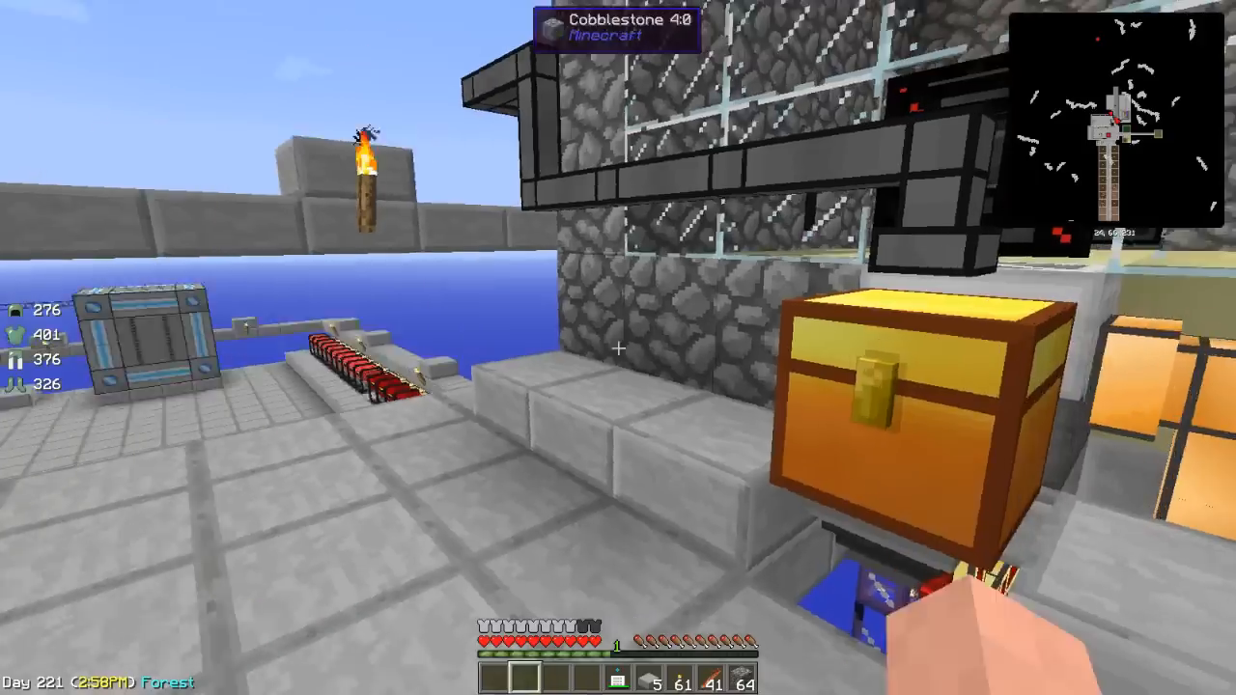
pyautogui.press('e')
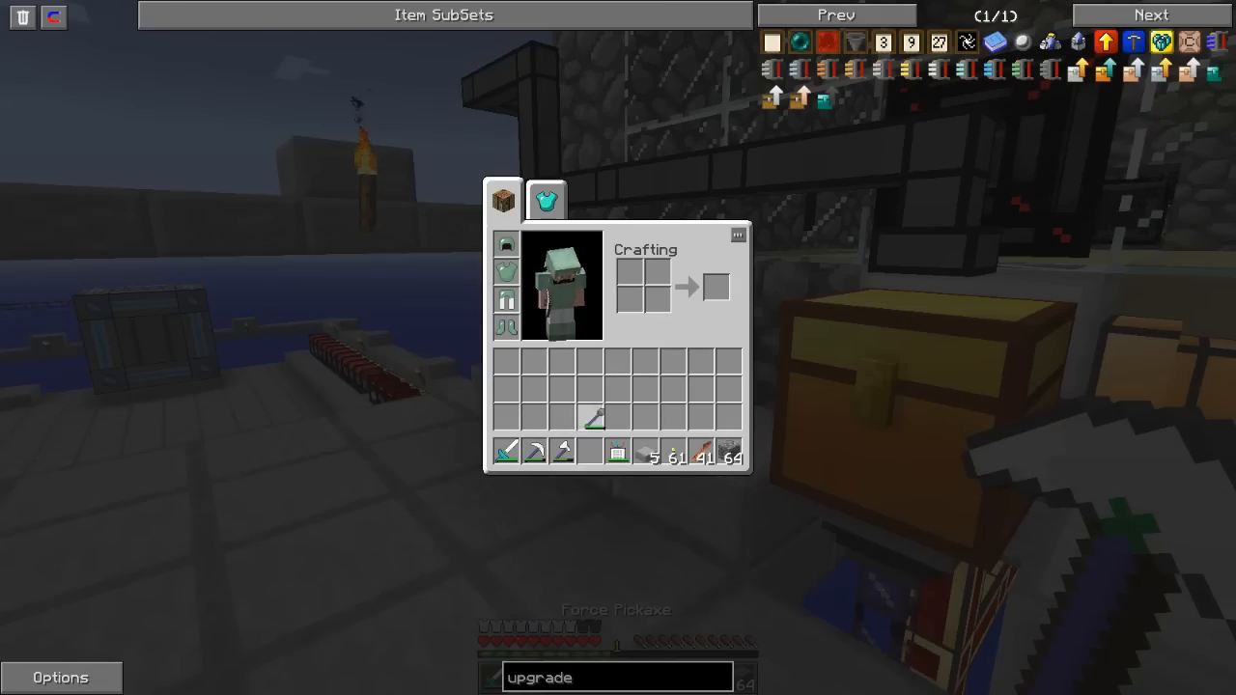
pyautogui.press('Escape')
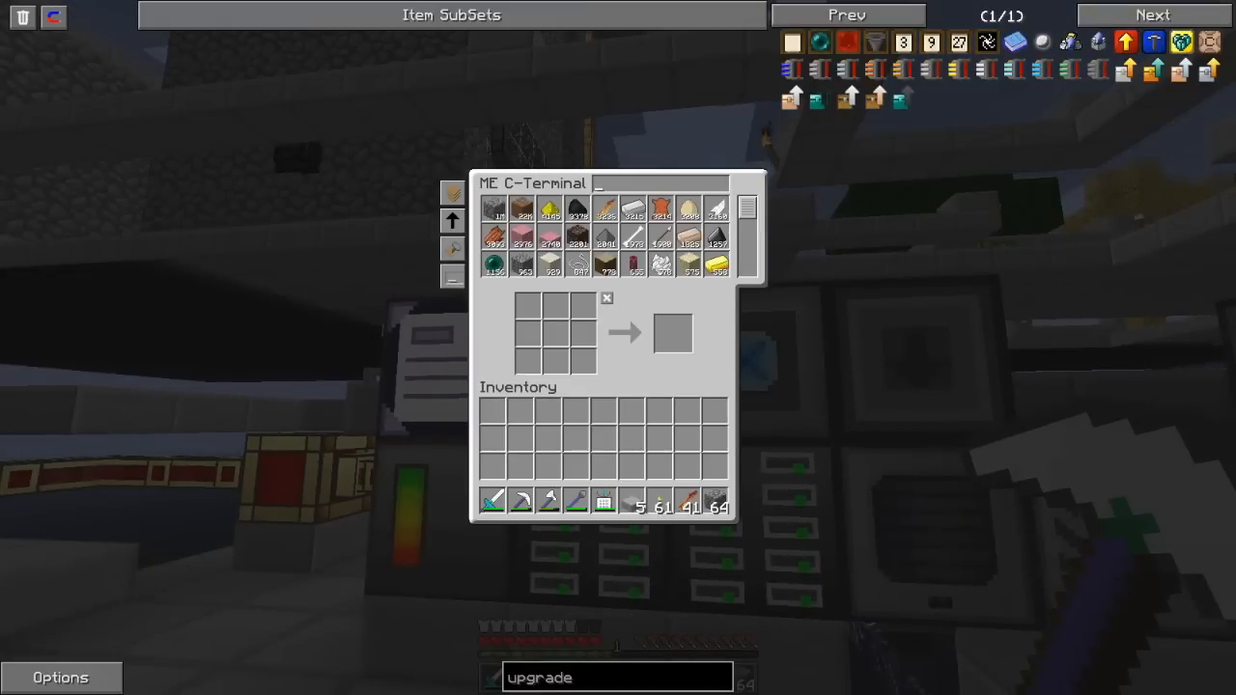
pyautogui.write('spoi')
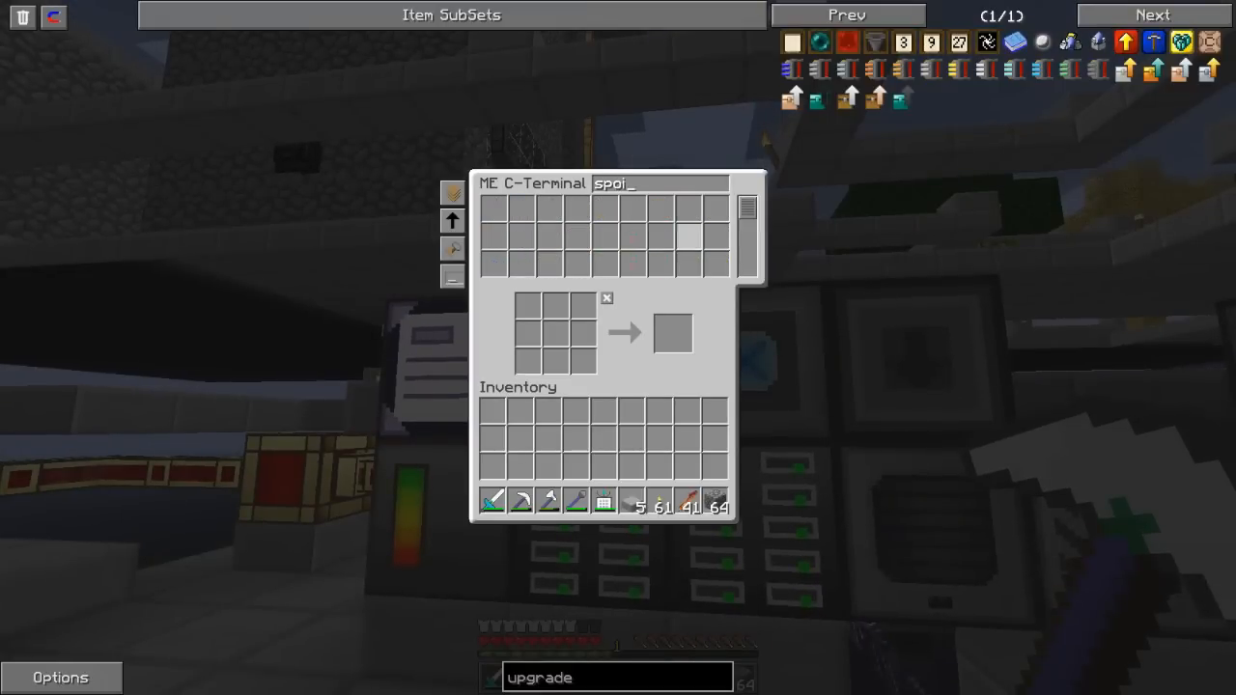
pyautogui.press('Escape')
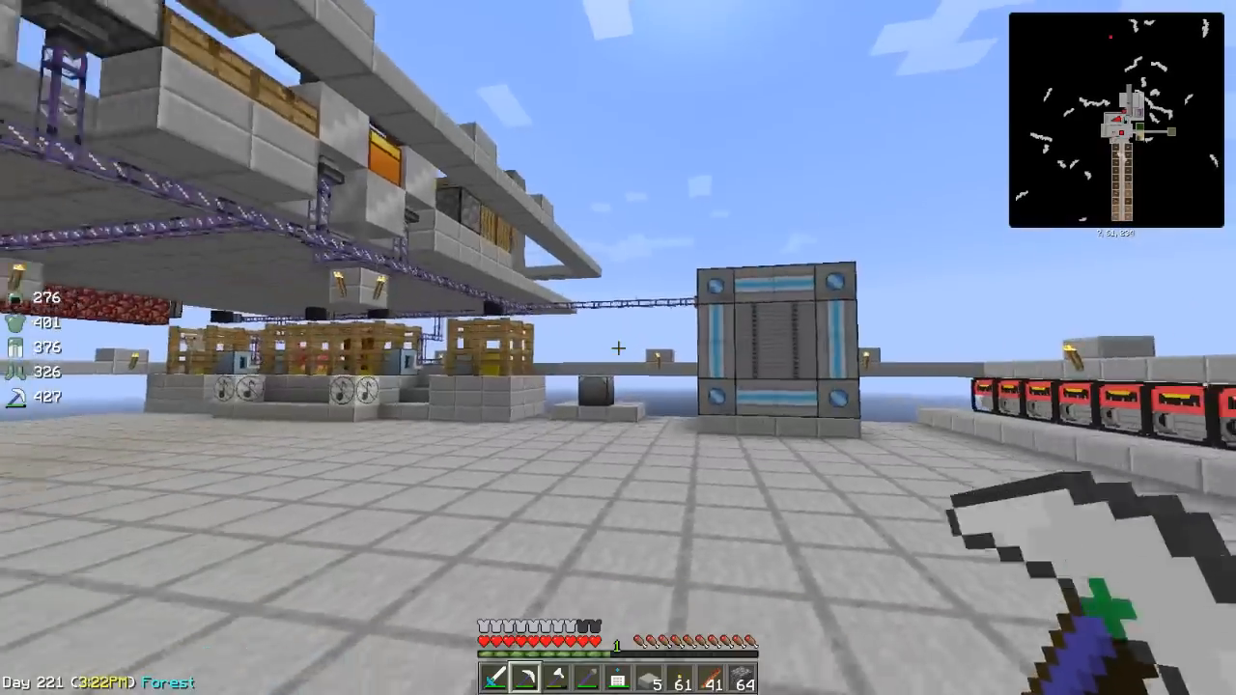
pyautogui.moveTo(617, 347)
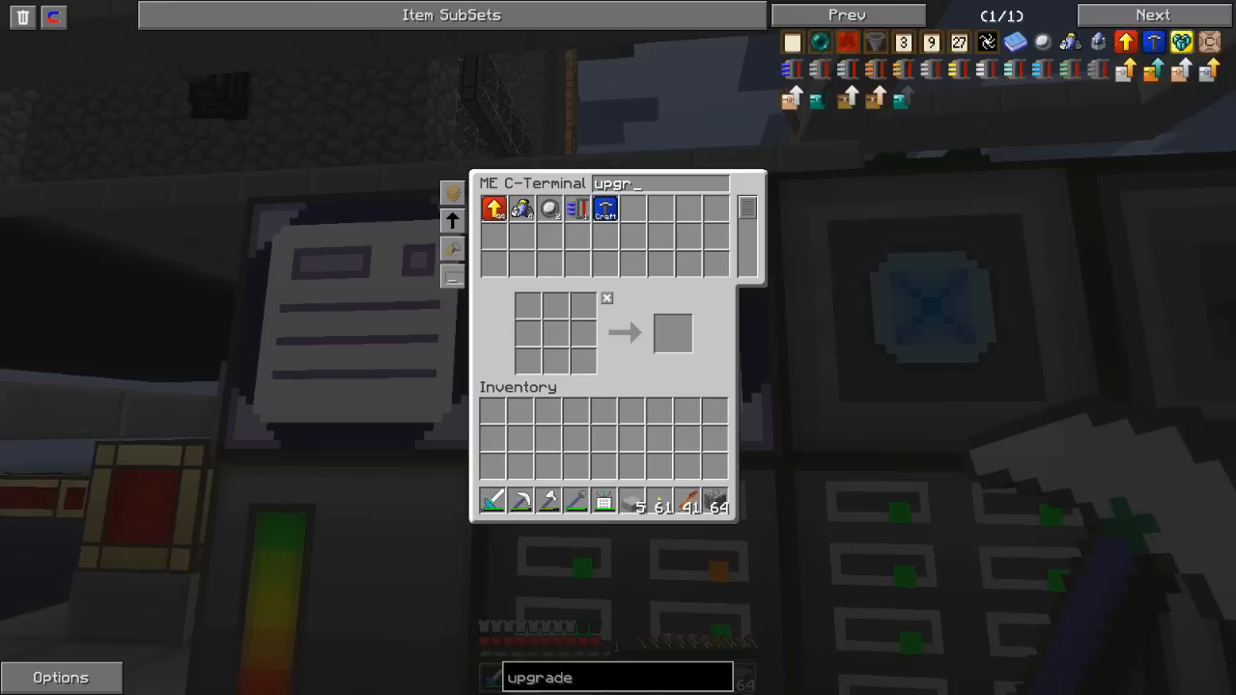
# Search 'up' in the ME terminal and start crafting 48 blue upgrades.
pyautogui.press('Escape')
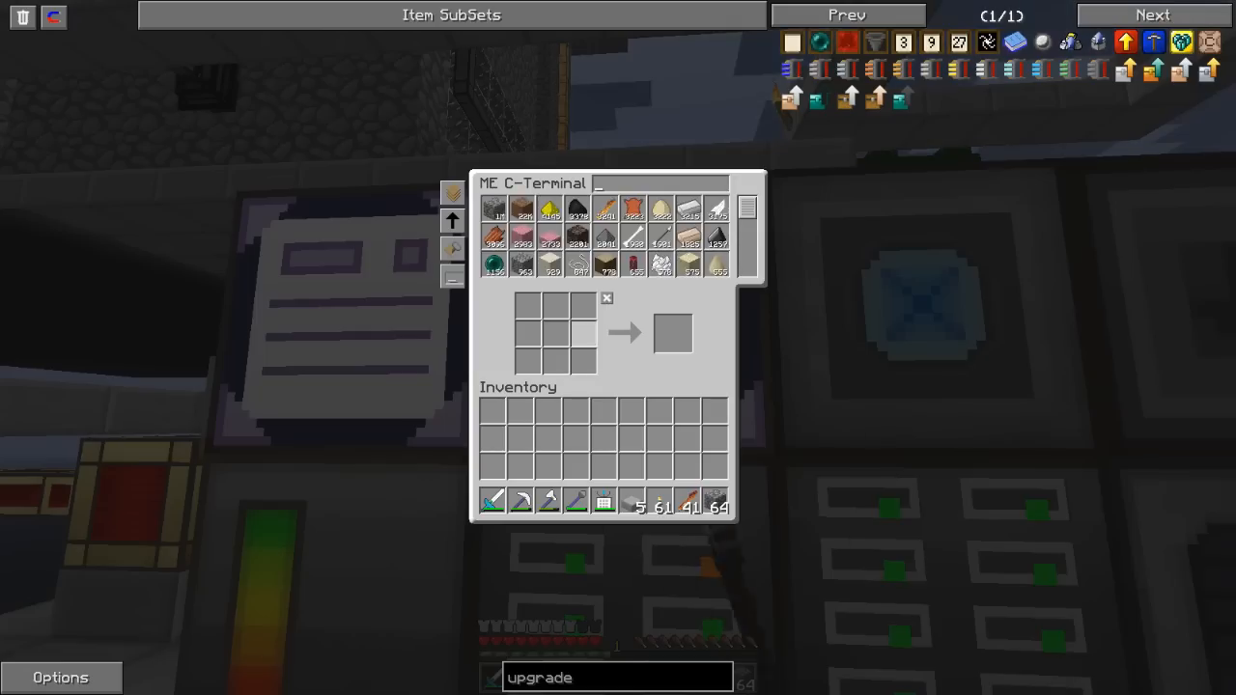
pyautogui.write('up')
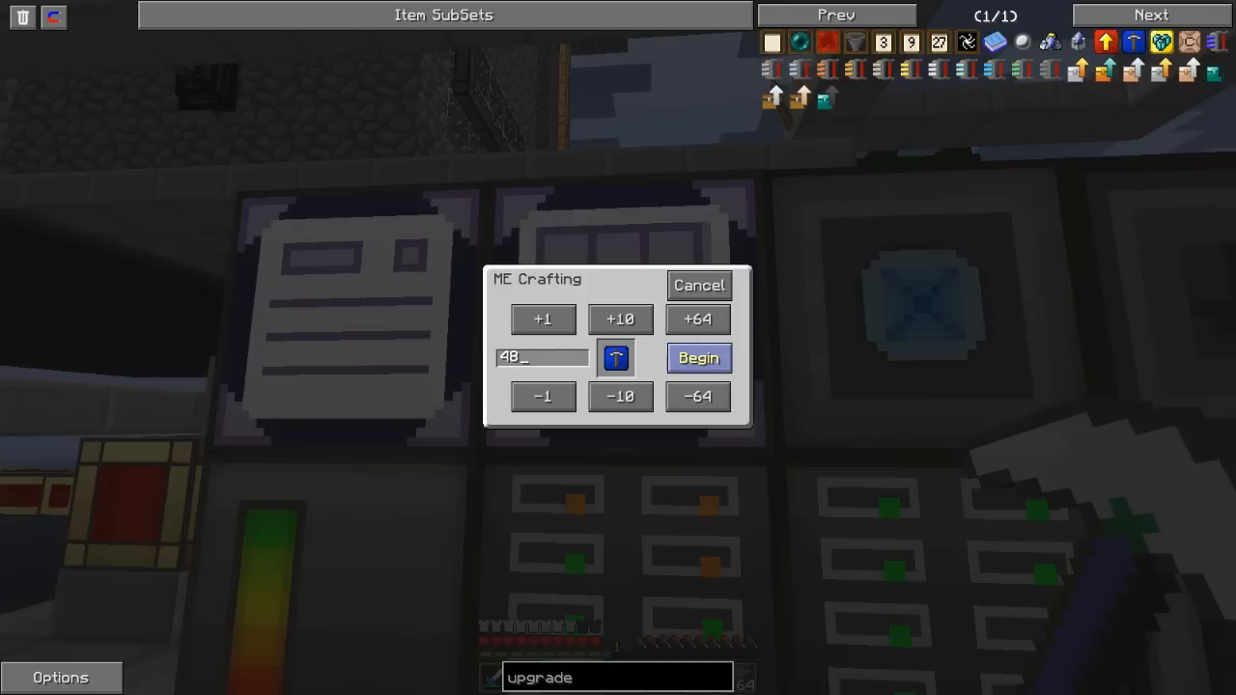
pyautogui.click(700, 358)
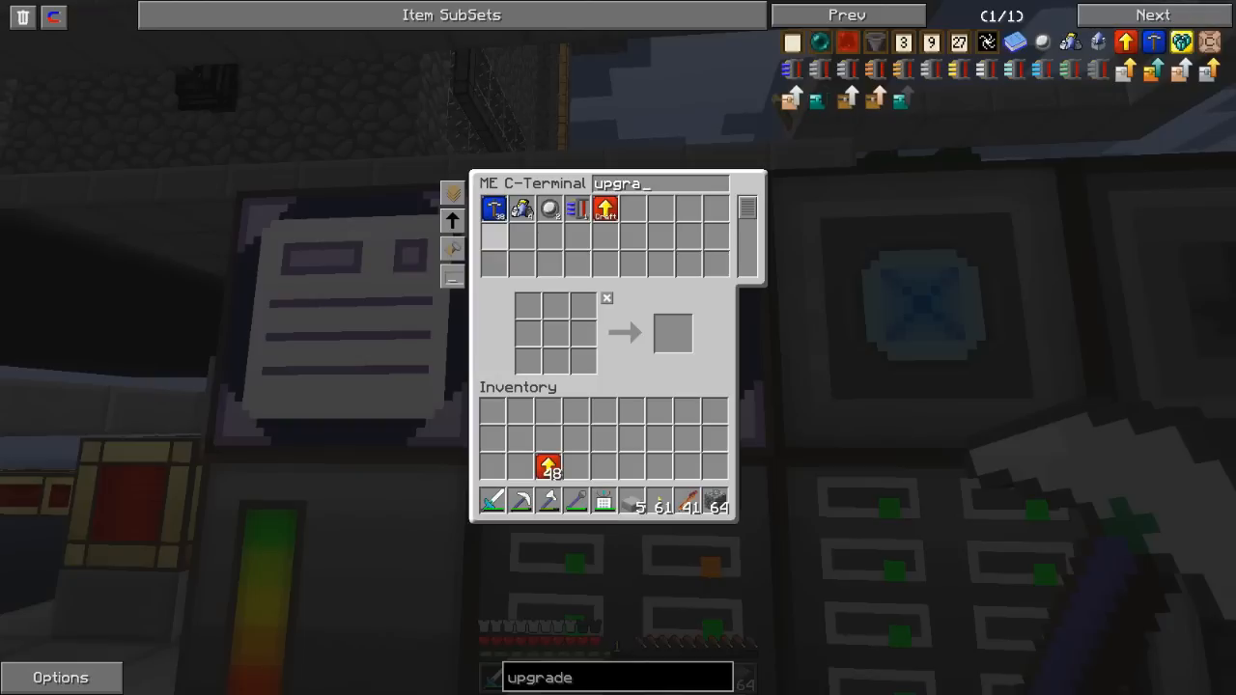
pyautogui.moveTo(494, 210)
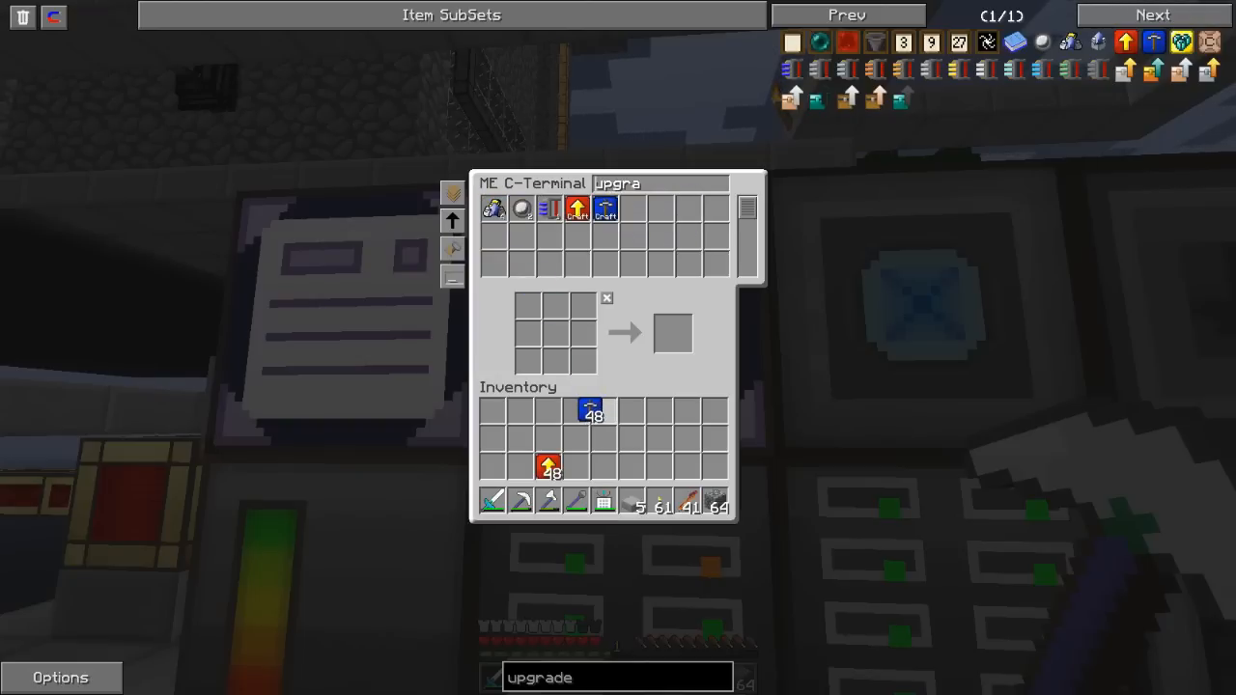
pyautogui.press('Escape')
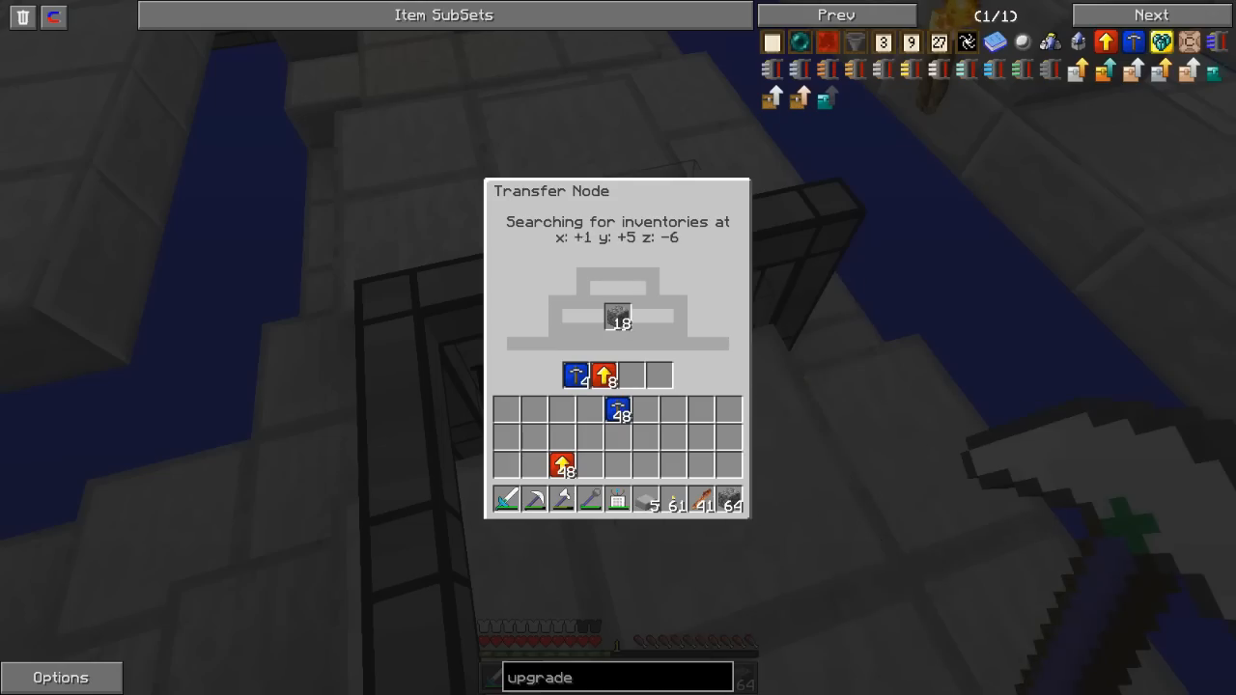
# Load 48 of each upgrade type into the transfer node and leave it.
pyautogui.press('Escape')
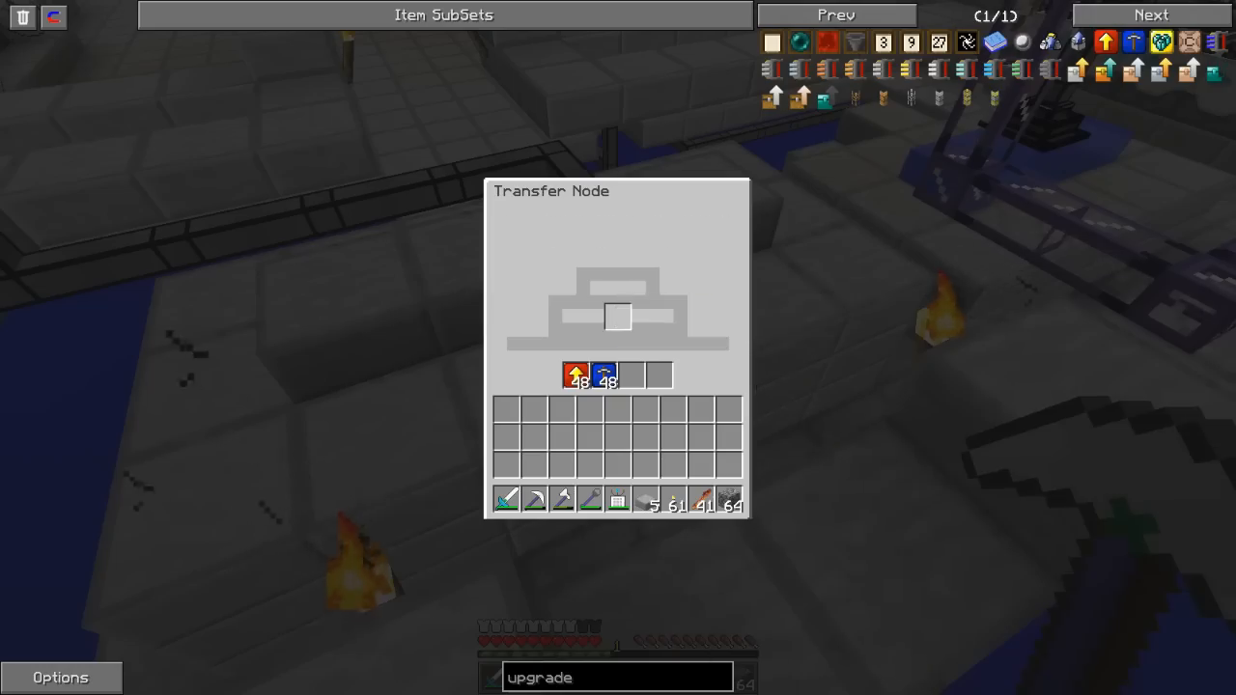
pyautogui.press('Escape')
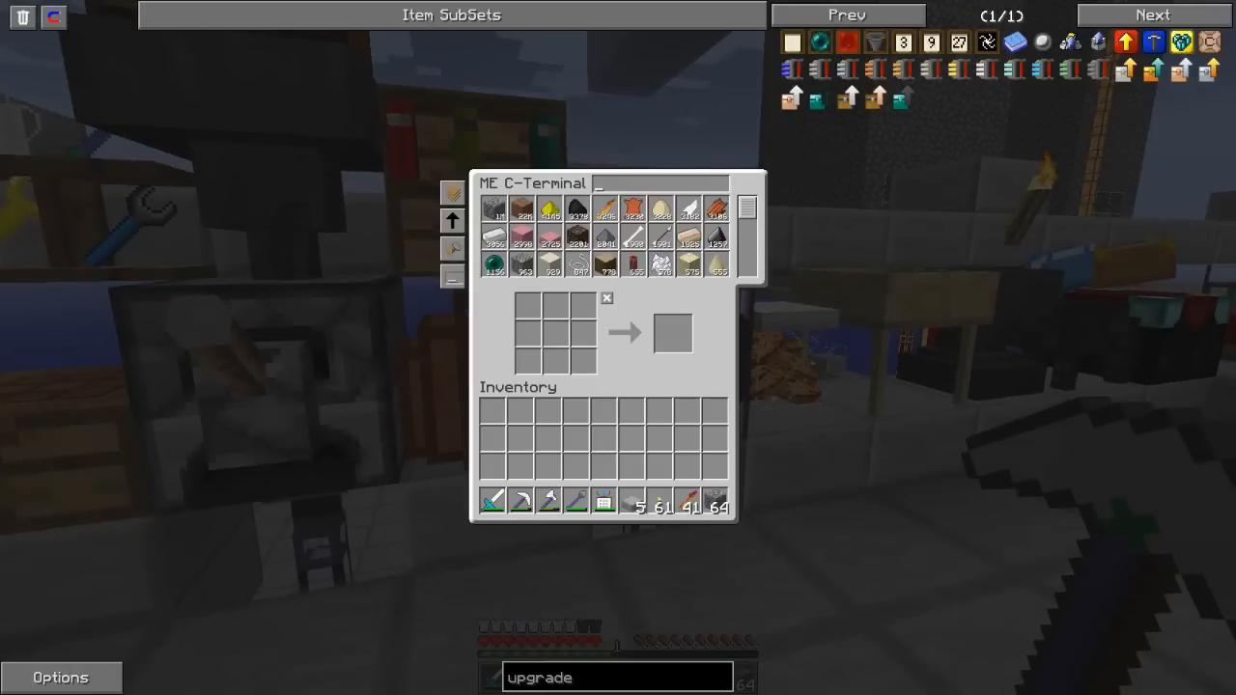
pyautogui.moveTo(500, 206)
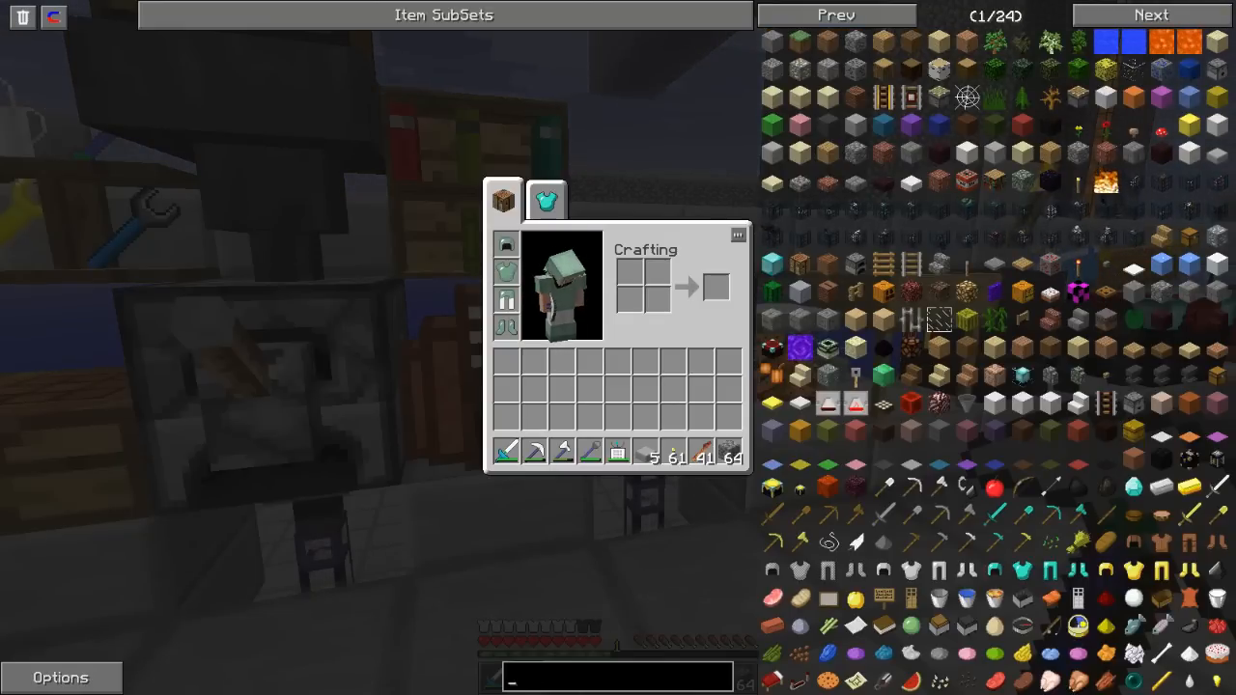
pyautogui.write('@mod.thermal')
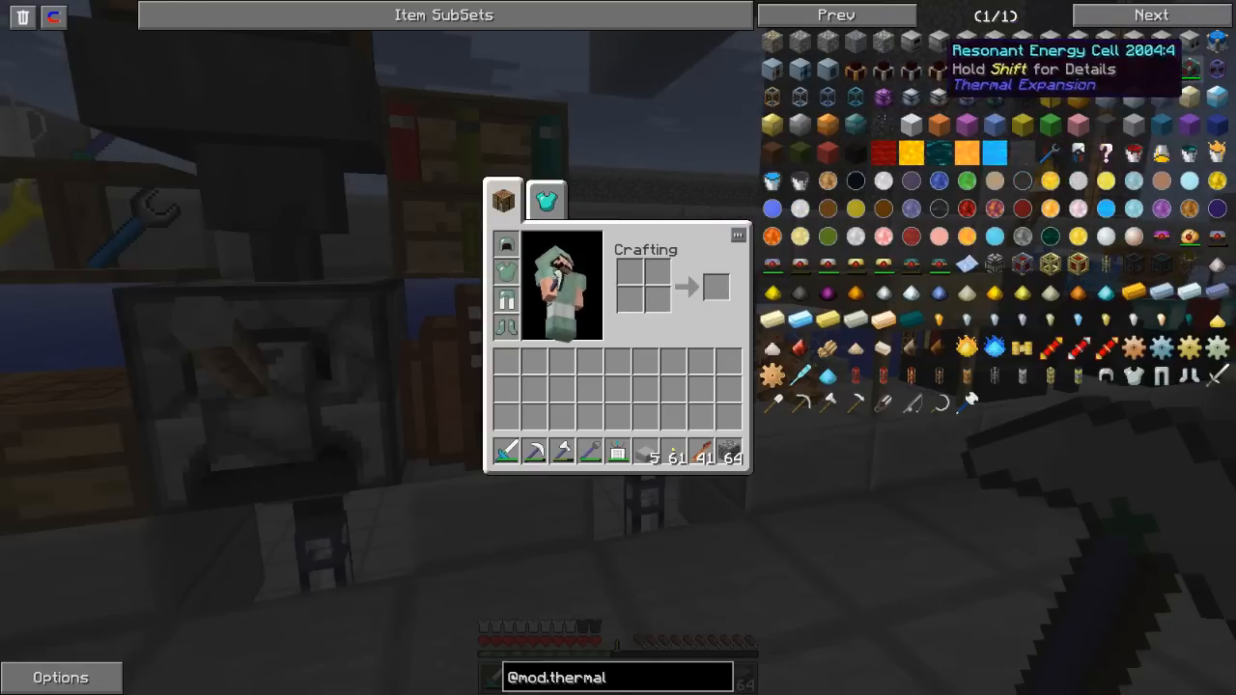
pyautogui.moveTo(1024, 62)
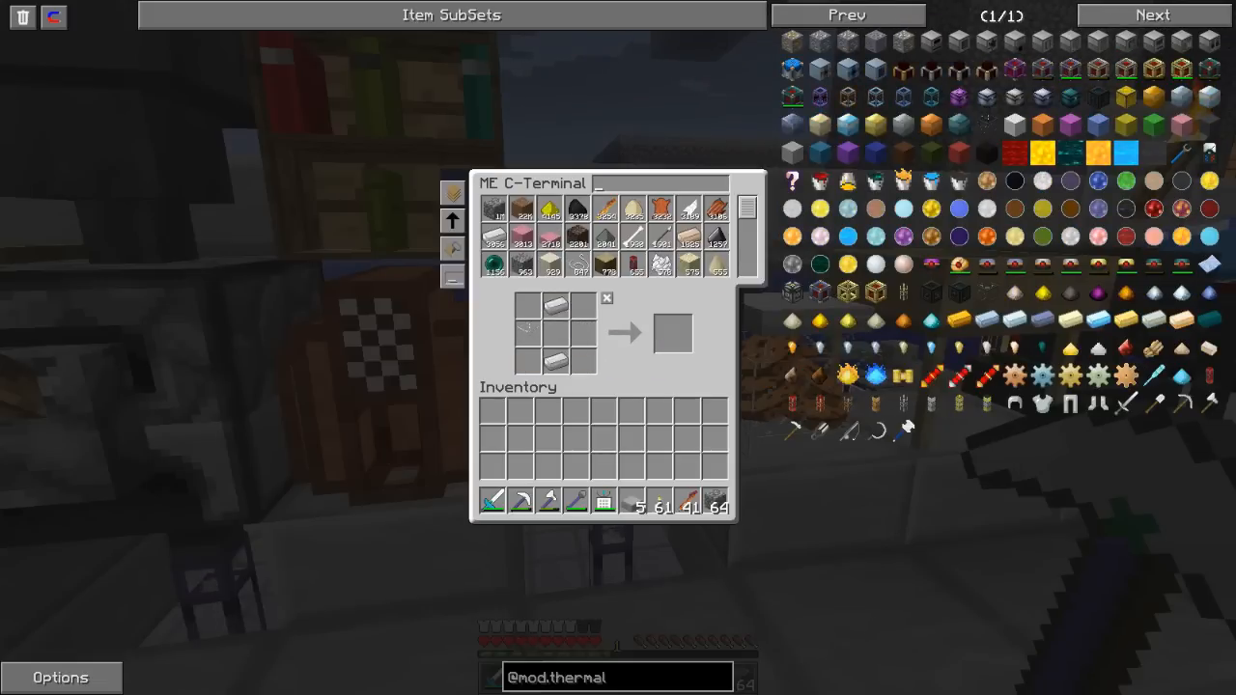
pyautogui.moveTo(900, 38)
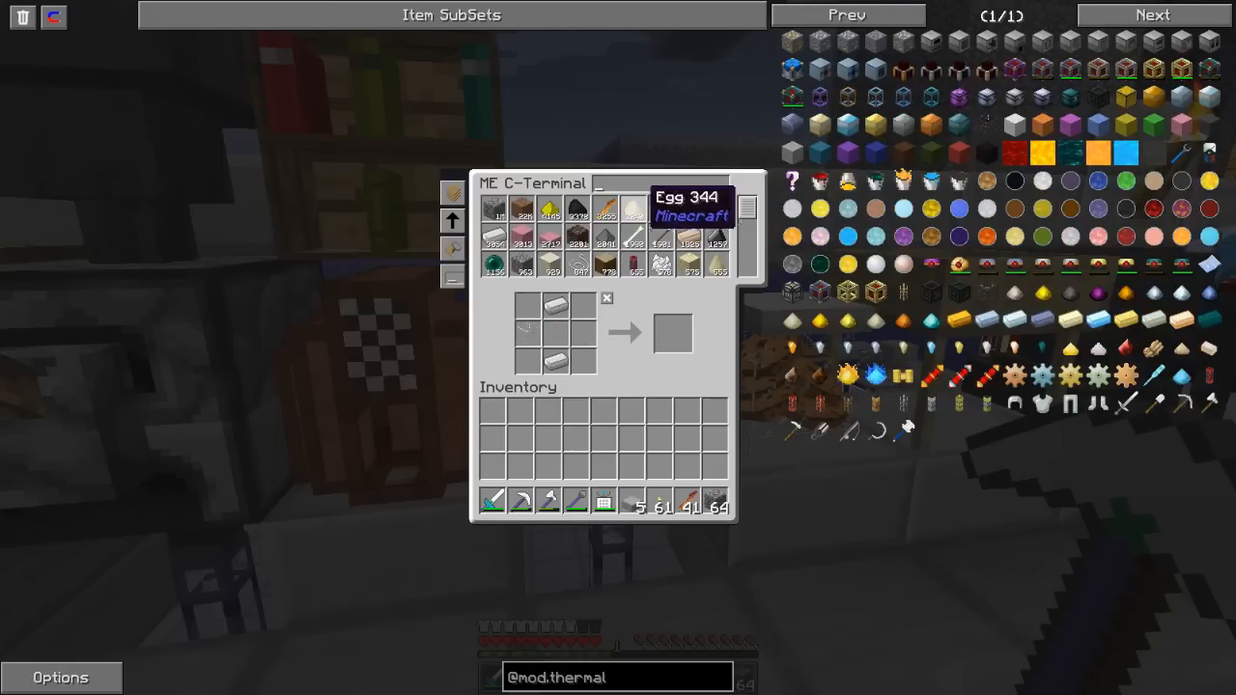
pyautogui.write('reds')
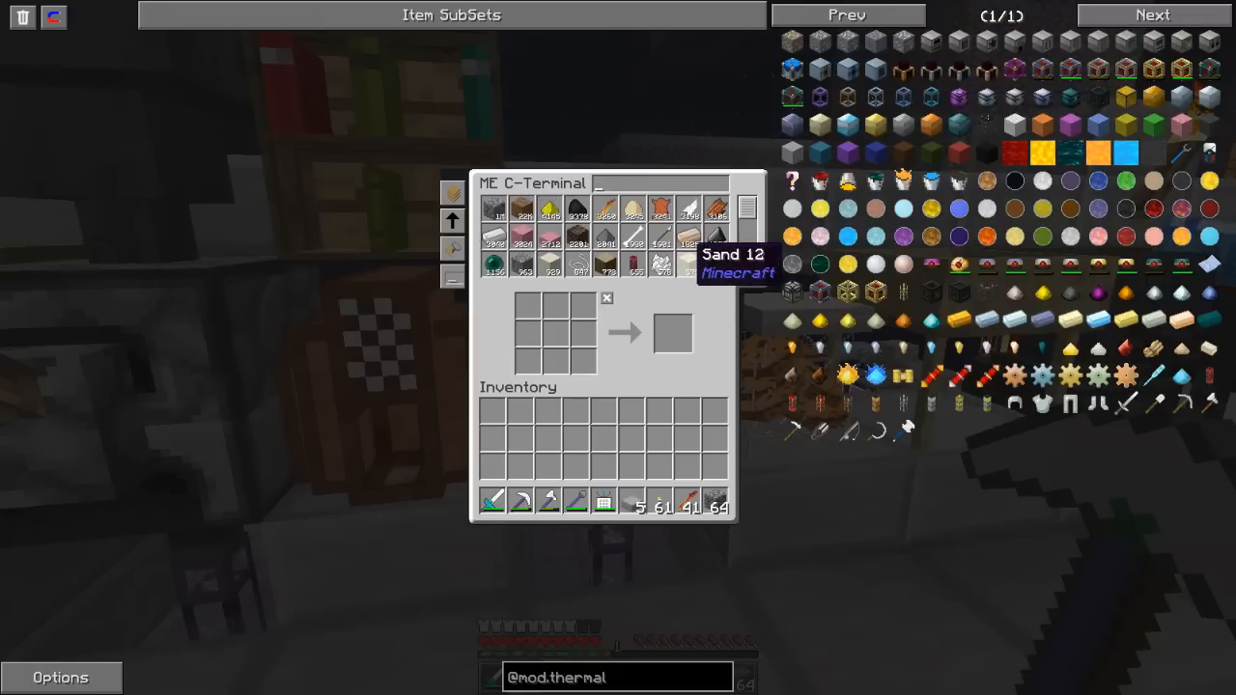
pyautogui.press('Escape')
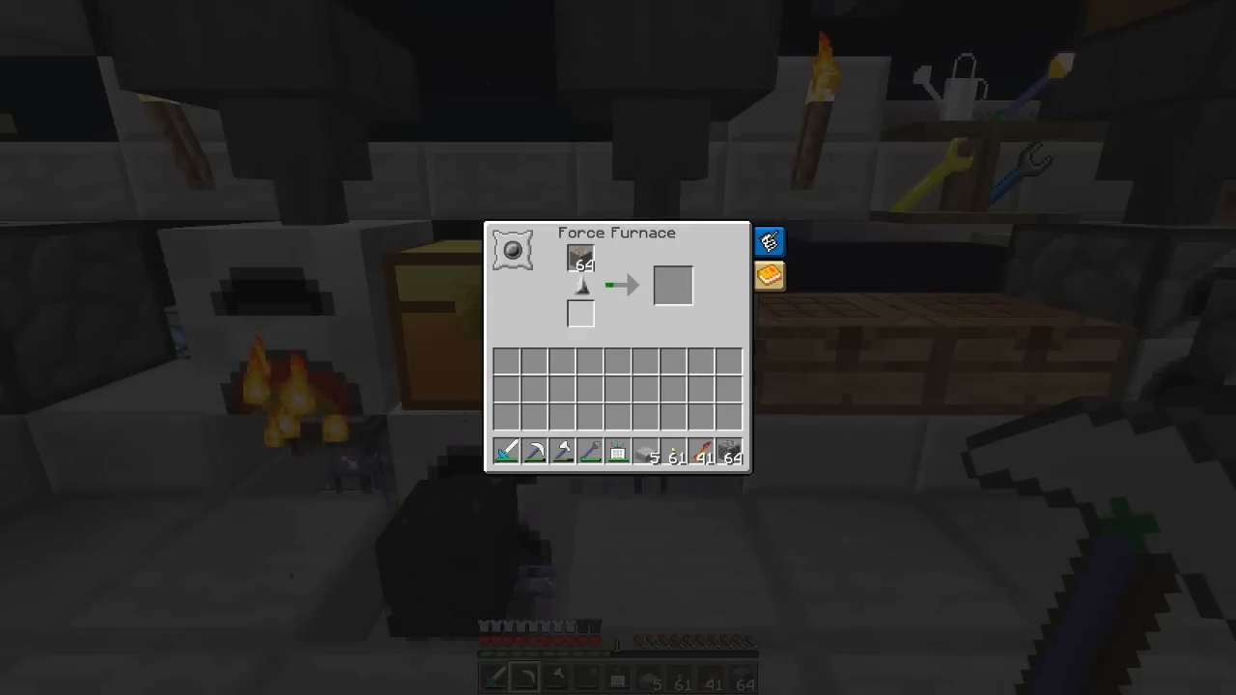
pyautogui.moveTo(576, 312)
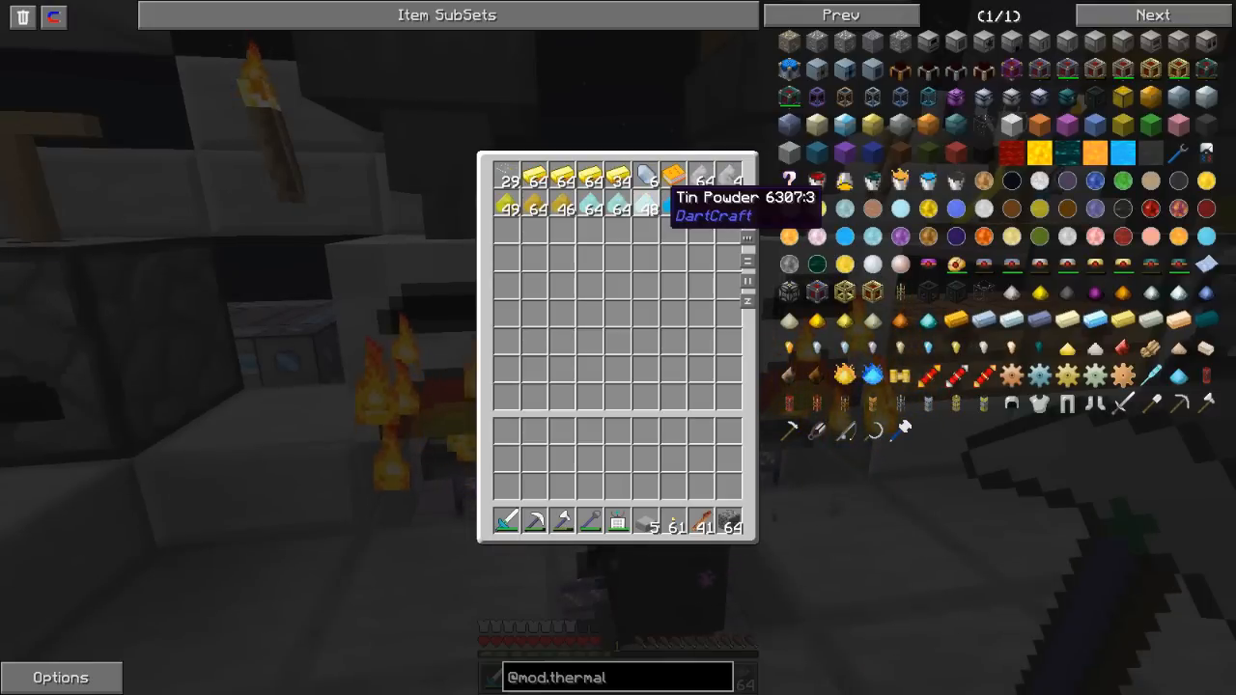
# Look through the chest of tin and other metal powders and close it.
pyautogui.press('Escape')
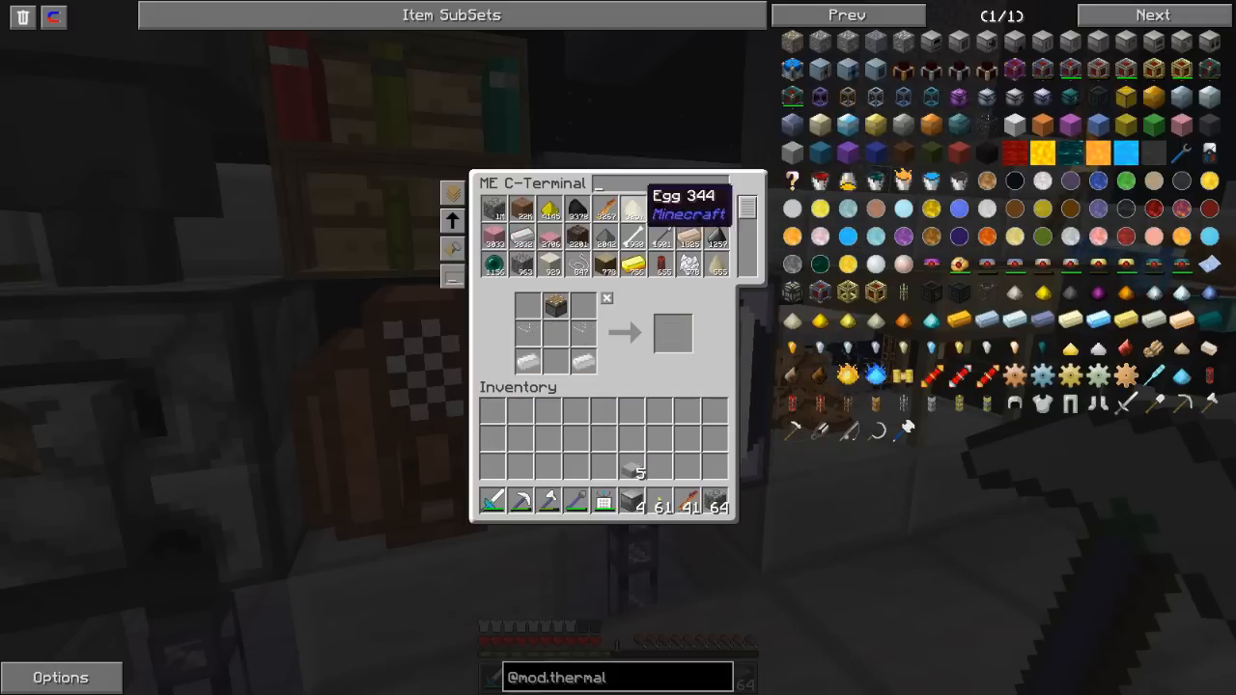
# Filter the ME terminal's stored items with 'import' after emptying the crafting grid.
pyautogui.write('import')
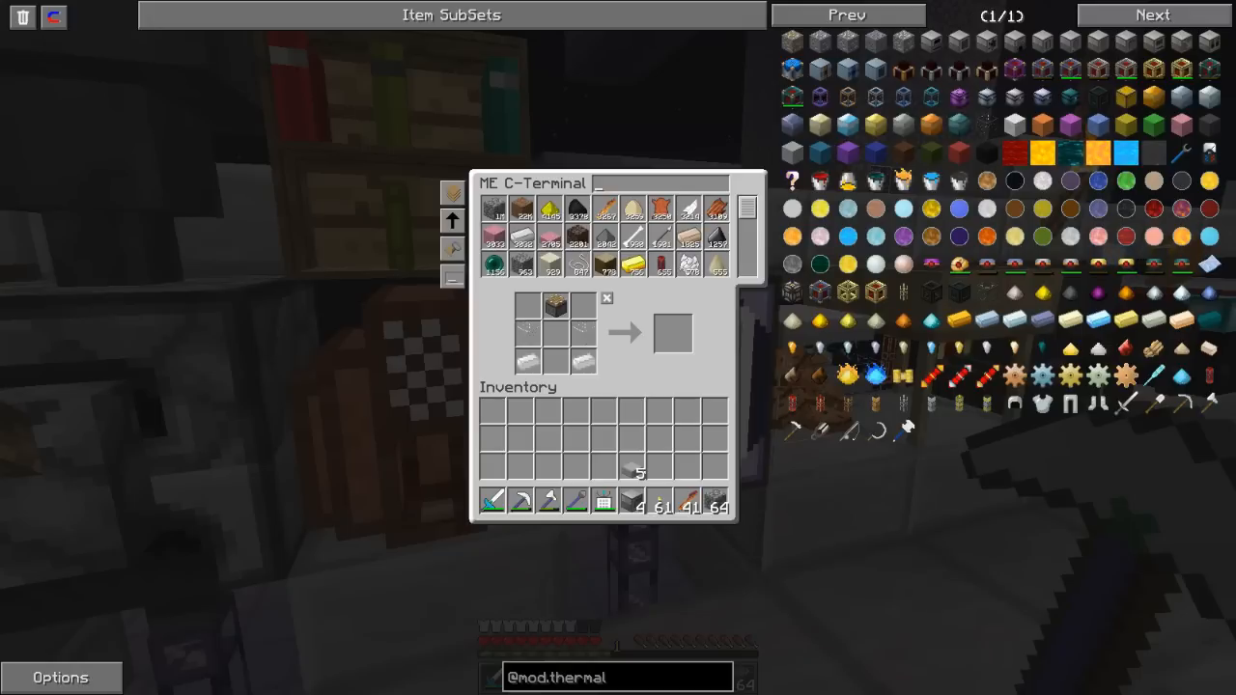
pyautogui.write('impo')
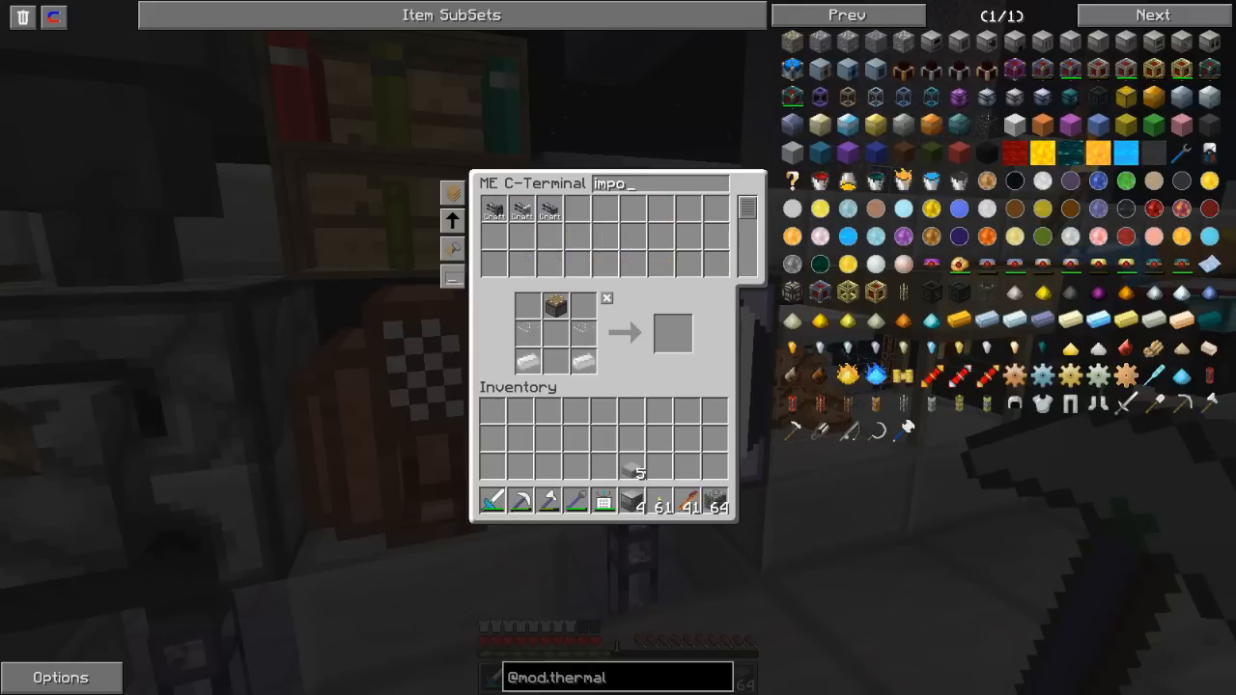
pyautogui.moveTo(487, 210)
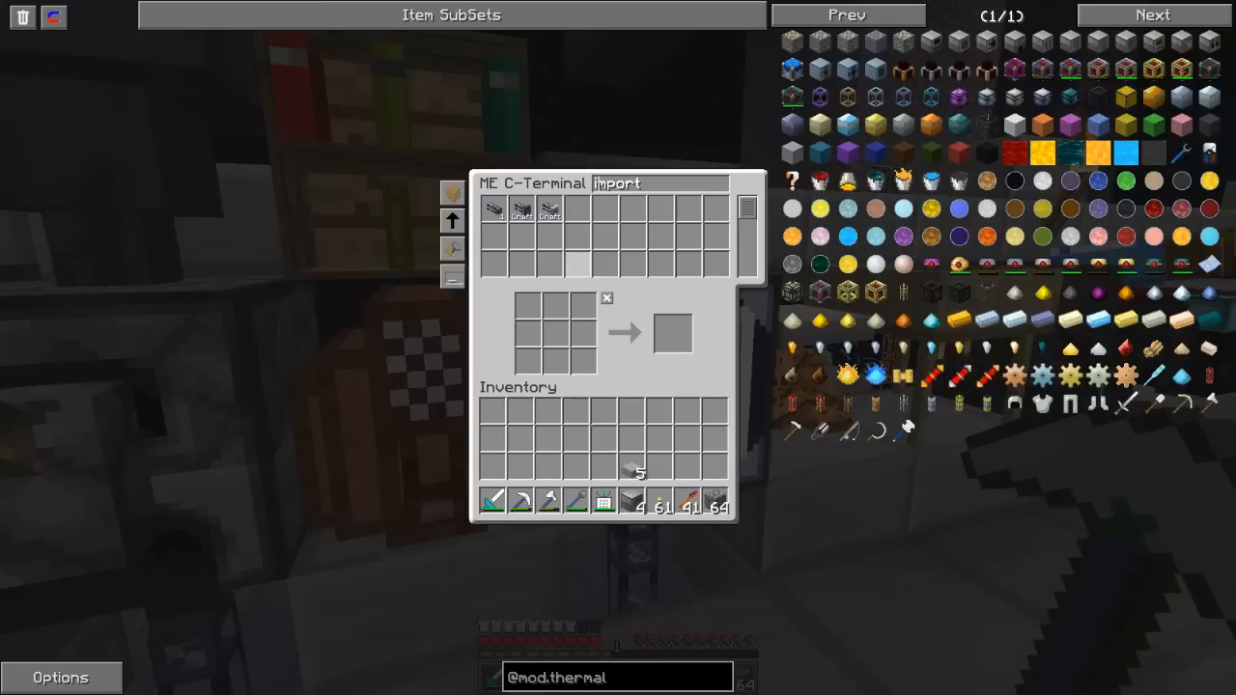
pyautogui.press('Escape')
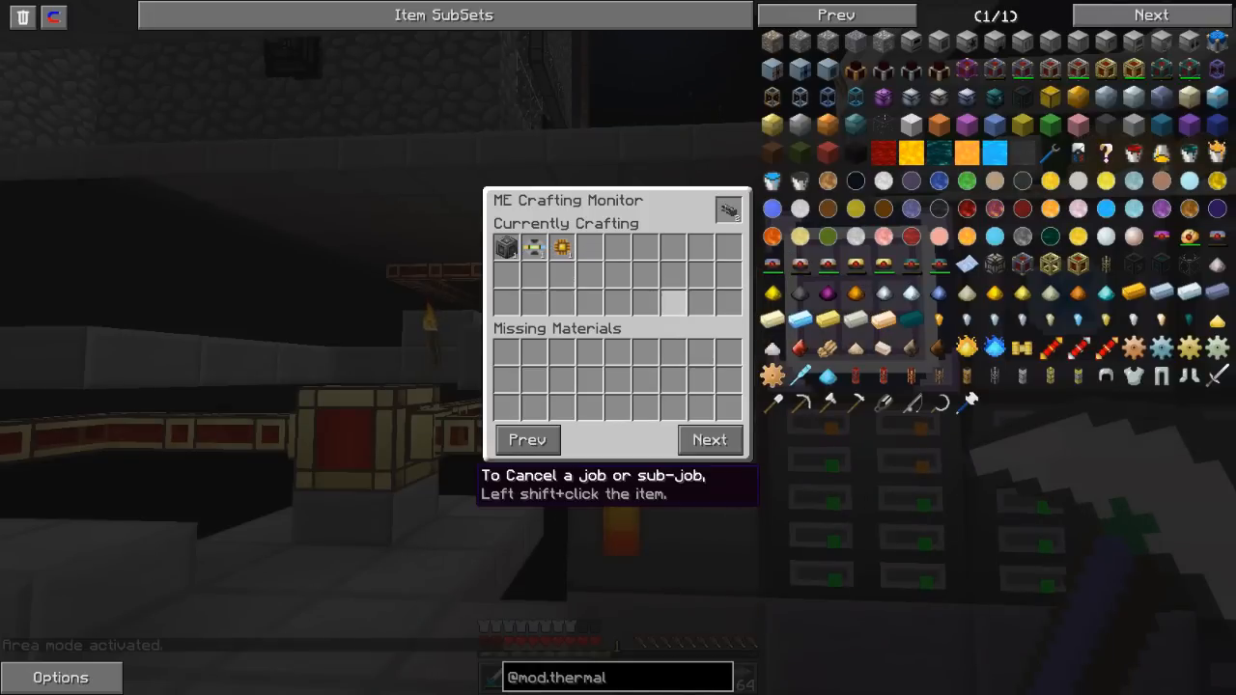
# Review the three running jobs in the ME Crafting Monitor, then glance at the adjacent machine.
pyautogui.press('Escape')
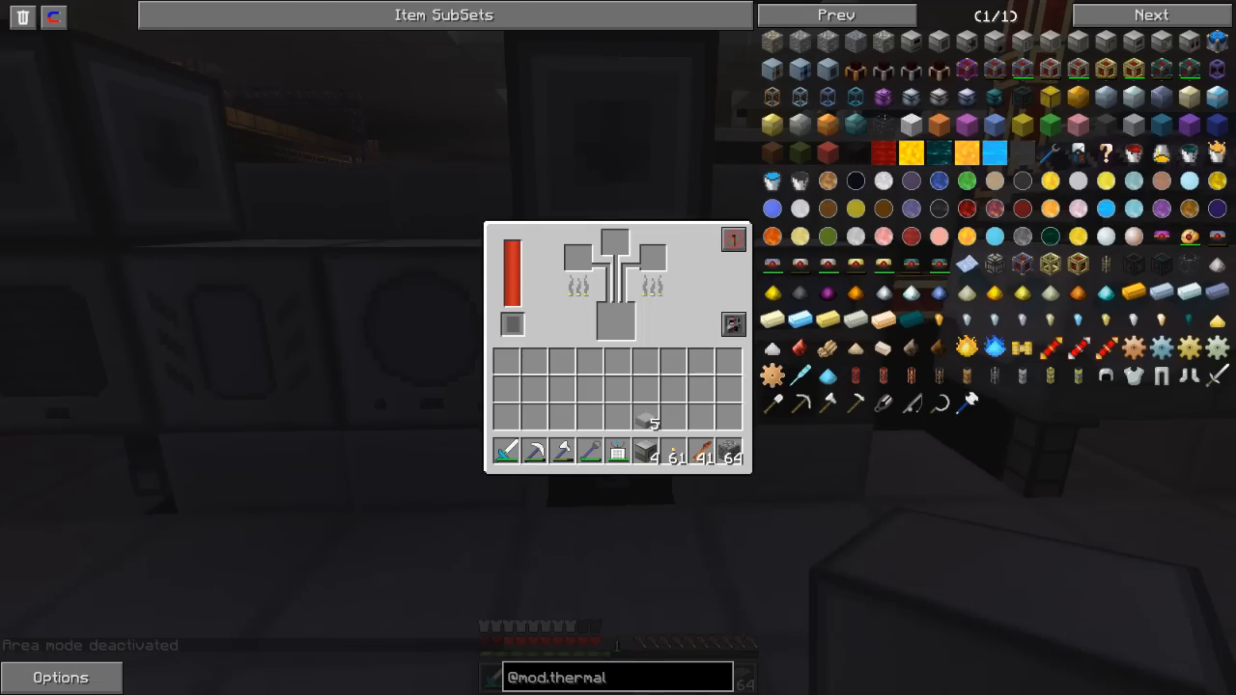
pyautogui.press('Escape')
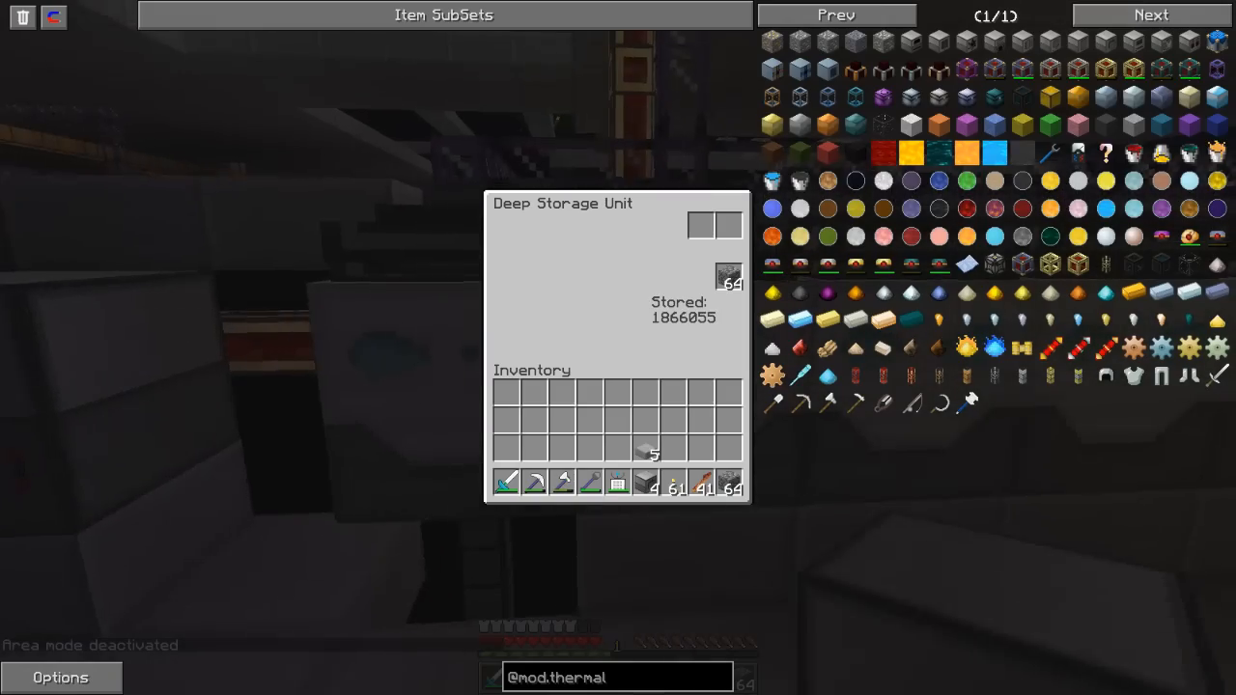
# Read the Deep Storage Unit's 1866855 stored items and close its view.
pyautogui.press('Escape')
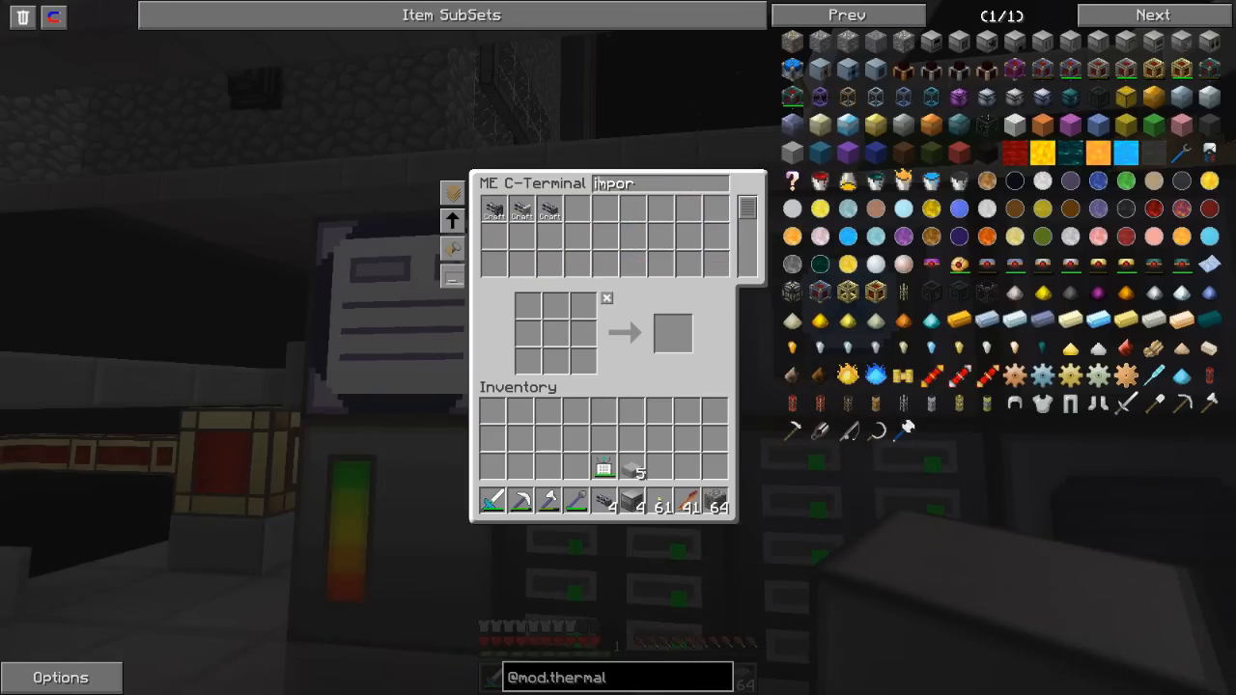
pyautogui.moveTo(491, 209)
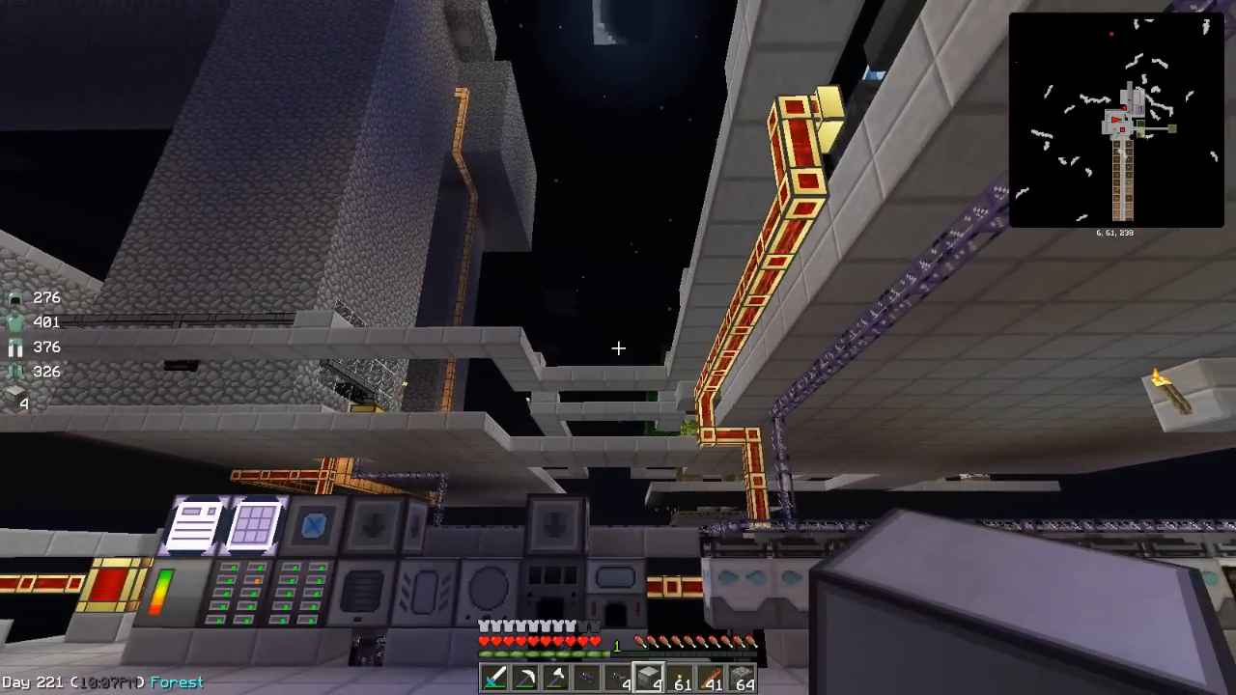
pyautogui.moveTo(618, 348)
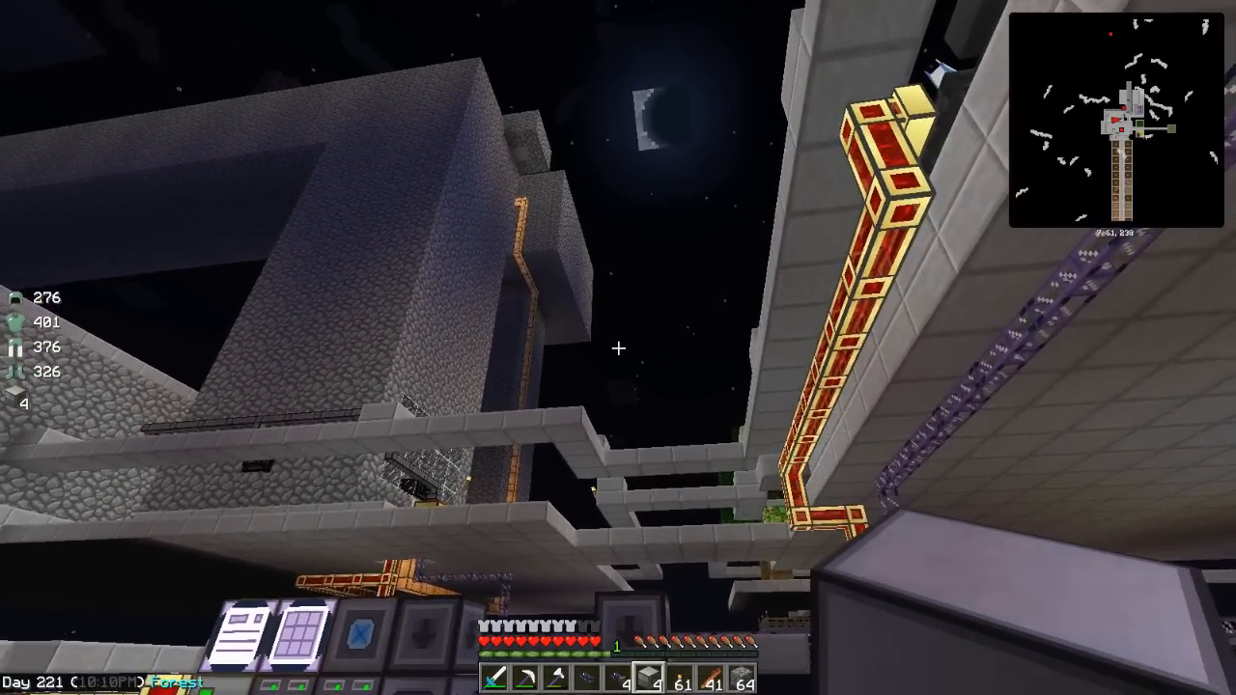
pyautogui.moveTo(618, 348)
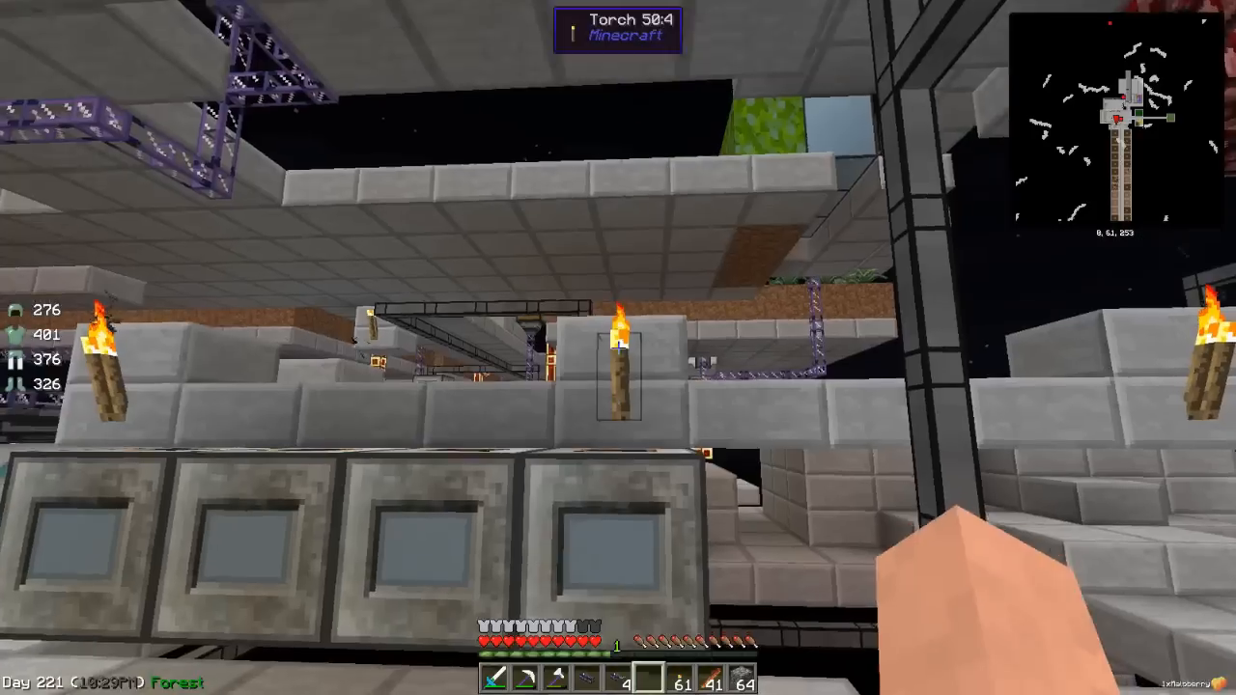
# Walk across the base to the torch-lit row of machines.
pyautogui.press('e')
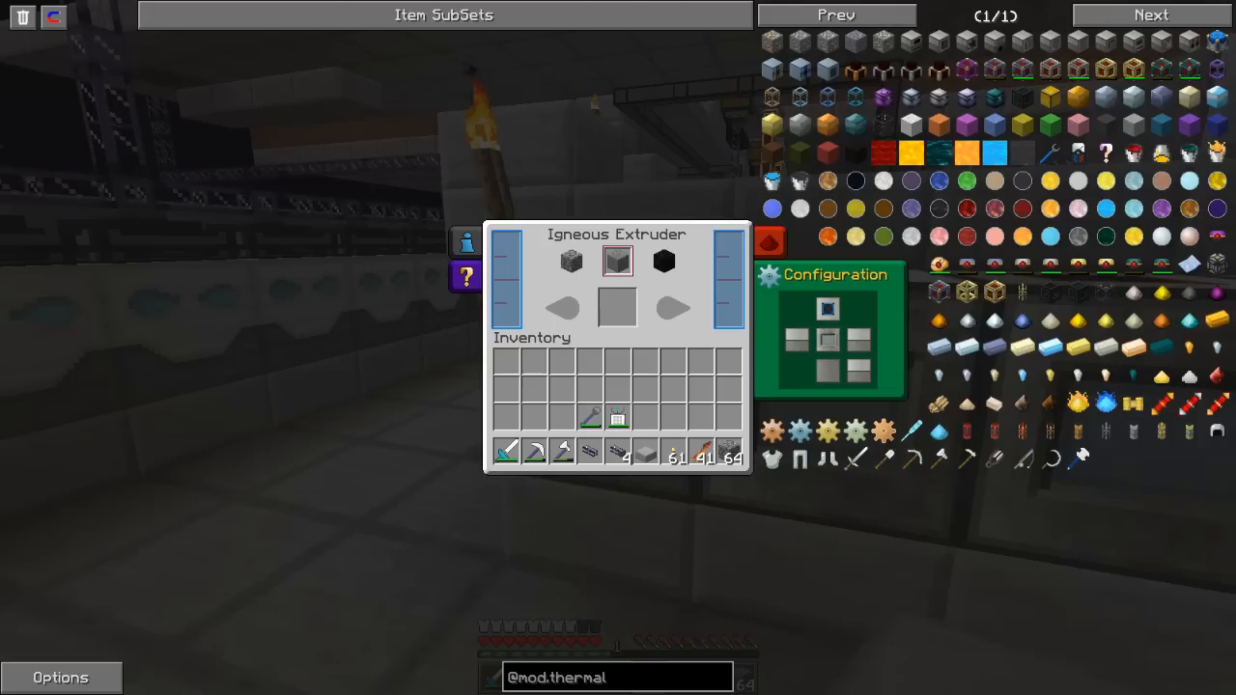
# View the Igneous Extruder's side Configuration before returning to the ME terminal.
pyautogui.click(570, 263)
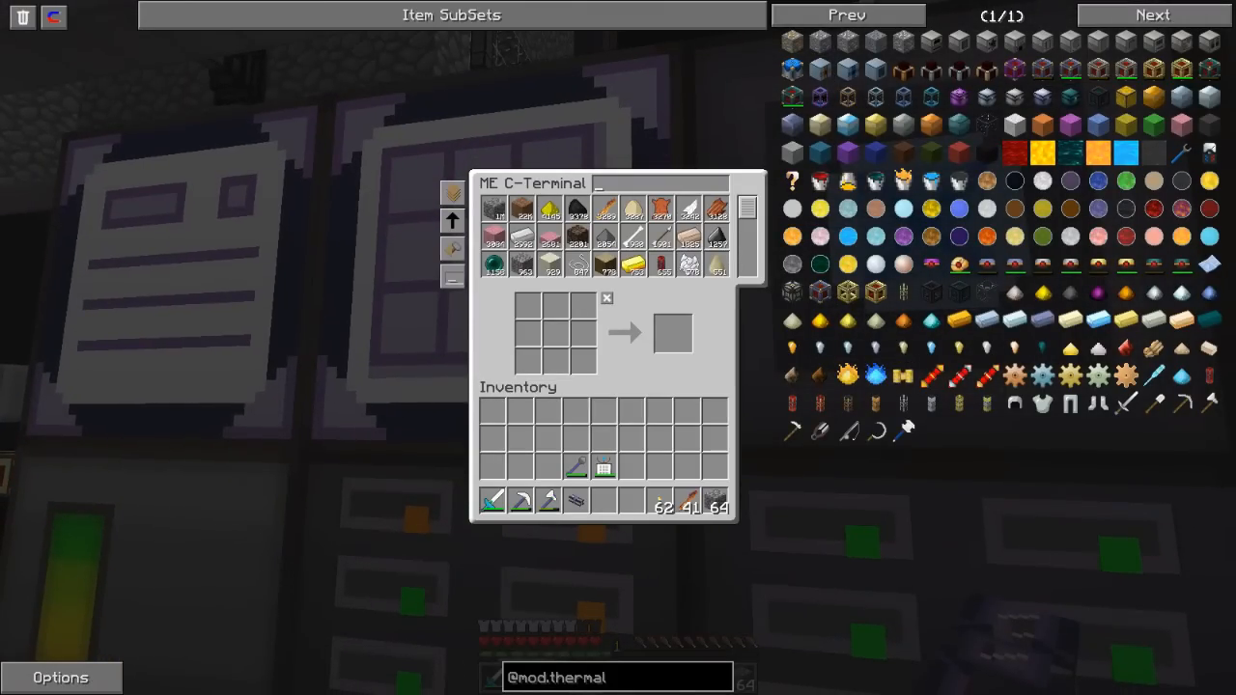
# Pull buckets from the ME terminal via a 'buck' search and head to the igneous extruders.
pyautogui.write('buck')
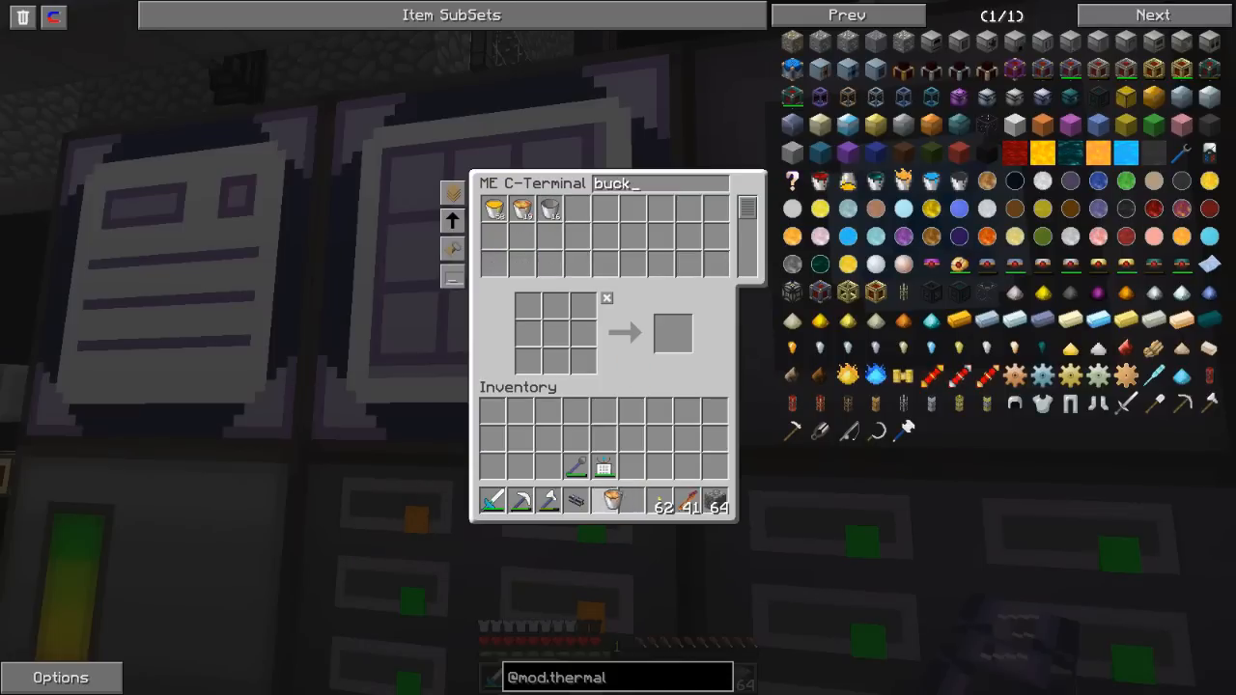
pyautogui.press('Escape')
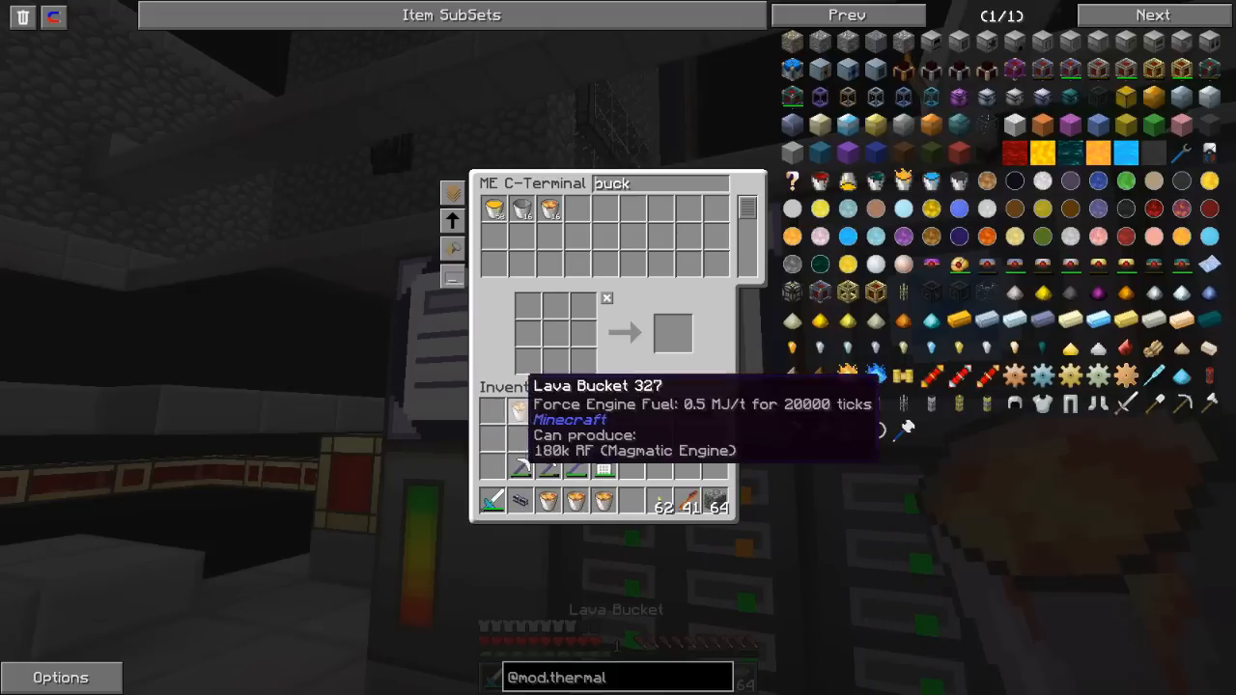
pyautogui.press('Escape')
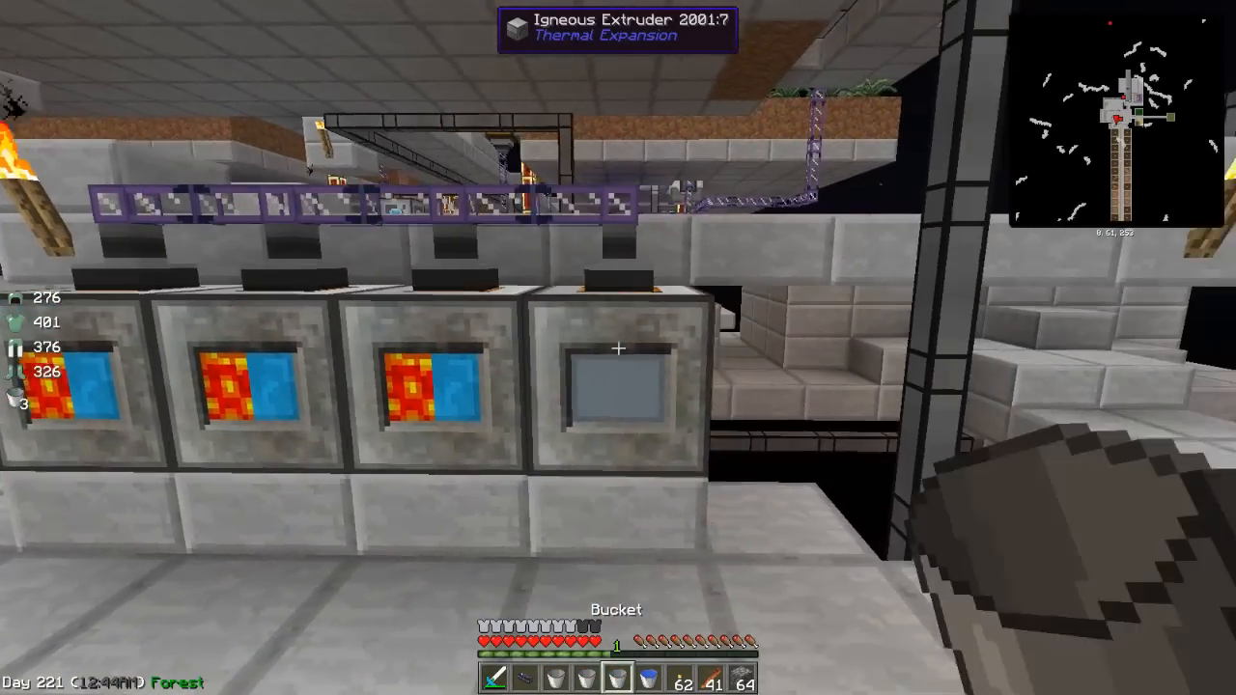
# Check the igneous extruder's lava and water tanks, then leave its interface.
pyautogui.rightClick(618, 375)
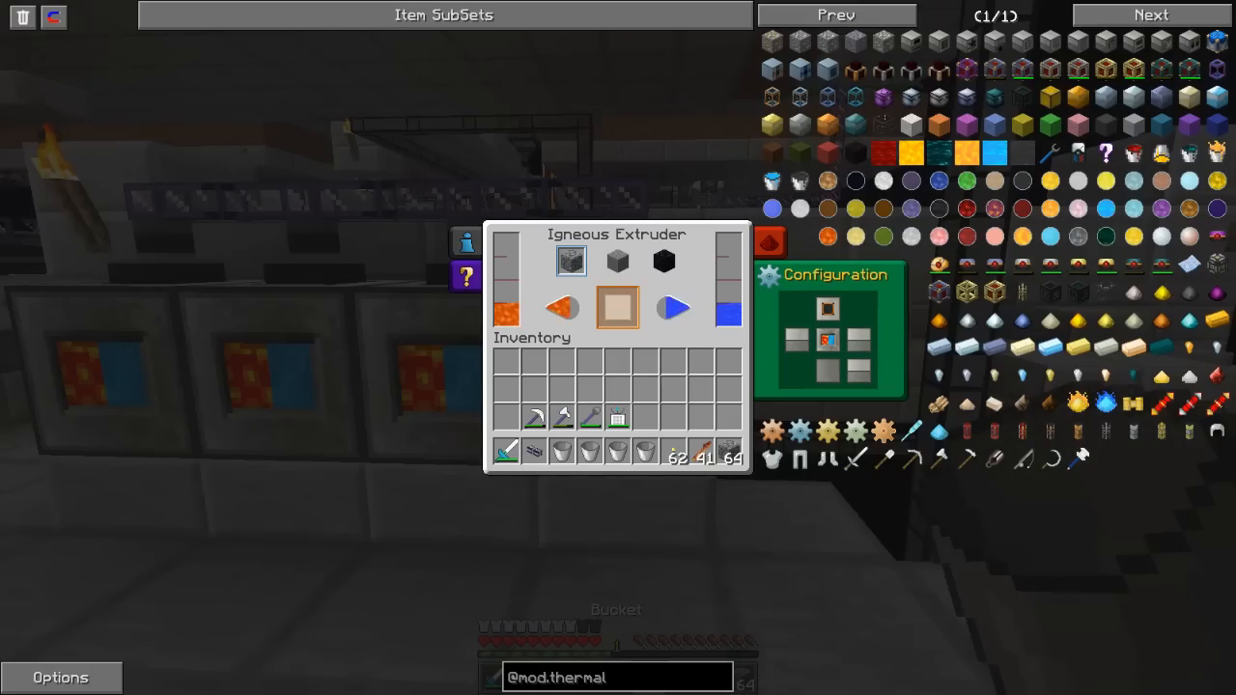
pyautogui.press('Escape')
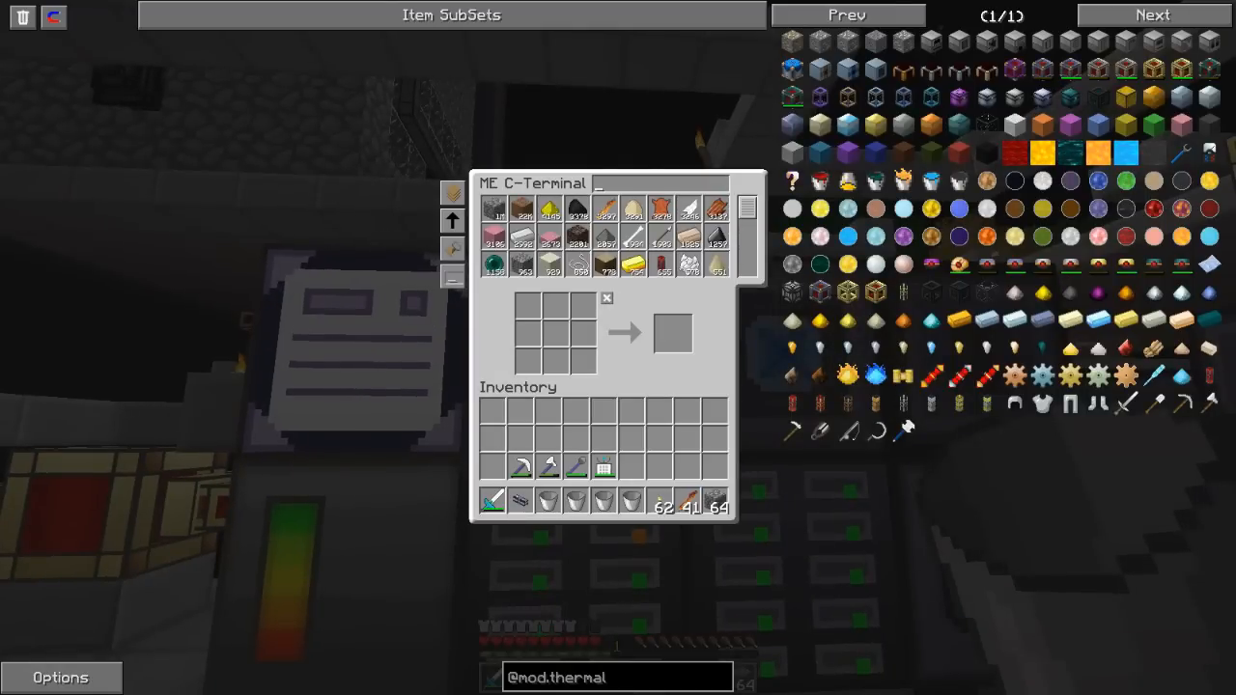
pyautogui.write('cable')
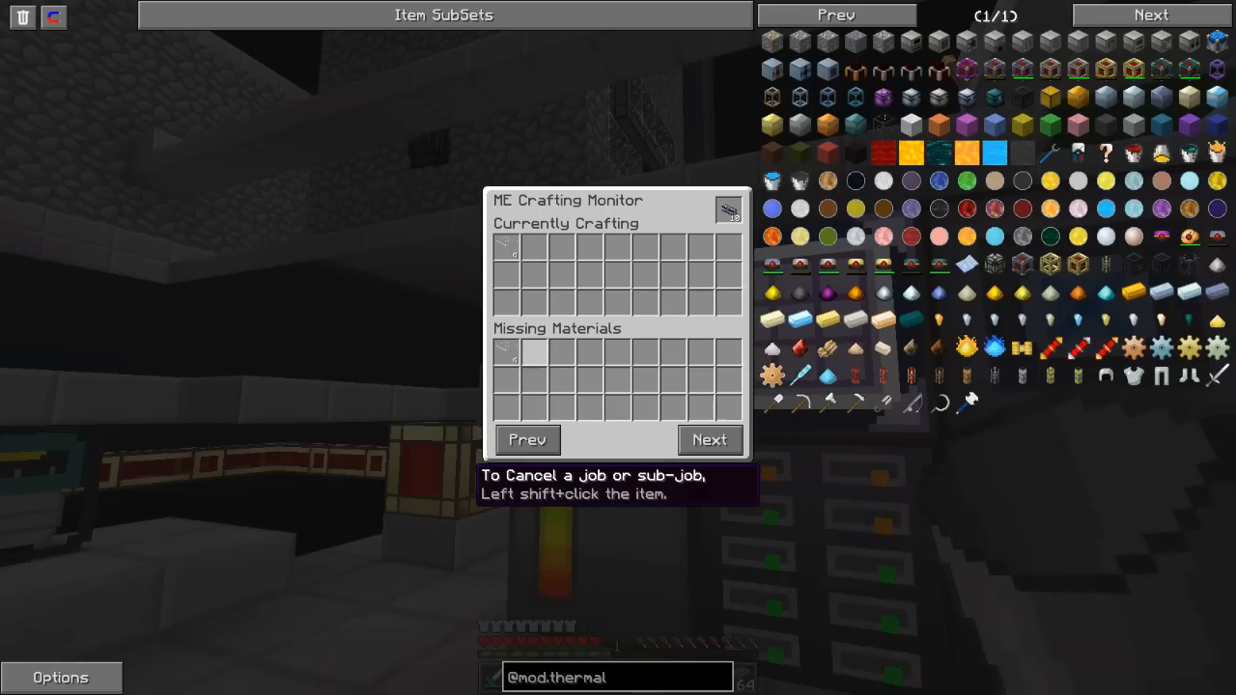
pyautogui.press('Escape')
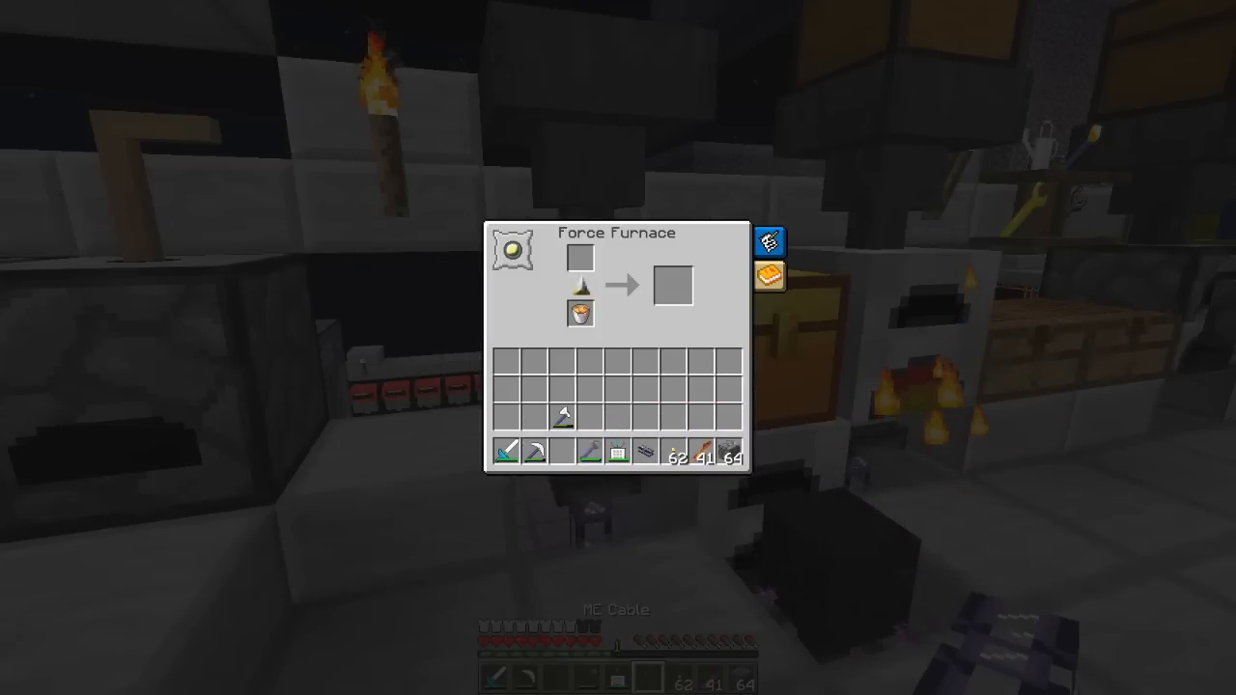
pyautogui.press('Escape')
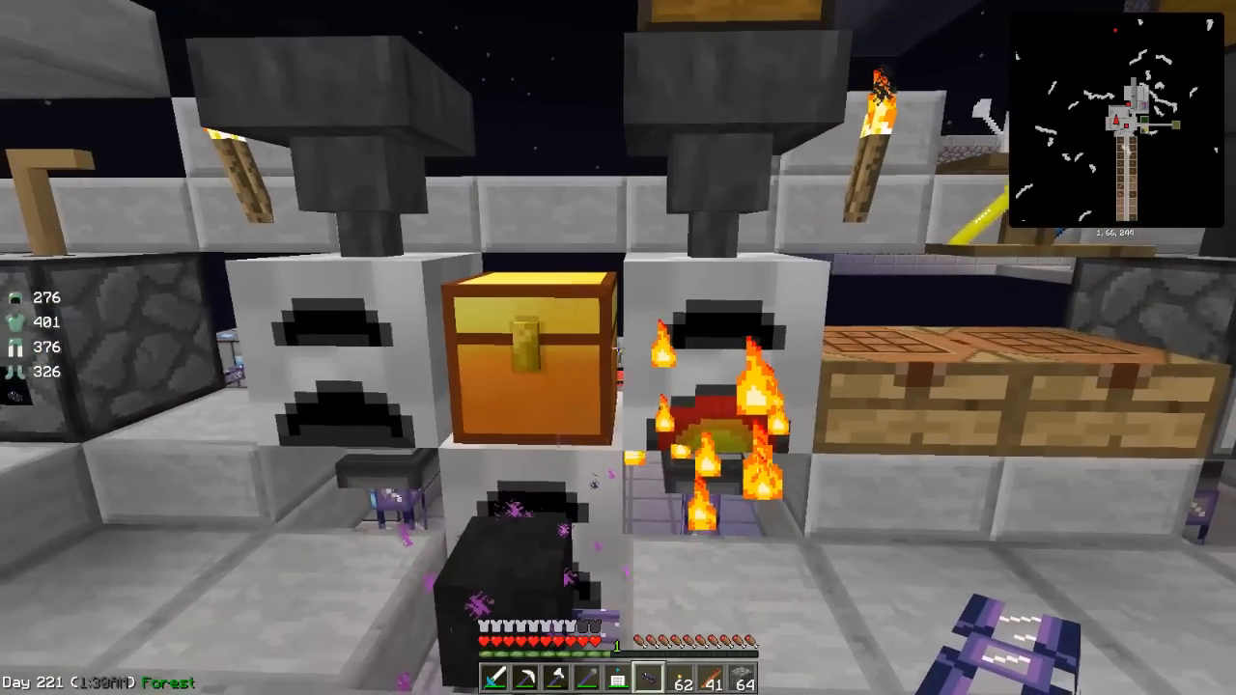
pyautogui.press('e')
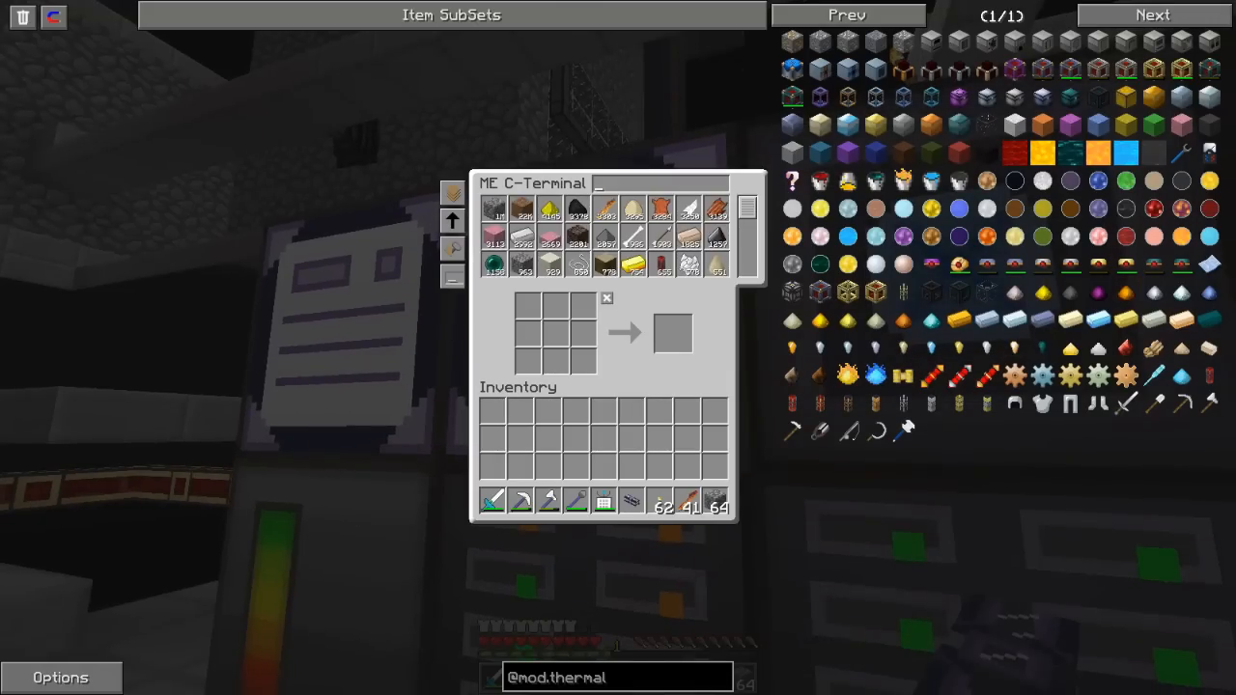
# Find ME cables with a 'cab' search and take nine into the hotbar.
pyautogui.write('cab')
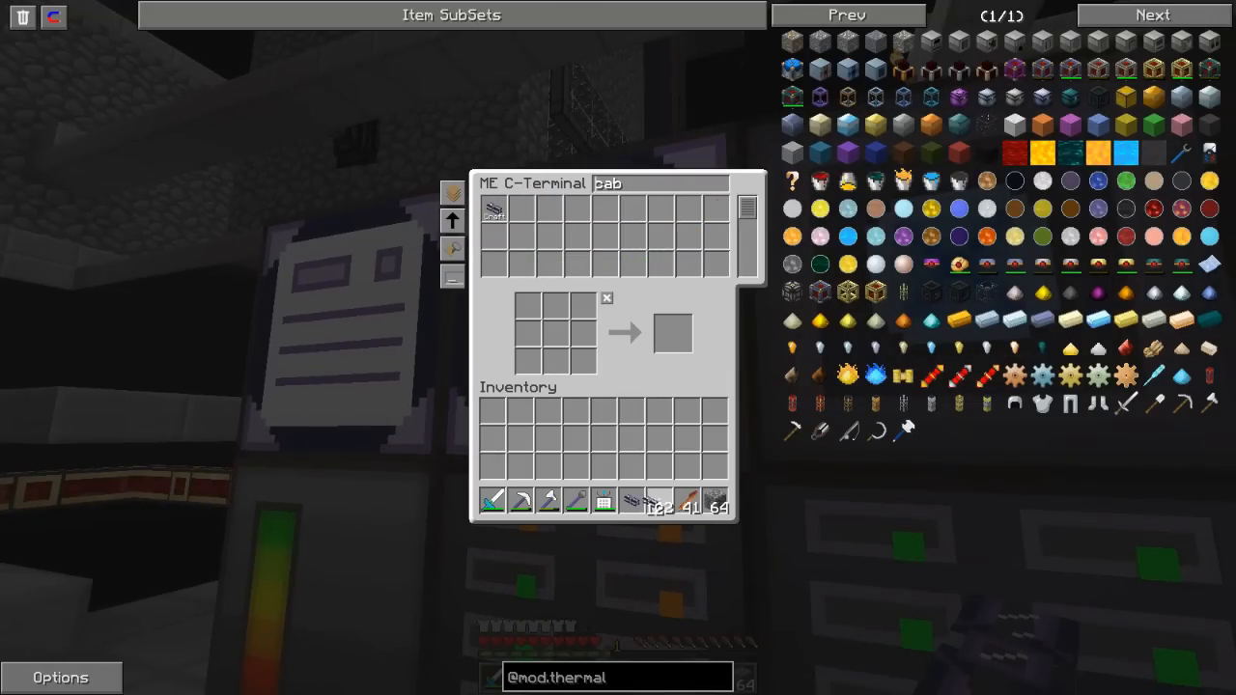
pyautogui.press('Escape')
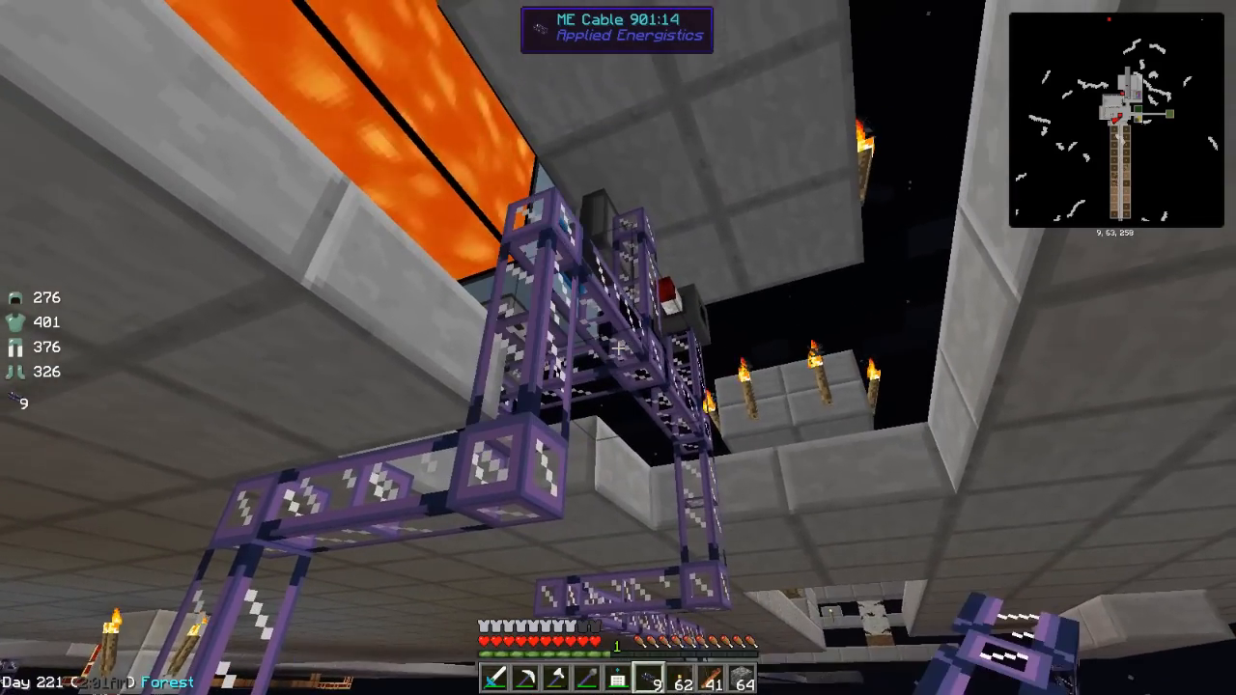
pyautogui.moveTo(618, 347)
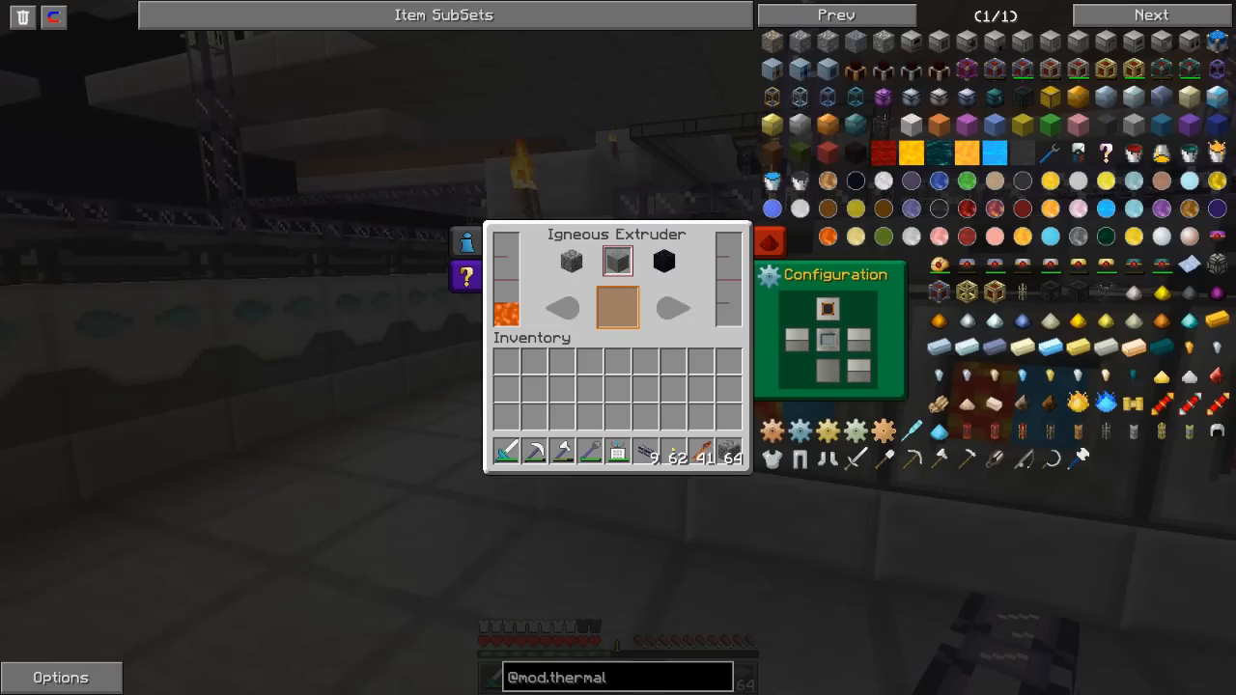
# Switch the extruder to cobblestone output, fetch a bucket via 'buck', and fill its water tank.
pyautogui.click(568, 262)
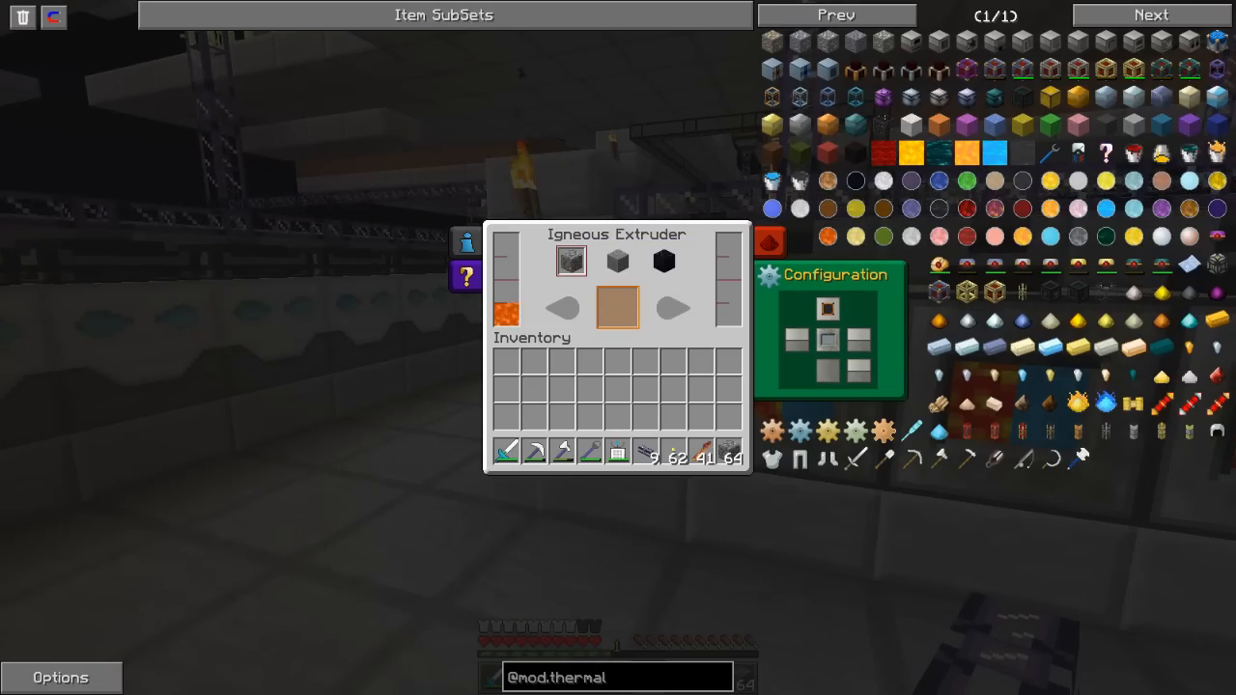
pyautogui.press('Escape')
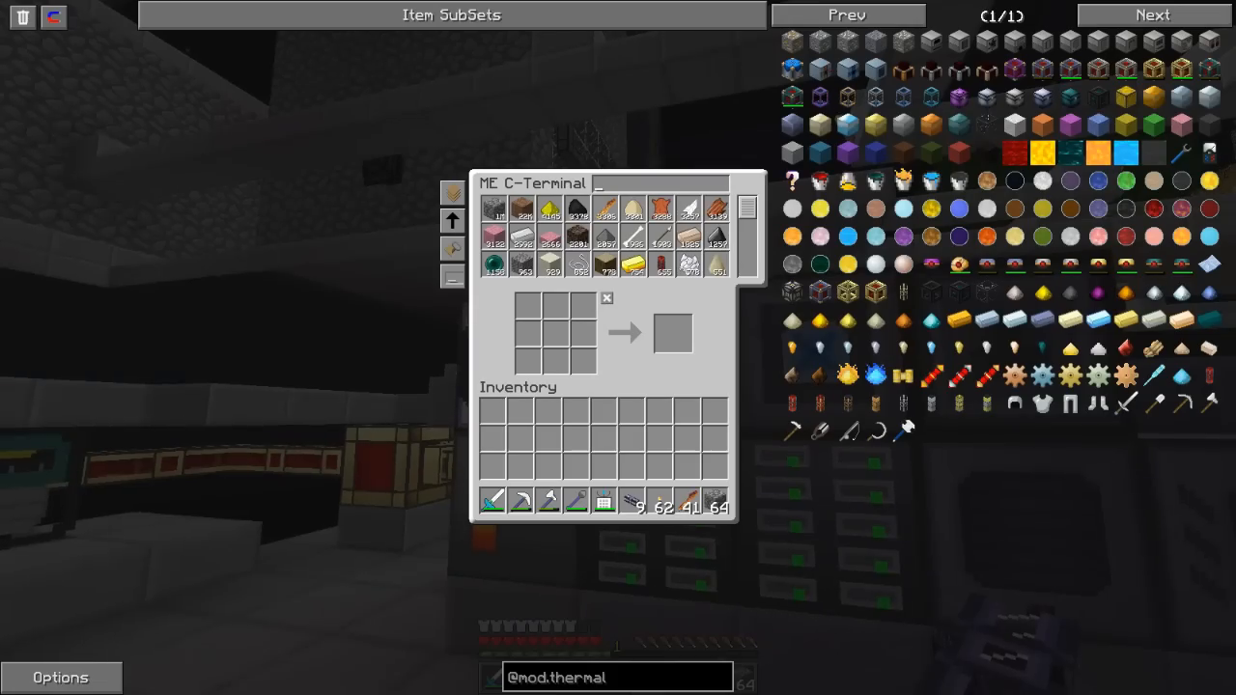
pyautogui.write('buck')
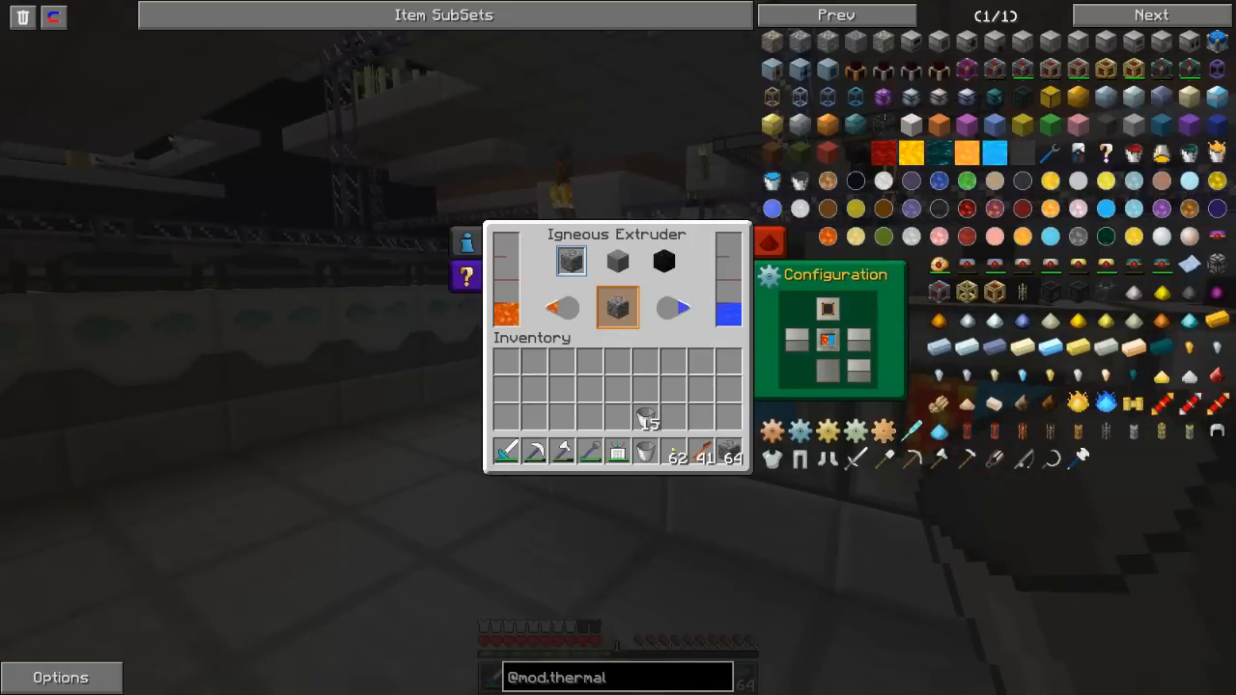
pyautogui.press('Escape')
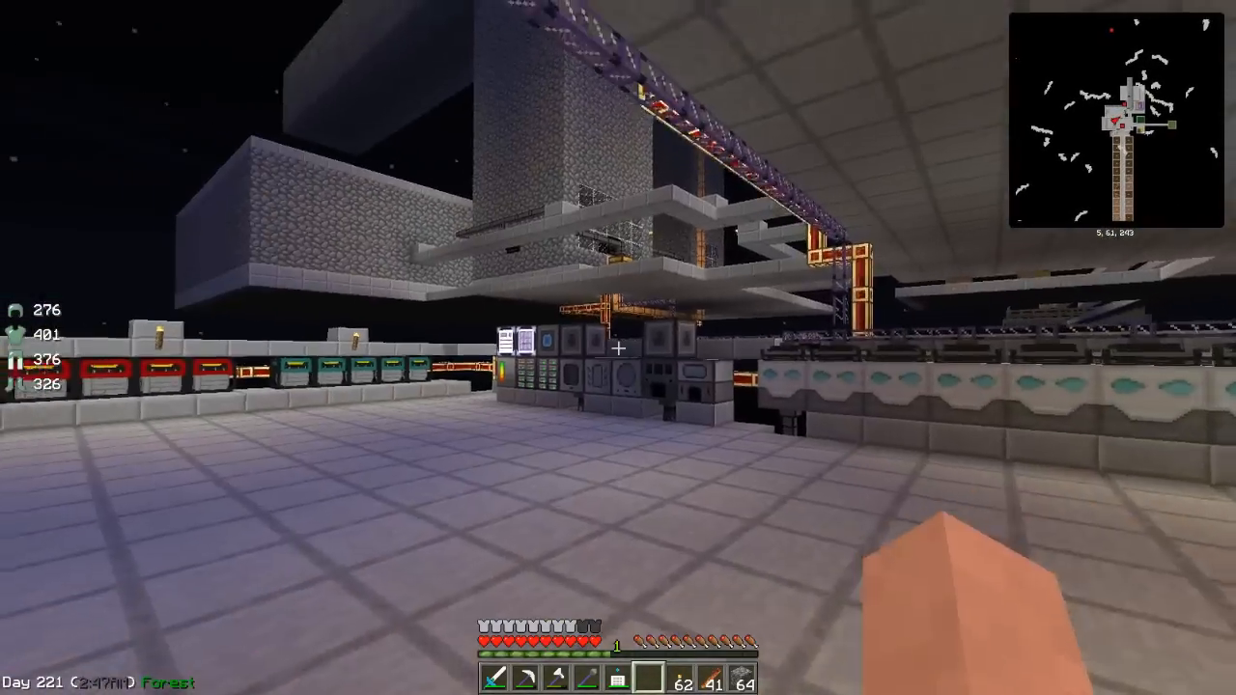
# Look up 'genera' in the NEI item list from the inventory before heading to the ME terminal.
pyautogui.press('e')
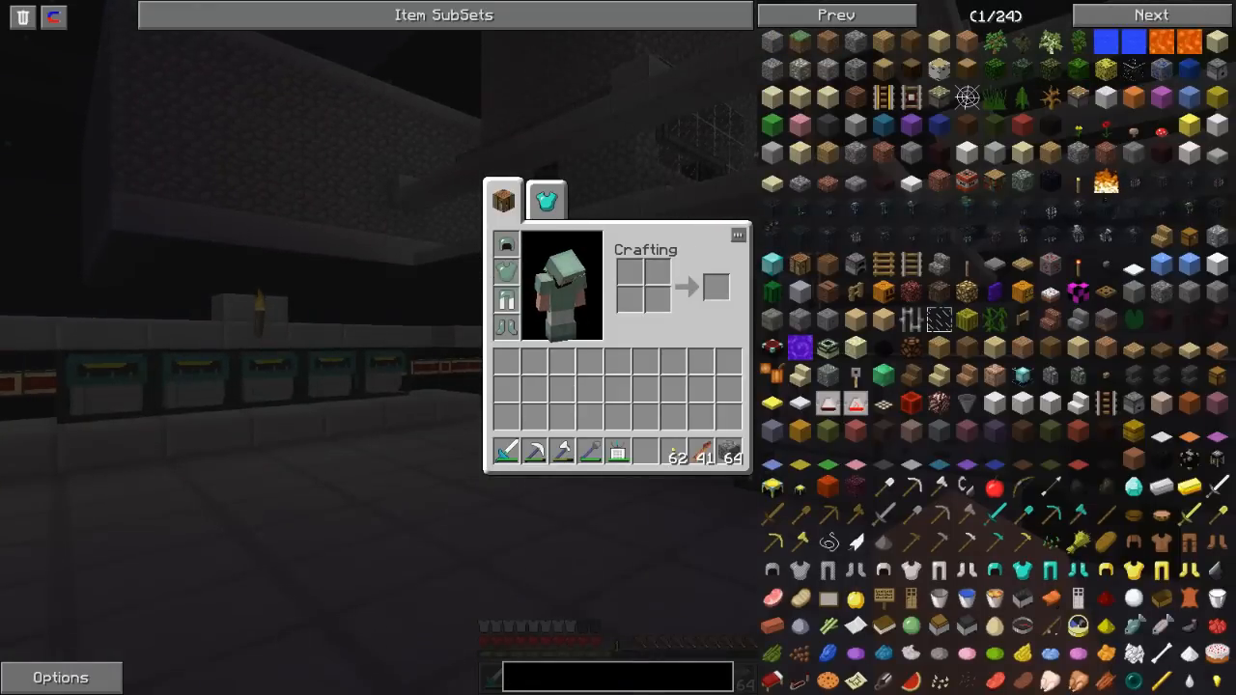
pyautogui.write('genera')
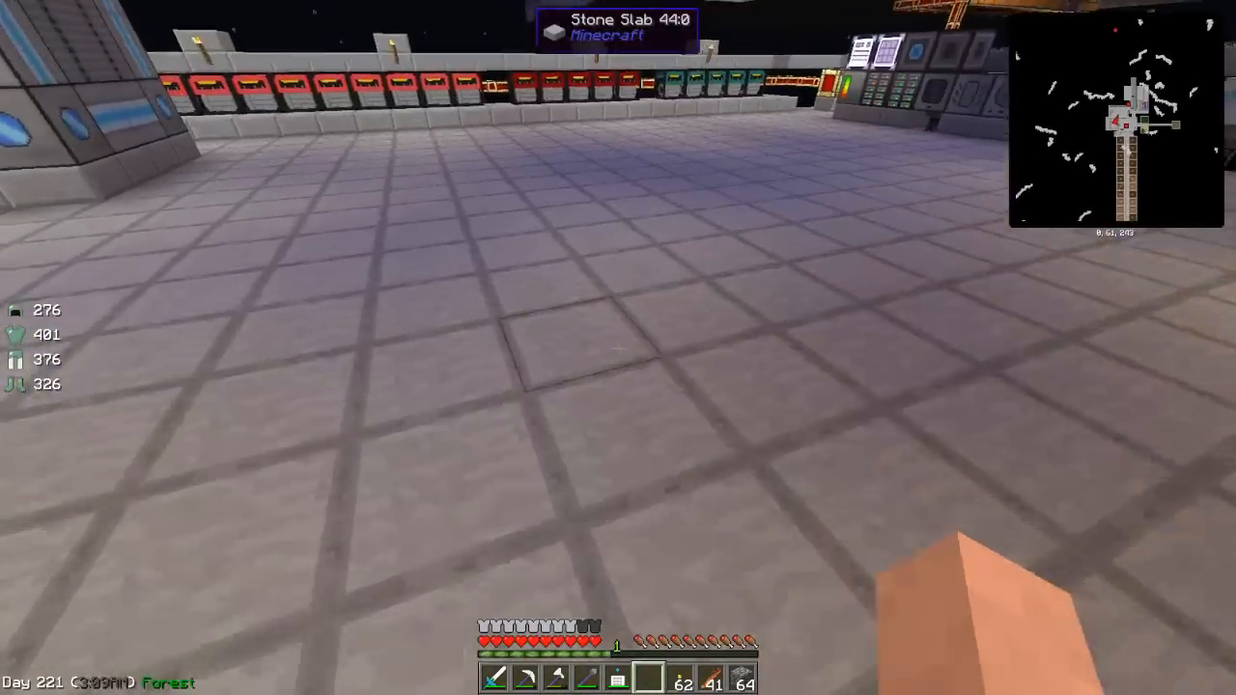
pyautogui.moveTo(618, 348)
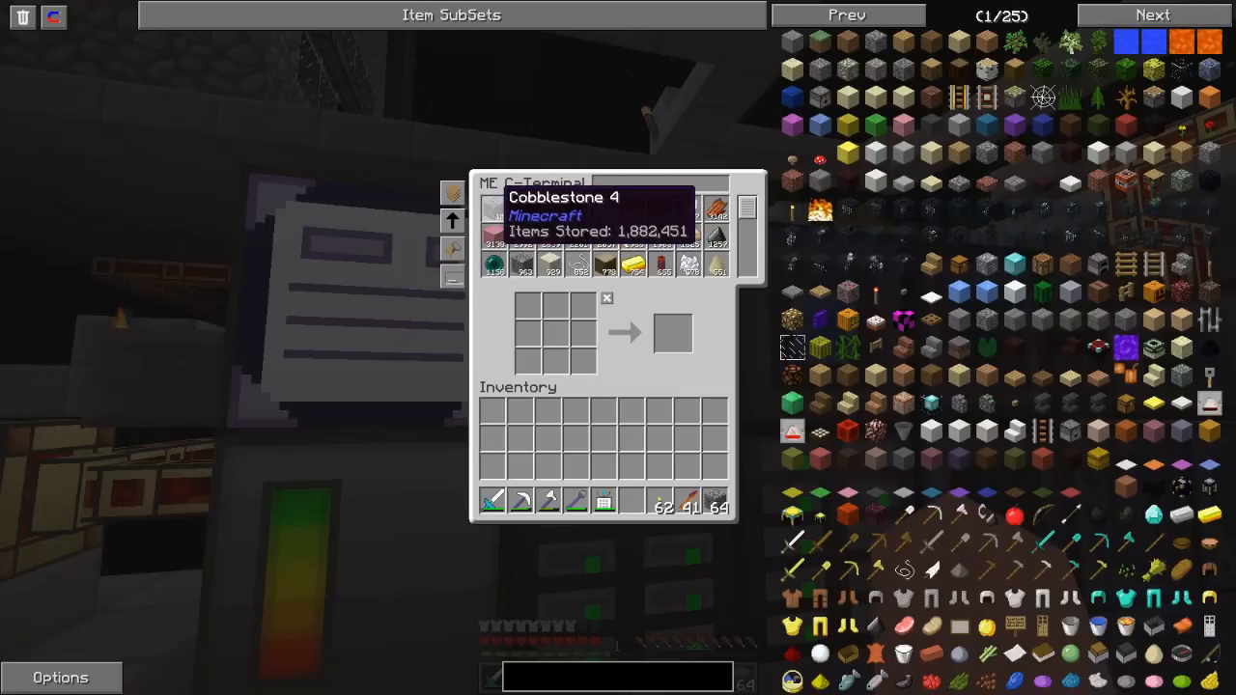
# Review the molecular assembler's patterns, then filter the ME terminal to '4k' storage items.
pyautogui.press('Escape')
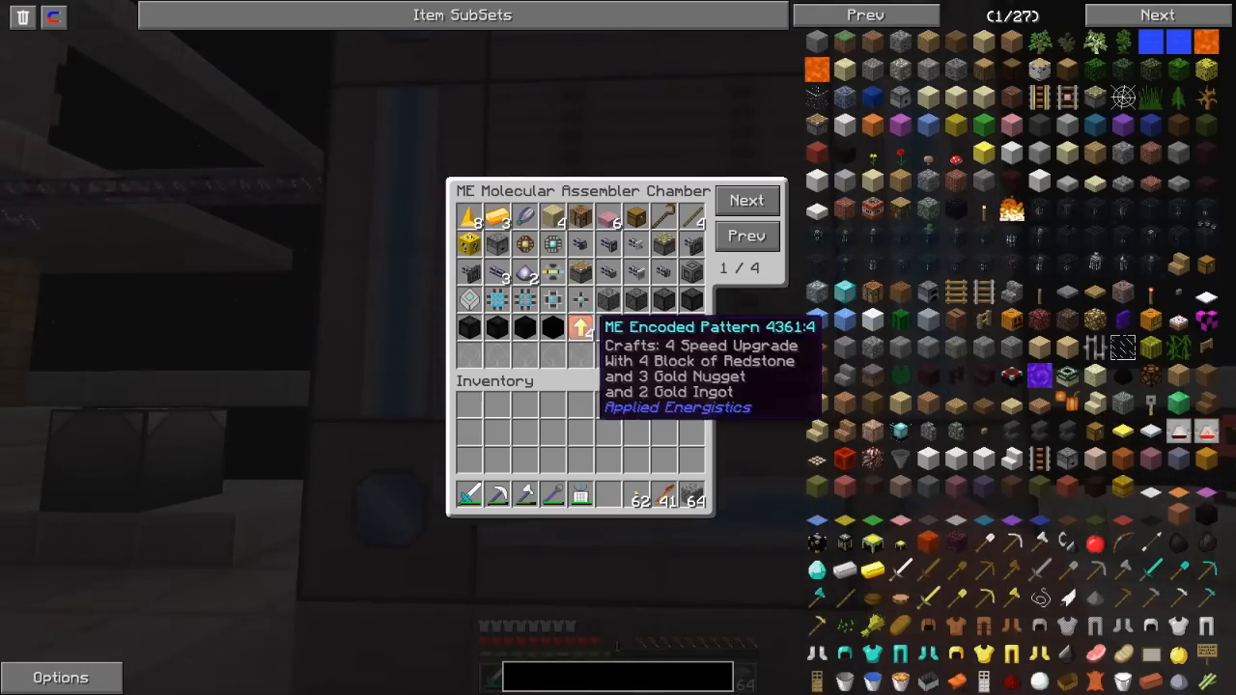
pyautogui.press('Escape')
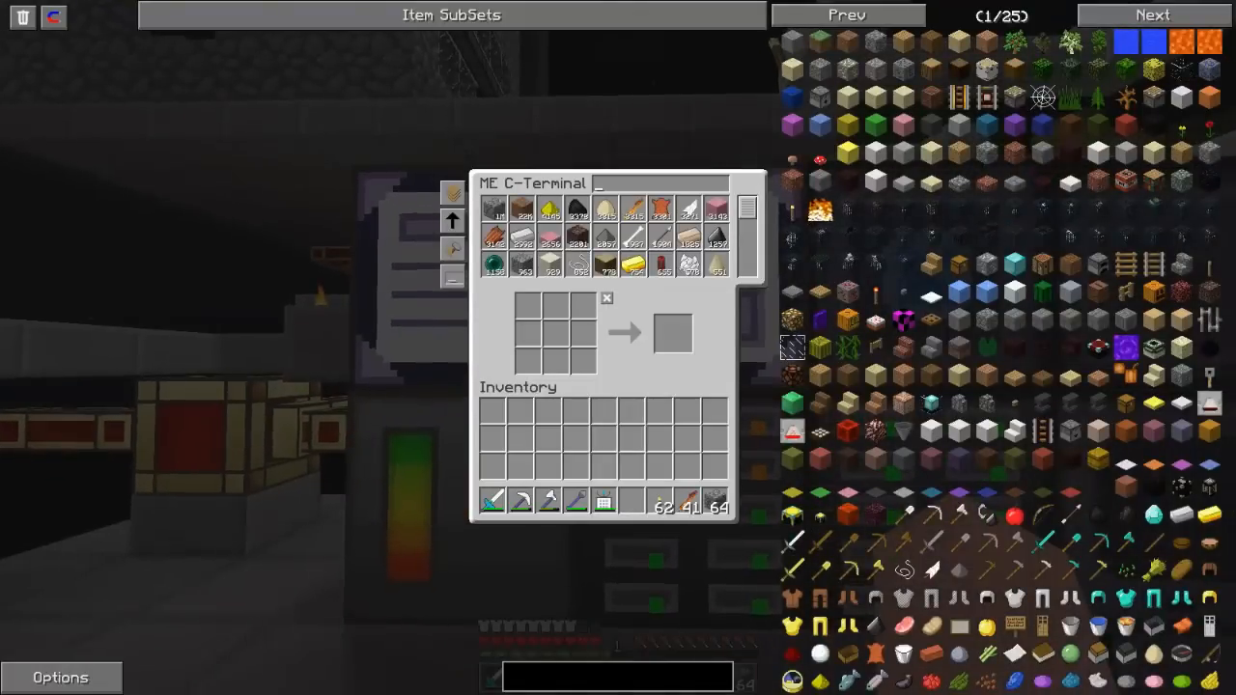
pyautogui.write('4k')
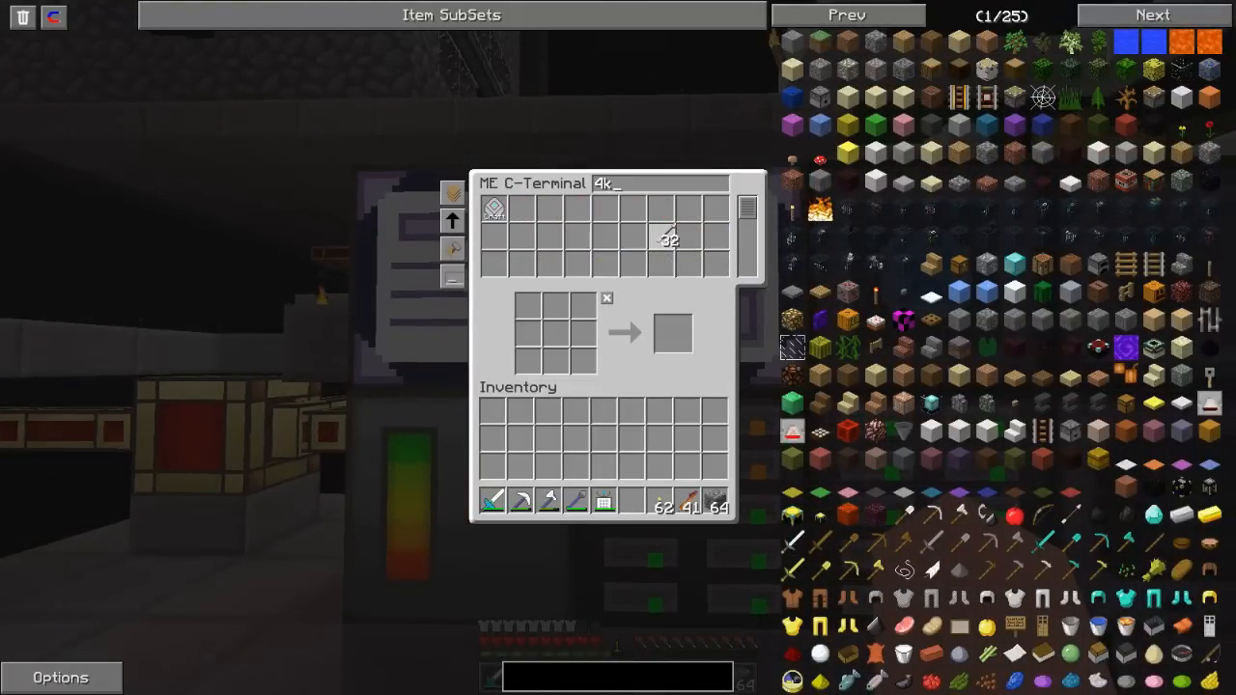
pyautogui.moveTo(495, 209)
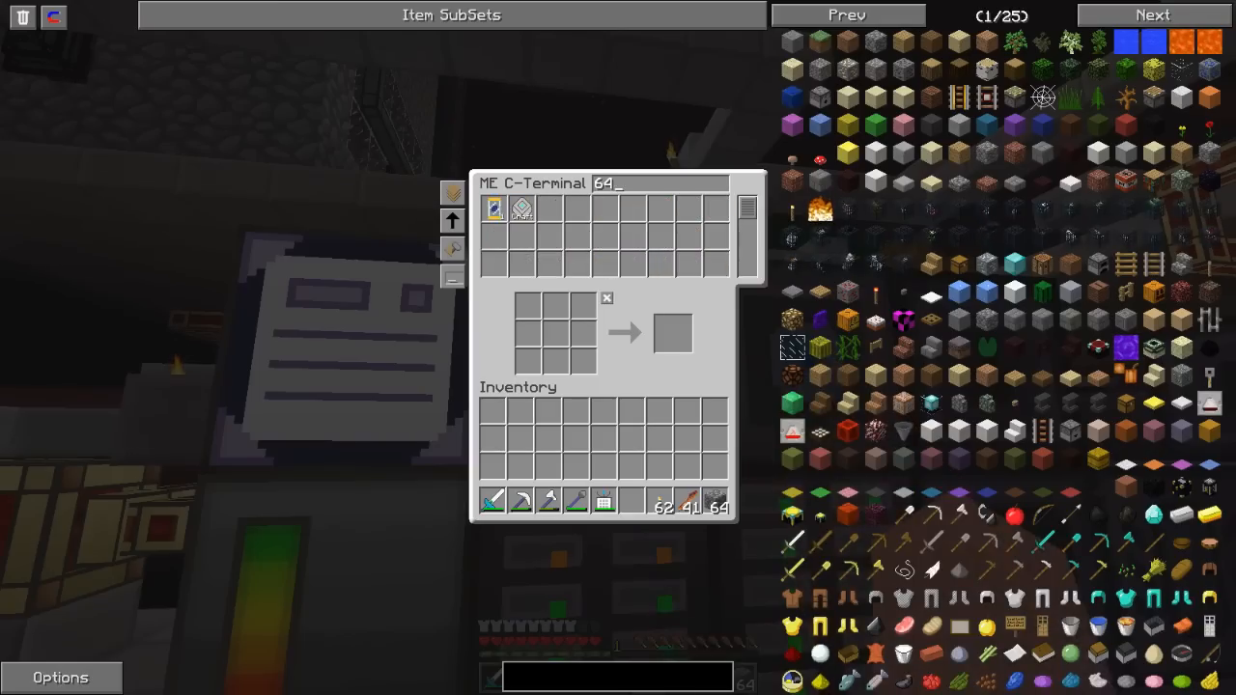
pyautogui.moveTo(493, 211)
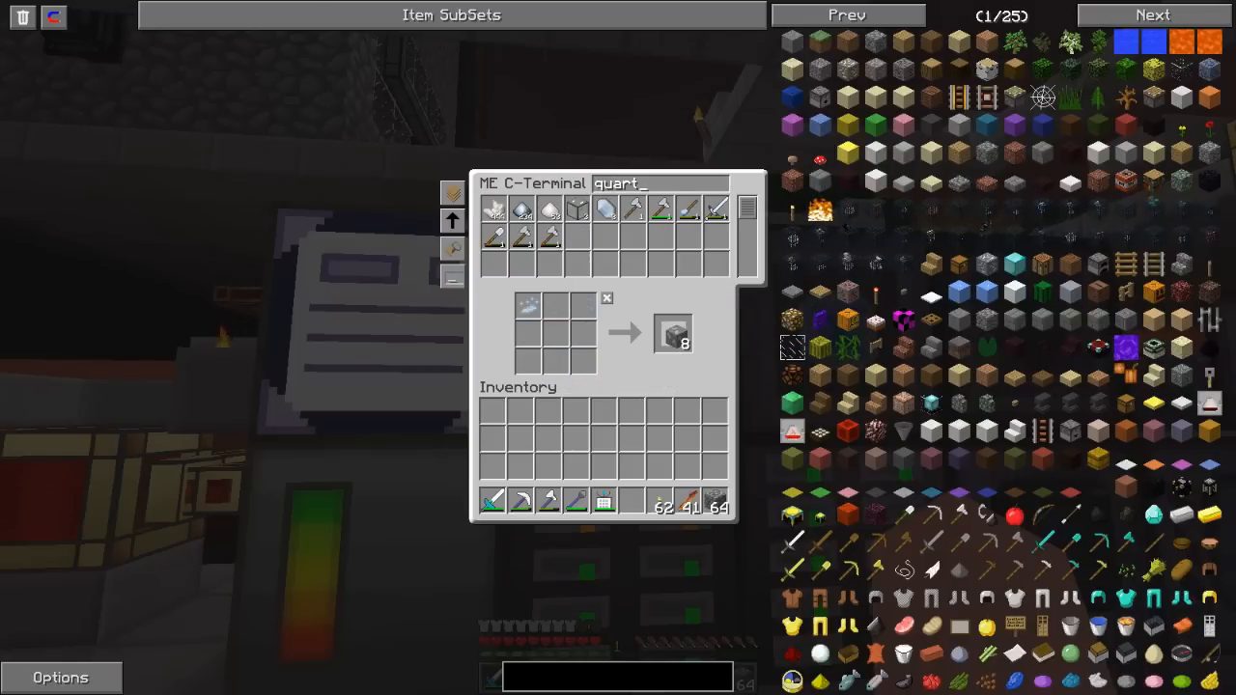
# Leave the quartz-filtered terminal, check the running pulverizer, and return to the unfiltered list.
pyautogui.press('Escape')
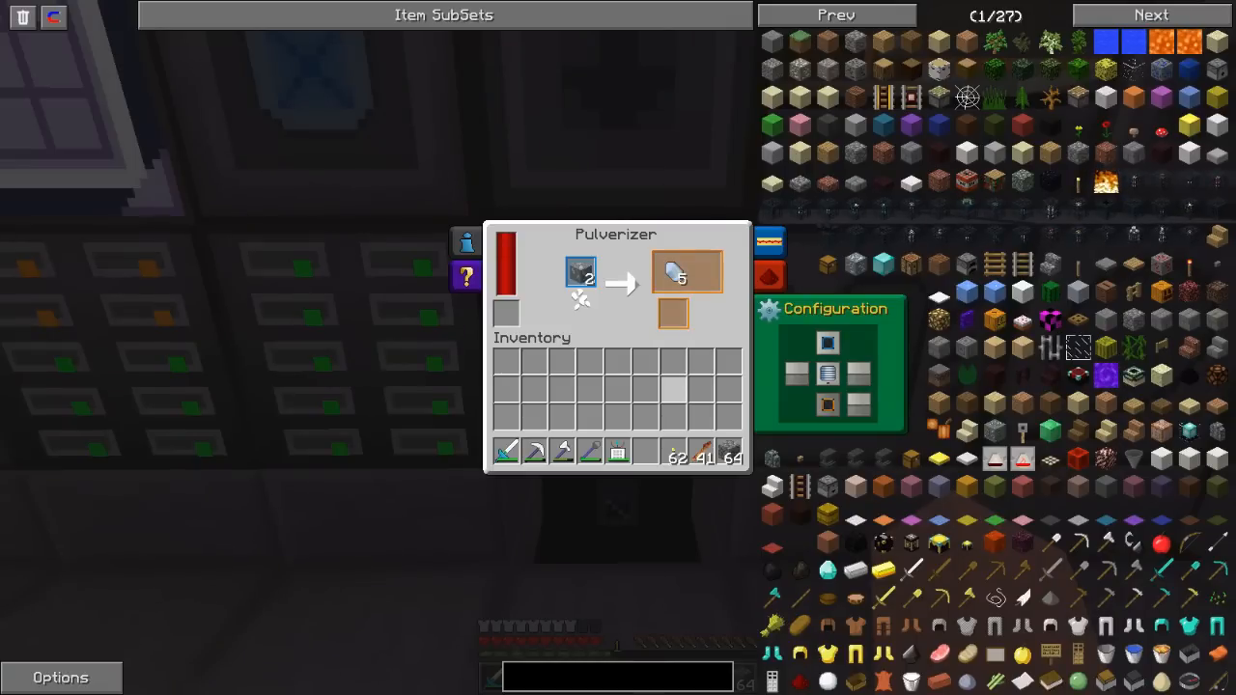
pyautogui.press('Escape')
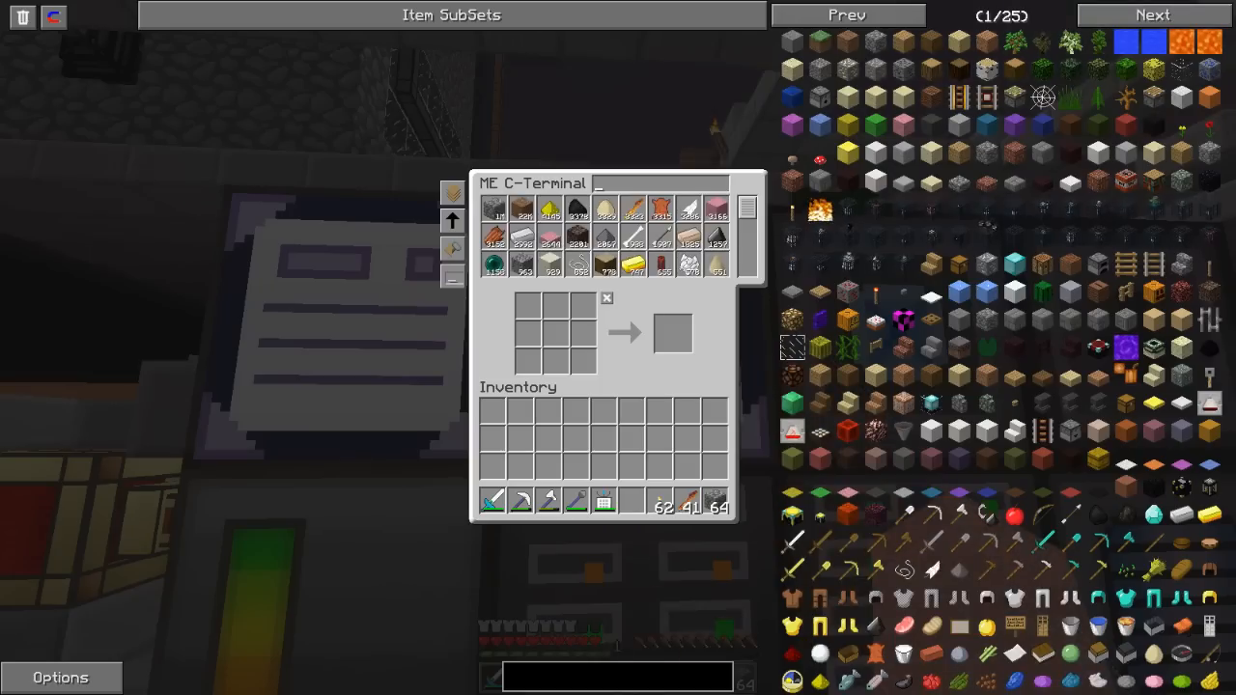
# Search '64k' storage, check the crafting monitor's jobs, look up a pulverizer redstone recipe via 'ed'.
pyautogui.write('64k')
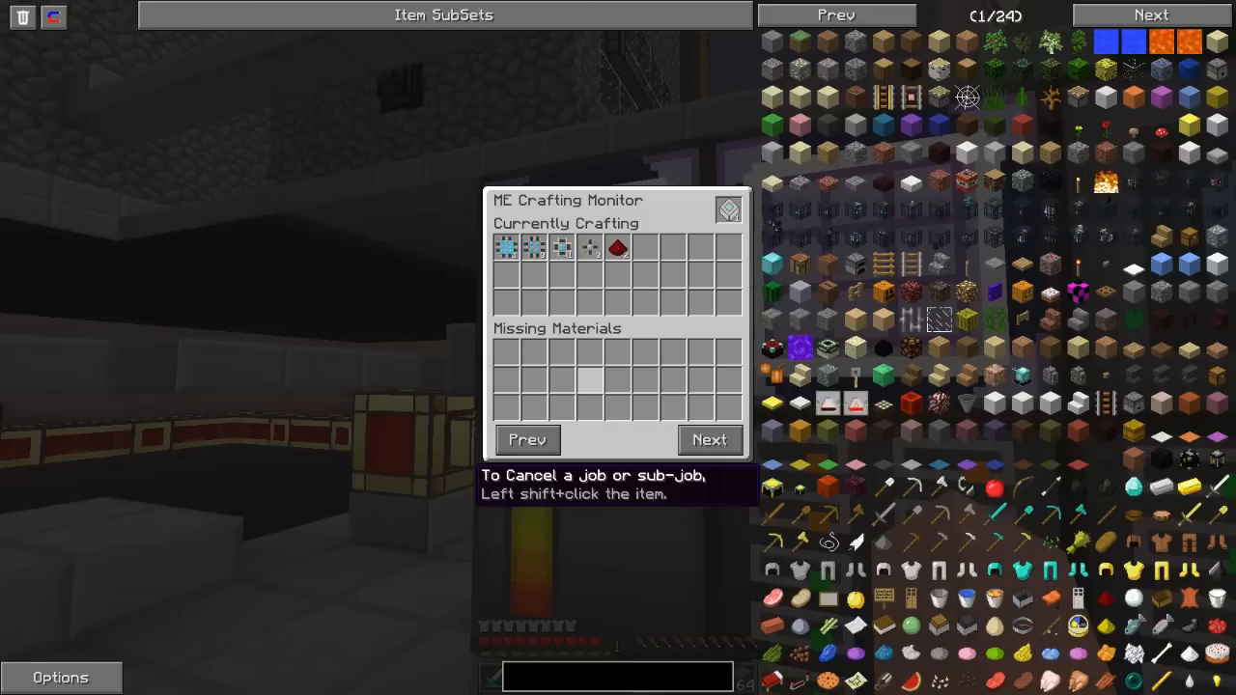
pyautogui.press('Escape')
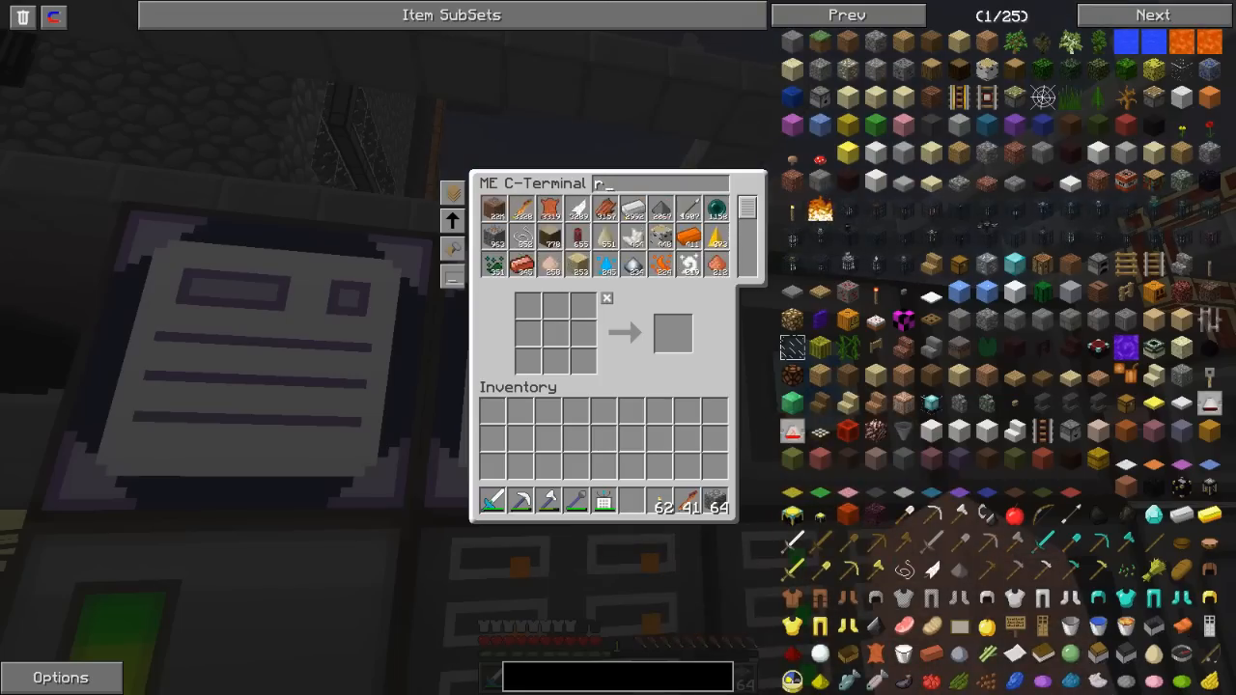
pyautogui.write('ed')
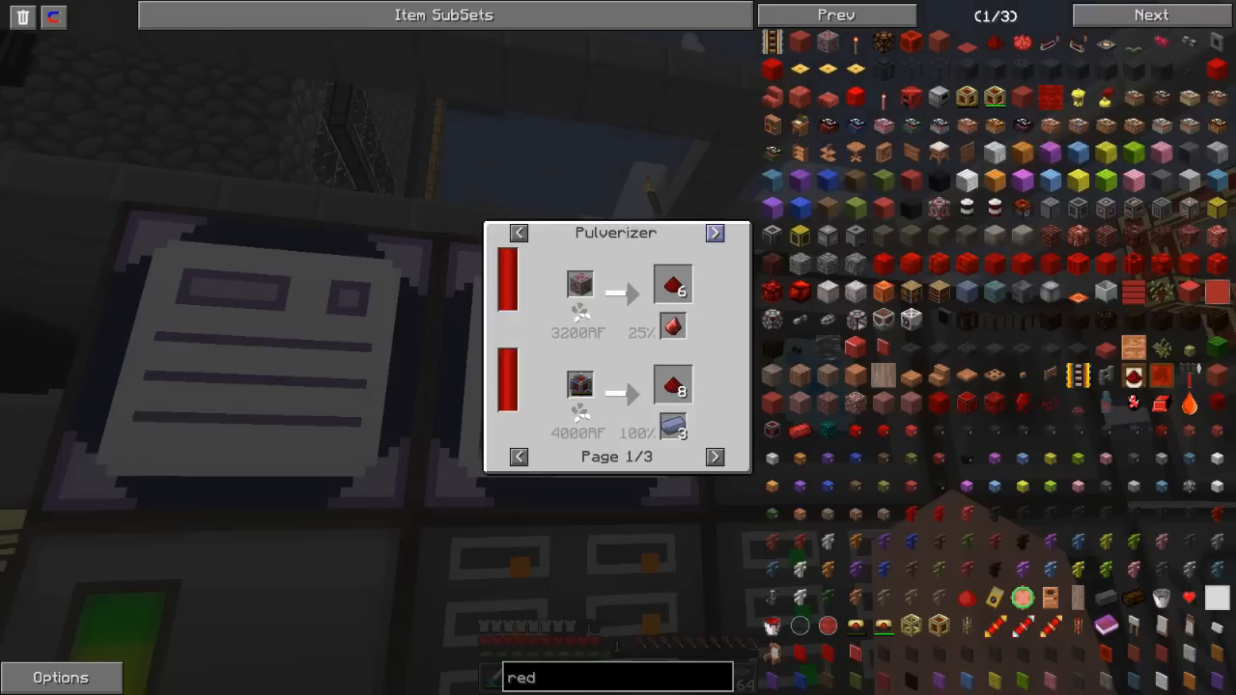
pyautogui.moveTo(575, 386)
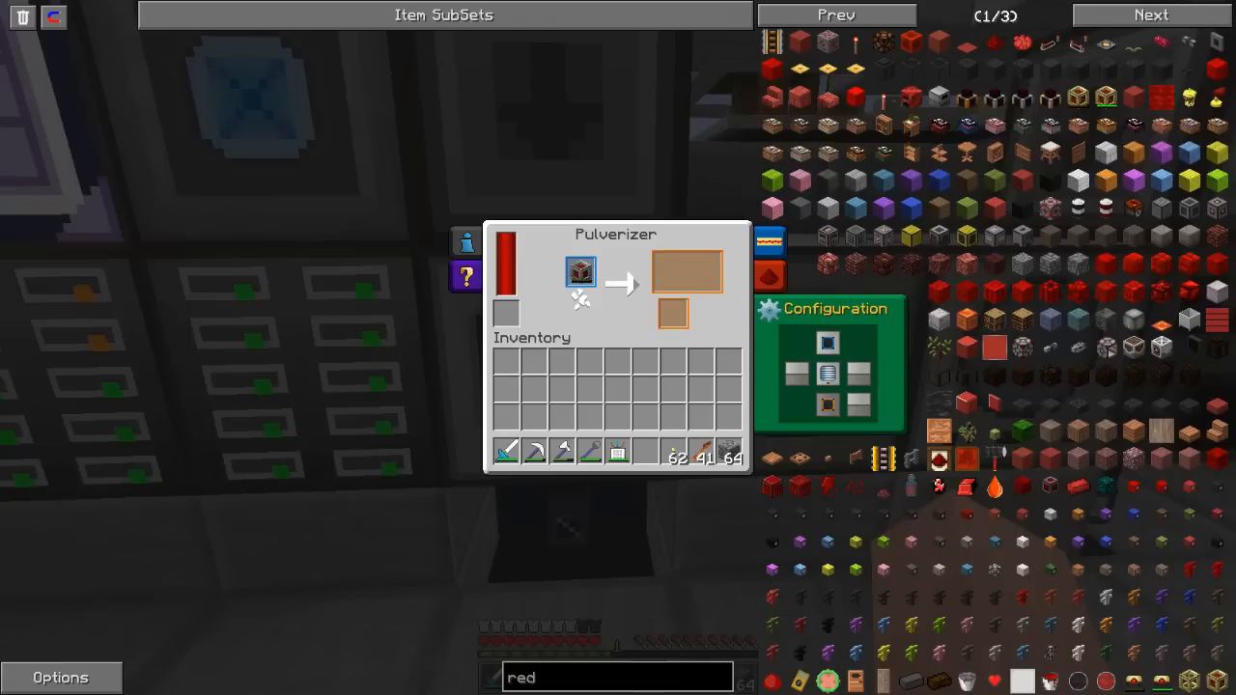
pyautogui.press('Escape')
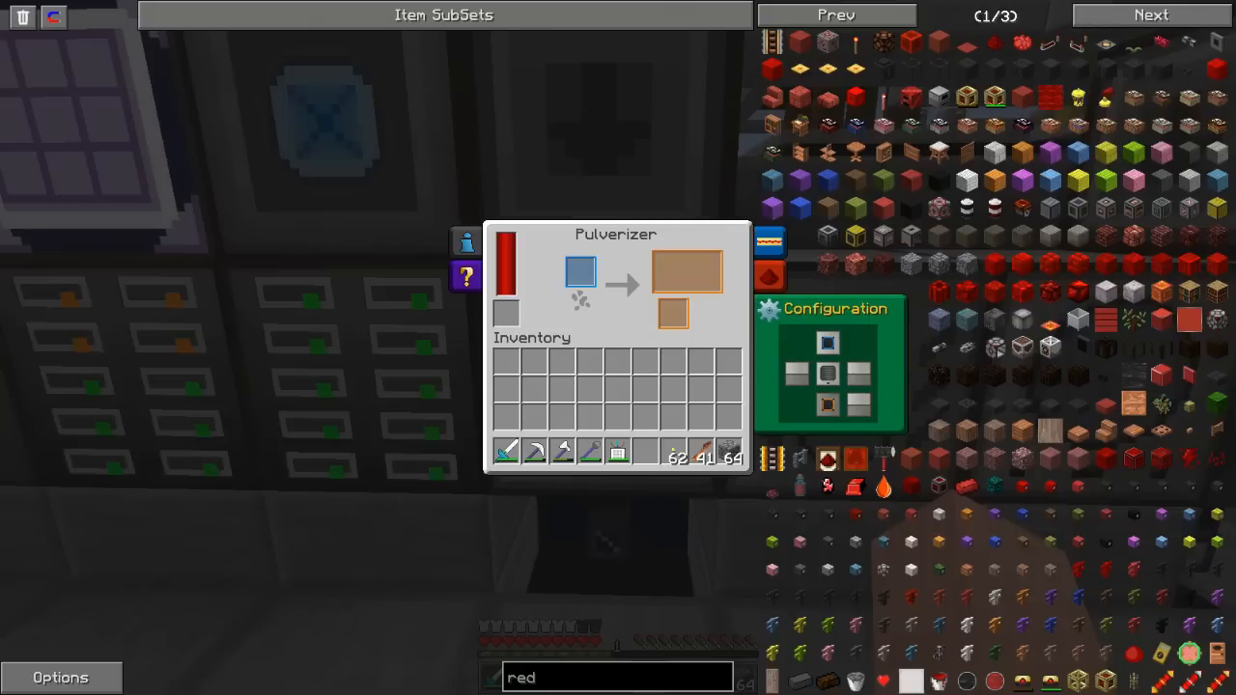
pyautogui.press('Escape')
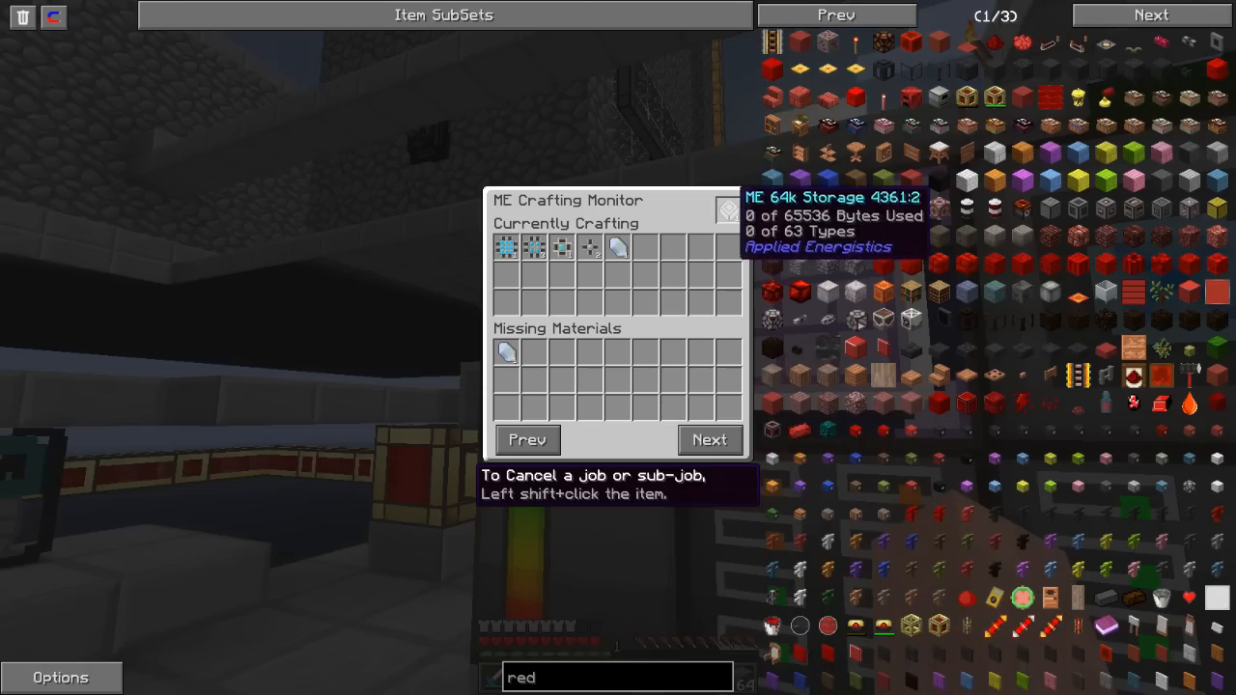
# Finish the sugar and blaze rod stock check, peek into an empty chest, and face the challenge wall.
pyautogui.press('Escape')
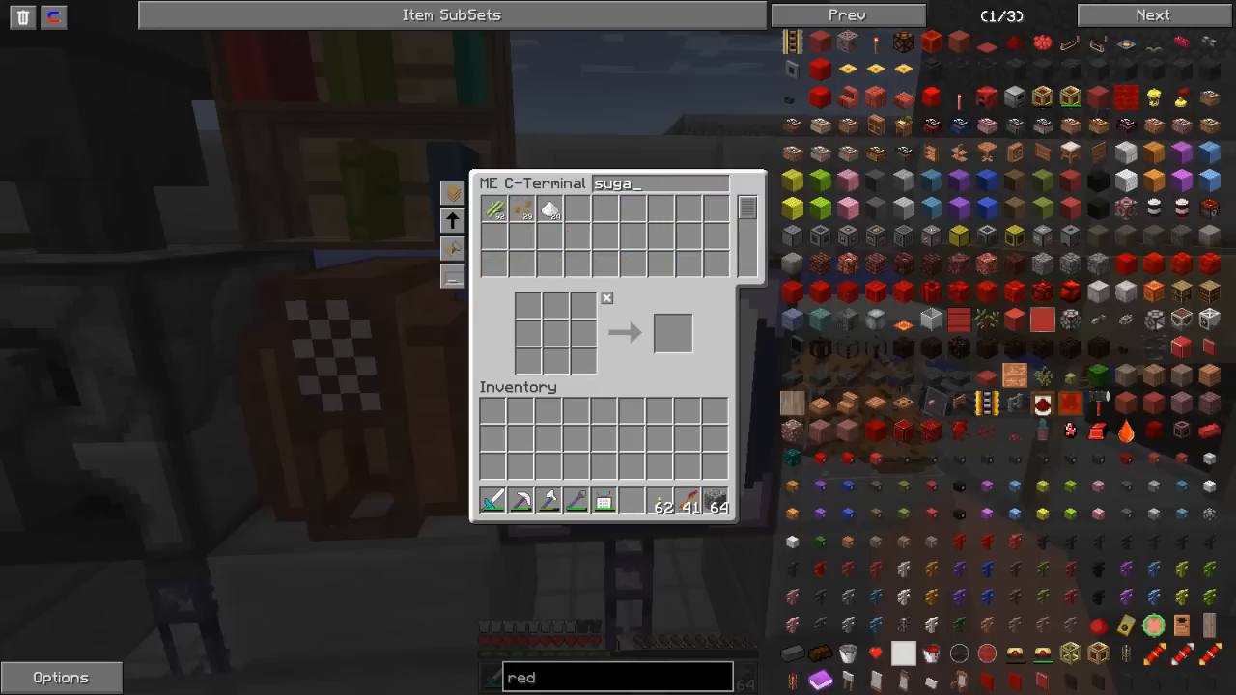
pyautogui.press('Escape')
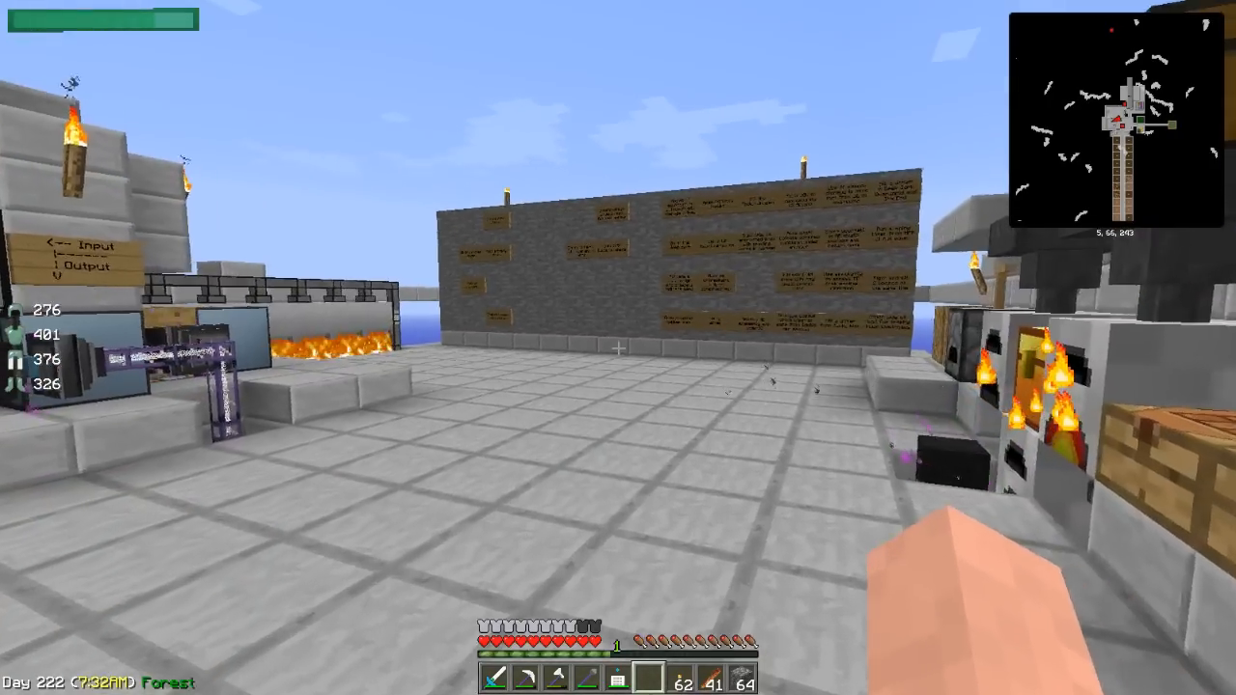
pyautogui.moveTo(617, 348)
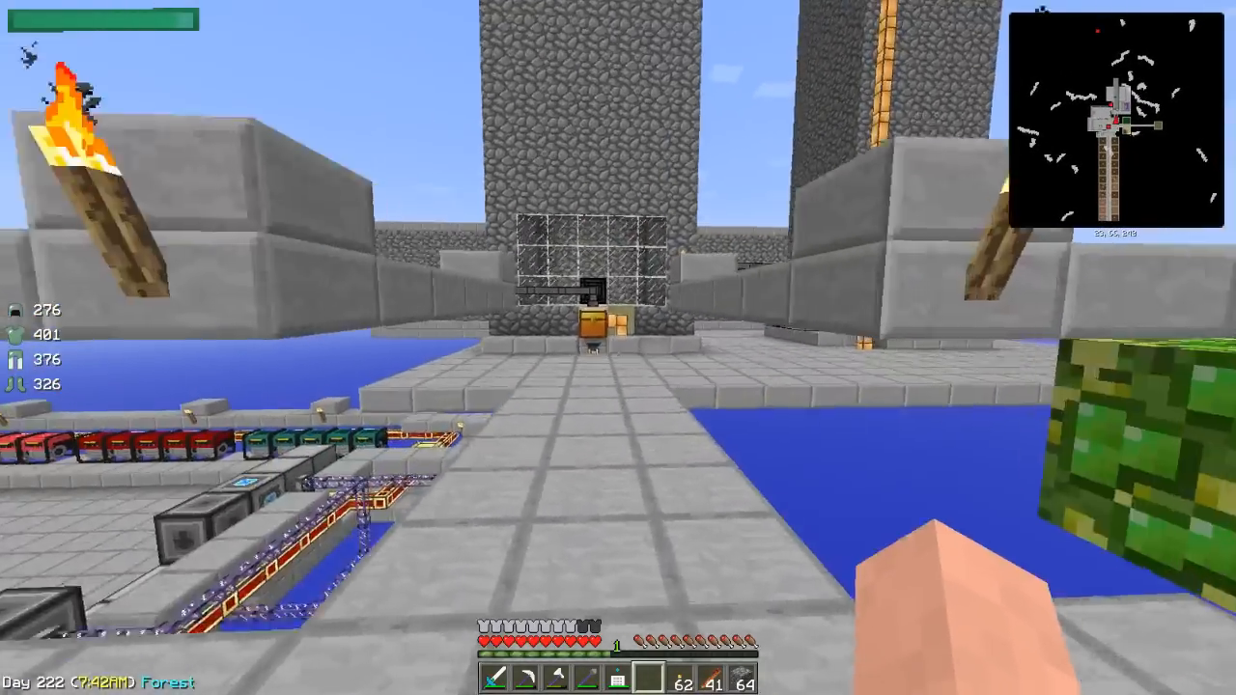
pyautogui.press('e')
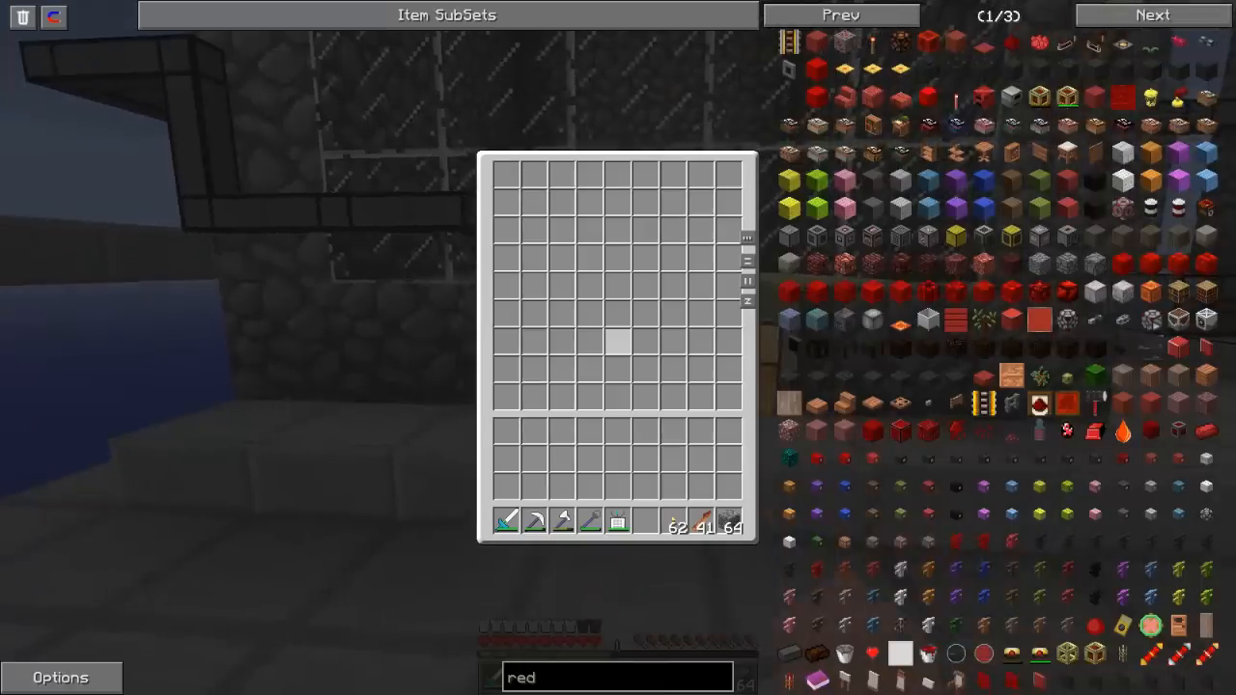
pyautogui.press('Escape')
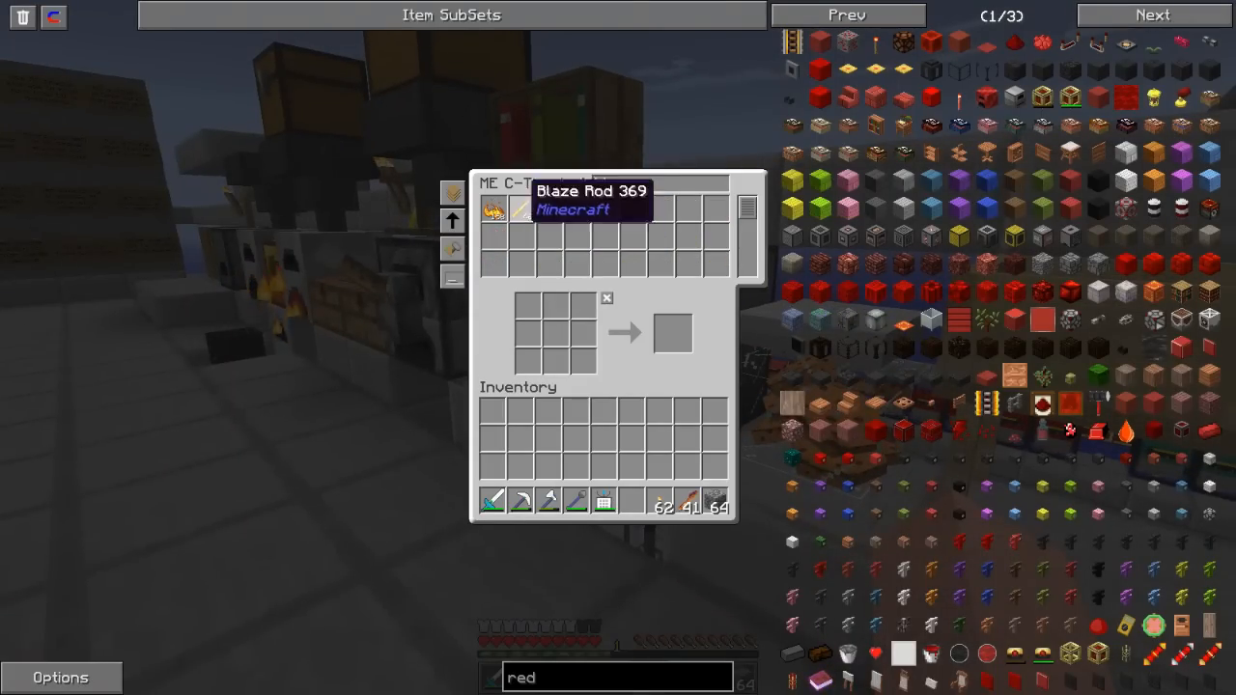
pyautogui.press('Escape')
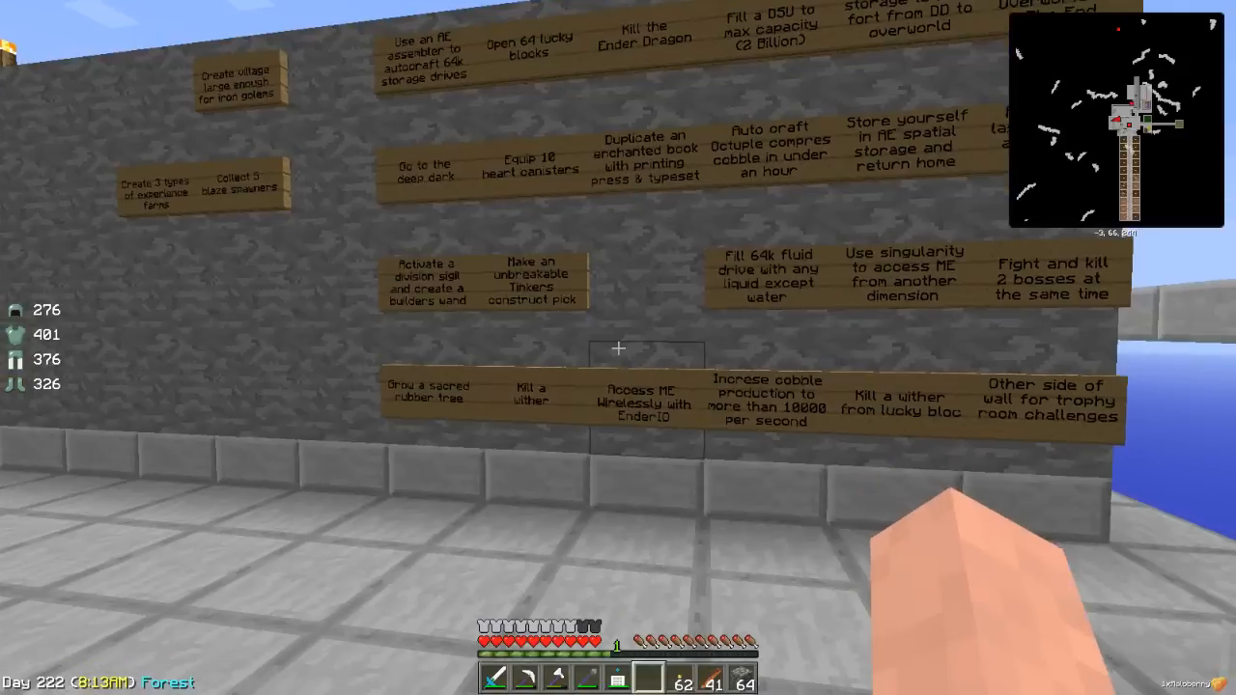
# Glance at the inventory with a heart item search, then walk toward the ME terminal.
pyautogui.press('e')
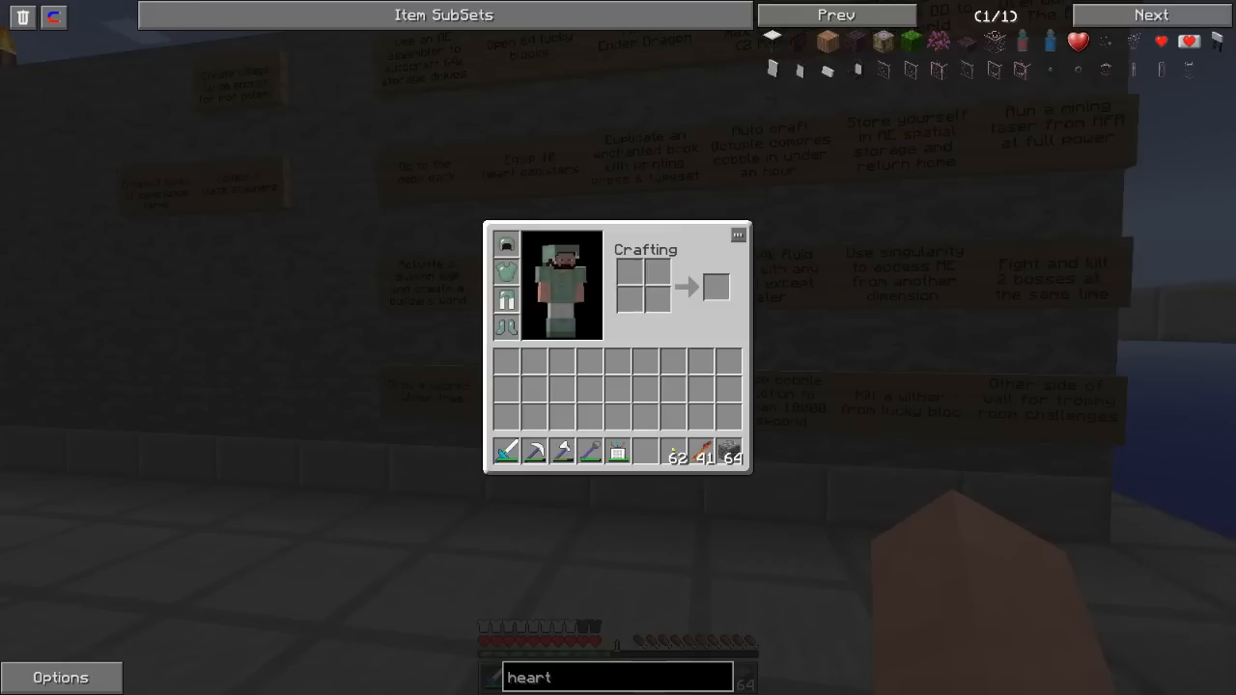
pyautogui.press('Escape')
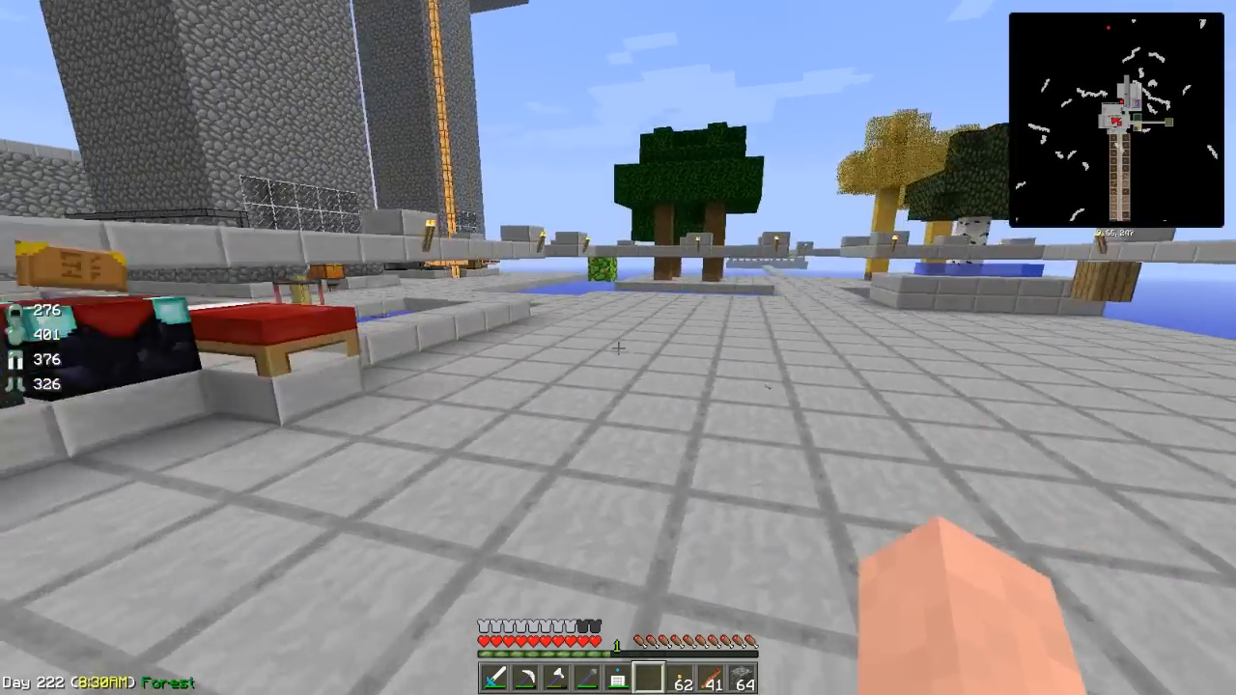
pyautogui.moveTo(618, 347)
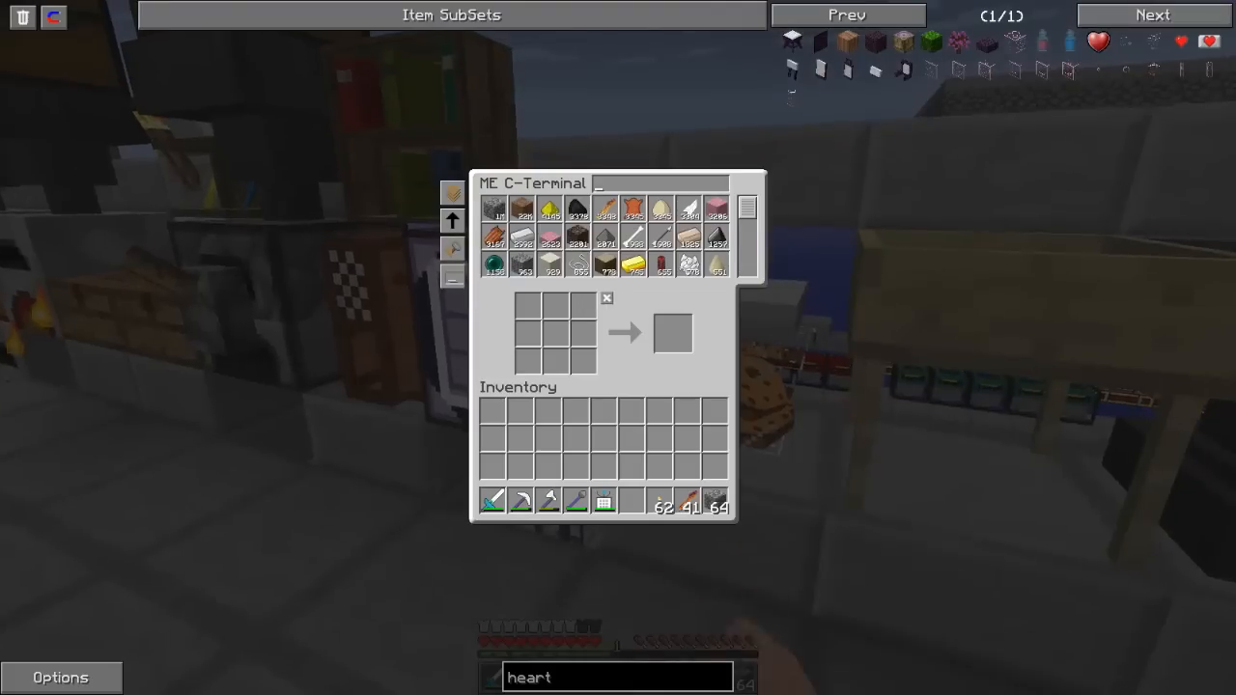
# Search 'saf' in the ME terminal and move the reusable safari nets into the hotbar.
pyautogui.write('safar')
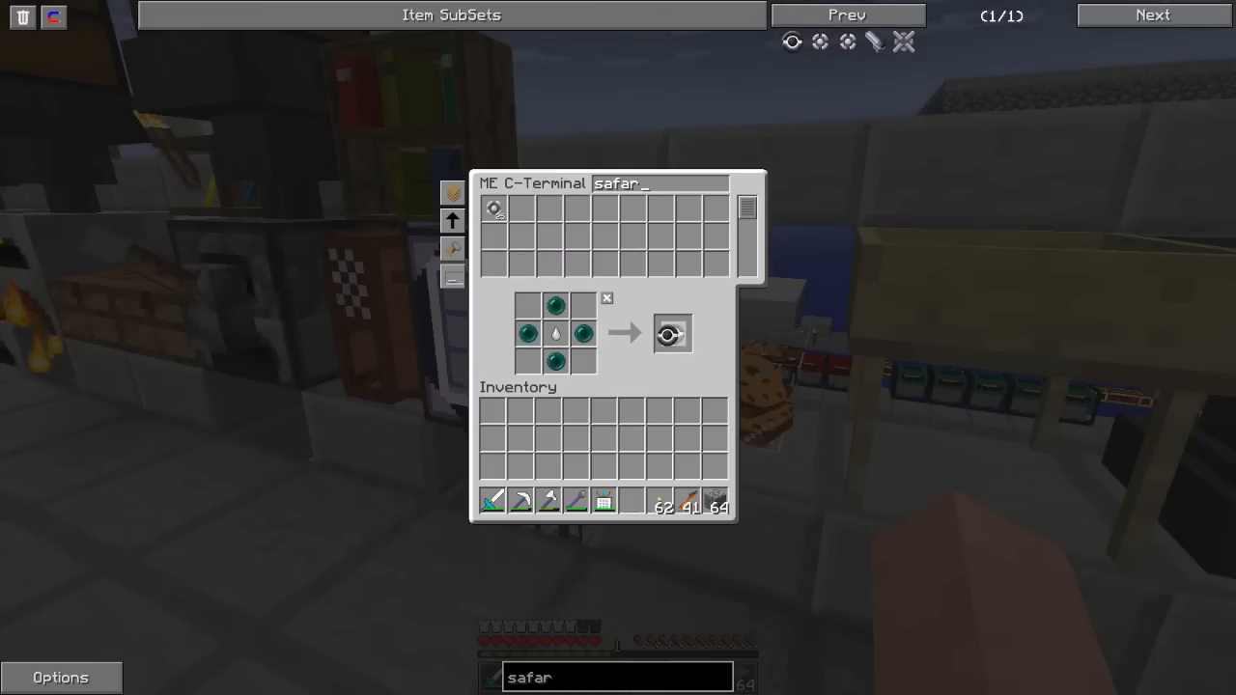
pyautogui.click(672, 332)
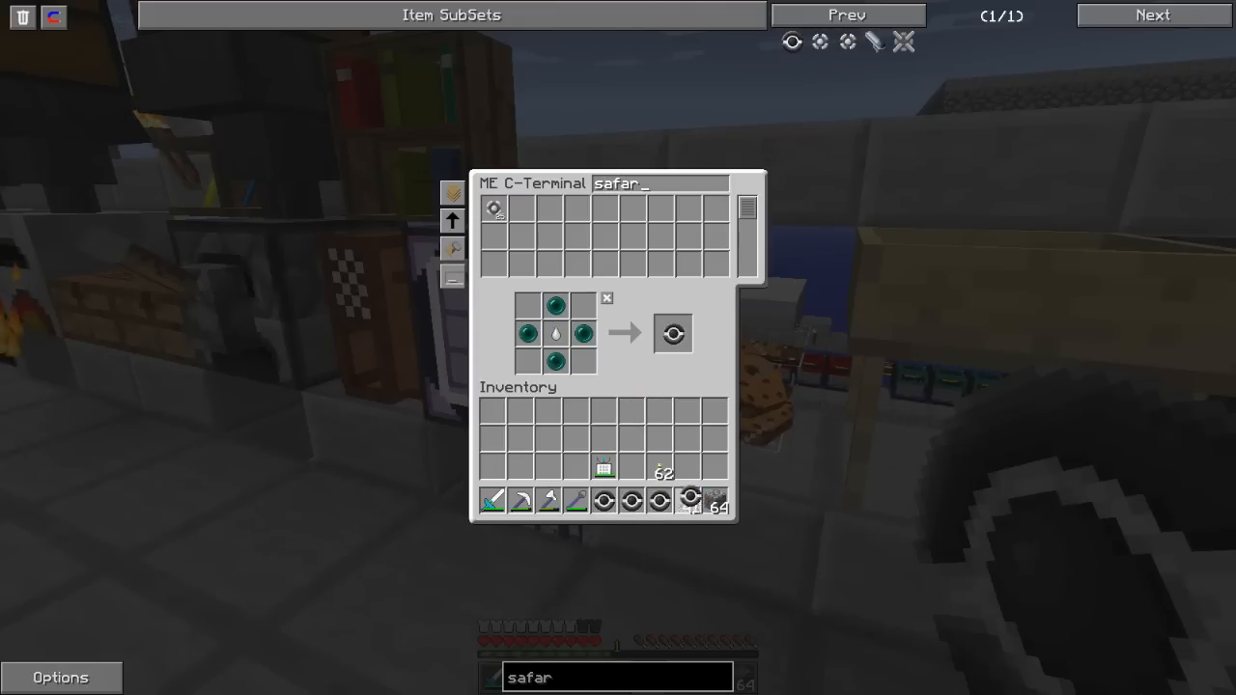
pyautogui.press('Escape')
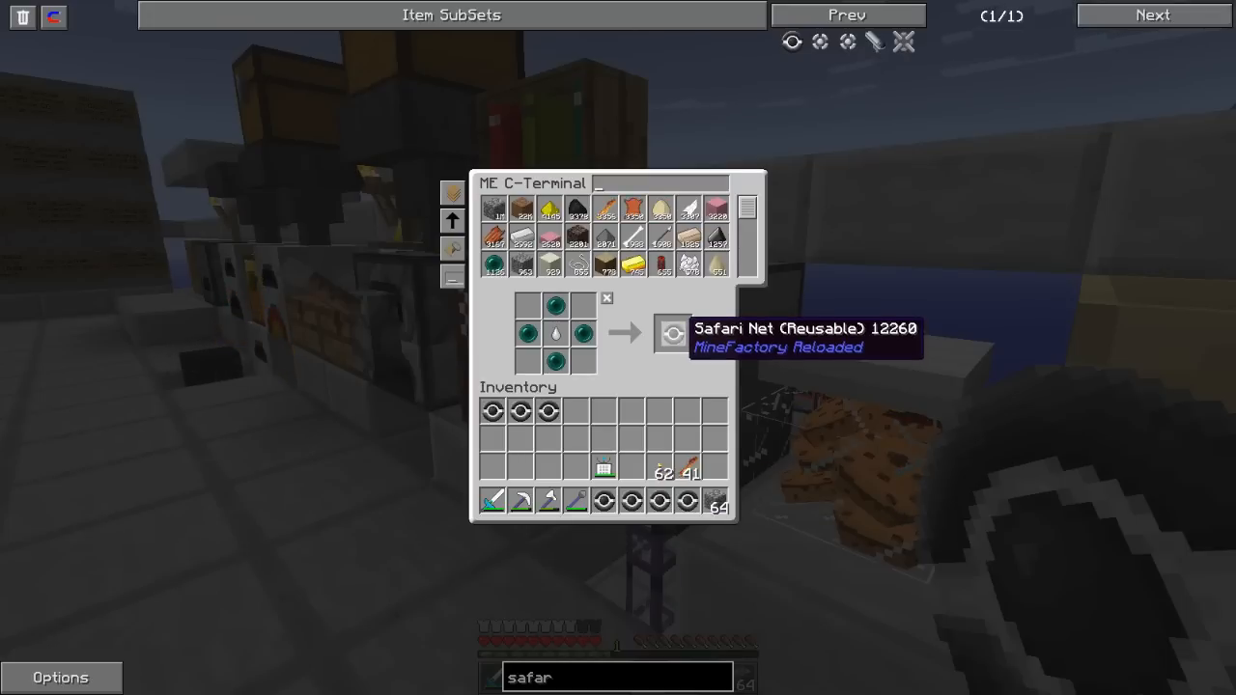
pyautogui.press('Escape')
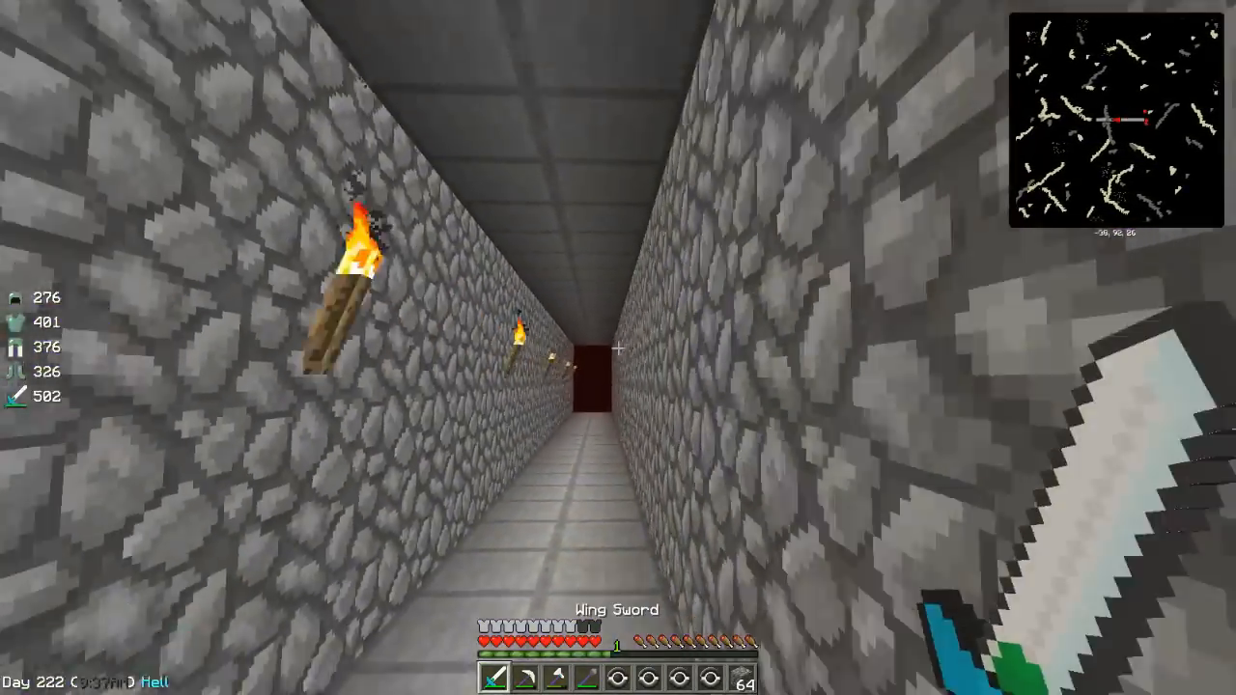
# Check the inventory for the safari net holding a captured Skeleton with 20 health.
pyautogui.press('e')
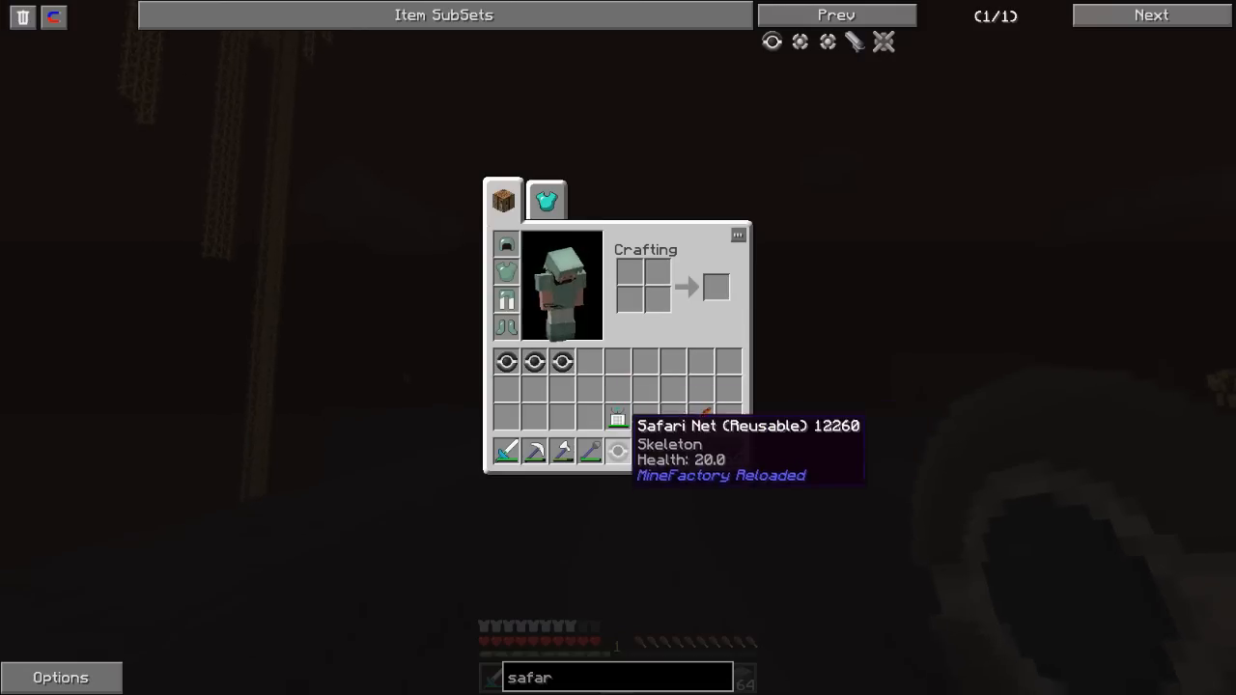
# Read the skeleton-filled safari net's tooltip and leave the inventory.
pyautogui.press('Escape')
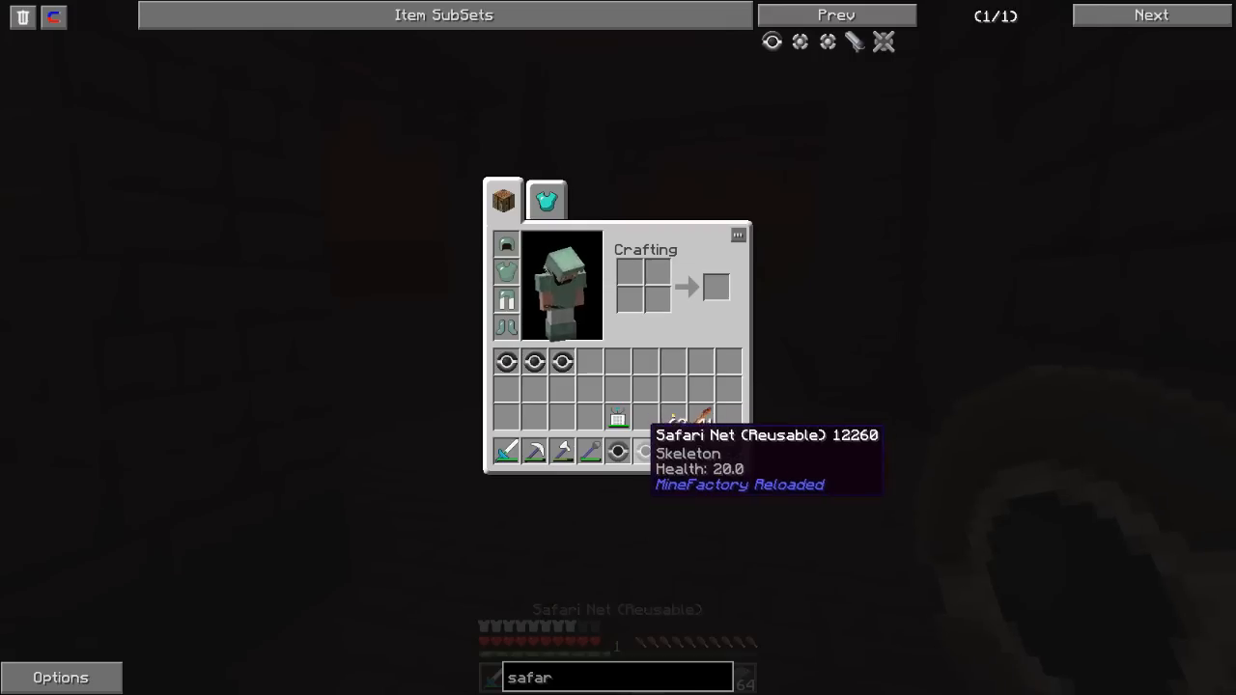
pyautogui.press('Escape')
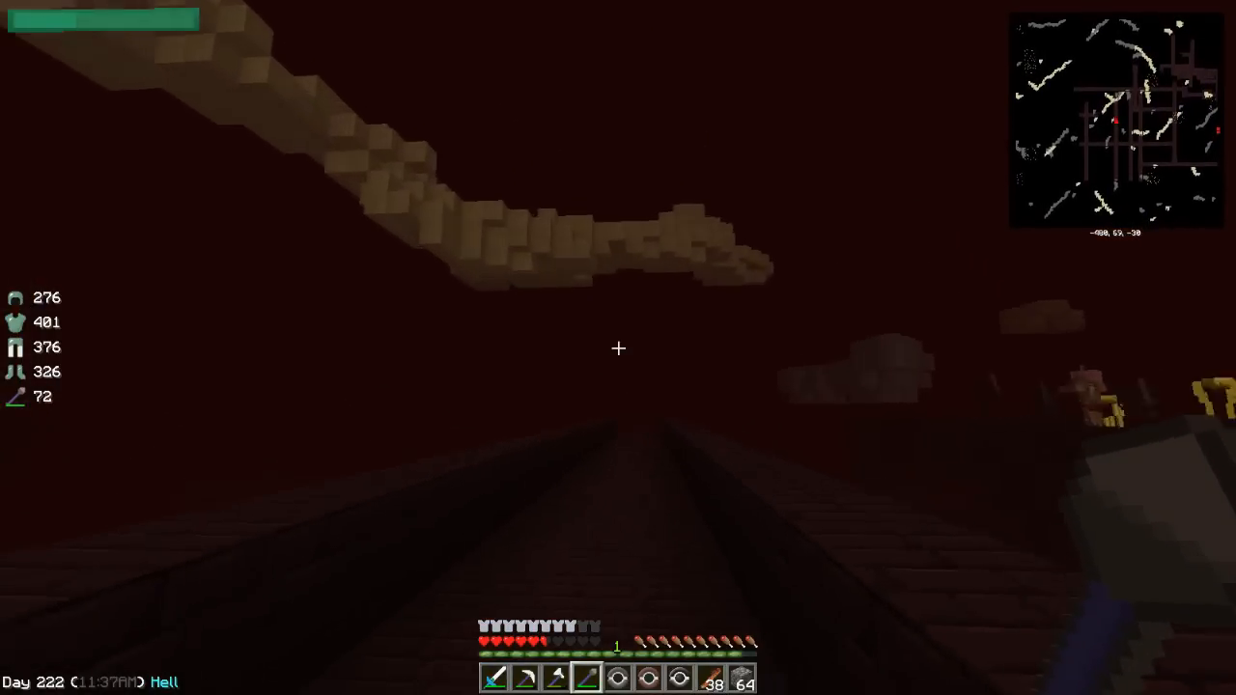
# Capture another Nether mob in a safari net while roaming the fortress bridges.
pyautogui.press('e')
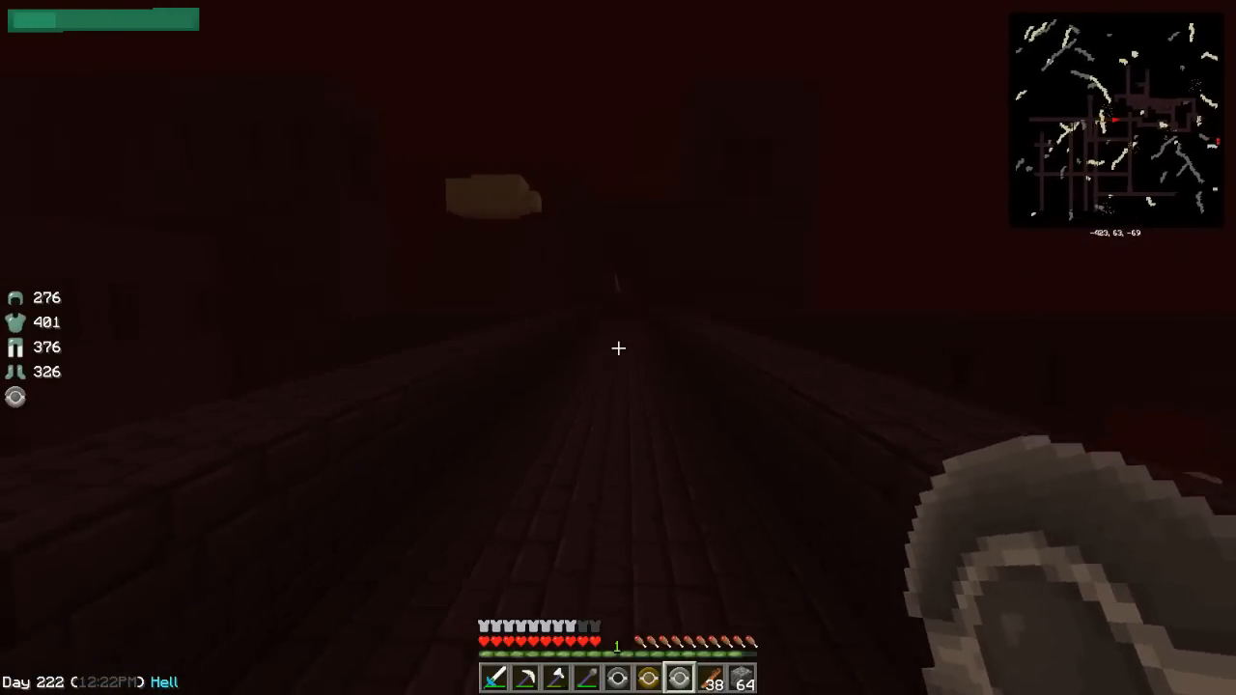
pyautogui.press('e')
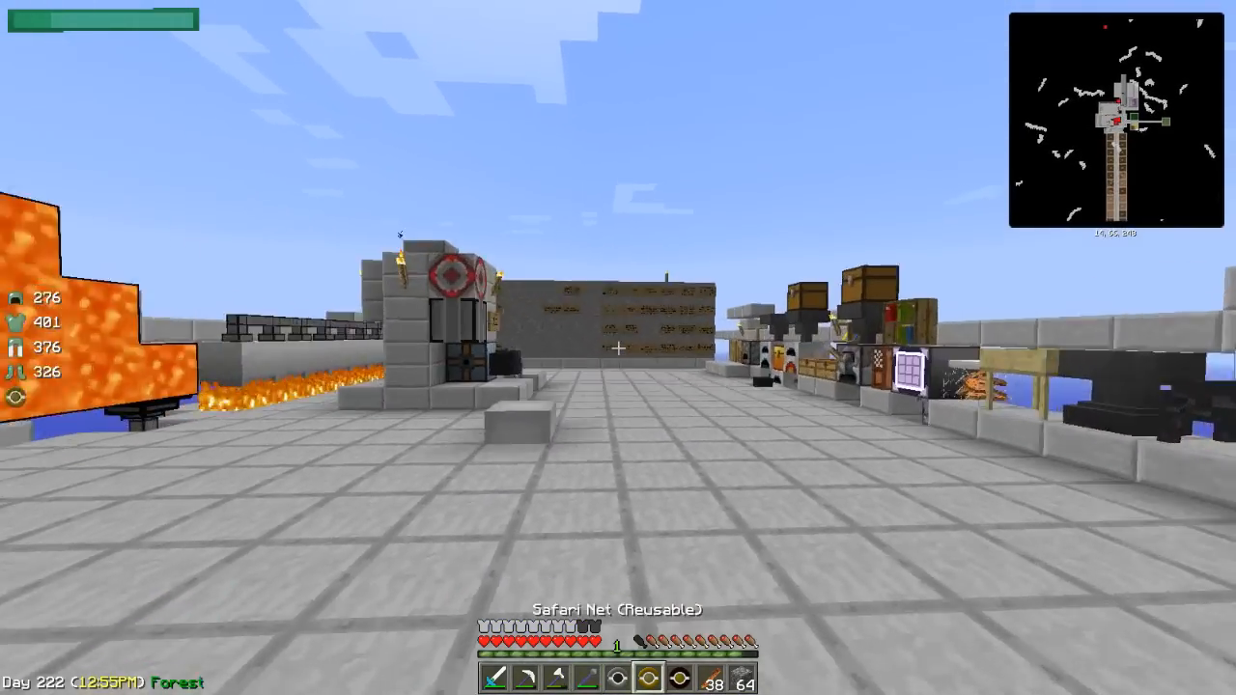
# Confirm a second safari net now holds a Large Magma Cube.
pyautogui.press('e')
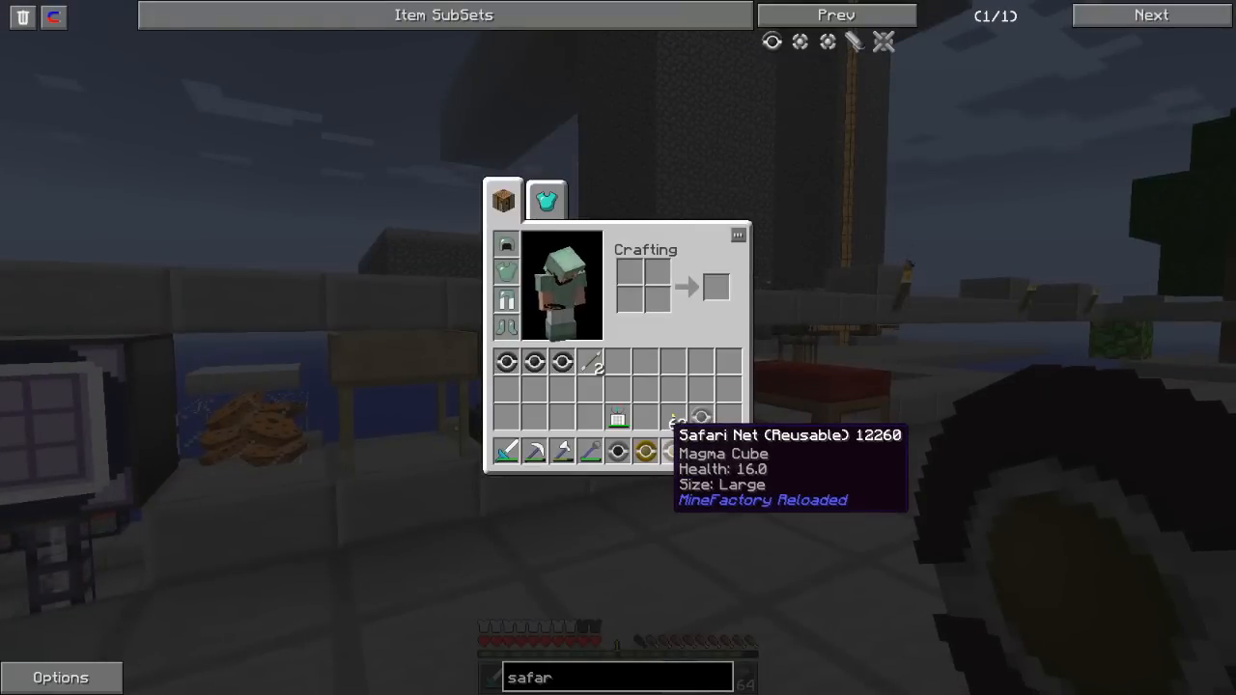
pyautogui.press('Escape')
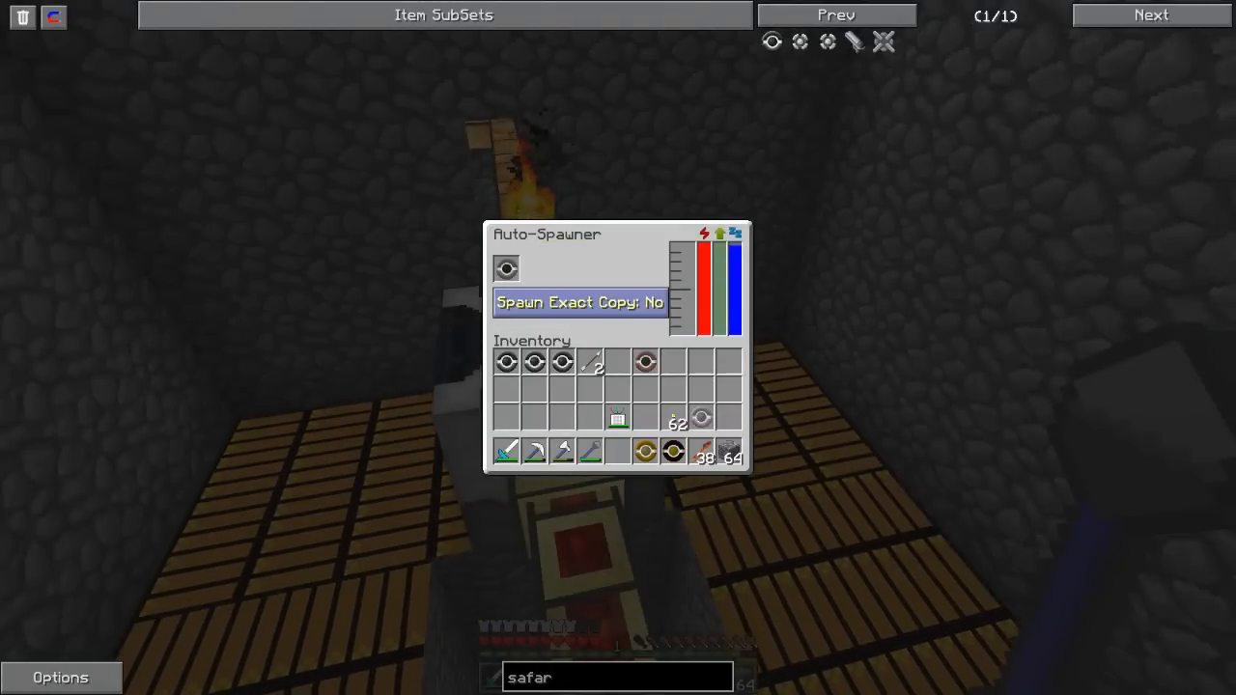
# Set the Auto-Spawner's 'Spawn Exact Copy' to Yes with the filled net loaded.
pyautogui.click(579, 301)
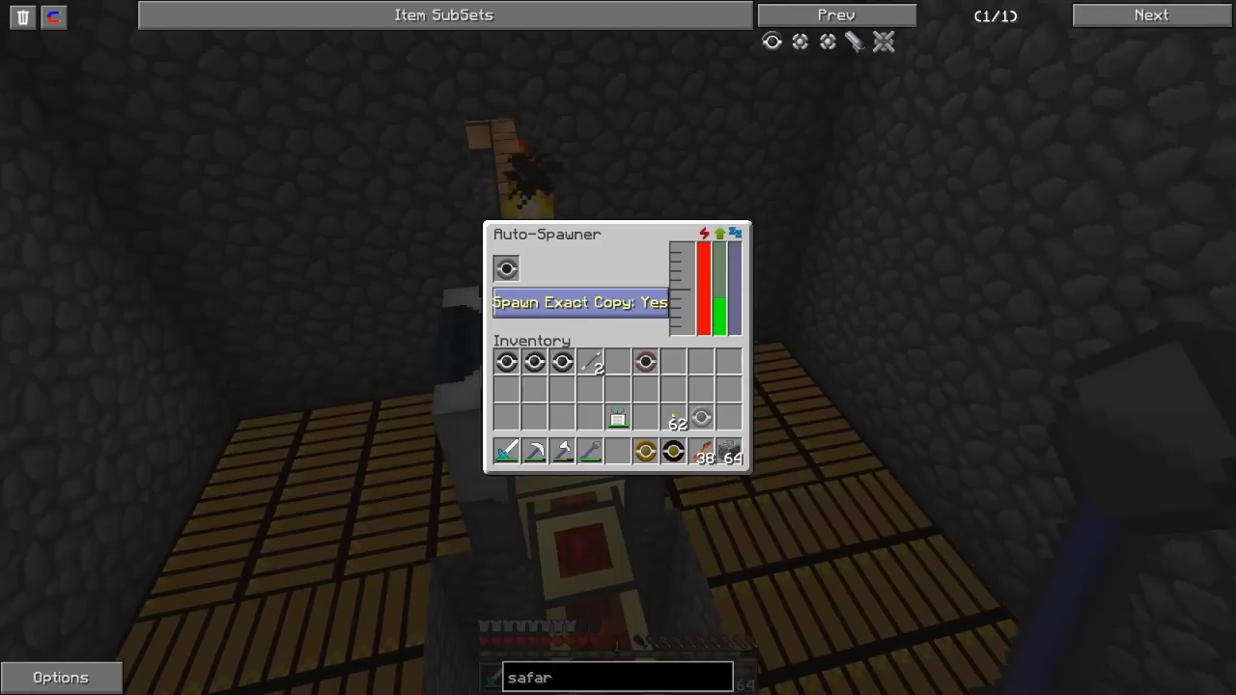
pyautogui.press('Escape')
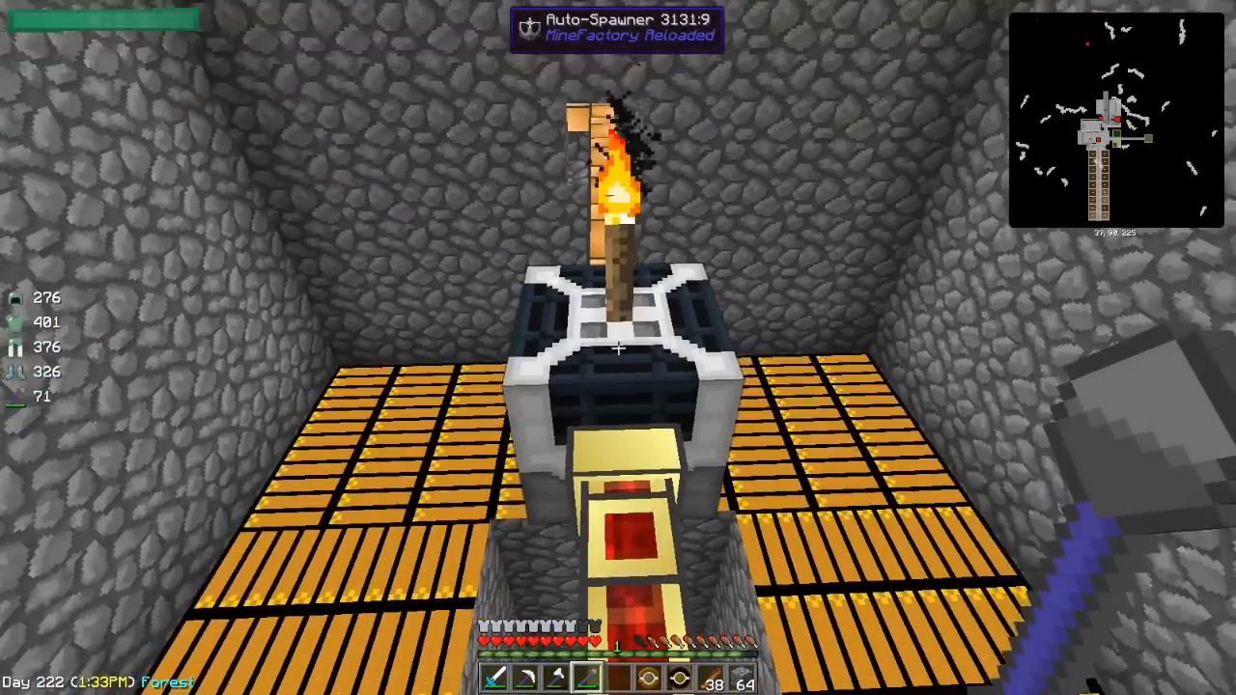
pyautogui.rightClick(620, 348)
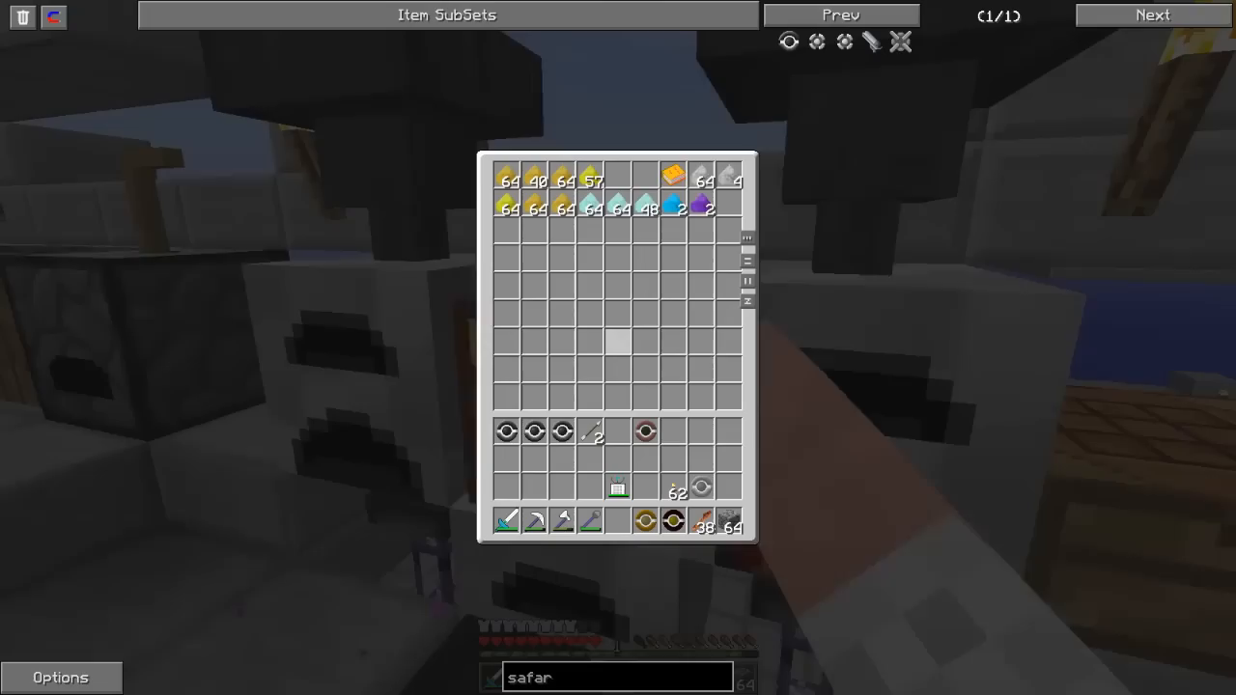
pyautogui.moveTo(614, 521)
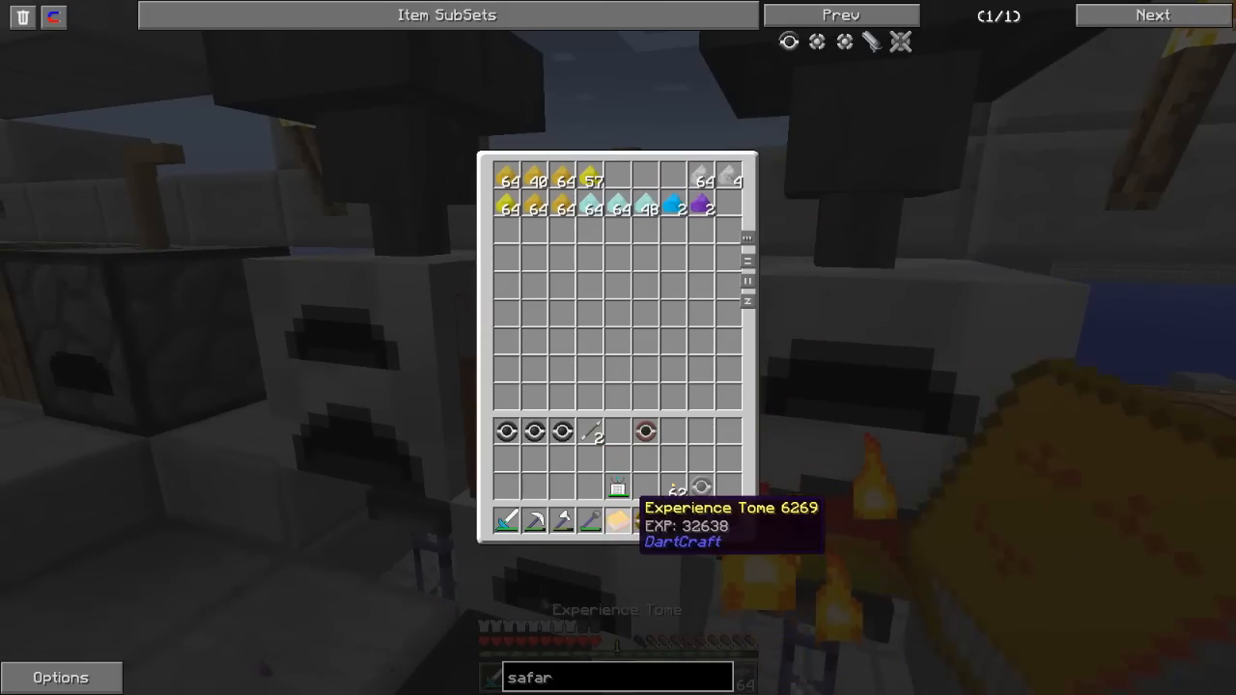
# Leave the inventory and walk out onto the base platform.
pyautogui.press('Escape')
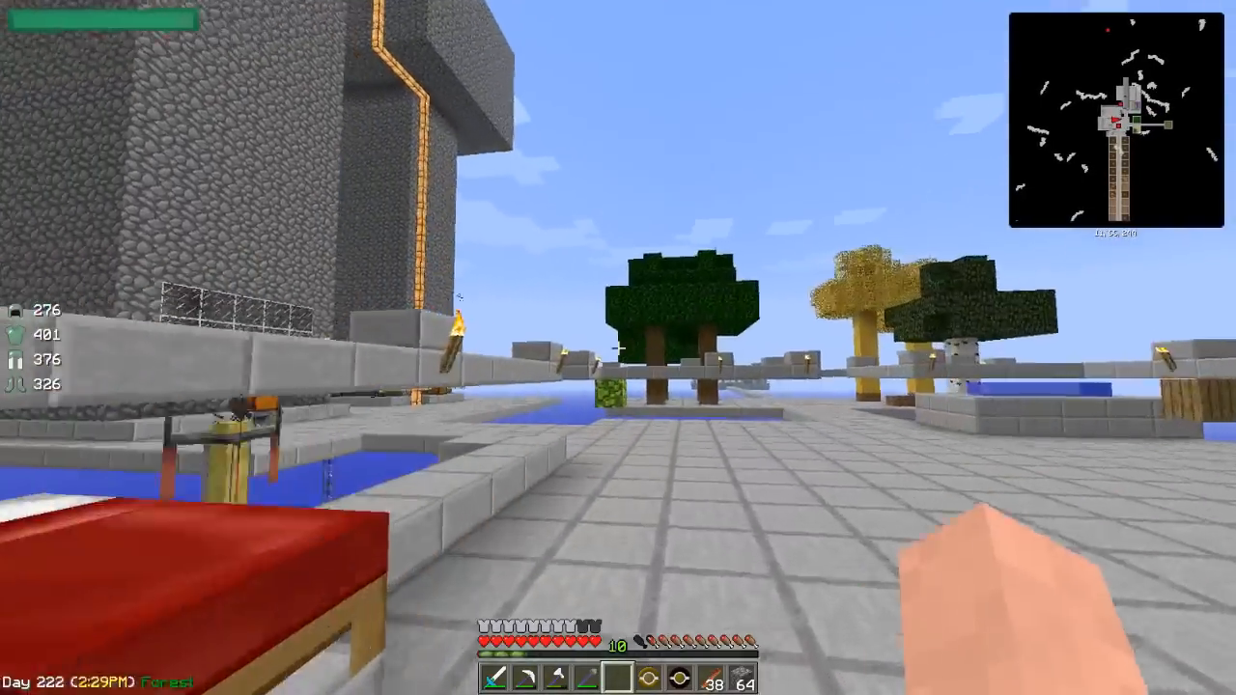
pyautogui.moveTo(618, 348)
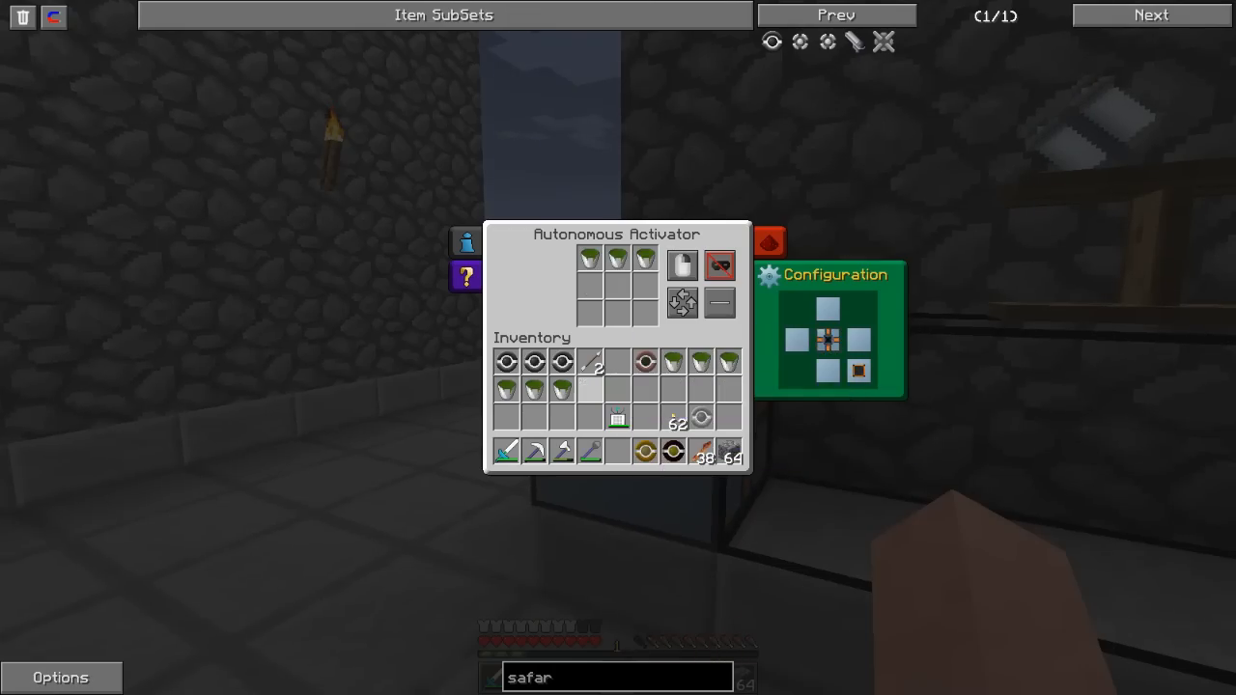
# Stock the Autonomous Activator with filled safari nets so it releases a Wither Skeleton.
pyautogui.press('Escape')
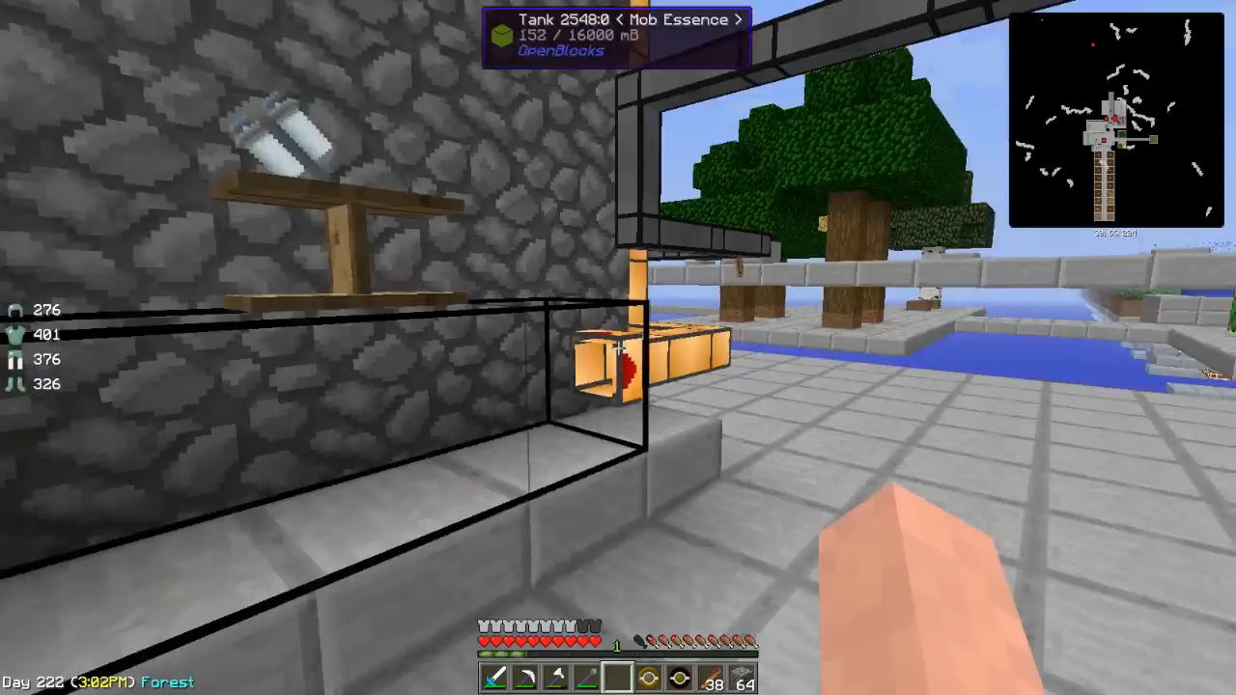
pyautogui.moveTo(618, 347)
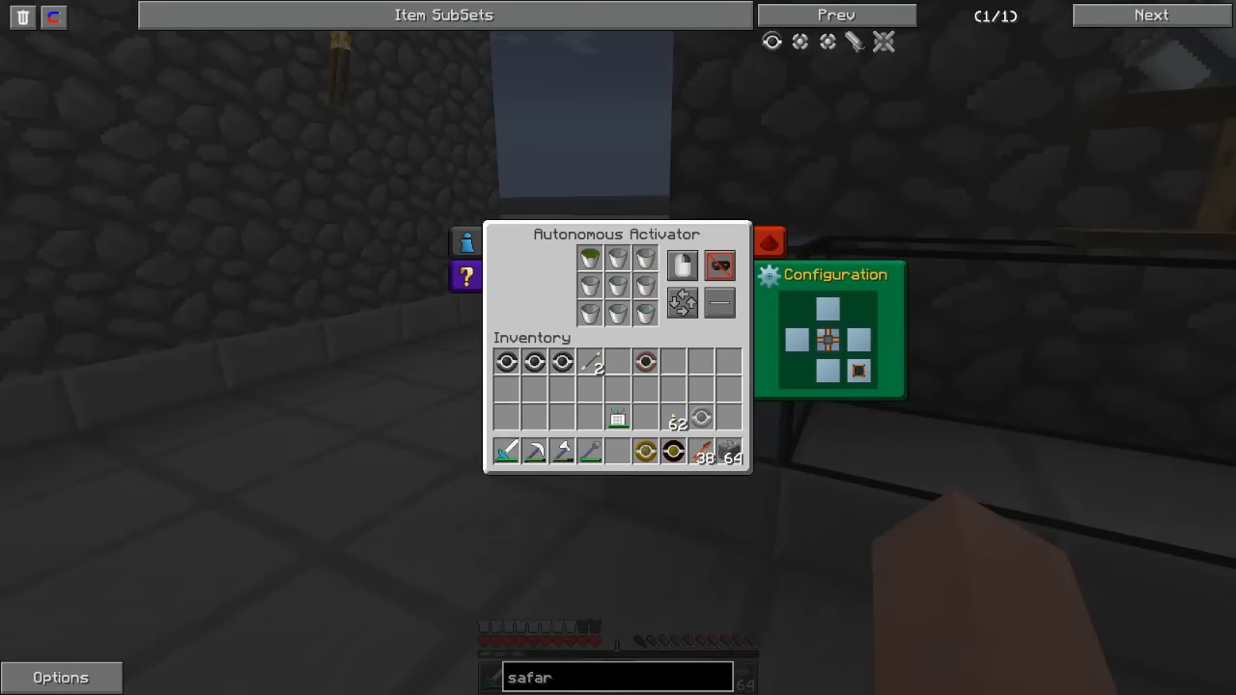
pyautogui.press('Escape')
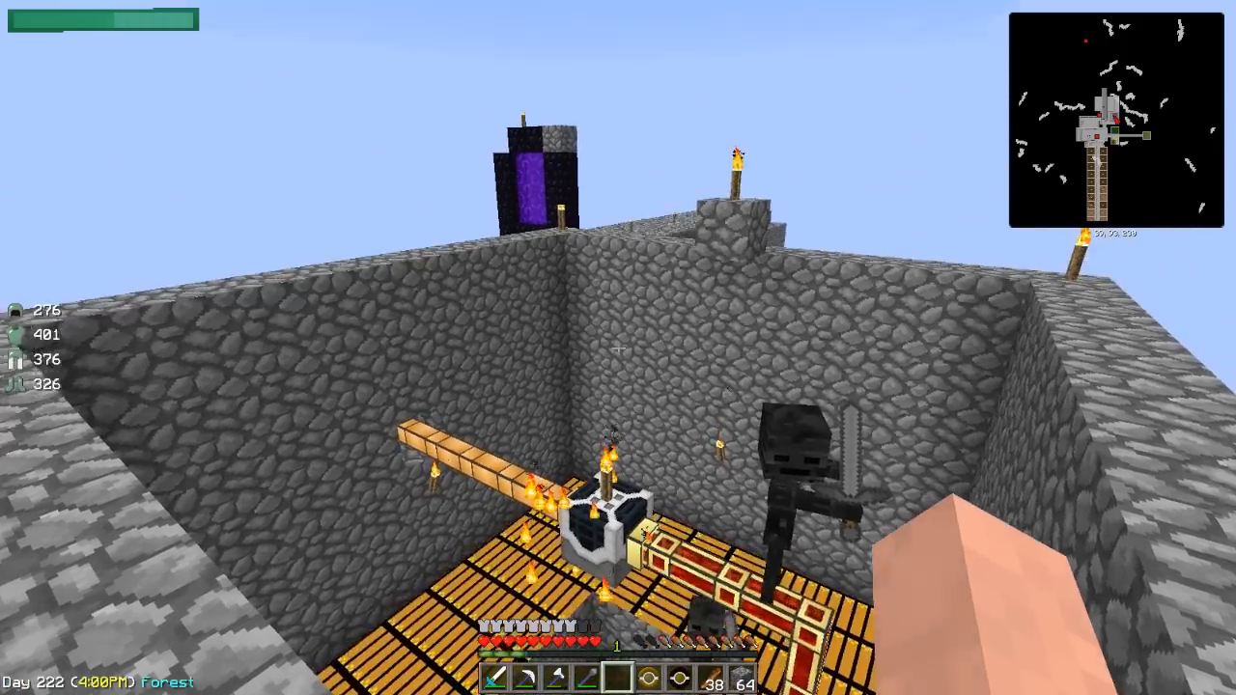
pyautogui.moveTo(617, 348)
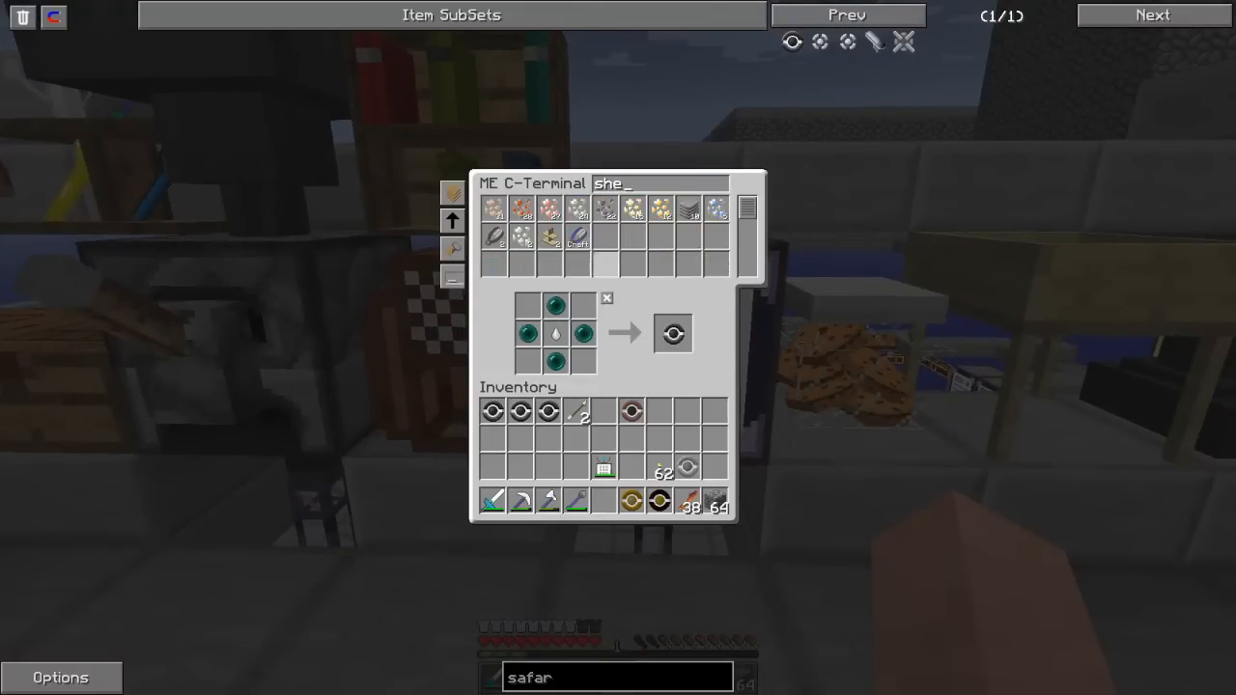
# Review the safari net recipe in the ME crafting terminal and leave it.
pyautogui.press('Escape')
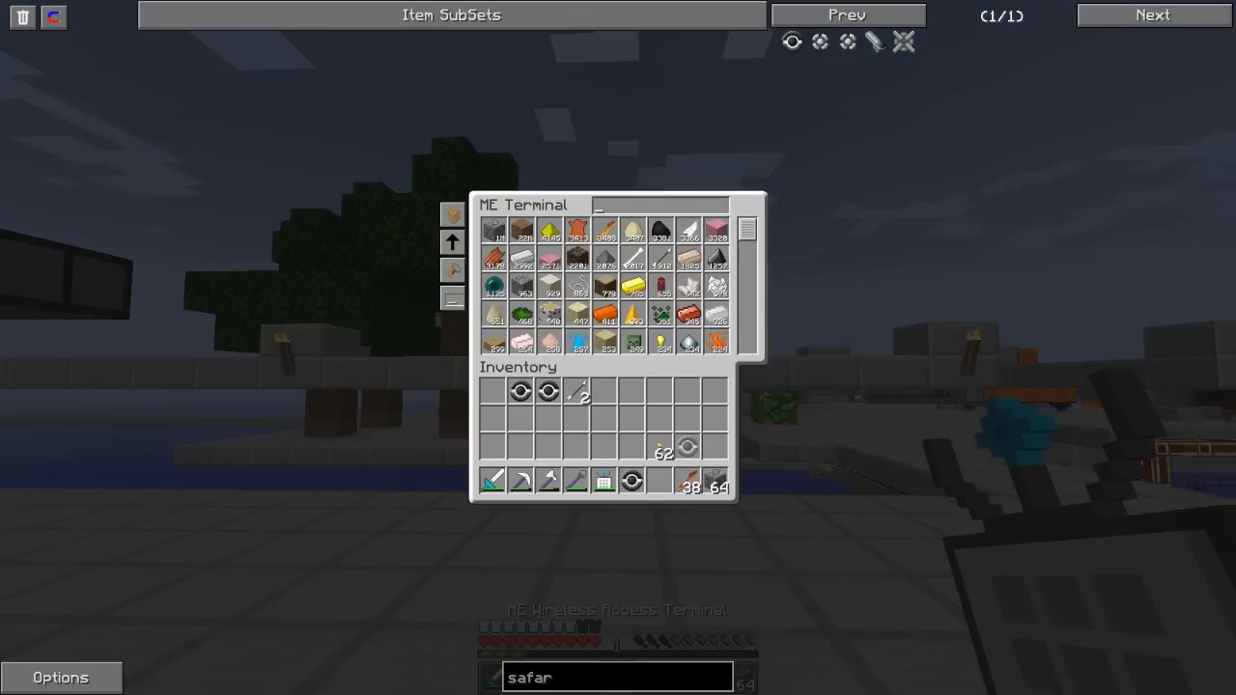
# Filter the ME Terminal's stored items with 'wre' to find the wrench.
pyautogui.write('wre')
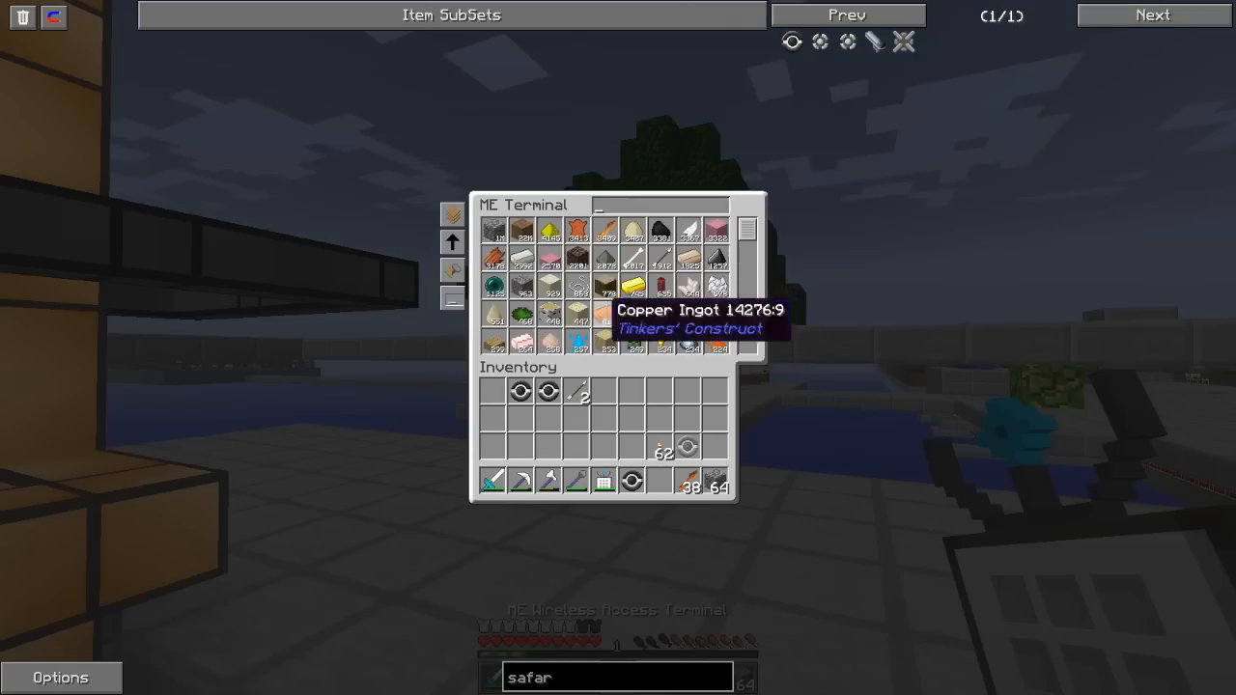
pyautogui.write('wre')
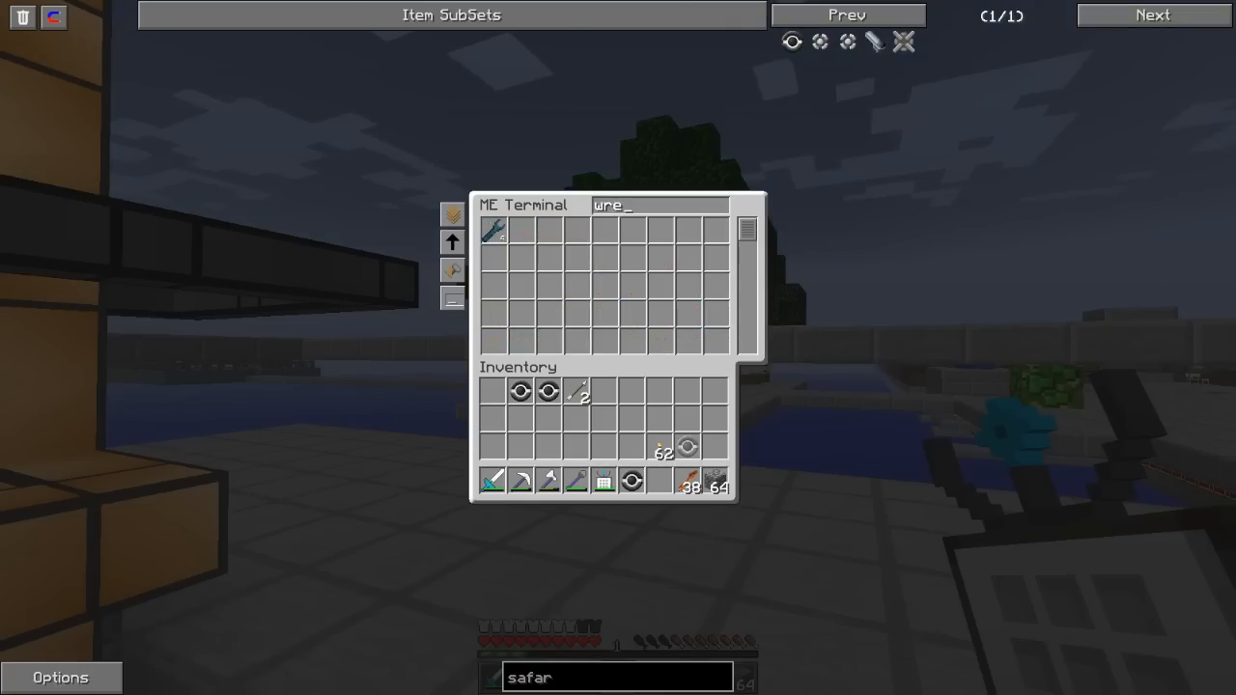
pyautogui.press('Escape')
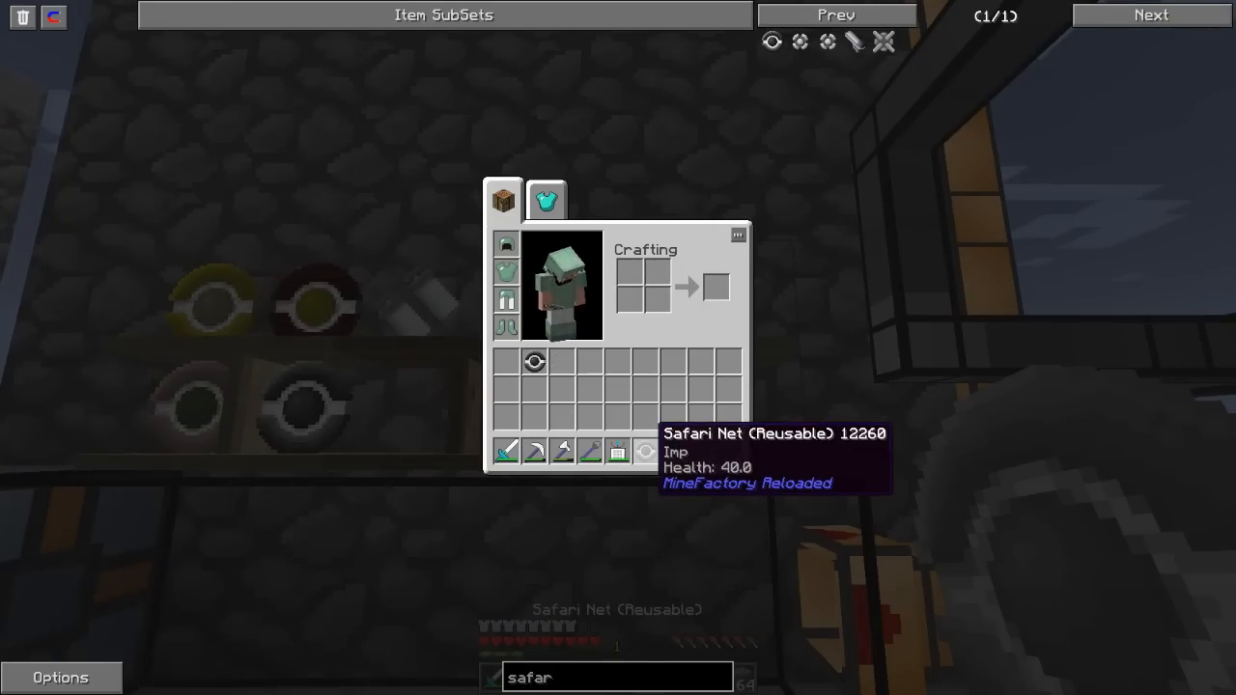
# Grab a second reusable safari net from the birch shelf and verify it in the inventory.
pyautogui.press('Escape')
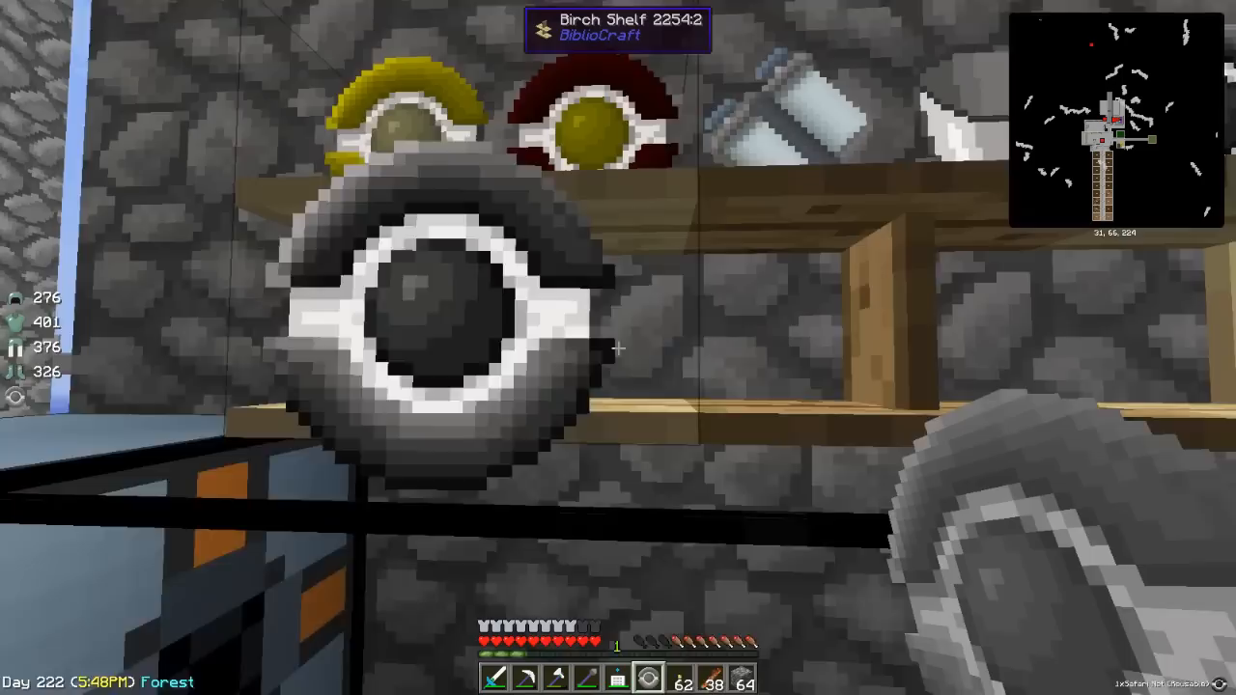
pyautogui.press('e')
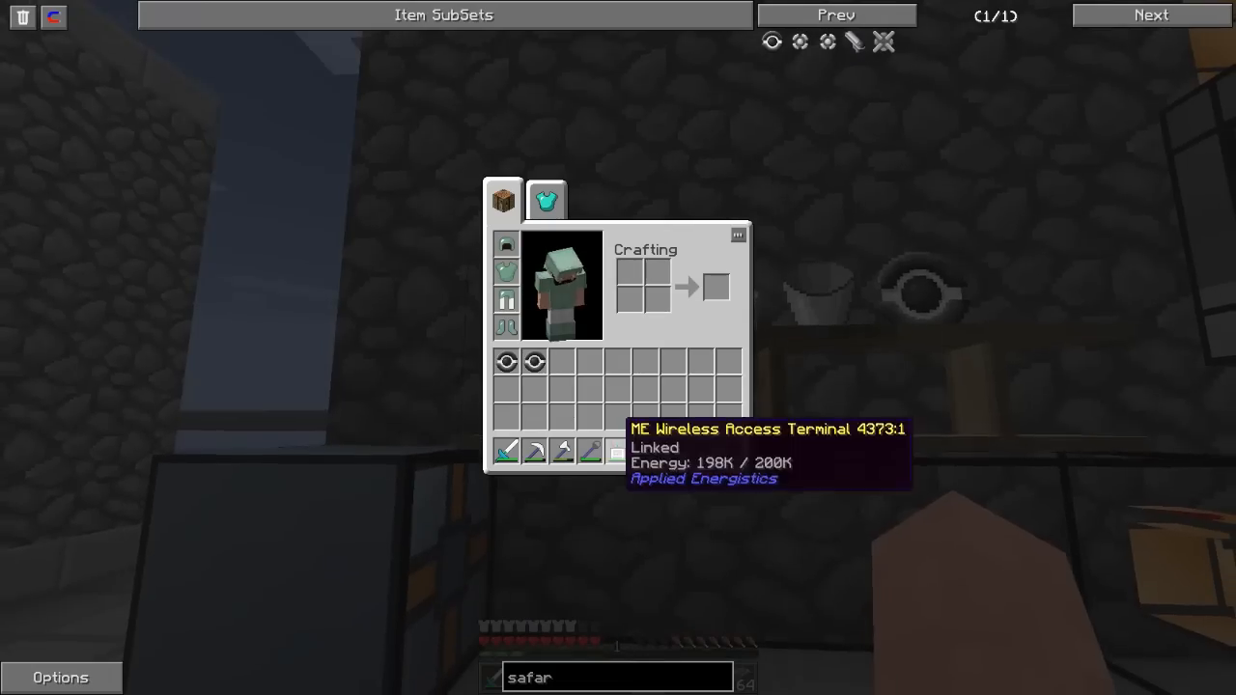
pyautogui.press('Escape')
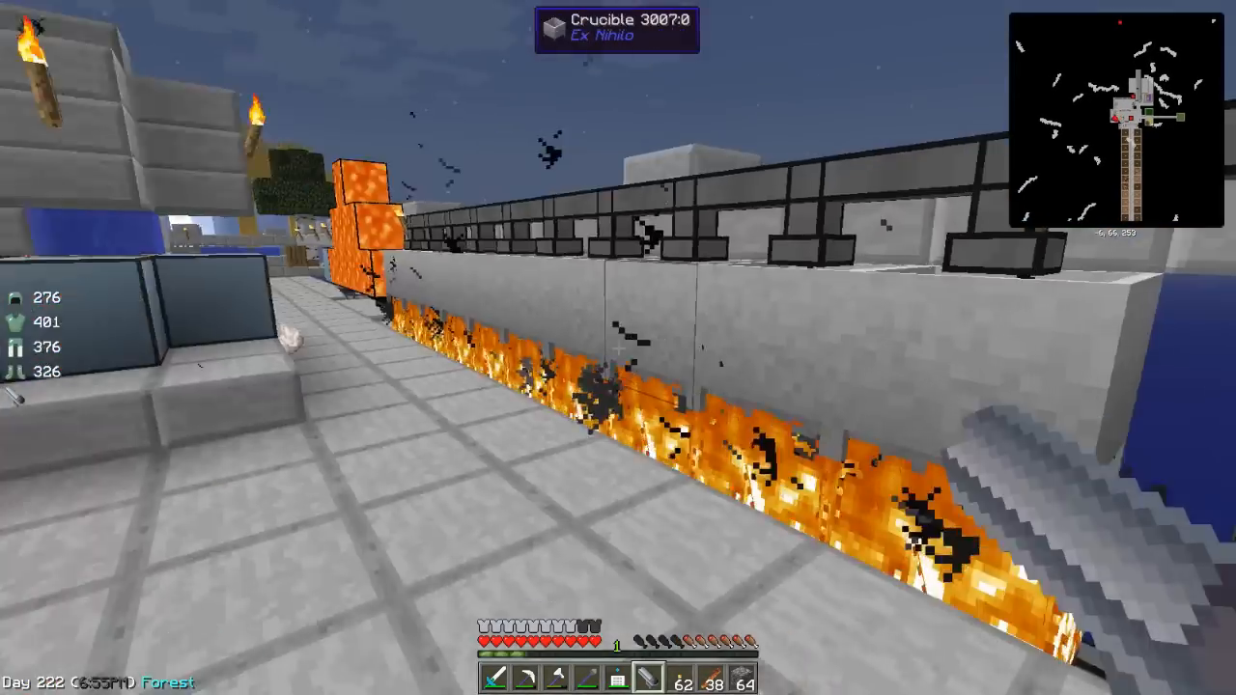
pyautogui.moveTo(618, 347)
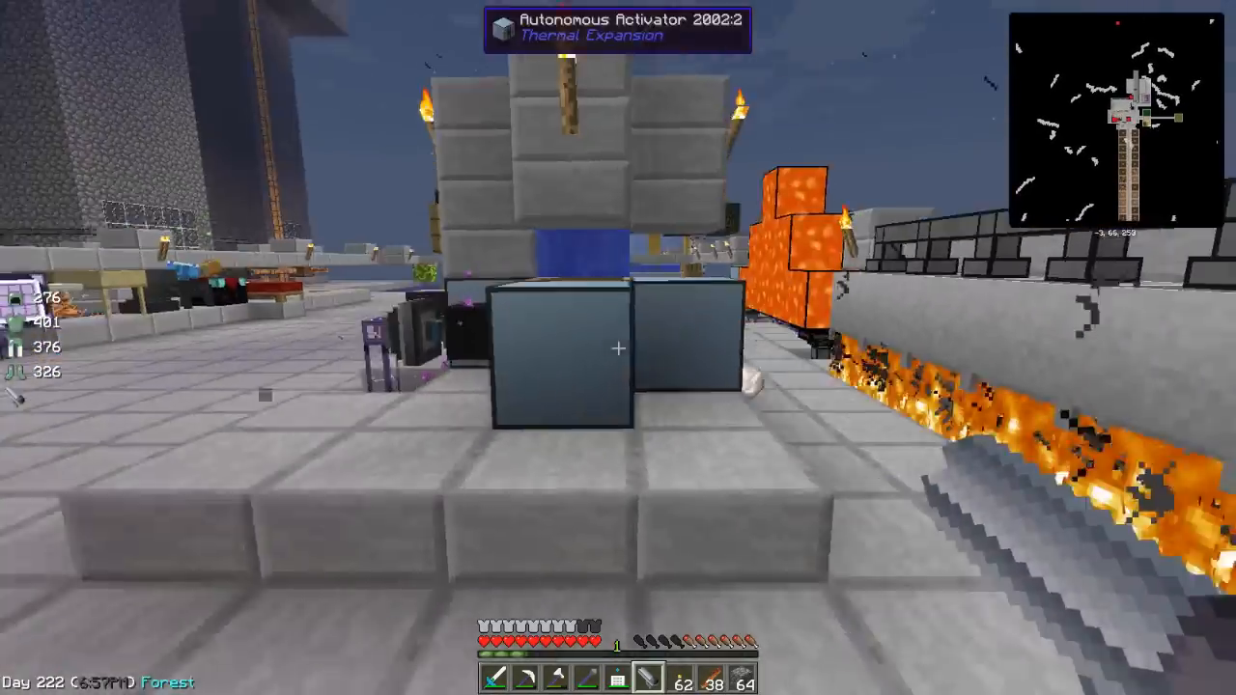
pyautogui.moveTo(618, 348)
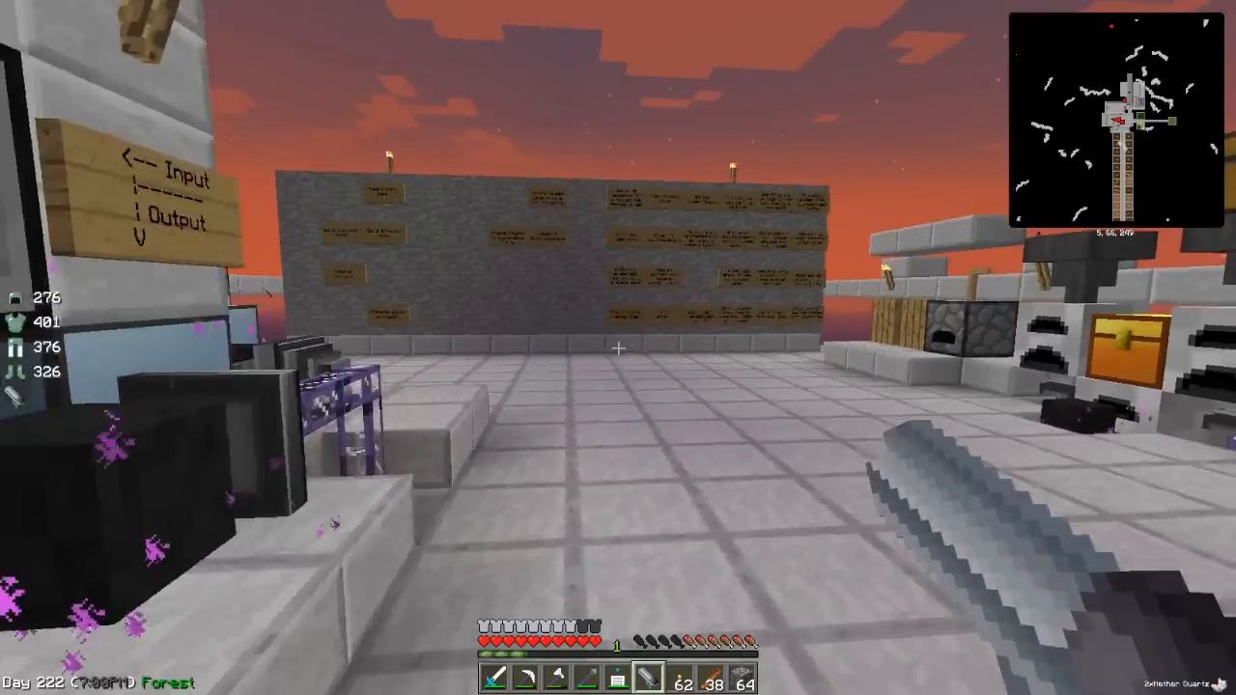
pyautogui.moveTo(618, 348)
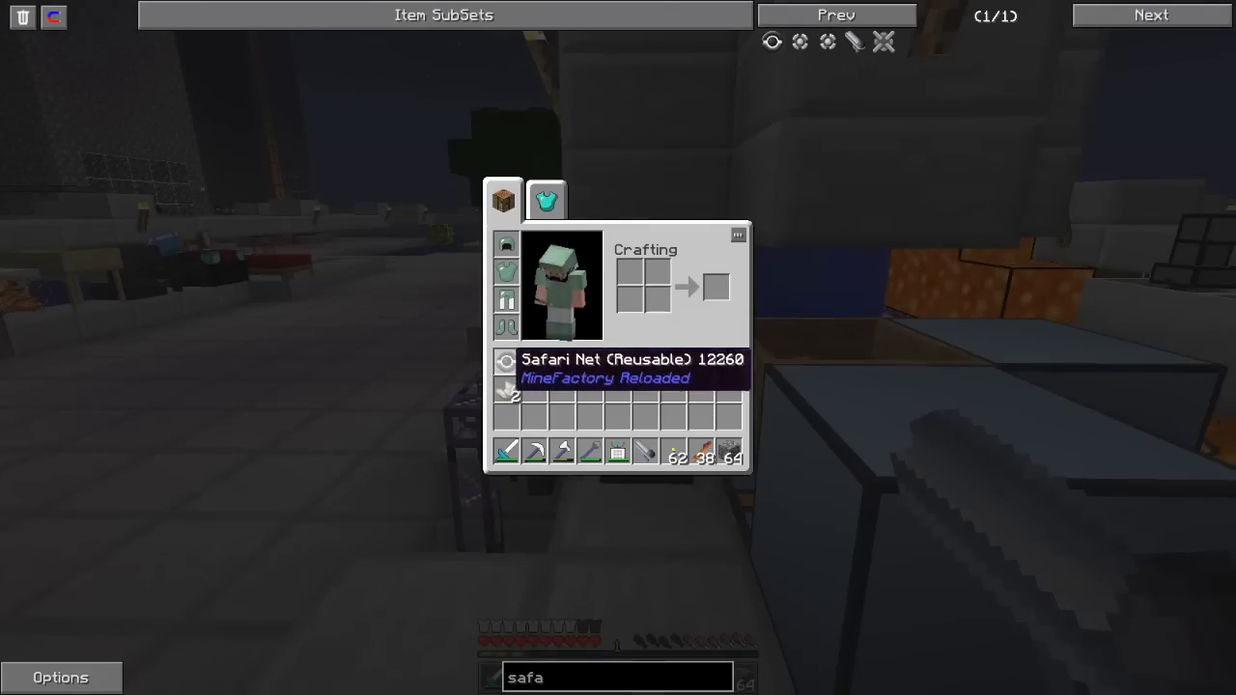
# Search the ME crafting terminal for 'lucky' to find lucky blocks.
pyautogui.press('Escape')
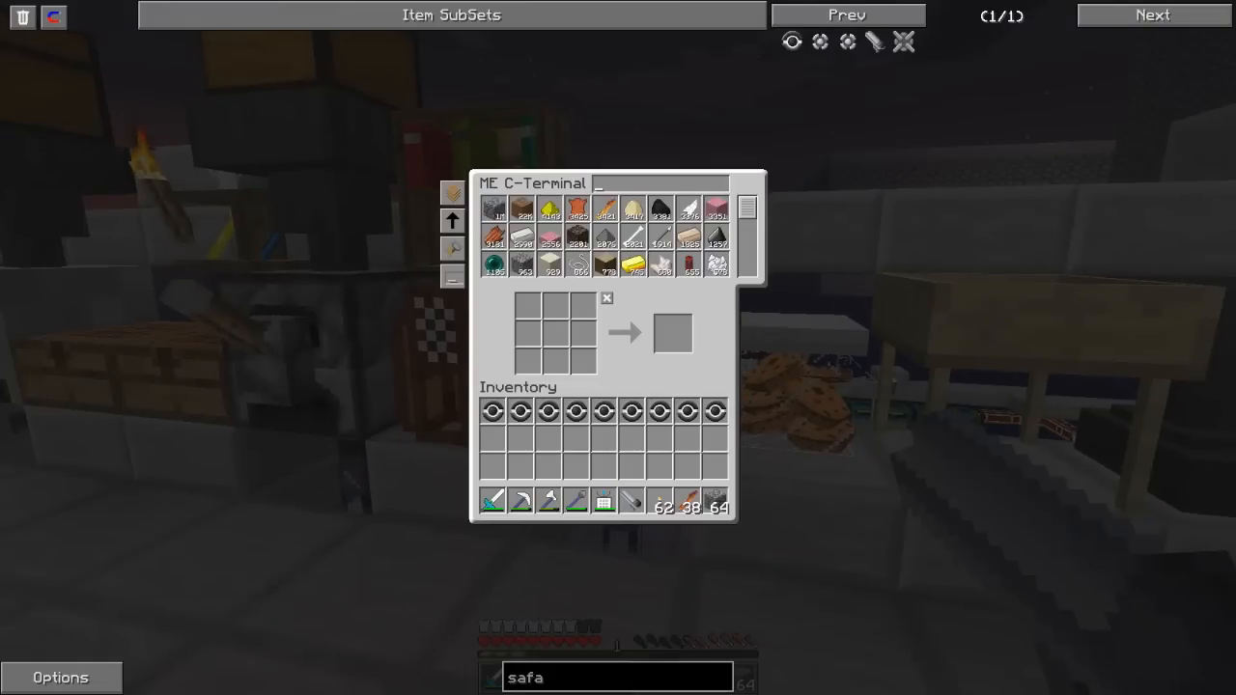
pyautogui.write('lucky')
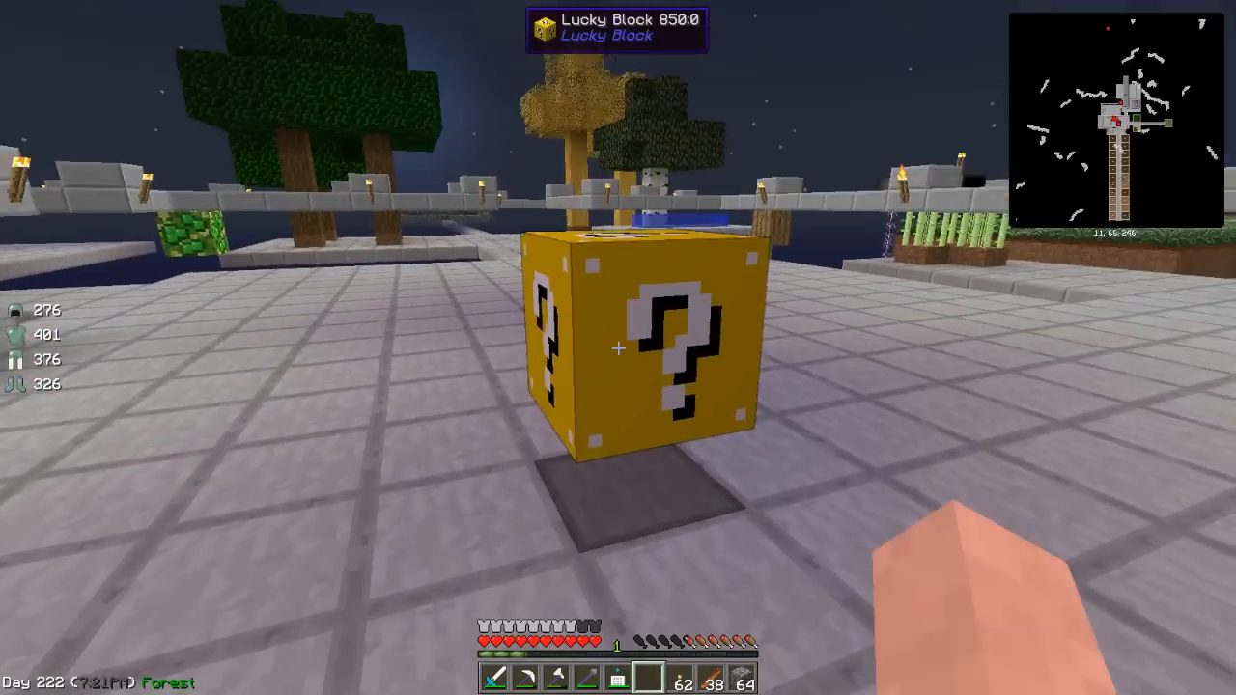
# Break open the Lucky Block placed on the base floor.
pyautogui.click(622, 348)
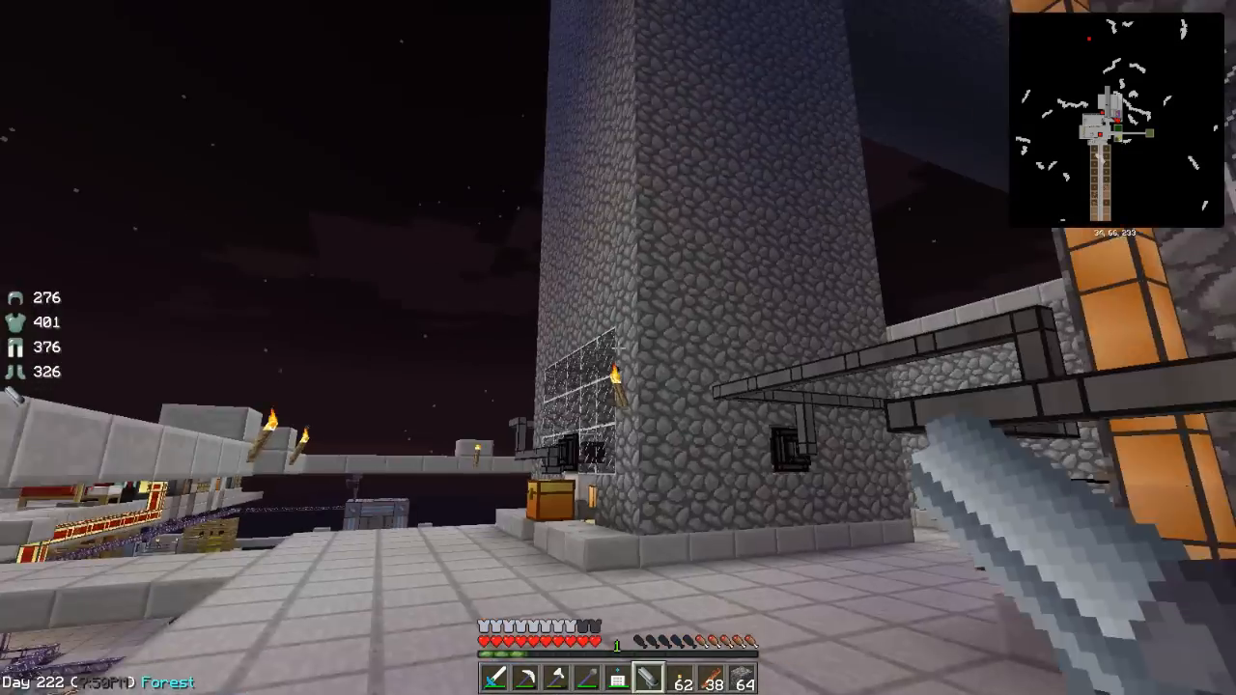
pyautogui.moveTo(618, 348)
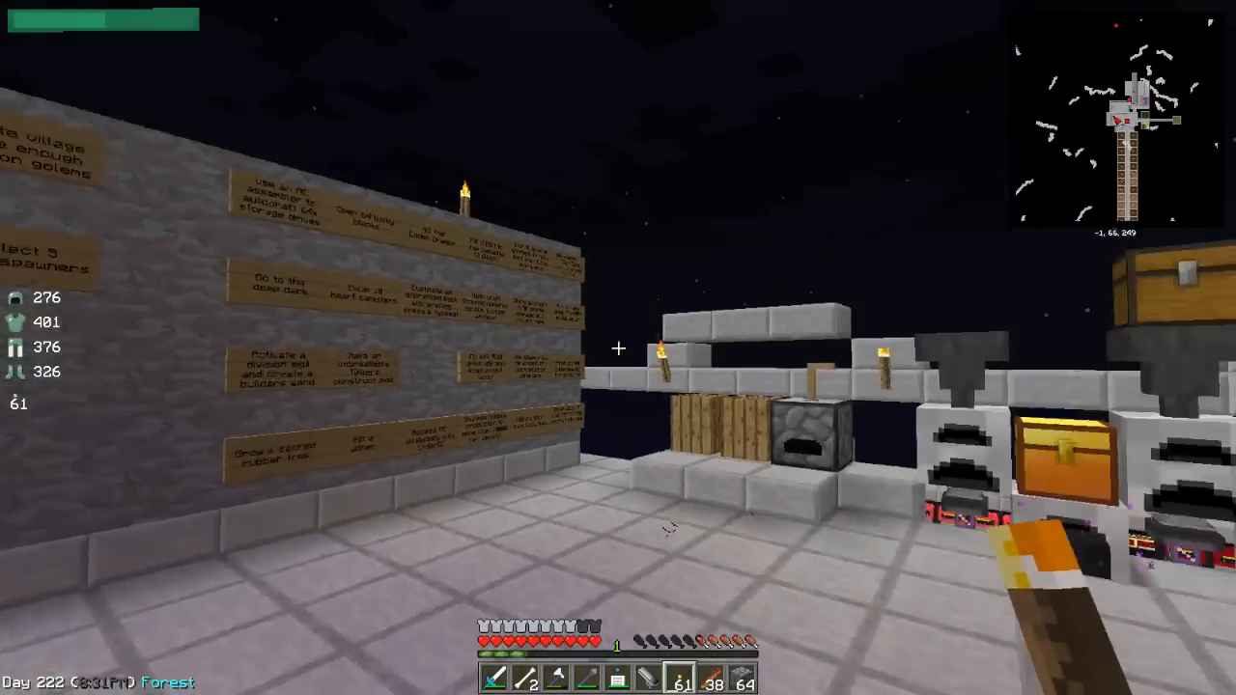
pyautogui.moveTo(618, 347)
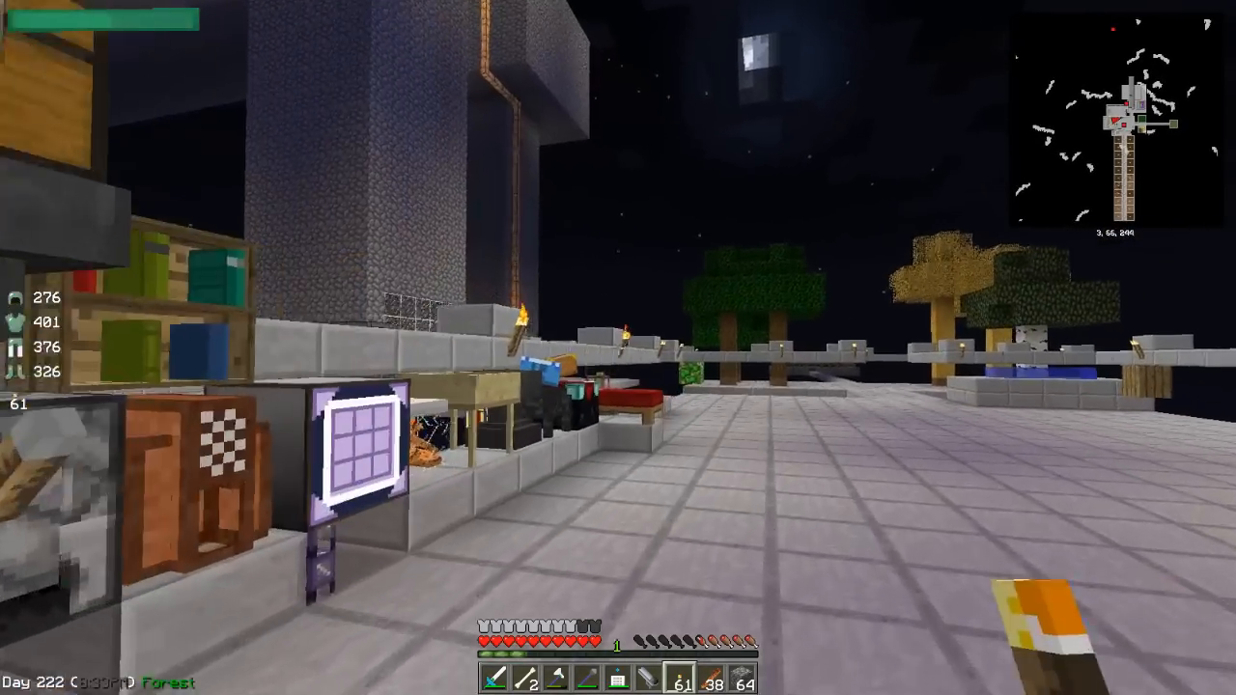